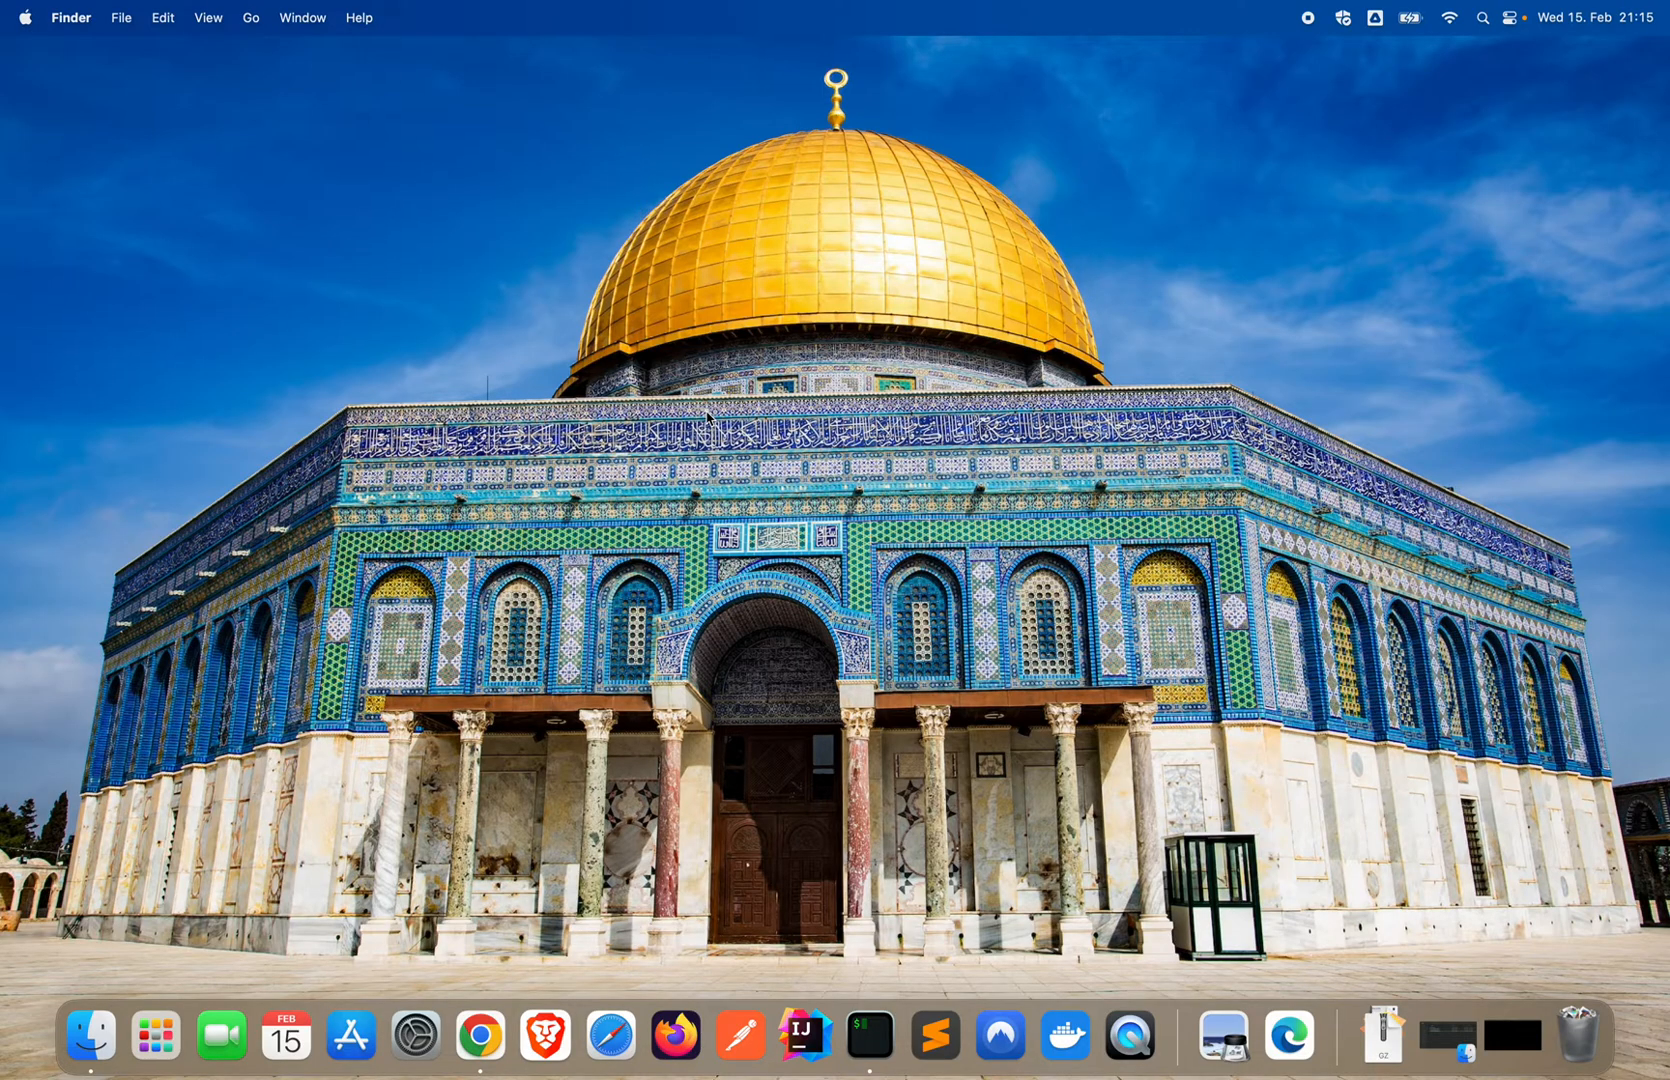
mouse_move(834, 850)
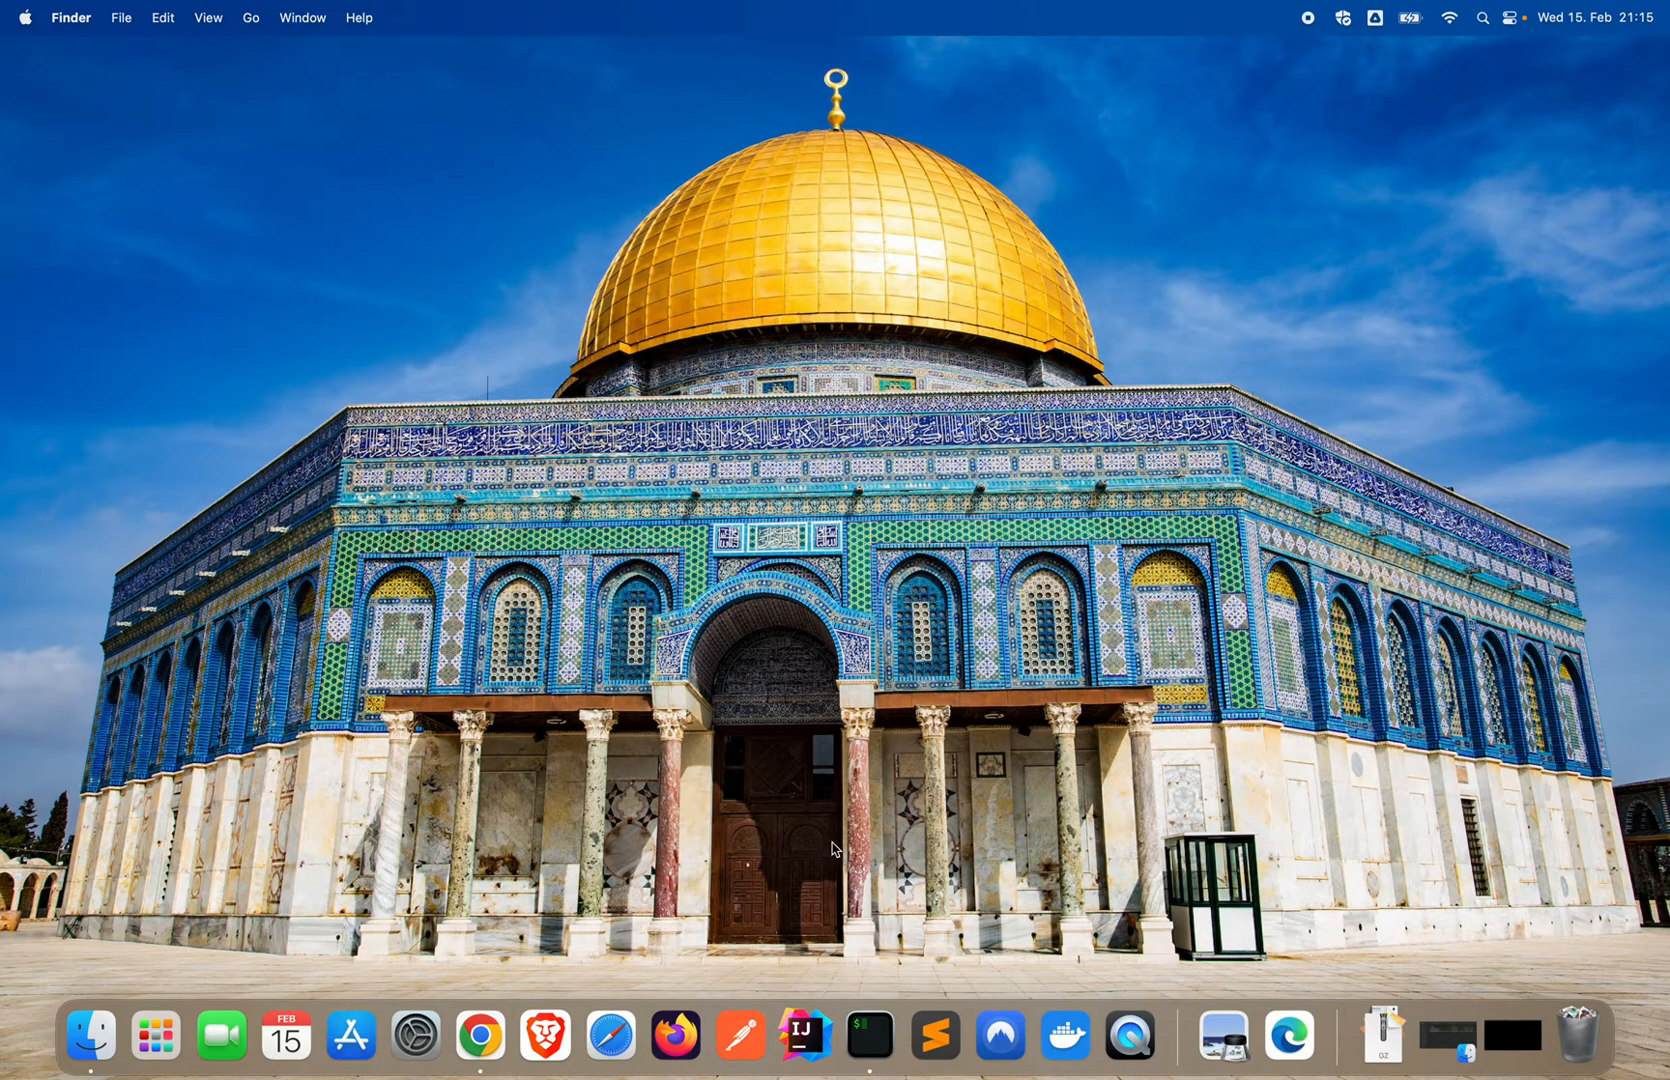
mouse_move(860, 987)
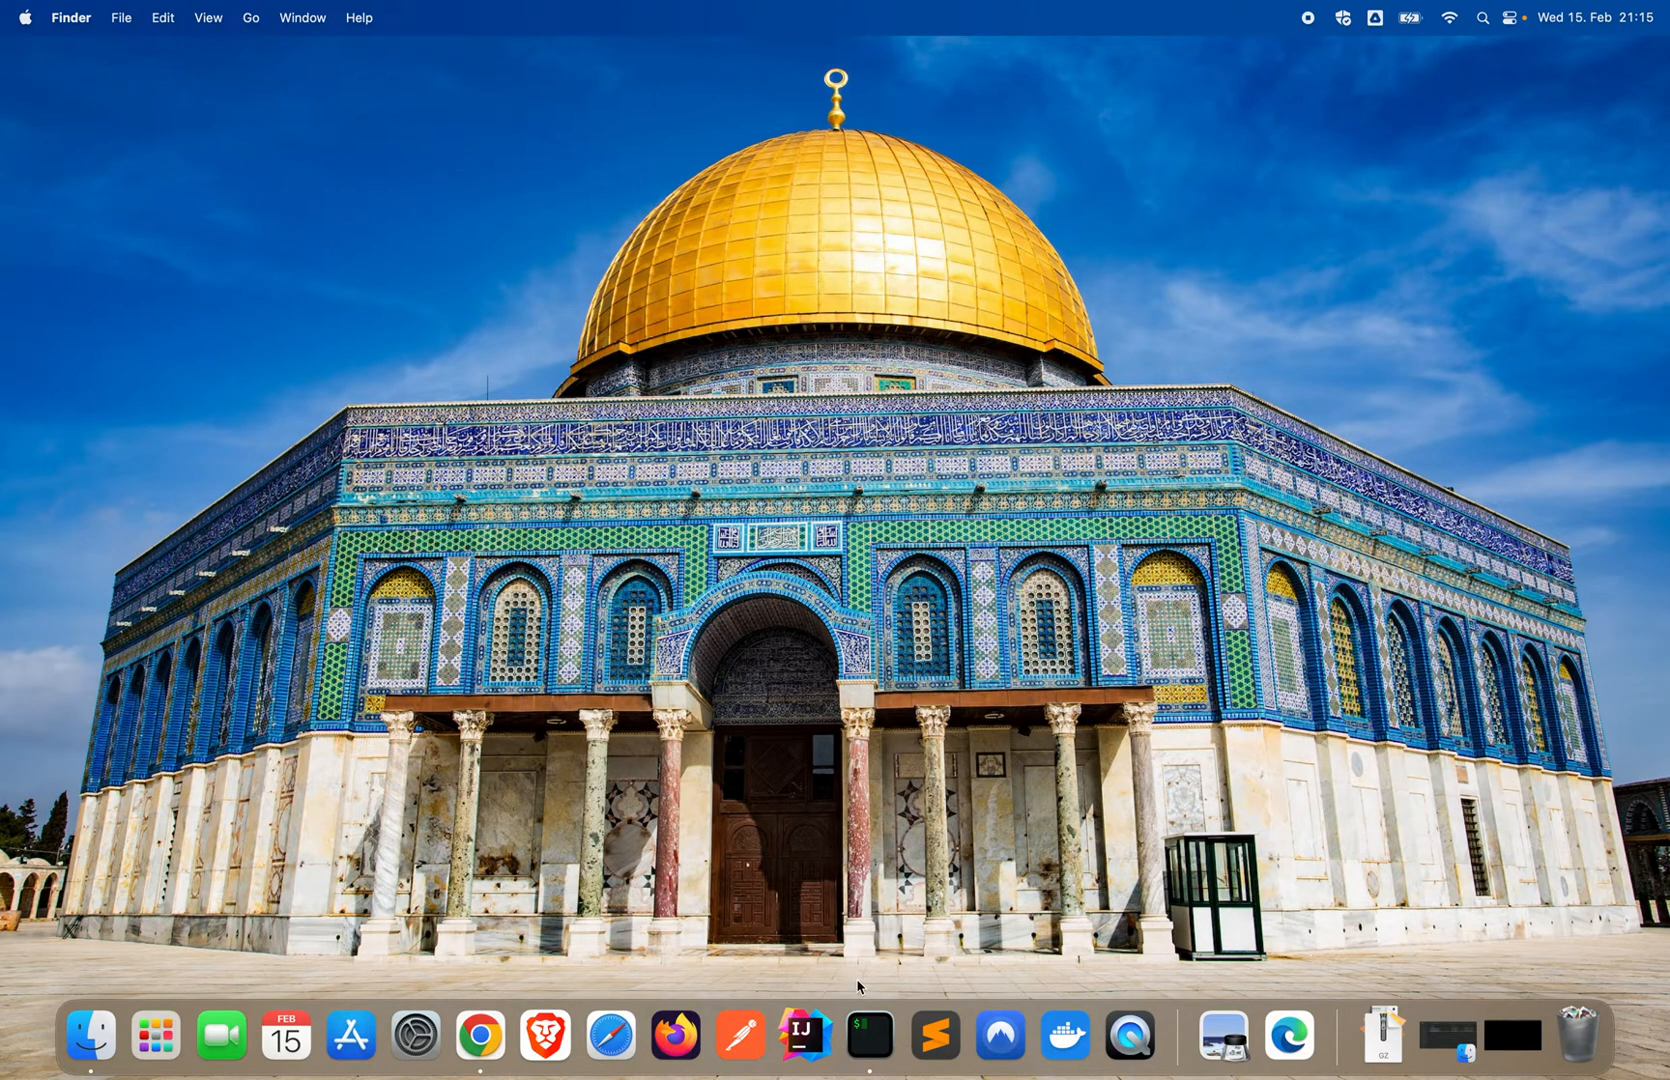
mouse_move(875, 1020)
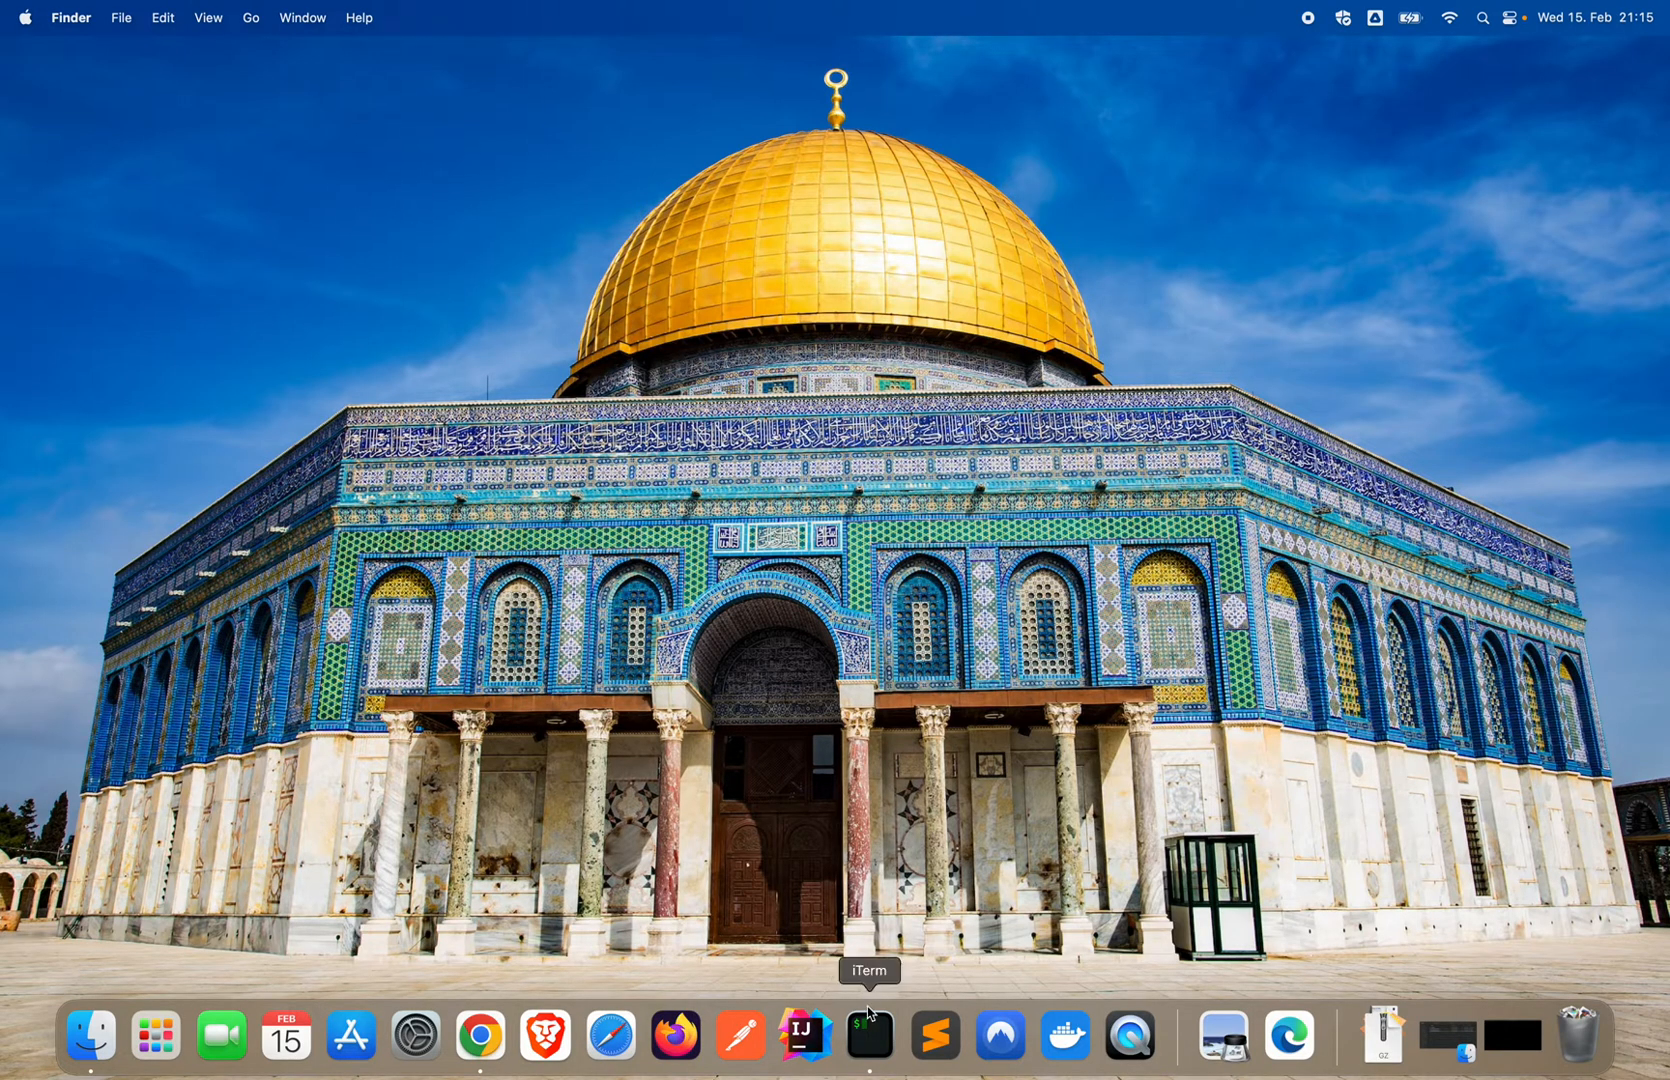
Step: Open iTerm2 and log into 143.42.18.230 over SSH with the server password
click(873, 1036)
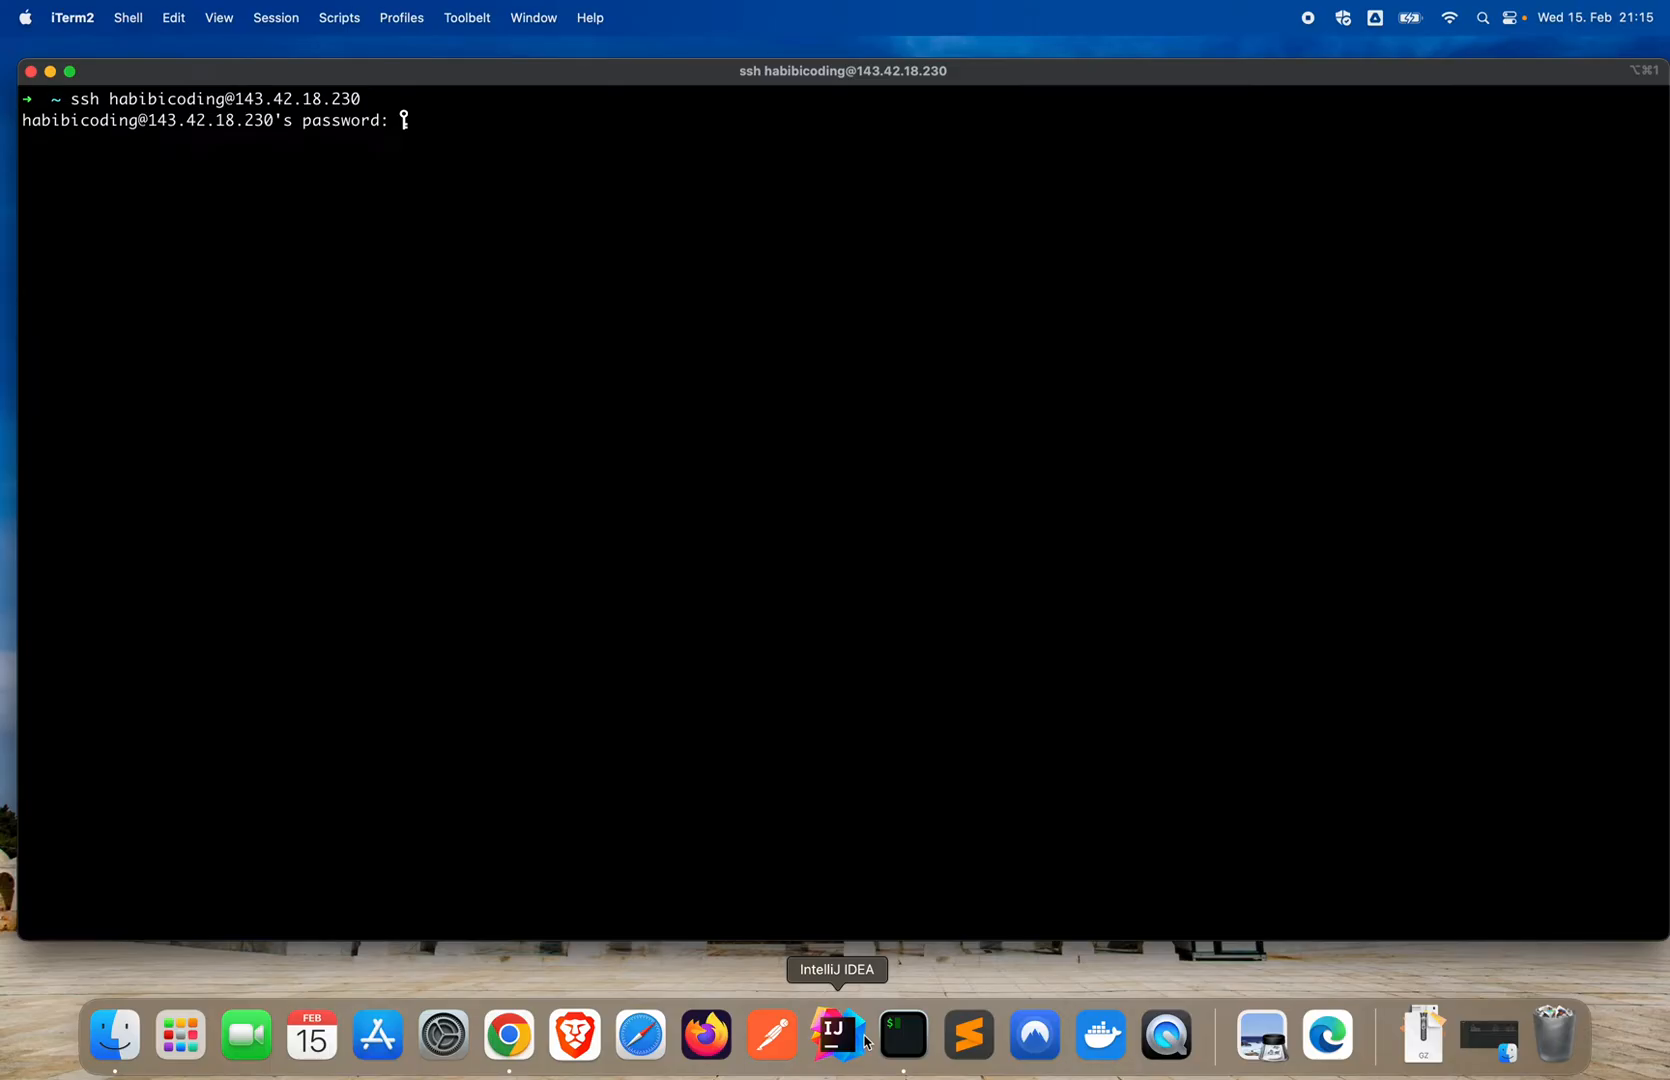
key(enter)
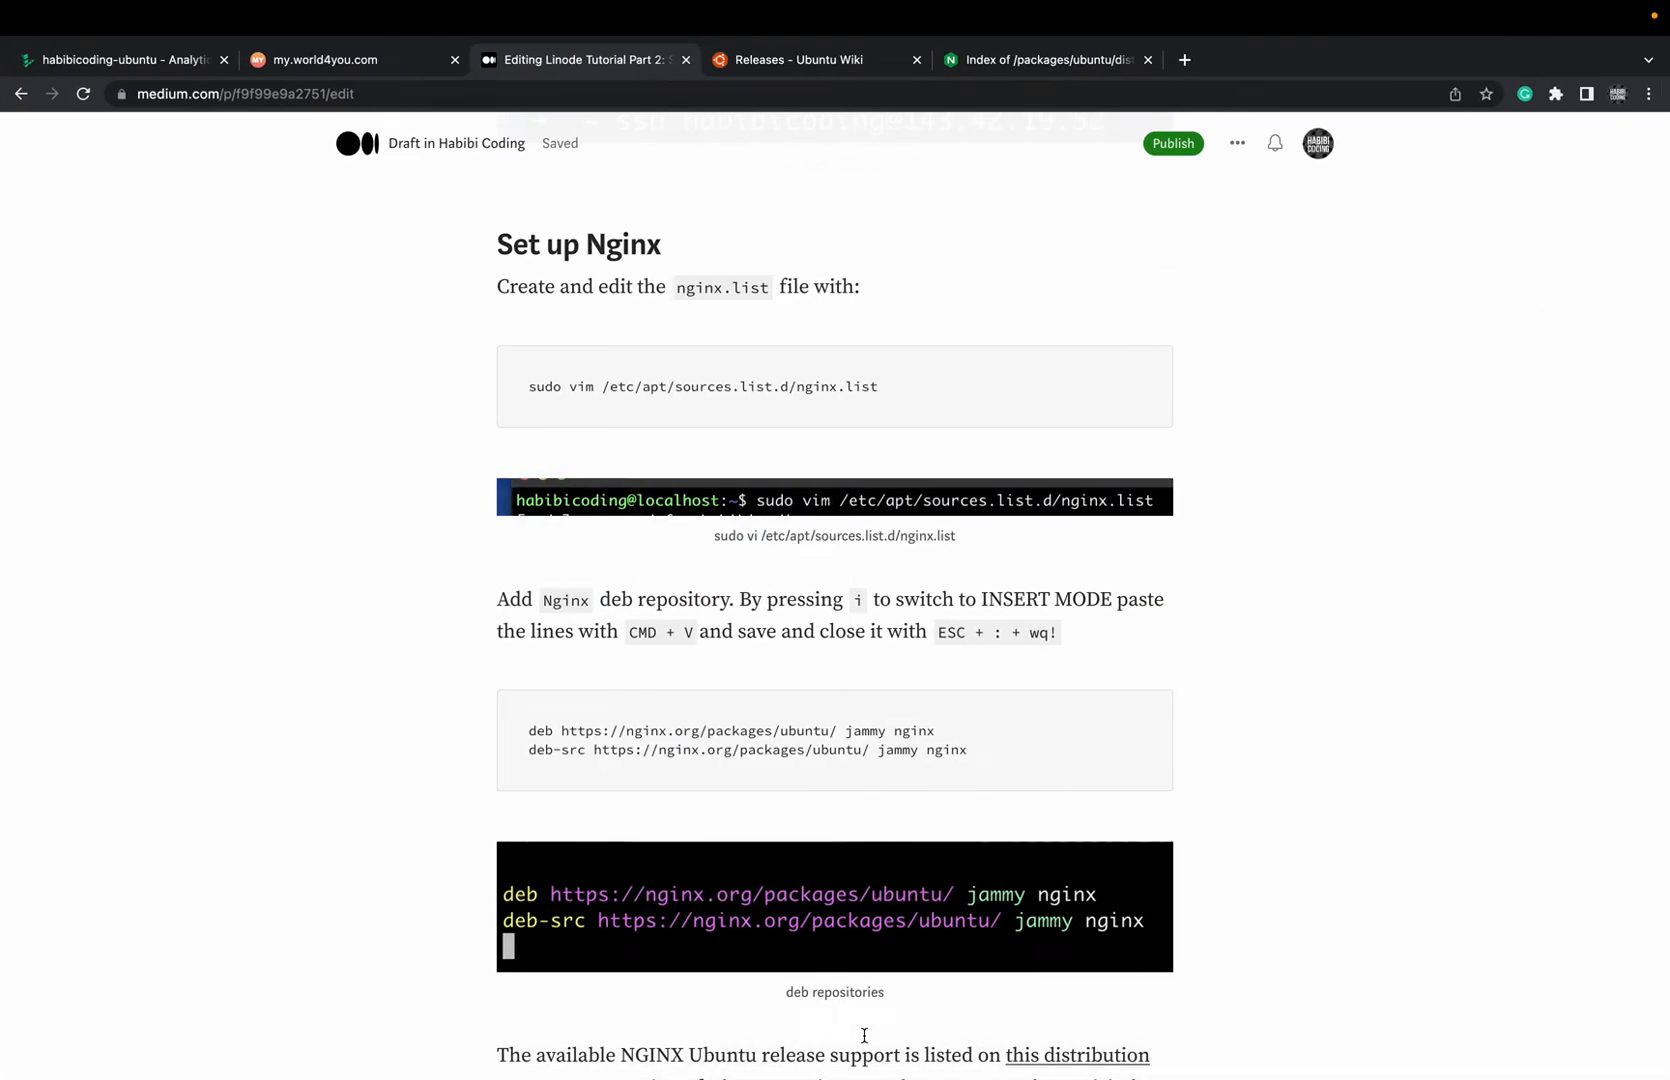
mouse_move(496, 333)
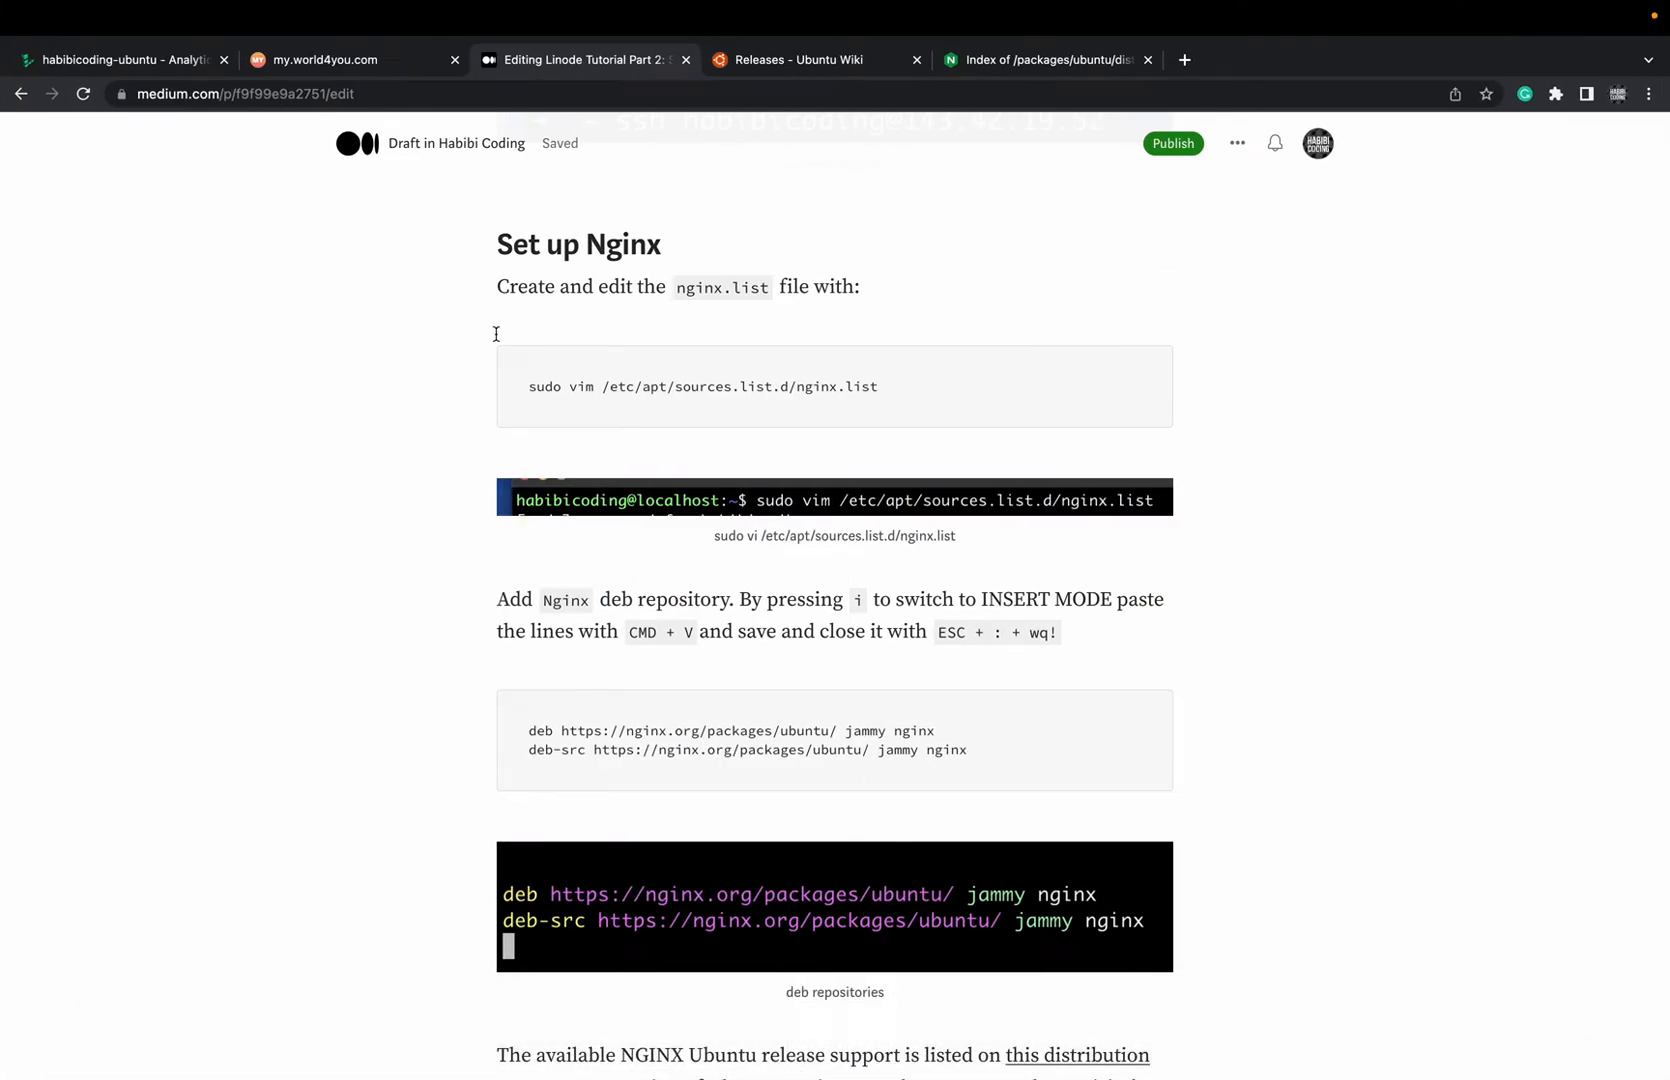
Step: Scroll the Medium draft to the 'Set up Nginx' section on creating nginx.list
scroll(down, 3)
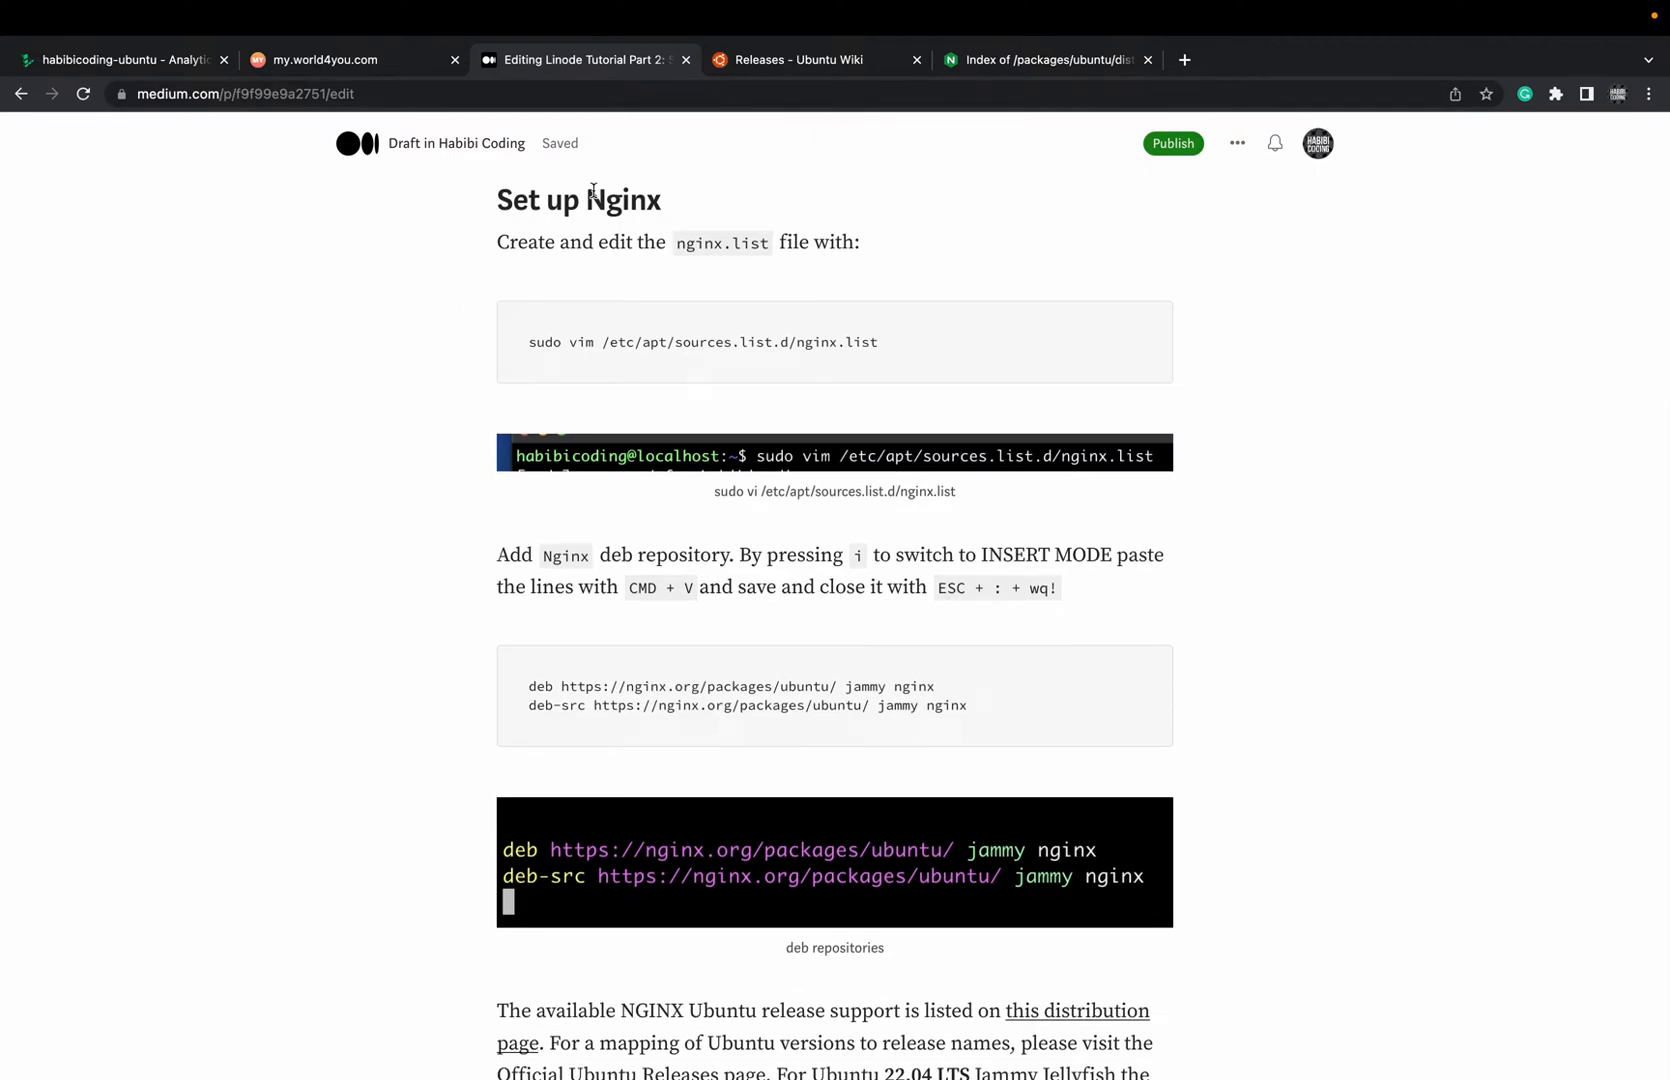
click(745, 342)
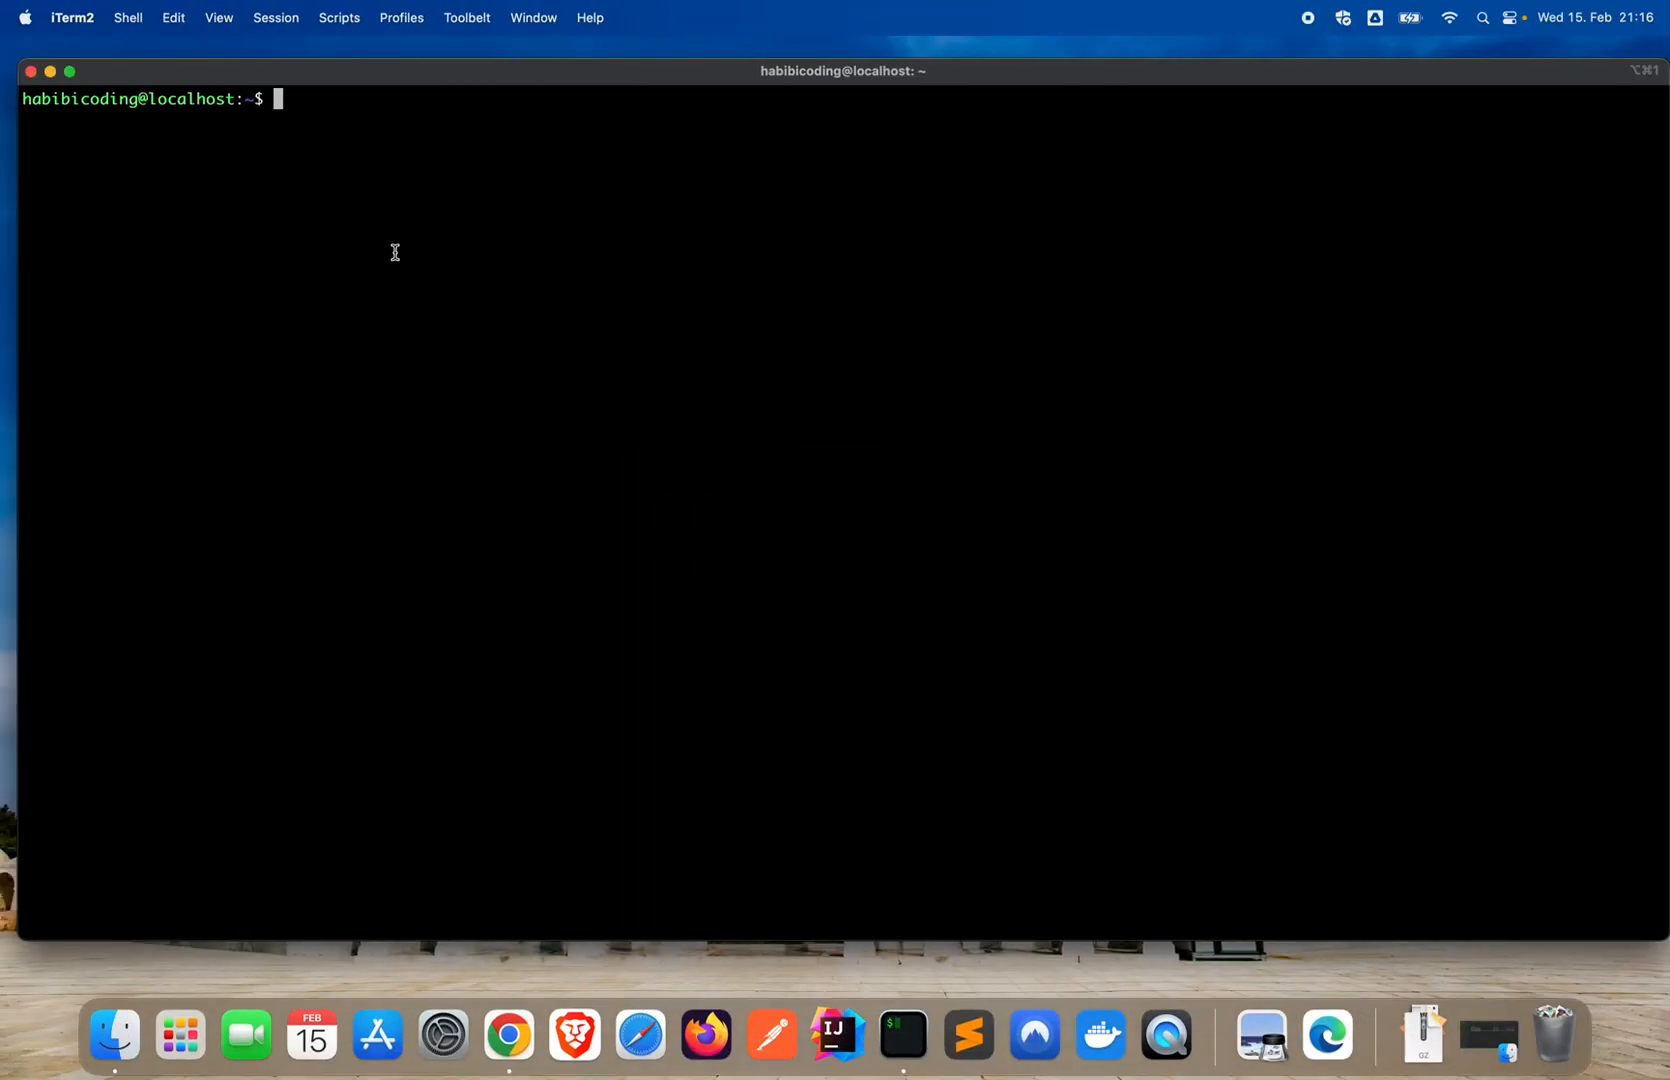
mouse_move(346, 247)
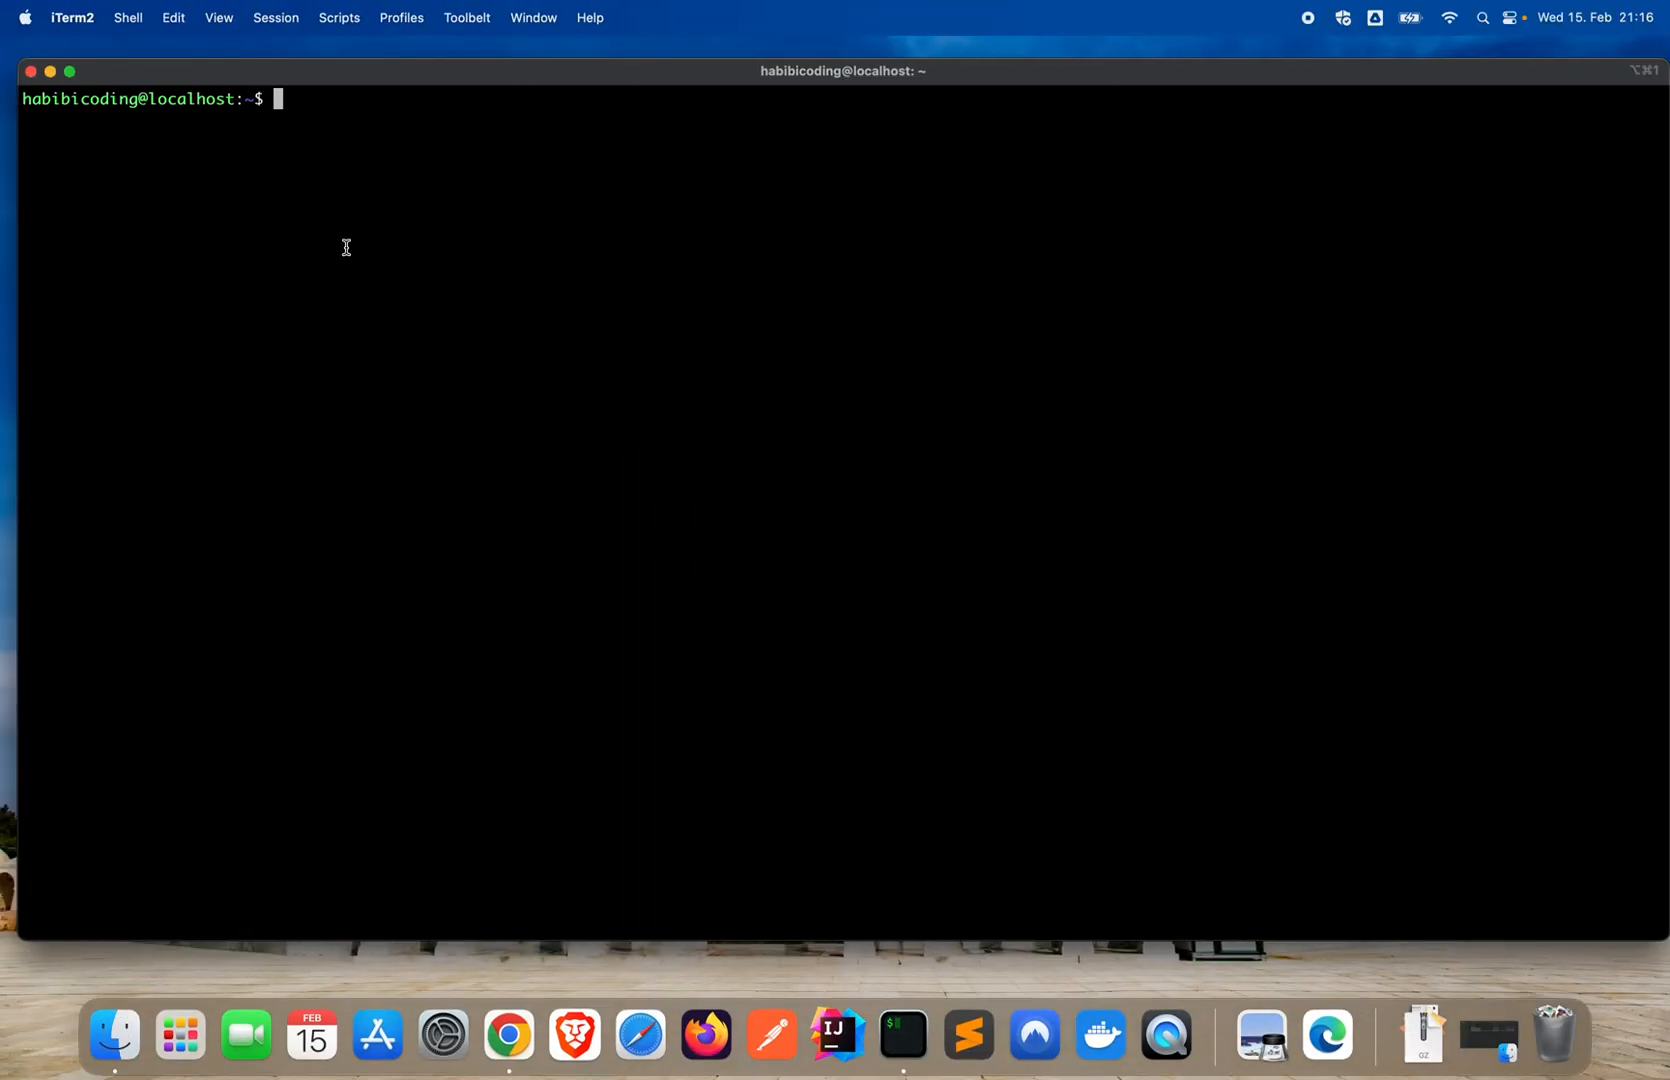
Step: Open /etc/apt/sources.list.d/nginx.list with sudo vim in insert mode, deleting a stray character
right_click(346, 248)
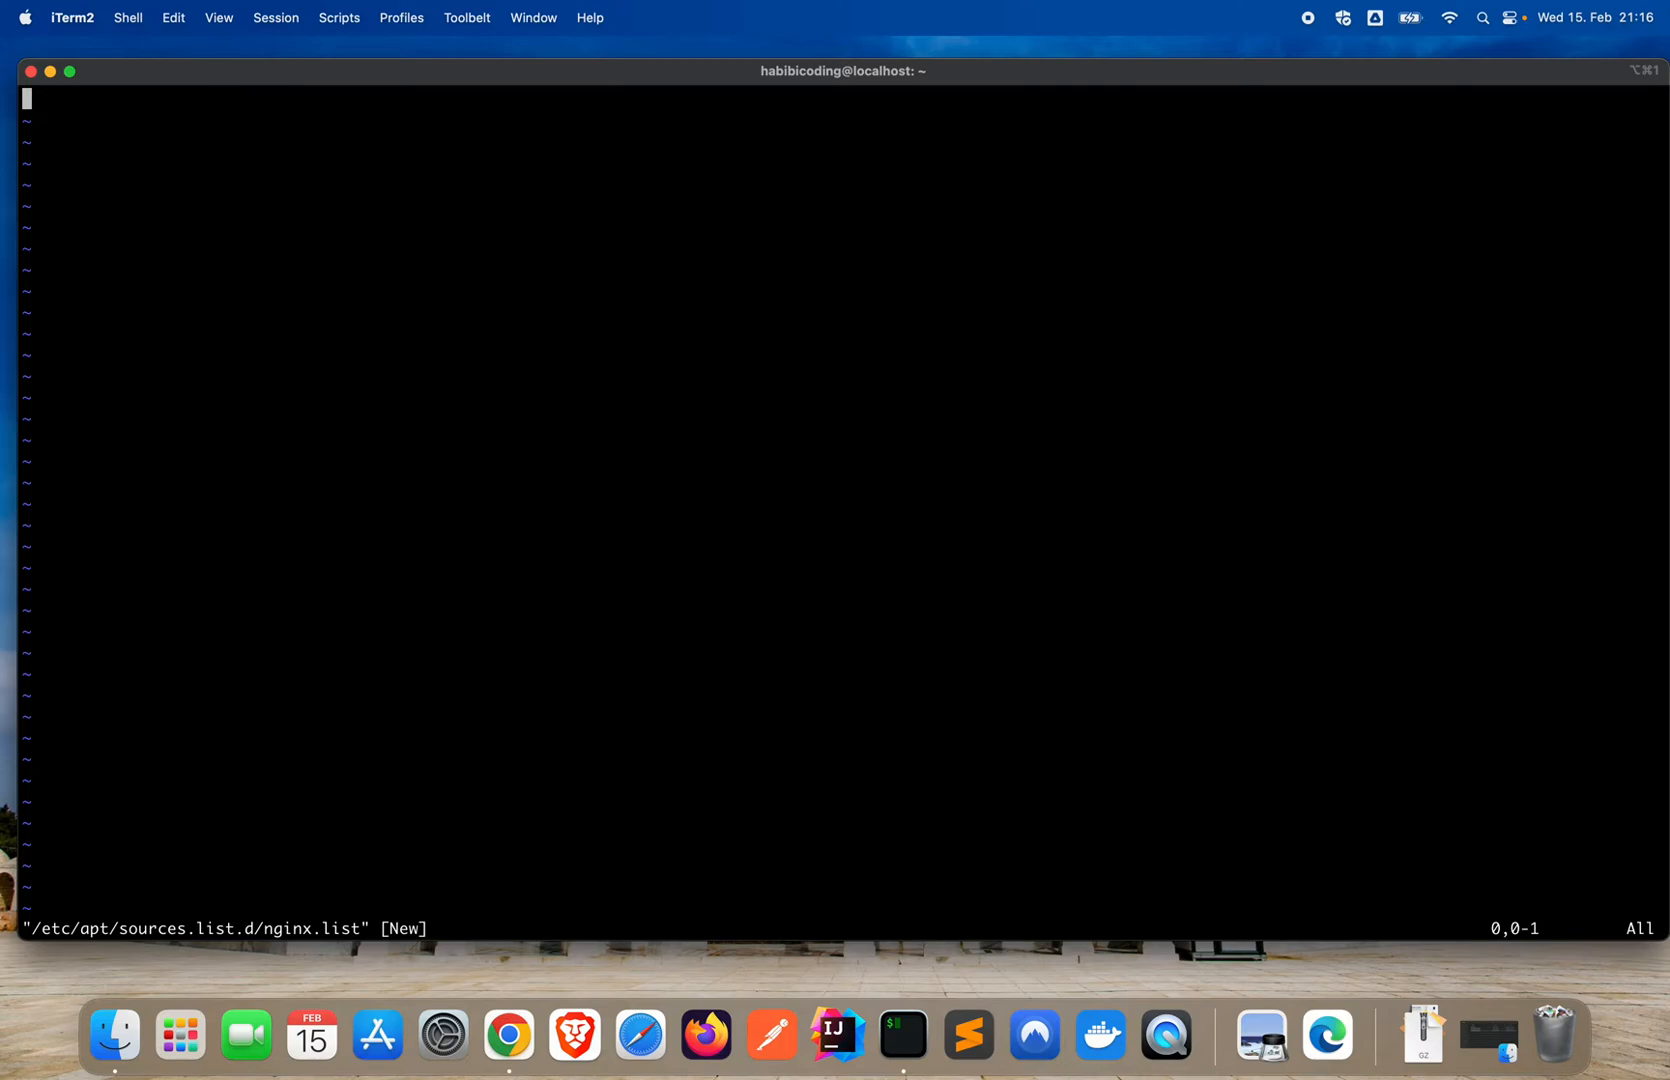
key(i)
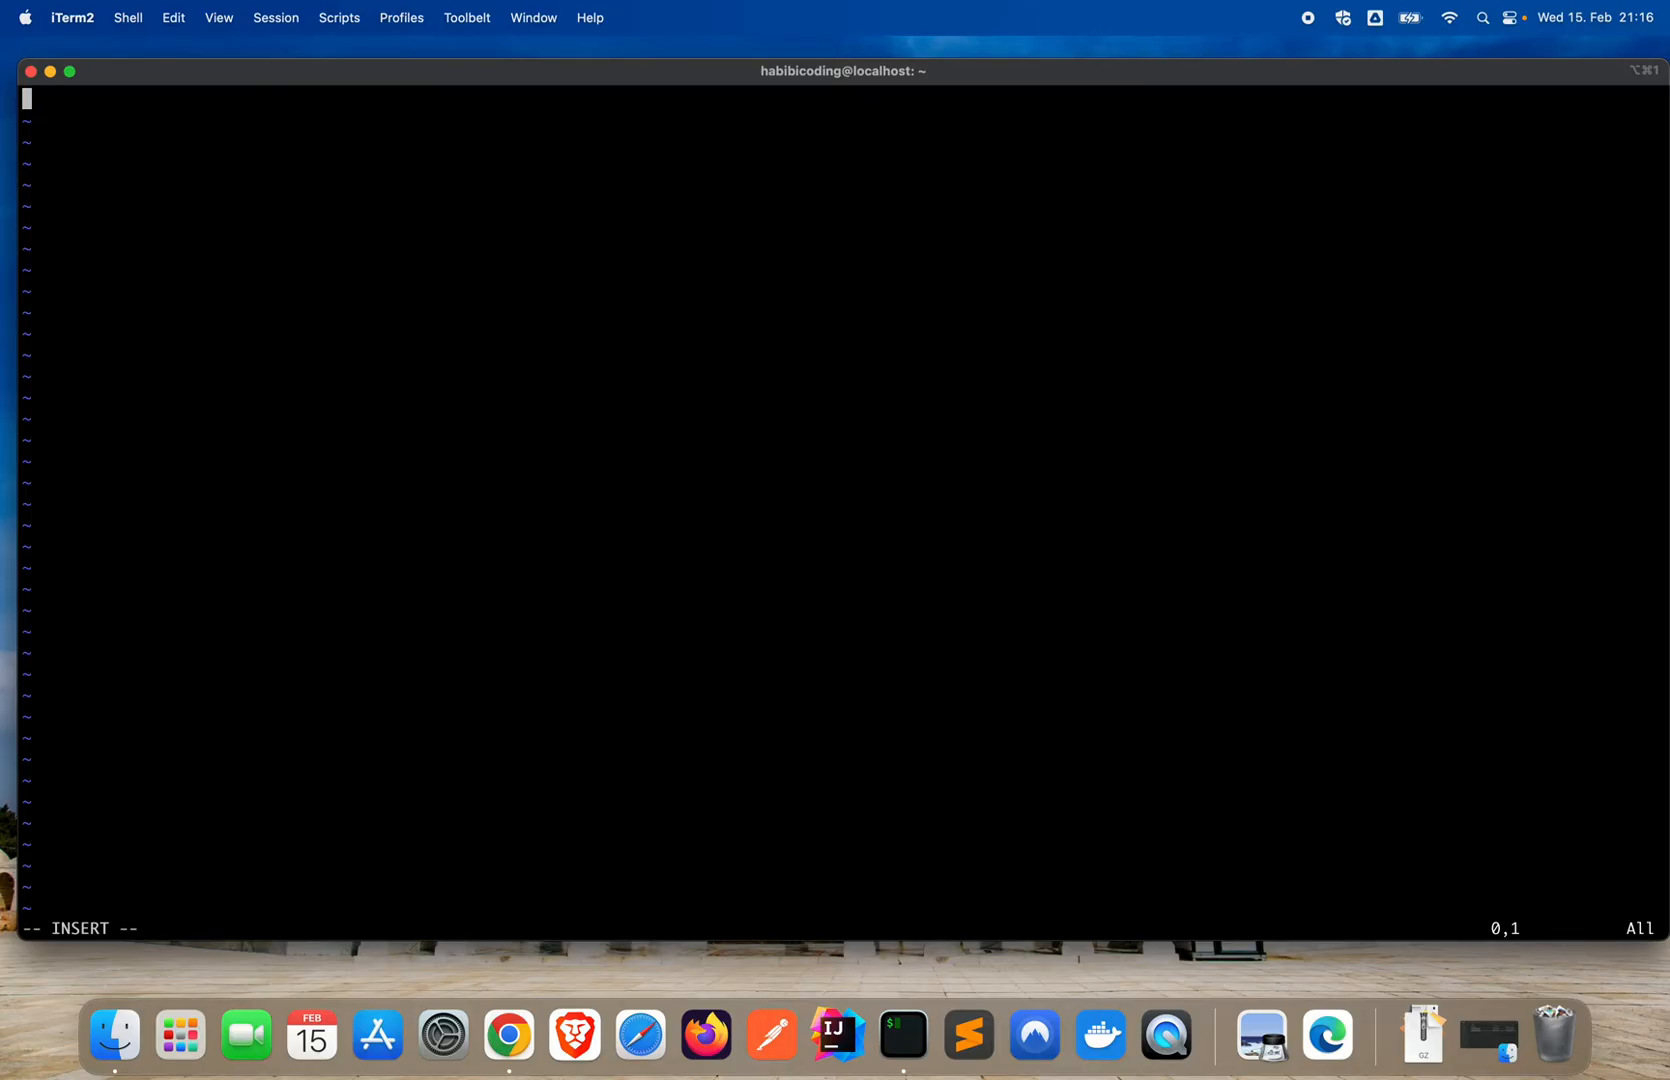
text(h)
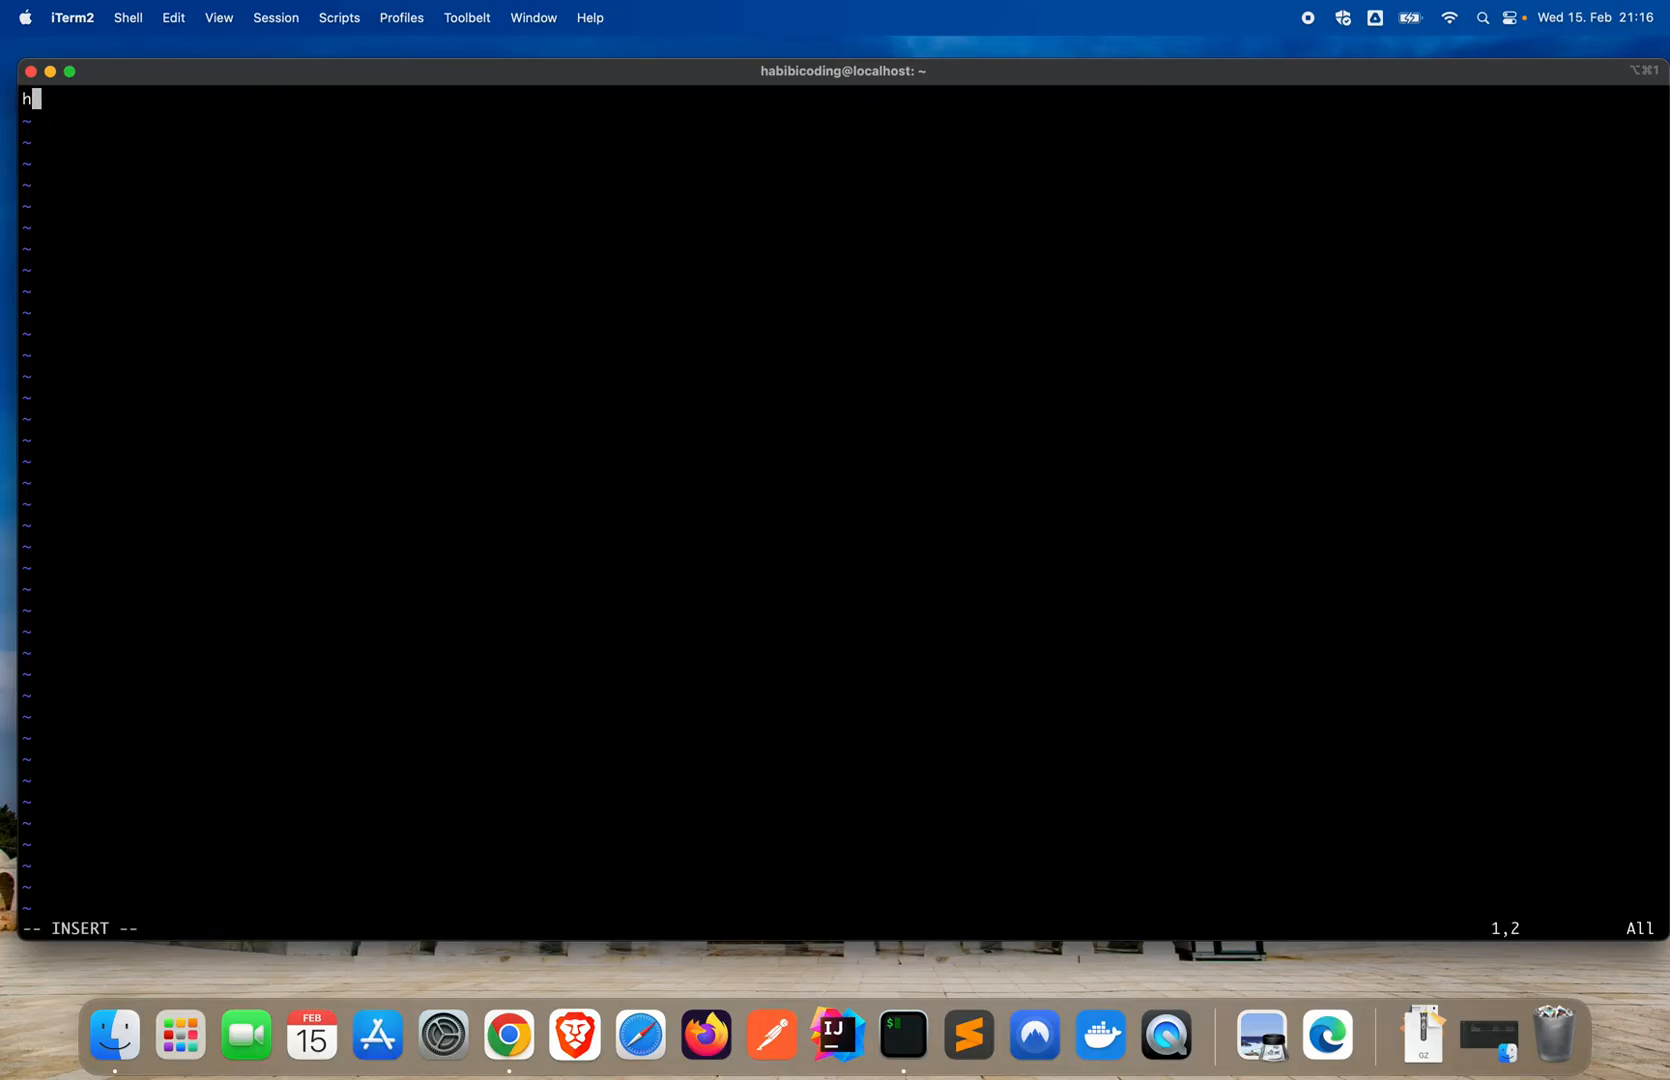
key(Backspace)
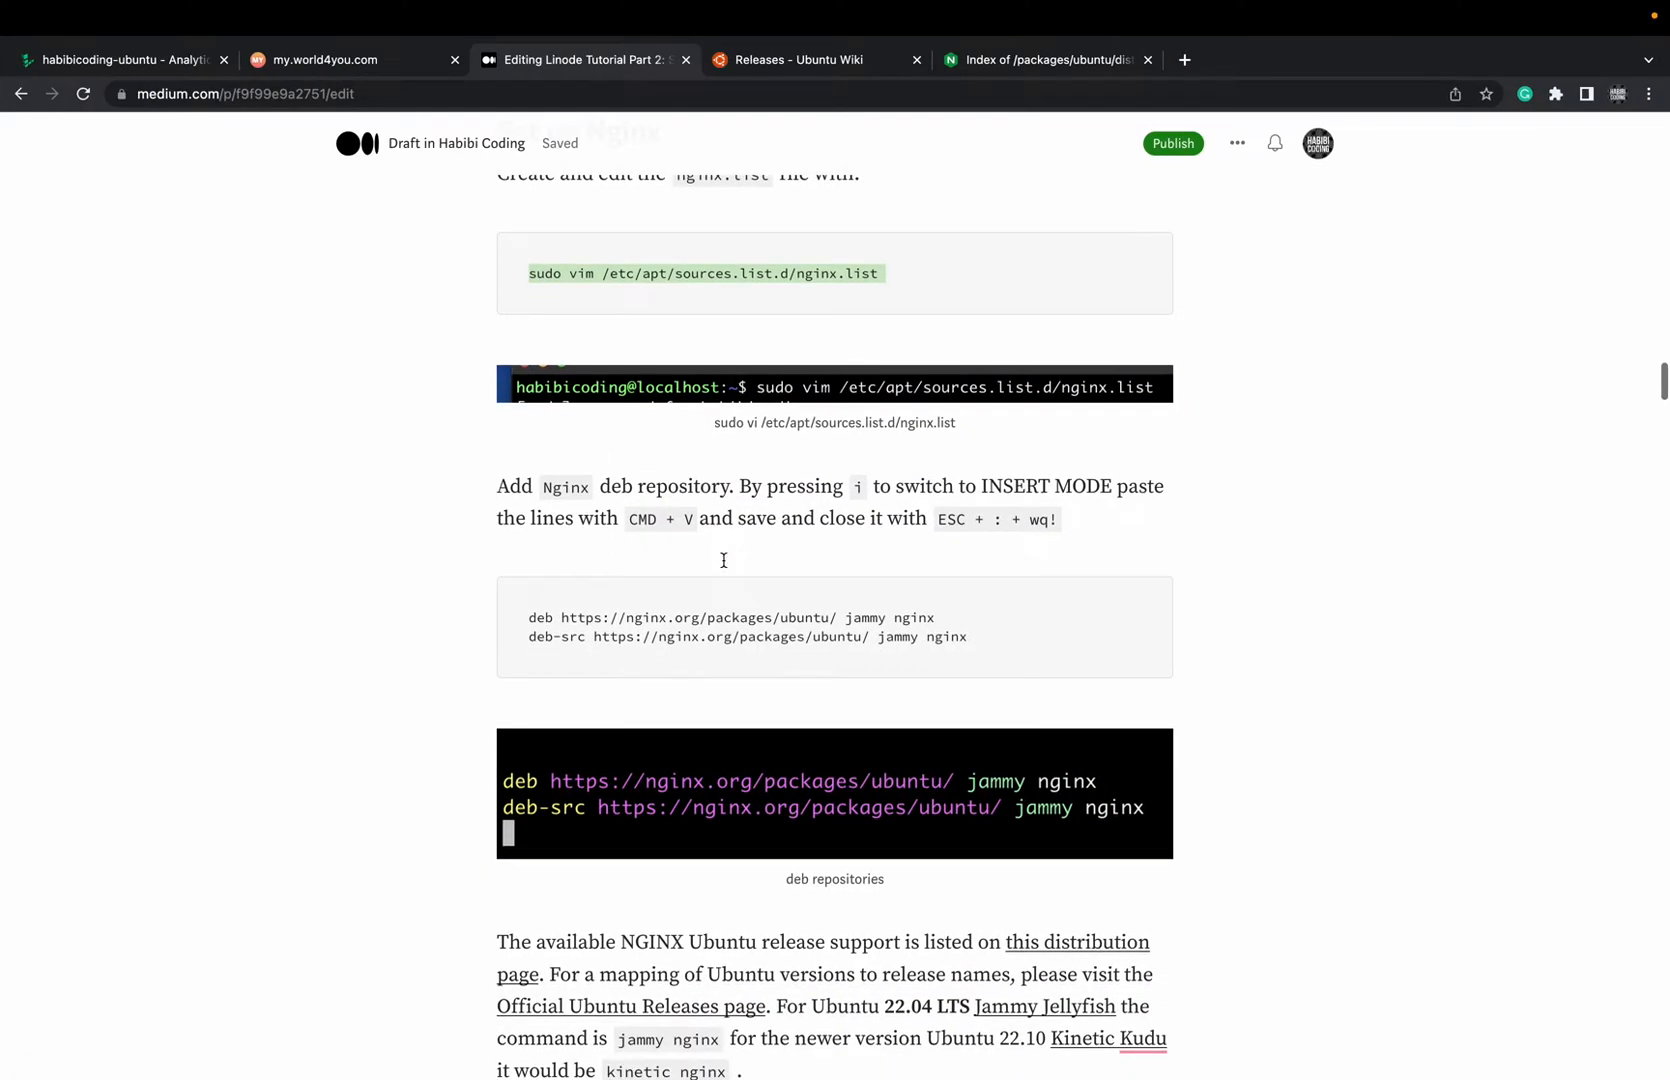
Step: Scroll the Medium draft down to the deb/deb-src repository code block
scroll(down, 3)
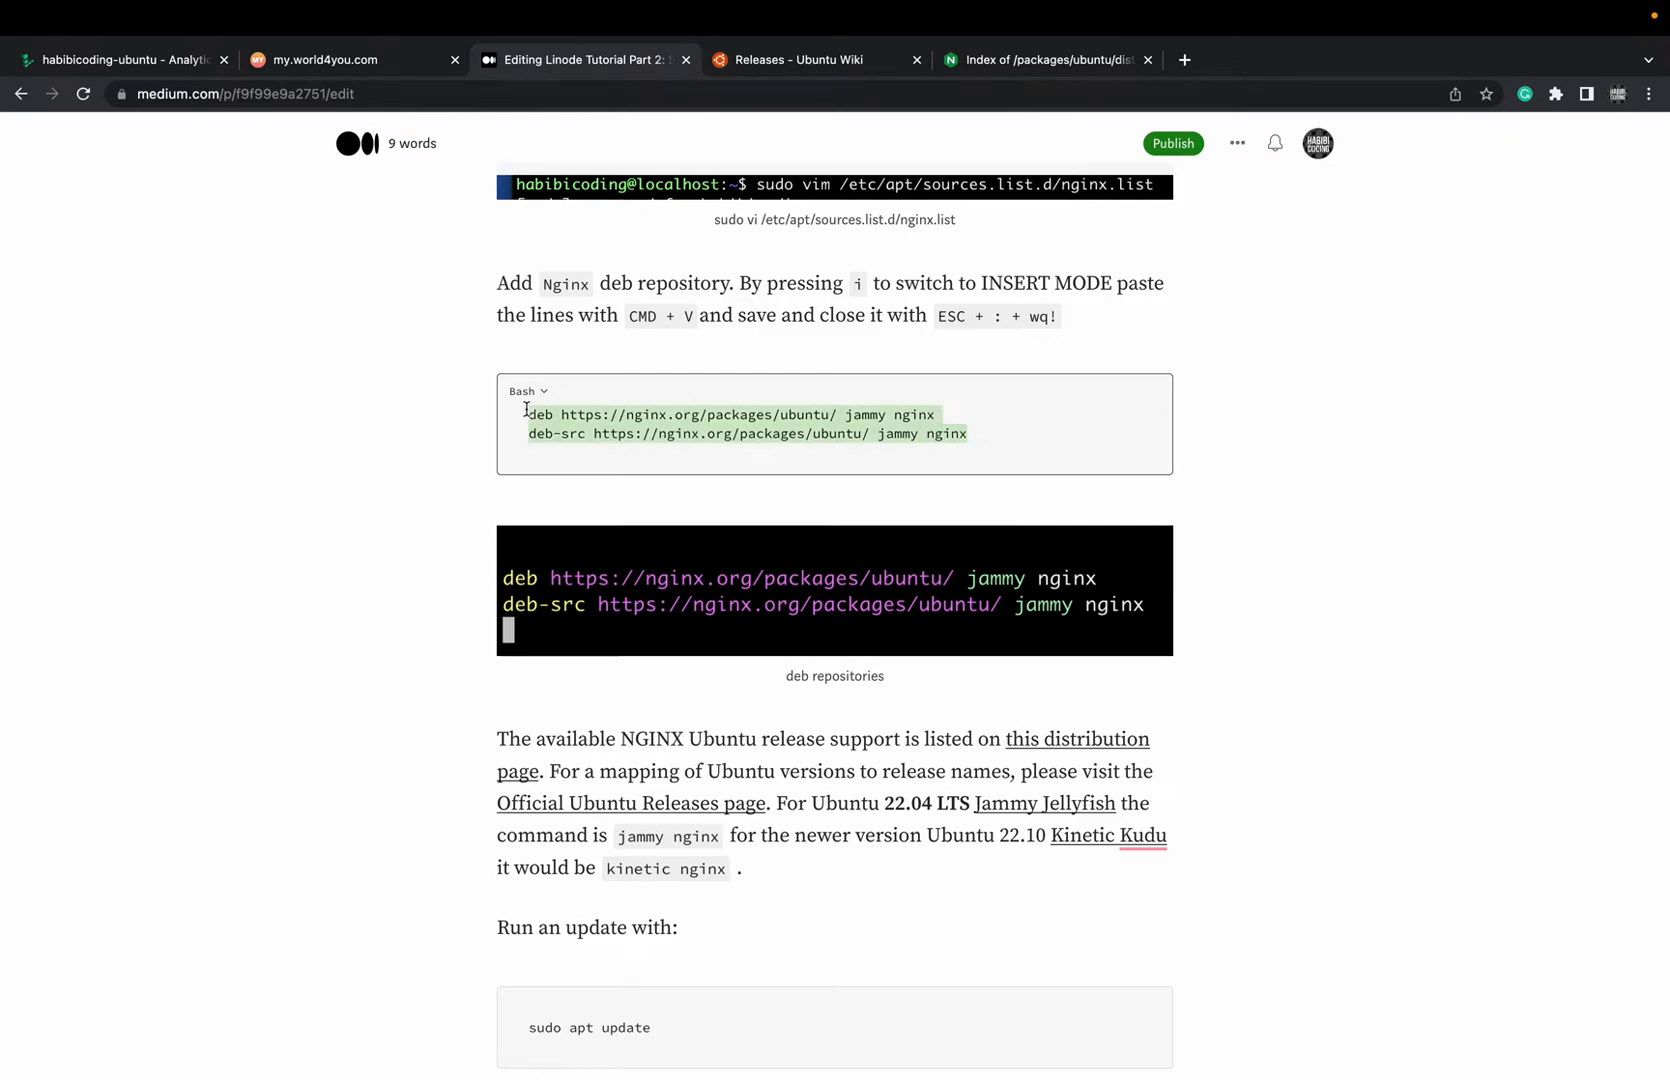
Step: Paste the nginx deb and deb-src lines into nginx.list and select 'jammy'
click(901, 1034)
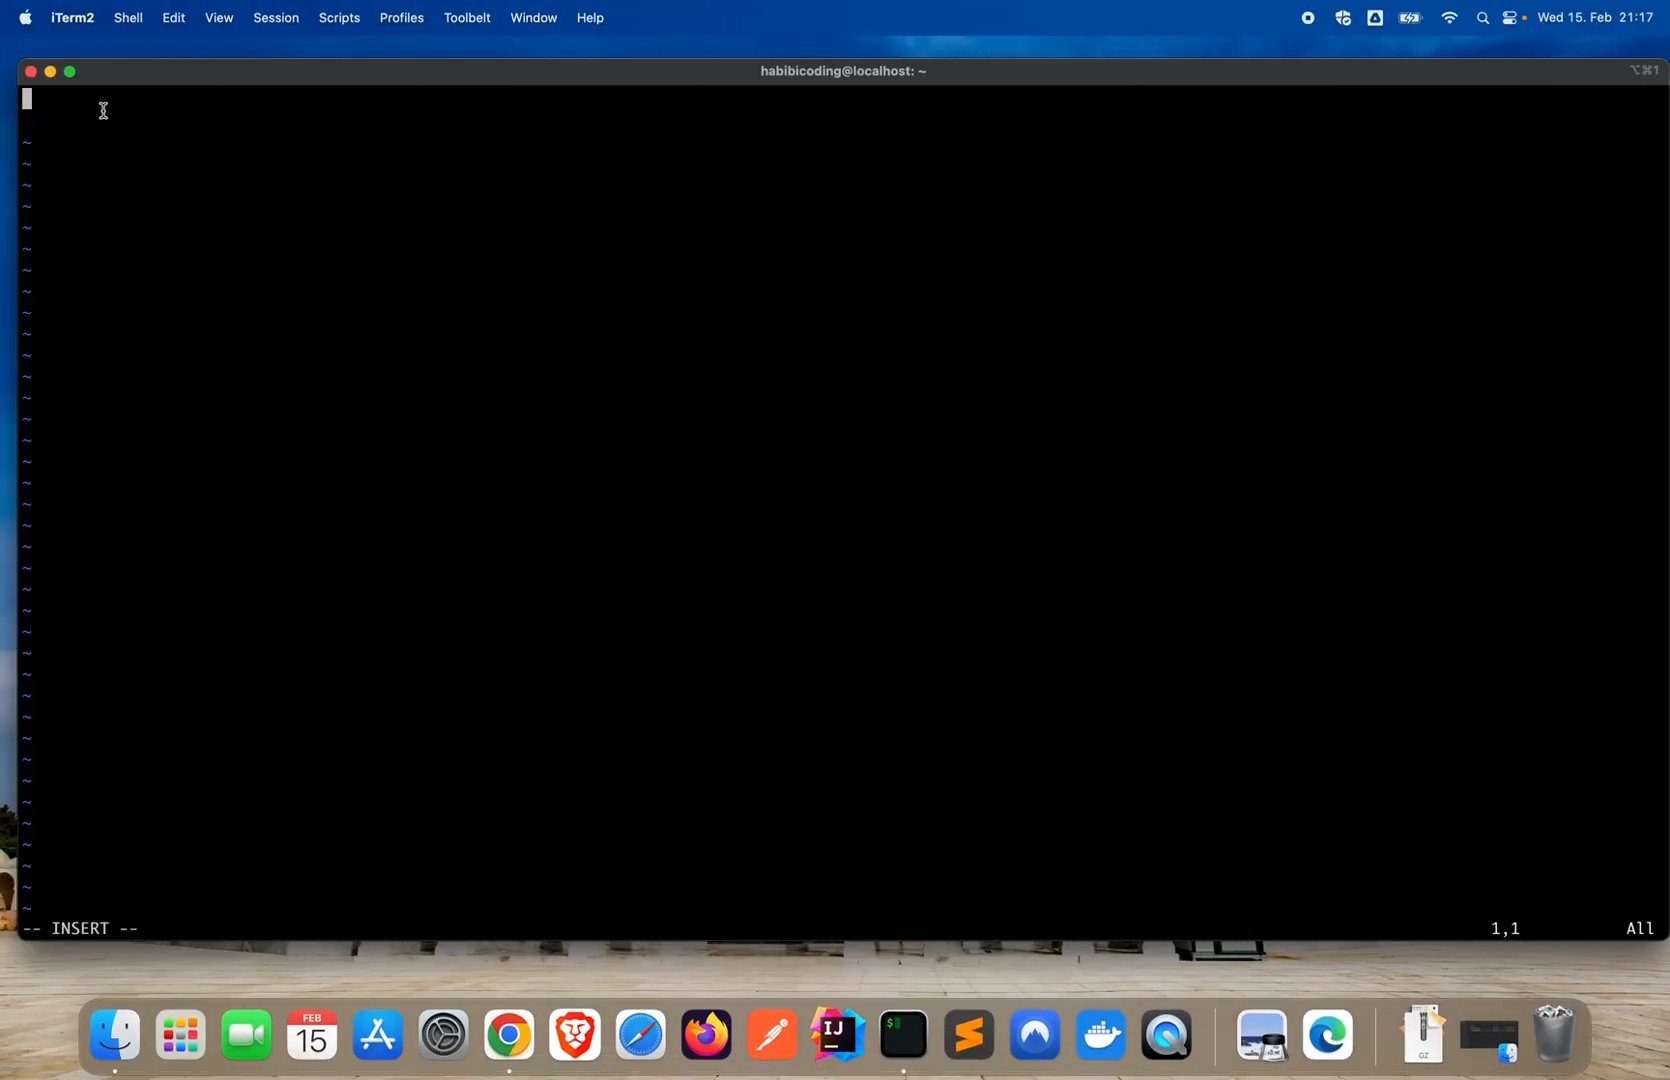
right_click(96, 110)
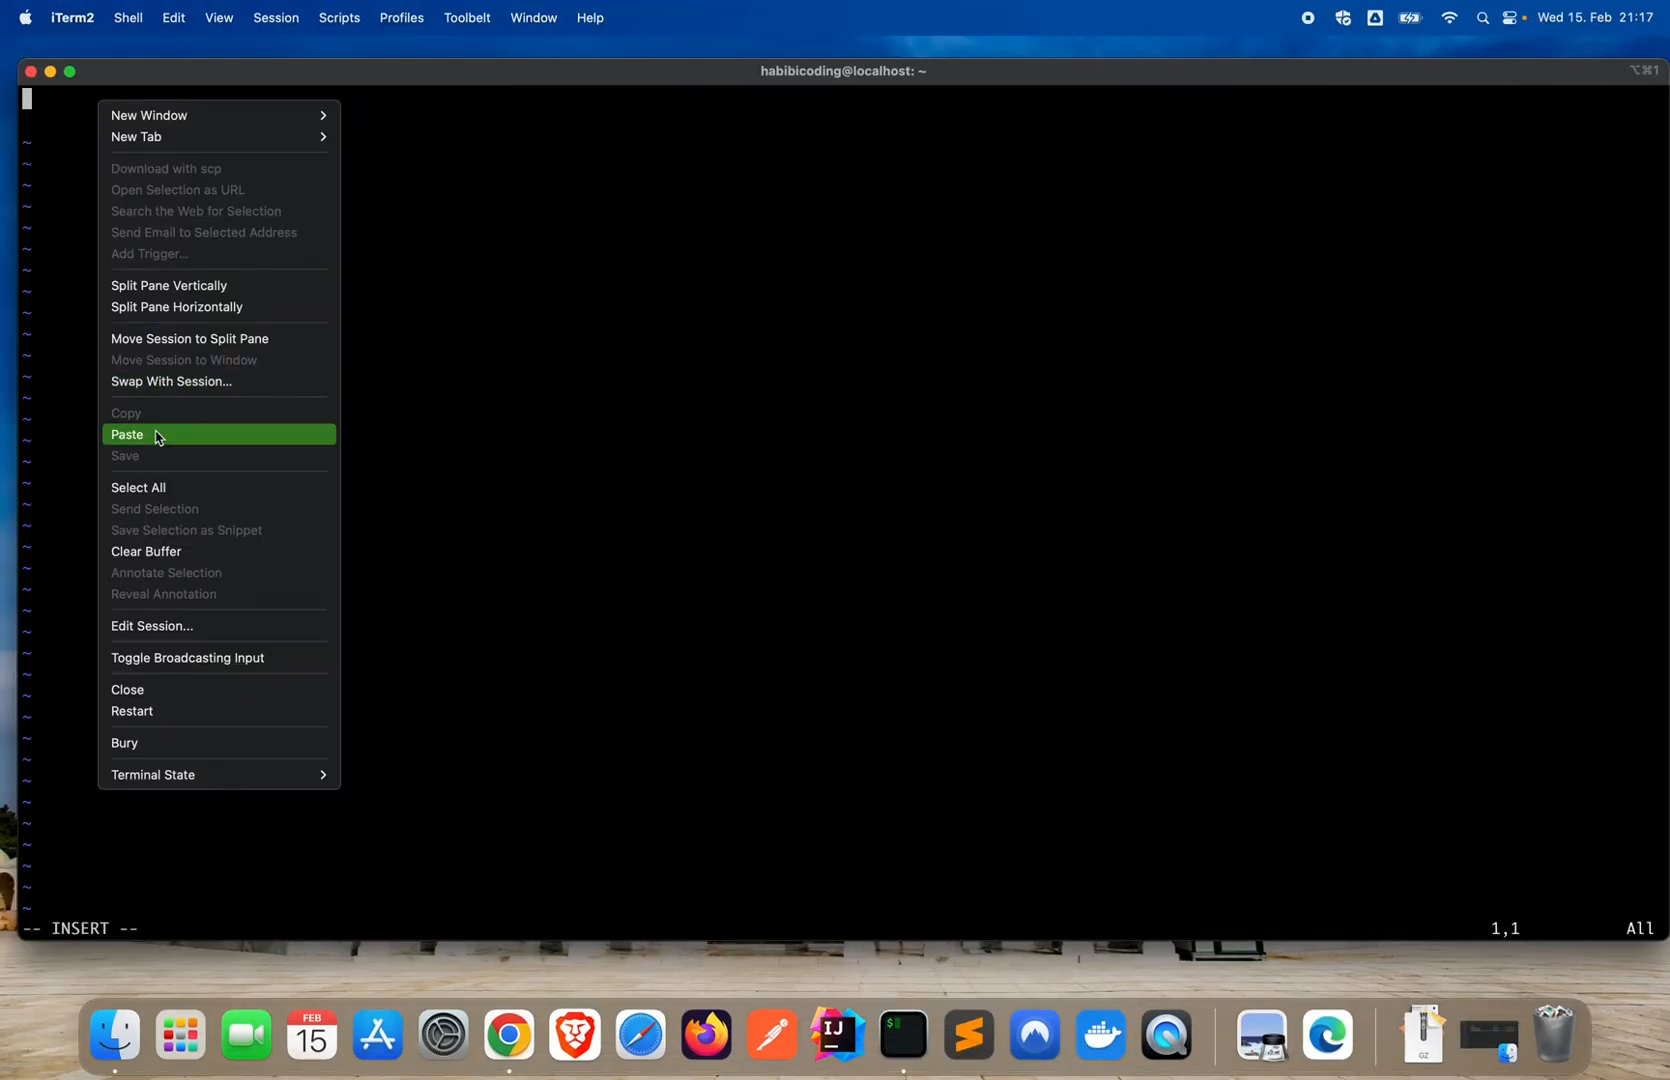
click(127, 434)
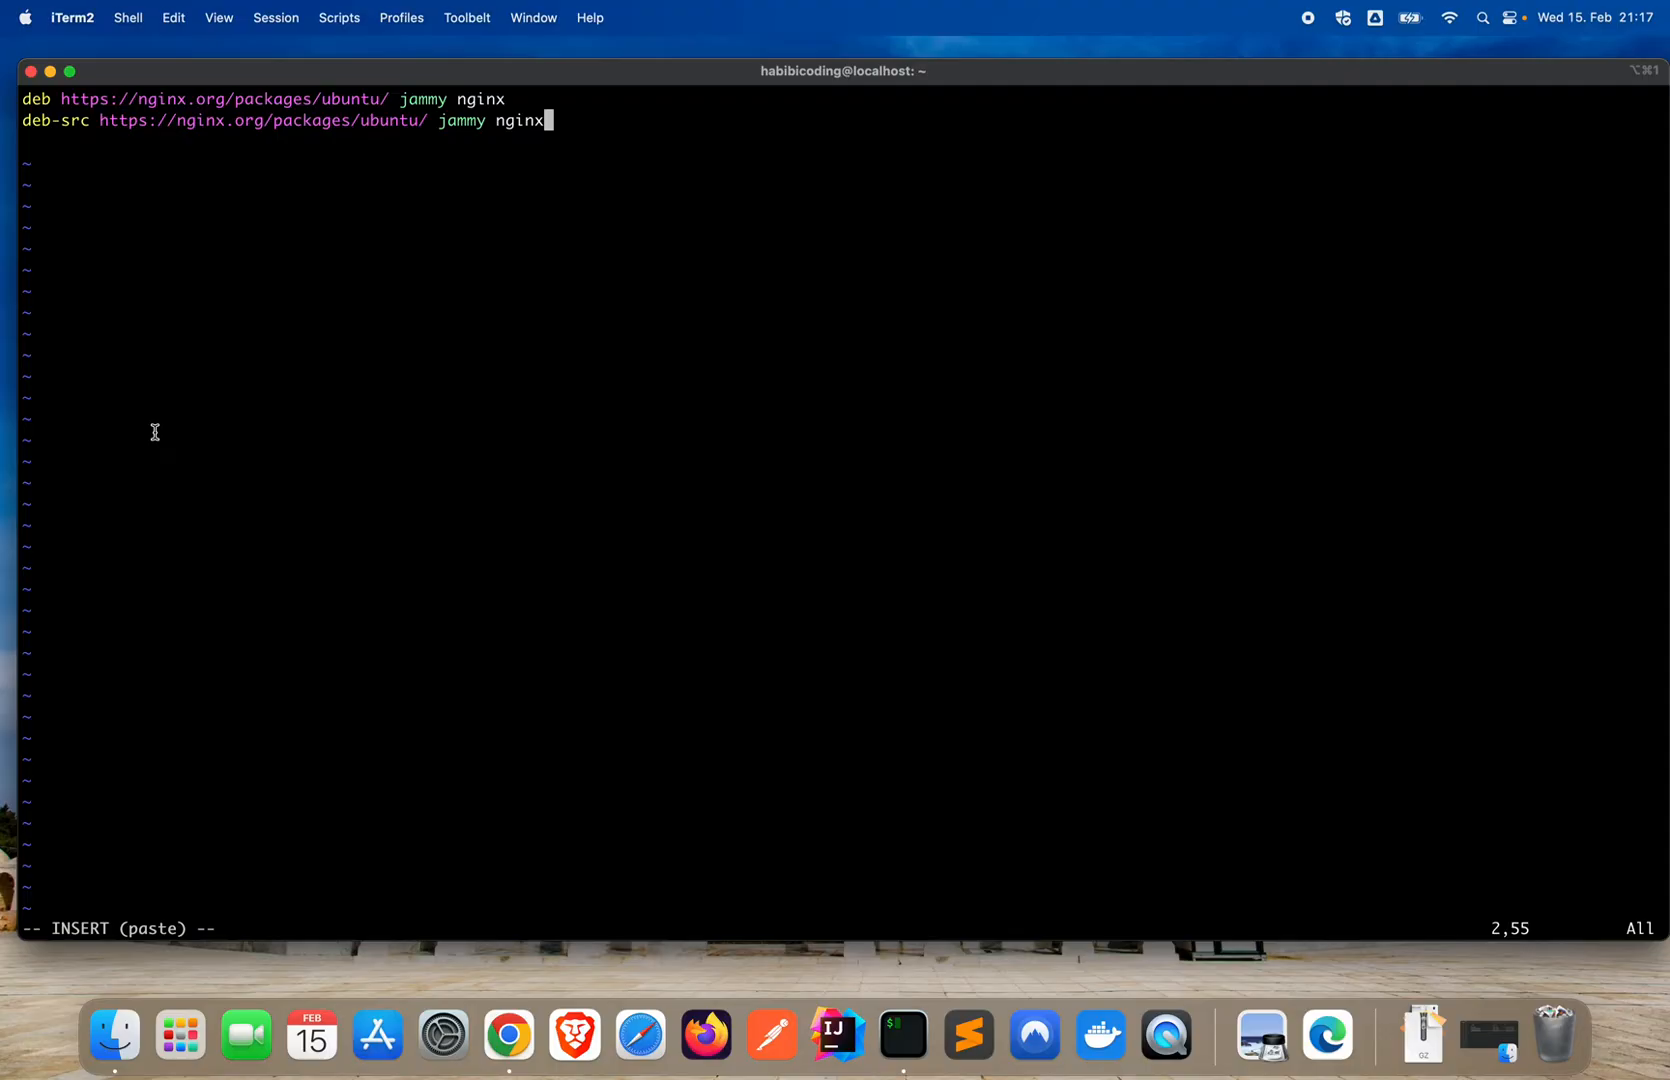
mouse_move(56, 130)
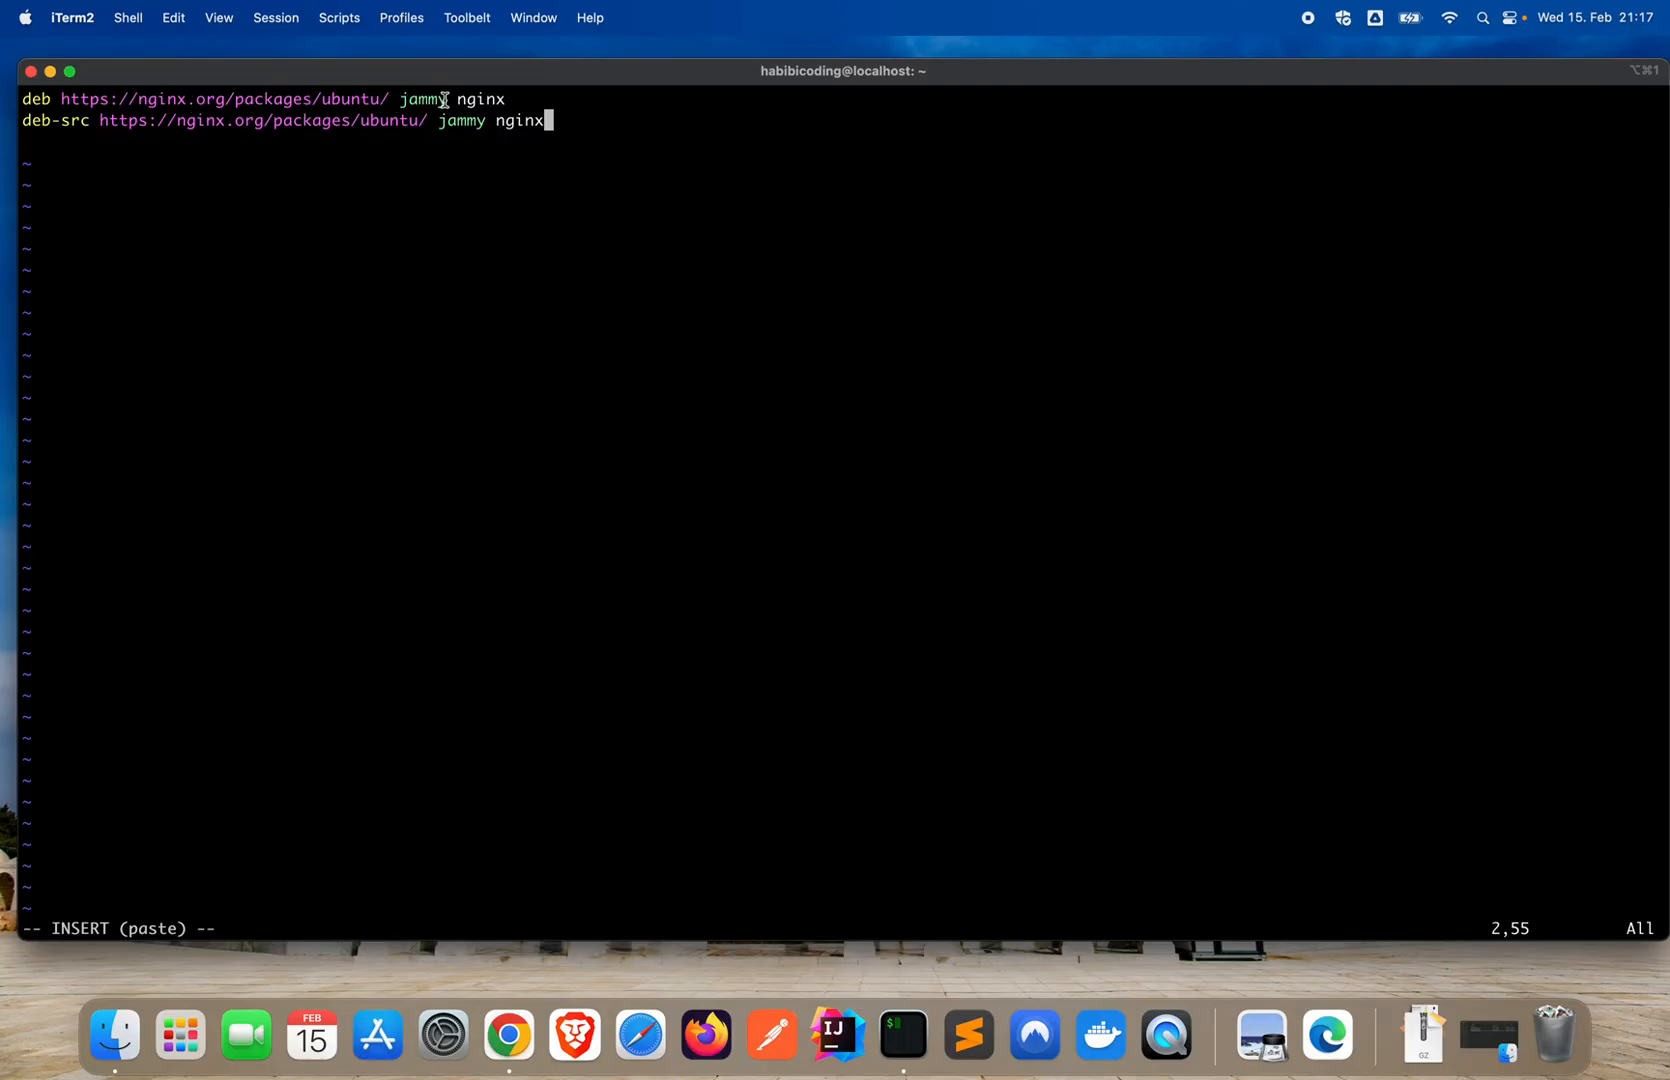
double_click(424, 99)
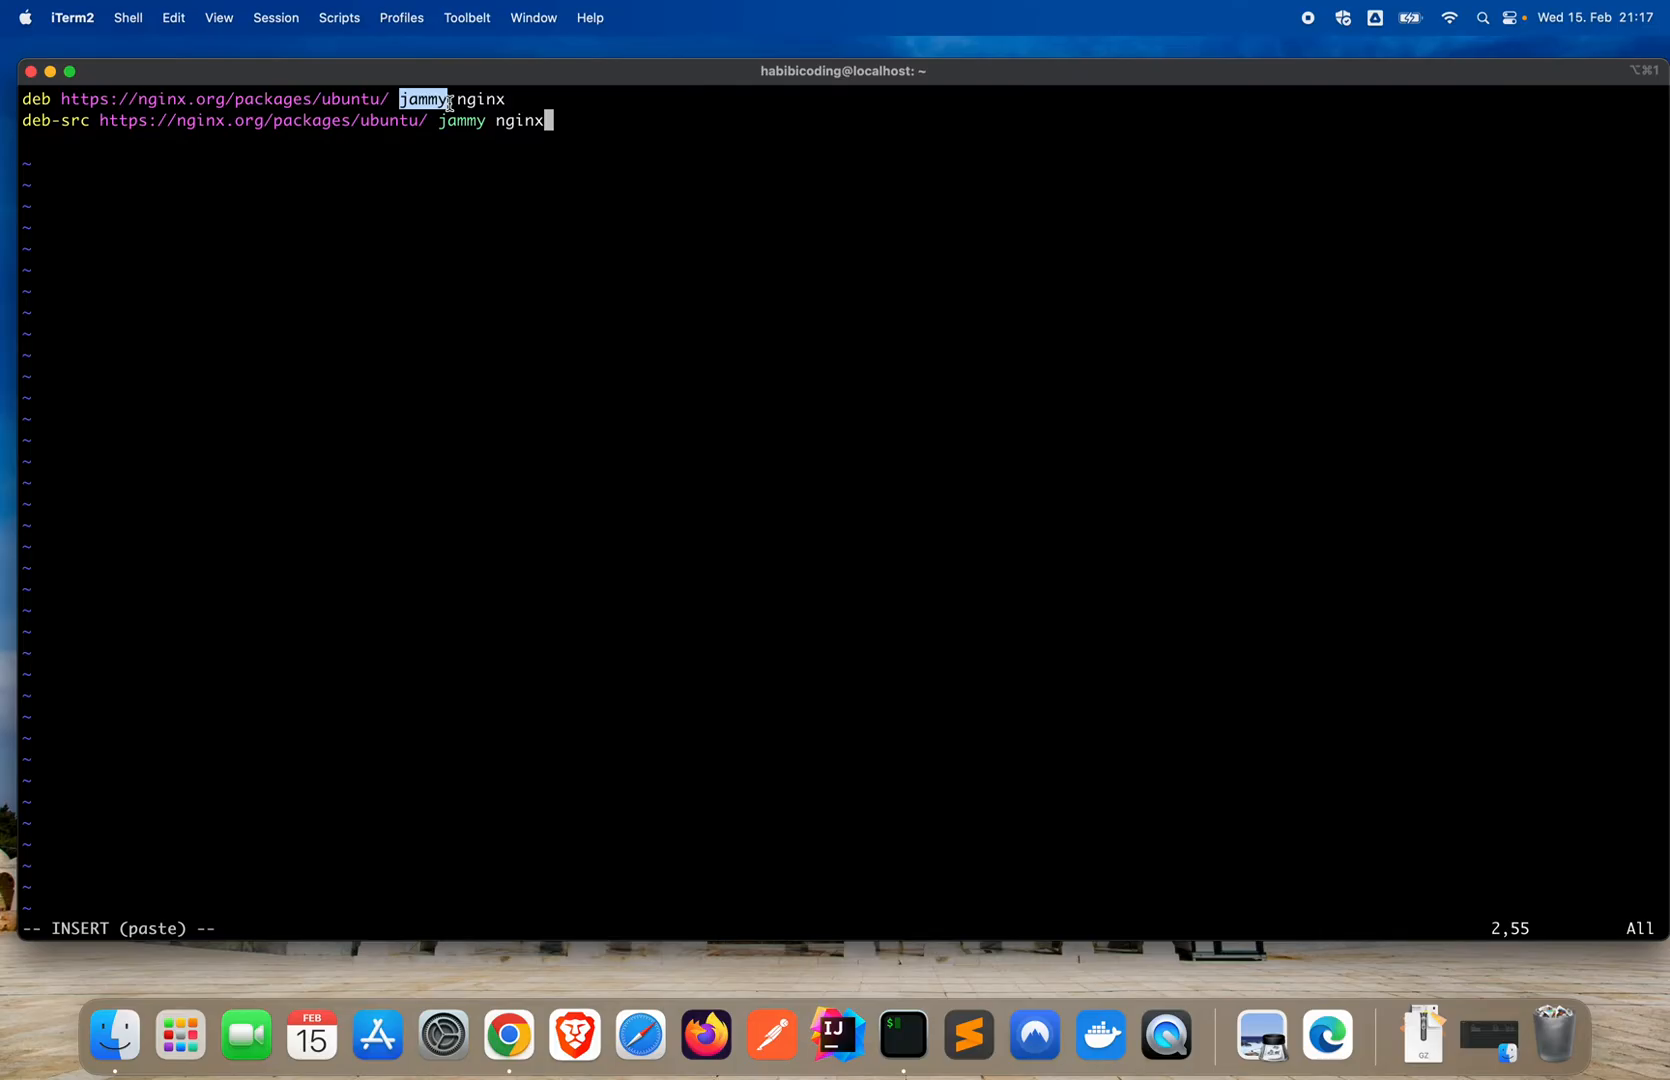
key(cmd+tab)
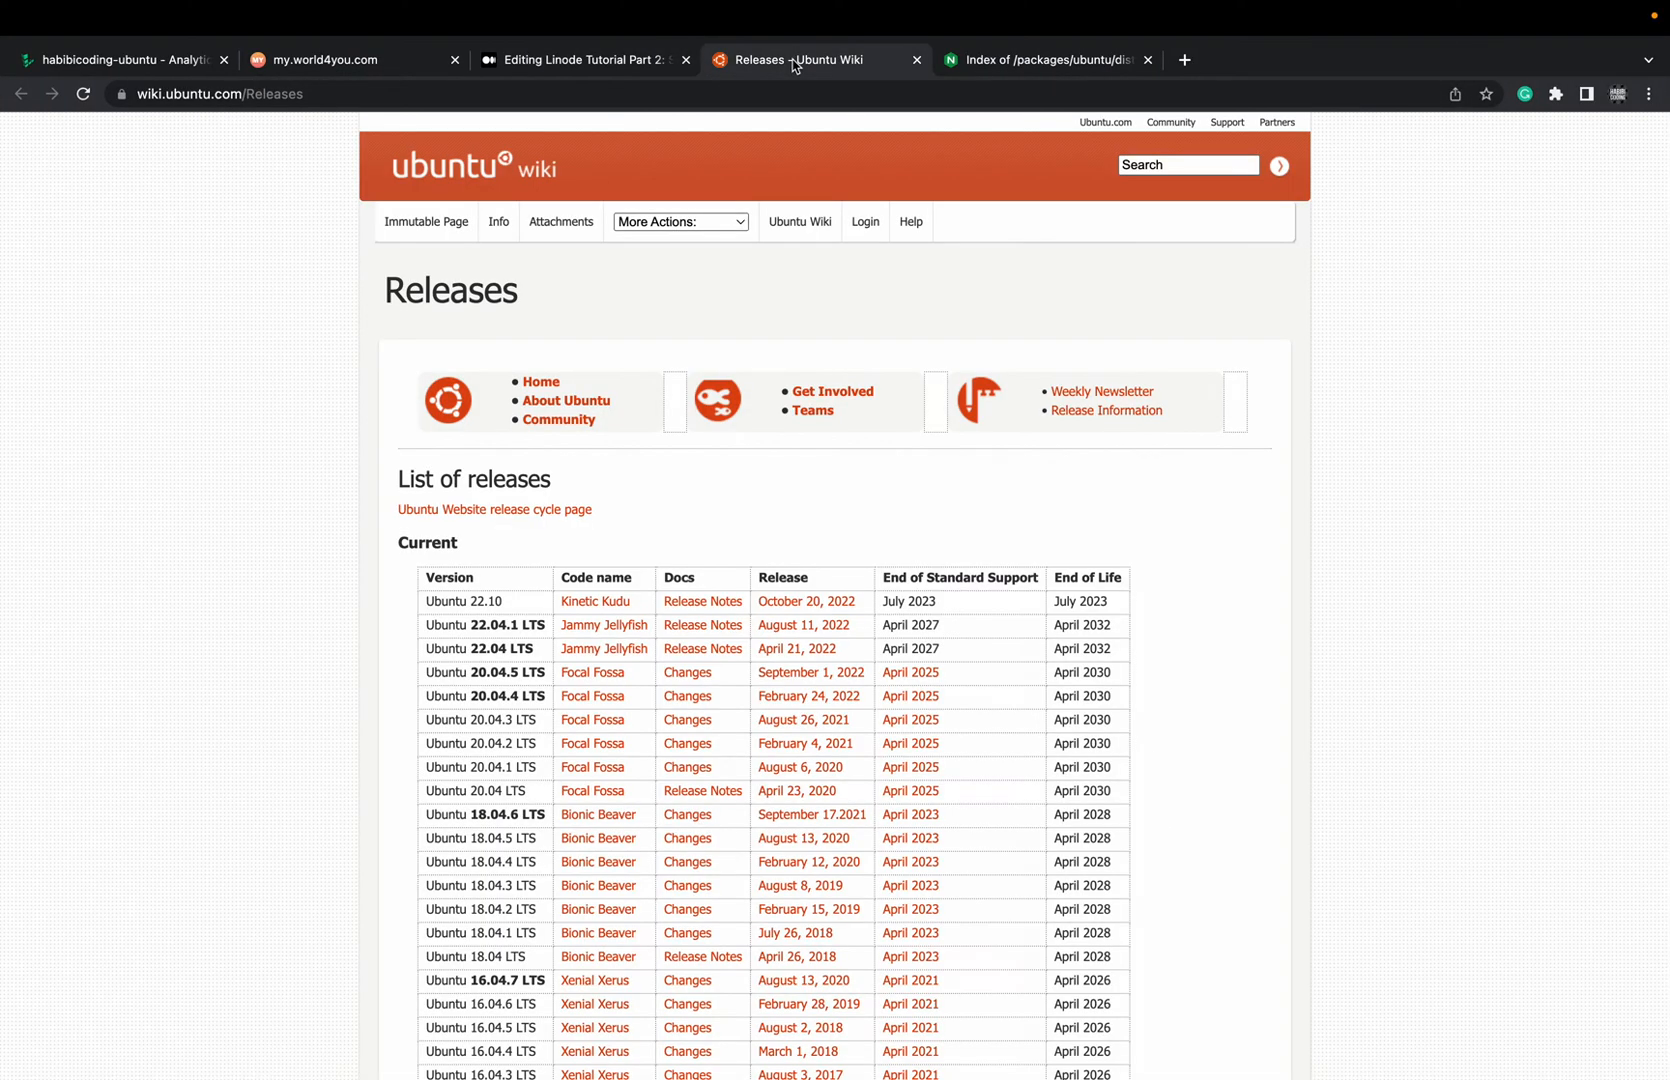
mouse_move(584, 612)
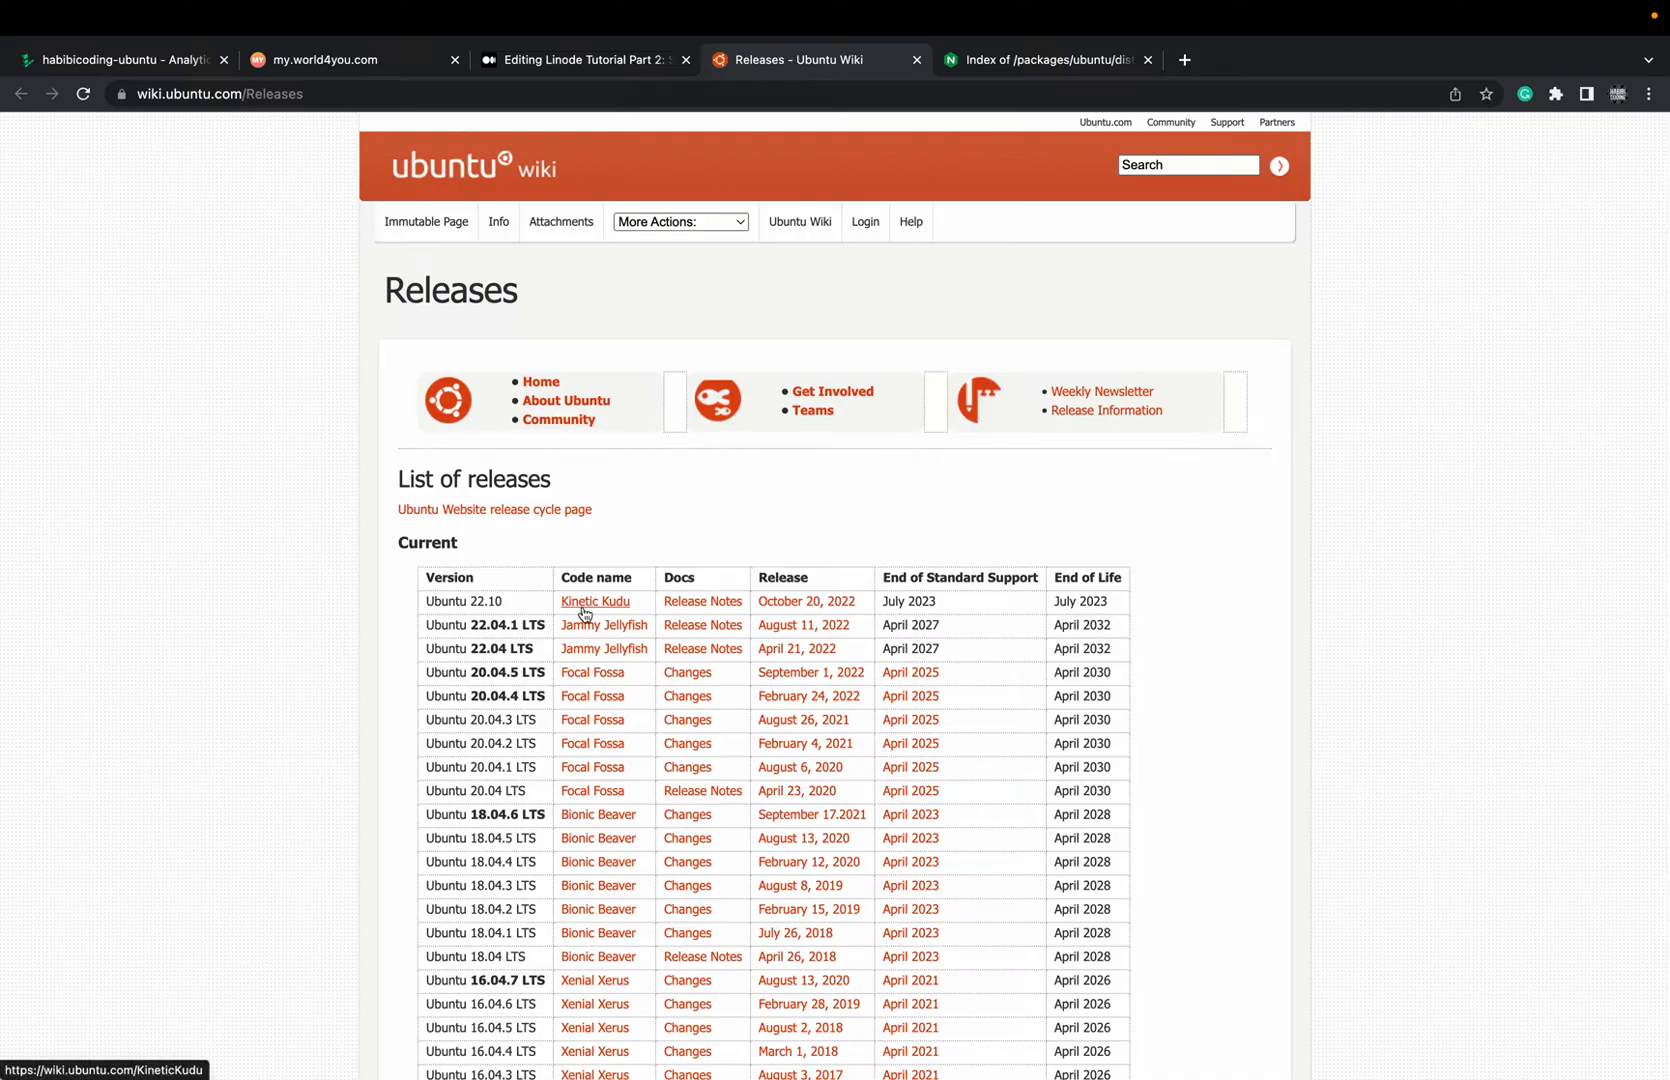
mouse_move(504, 649)
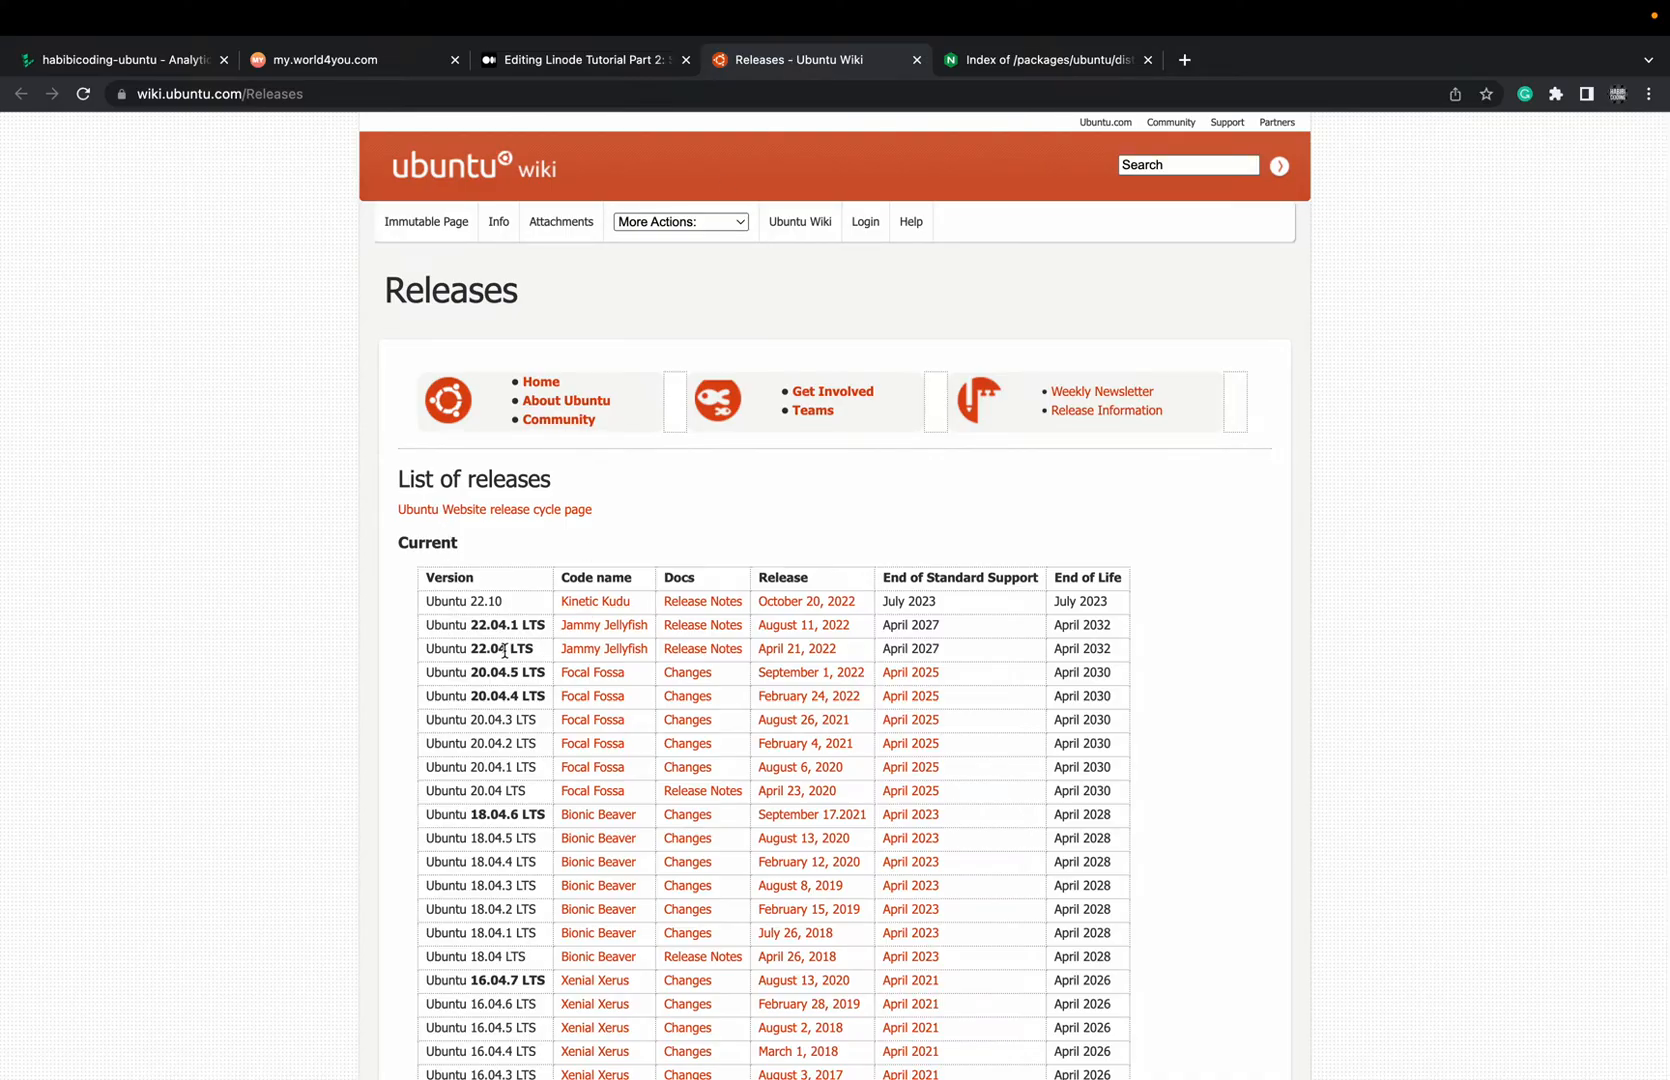
mouse_move(513, 649)
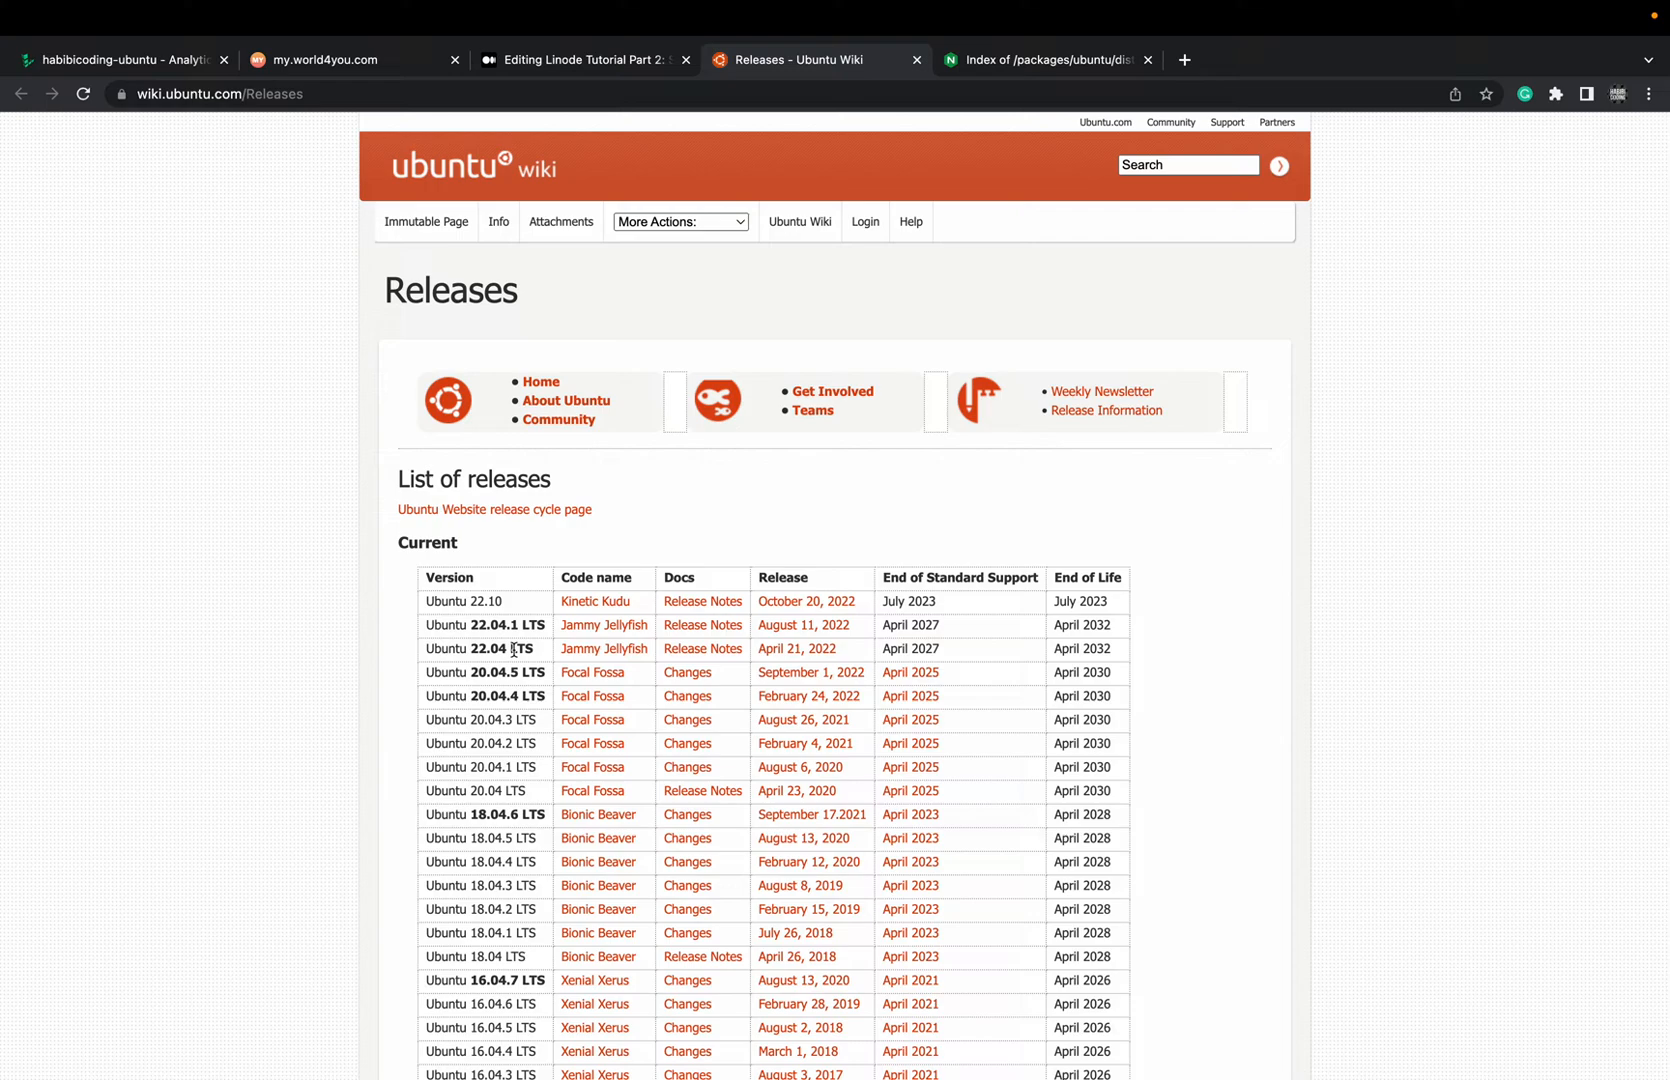
Step: Highlight '22.04 LTS' beside Jammy Jellyfish in the Ubuntu wiki's Current releases table
double_click(498, 648)
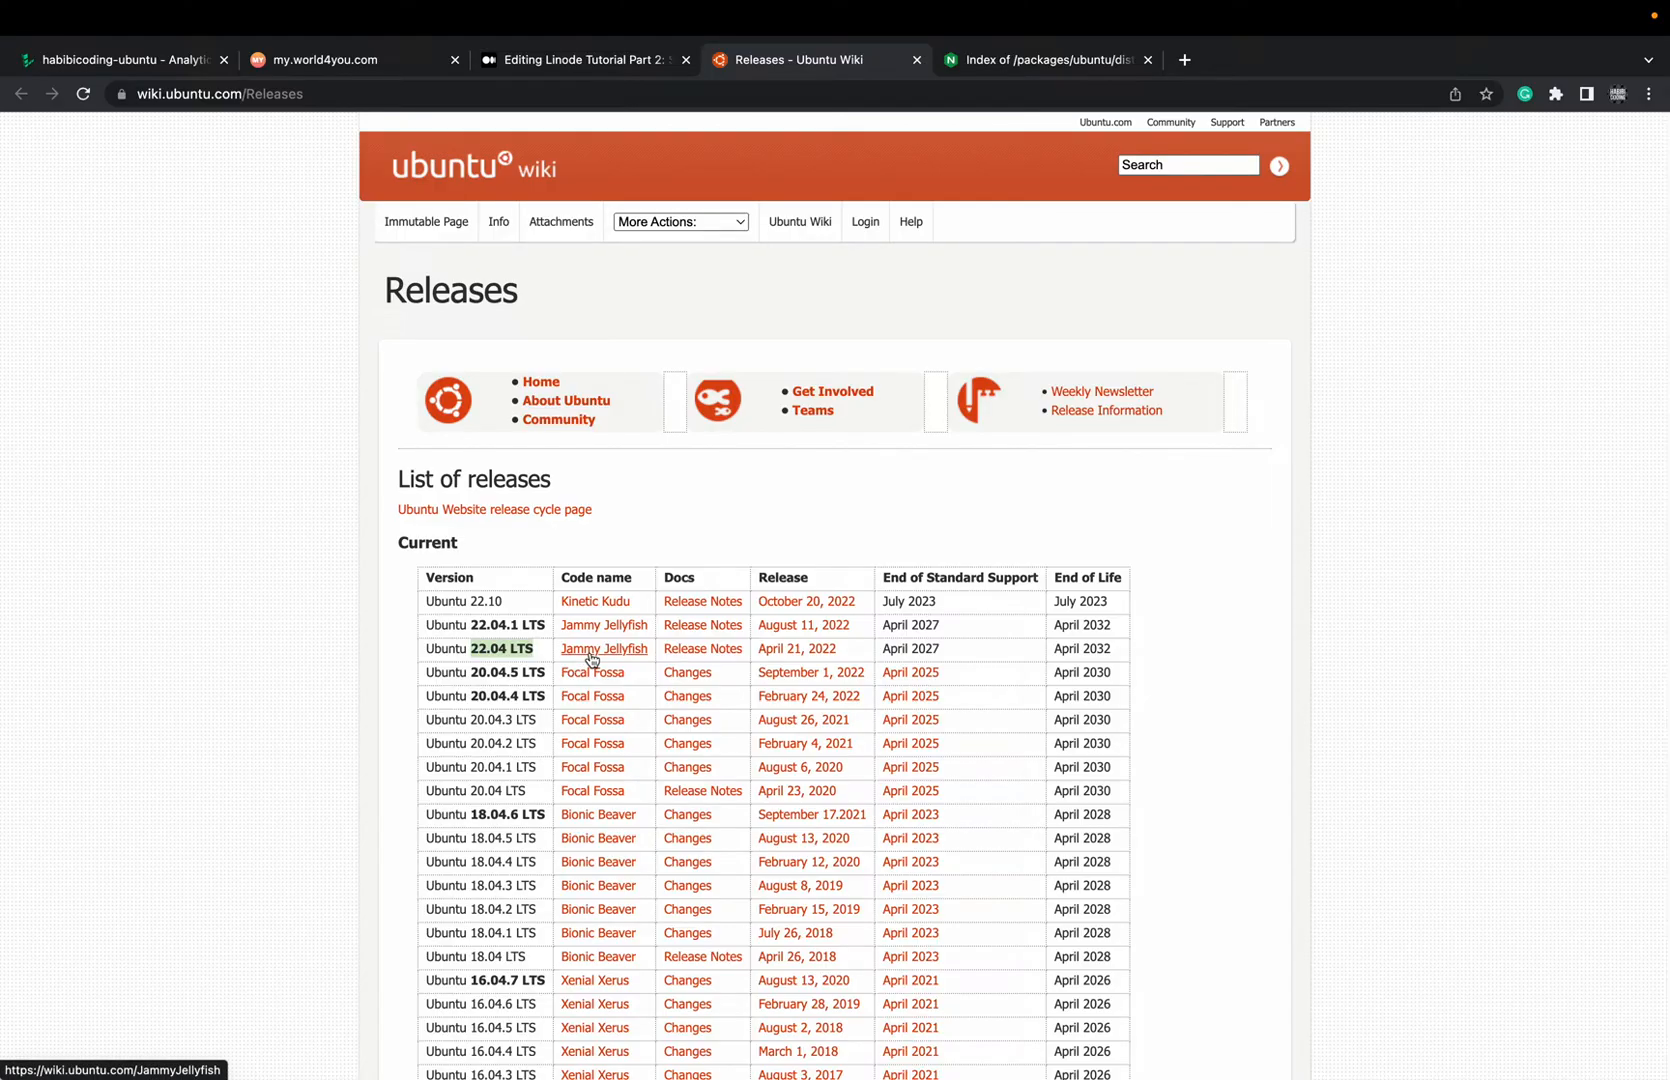
mouse_move(586, 672)
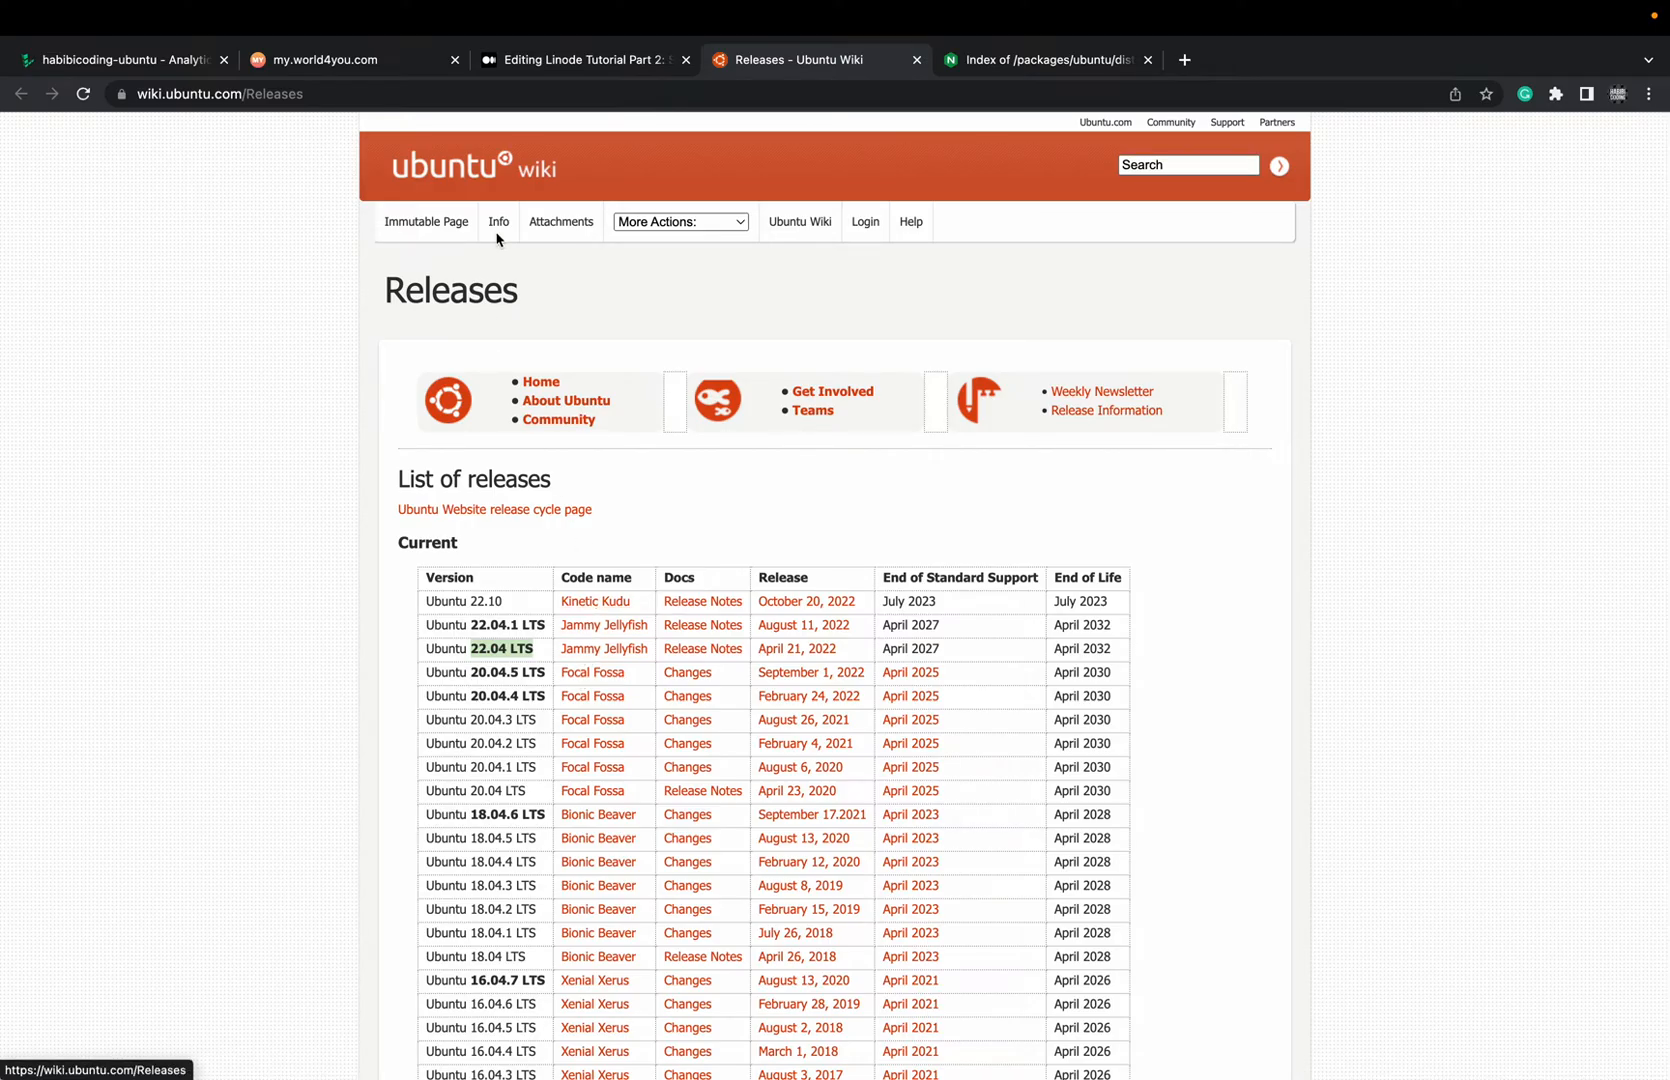
Step: Search the nginx.org Ubuntu dists index for 'kin', then 'foca'
click(1043, 59)
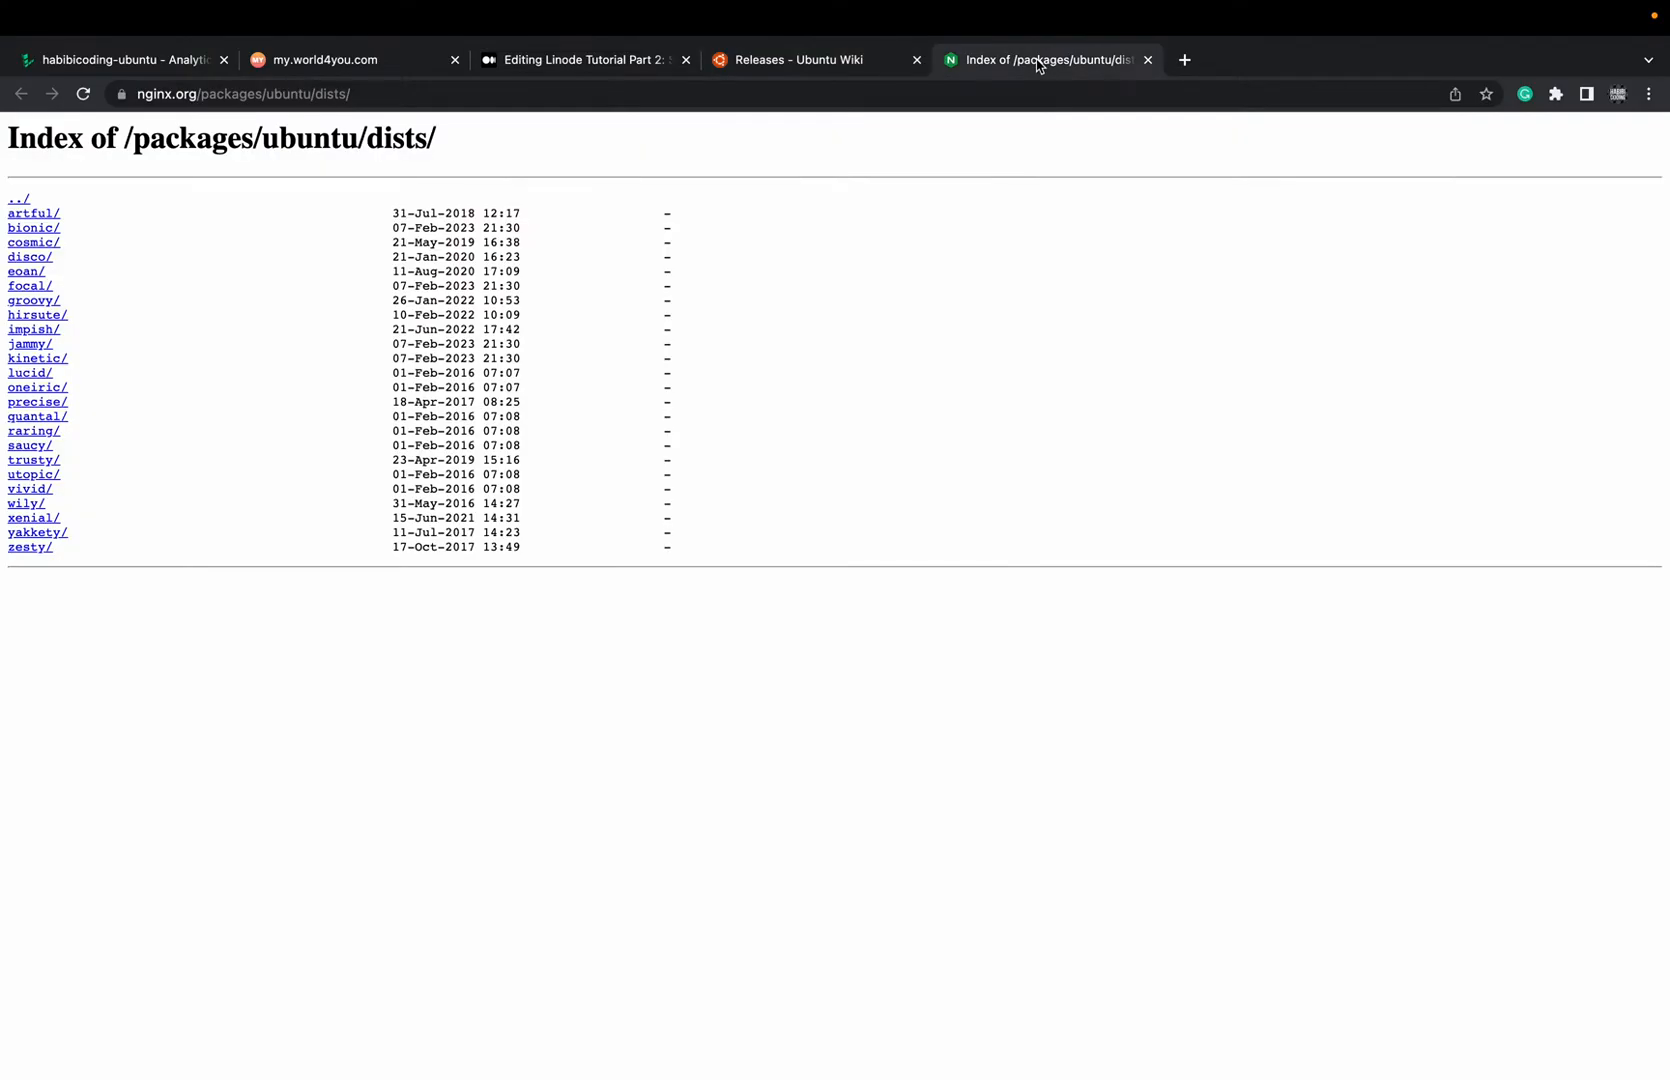
mouse_move(126, 143)
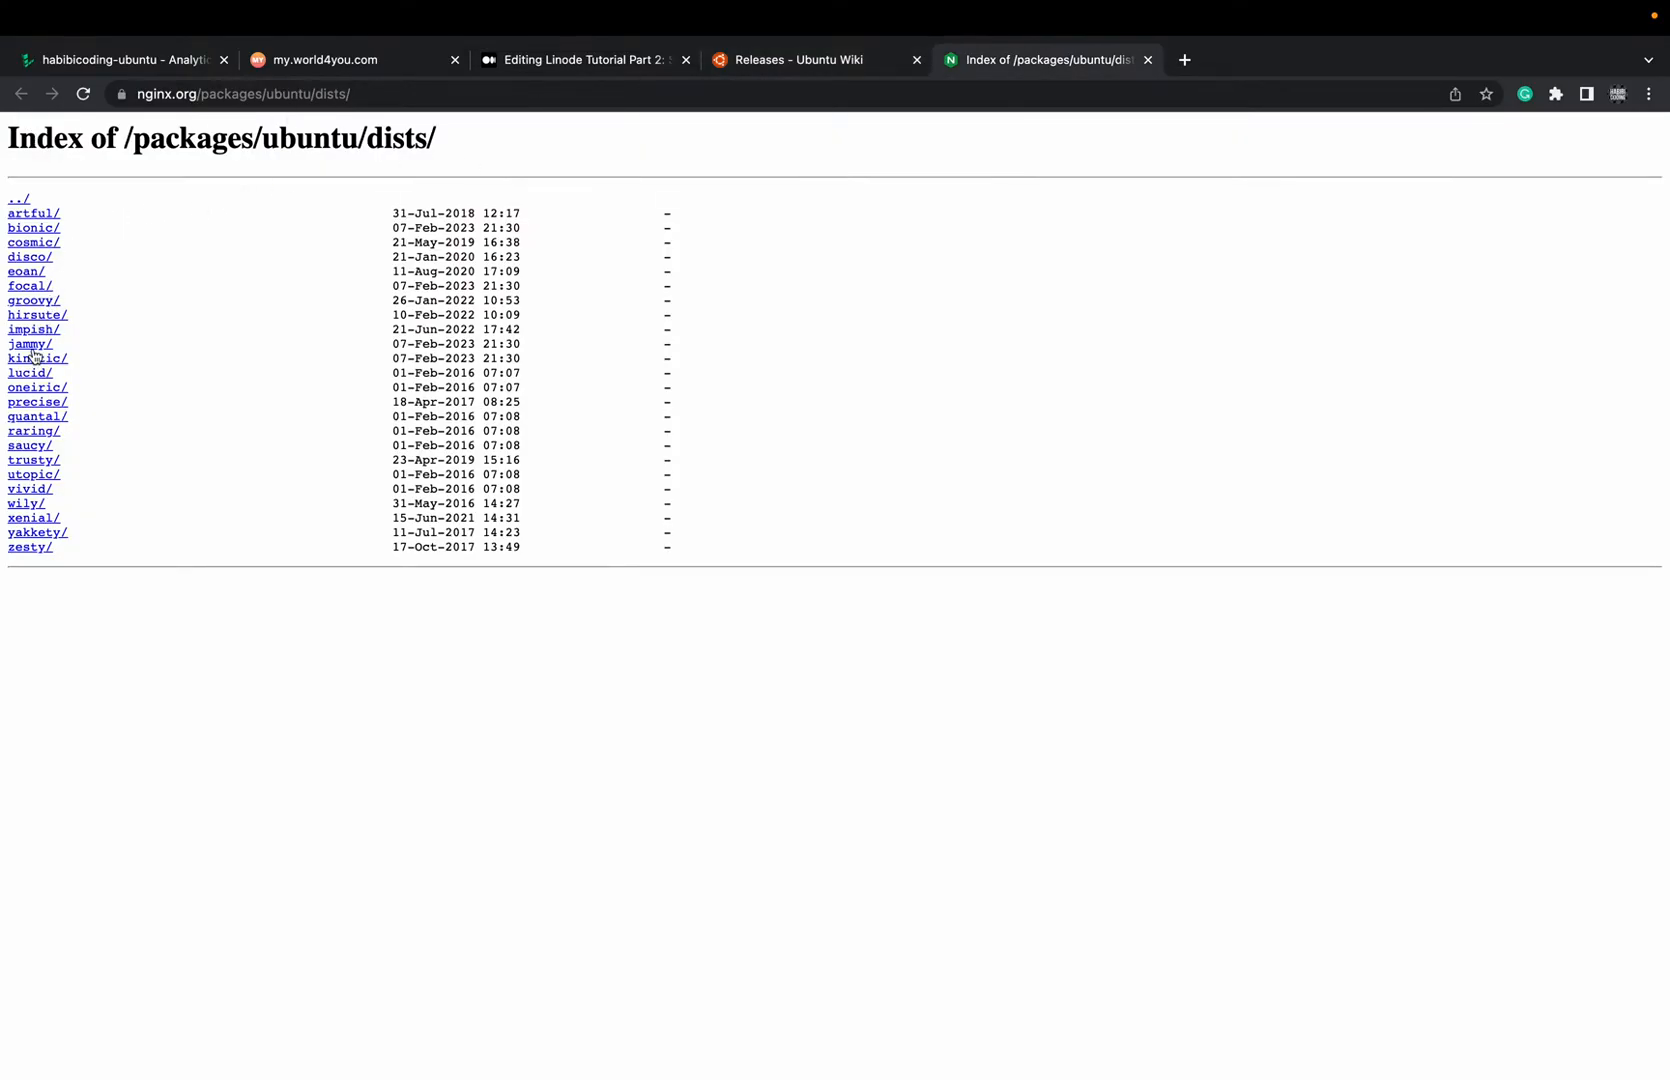
mouse_move(15, 299)
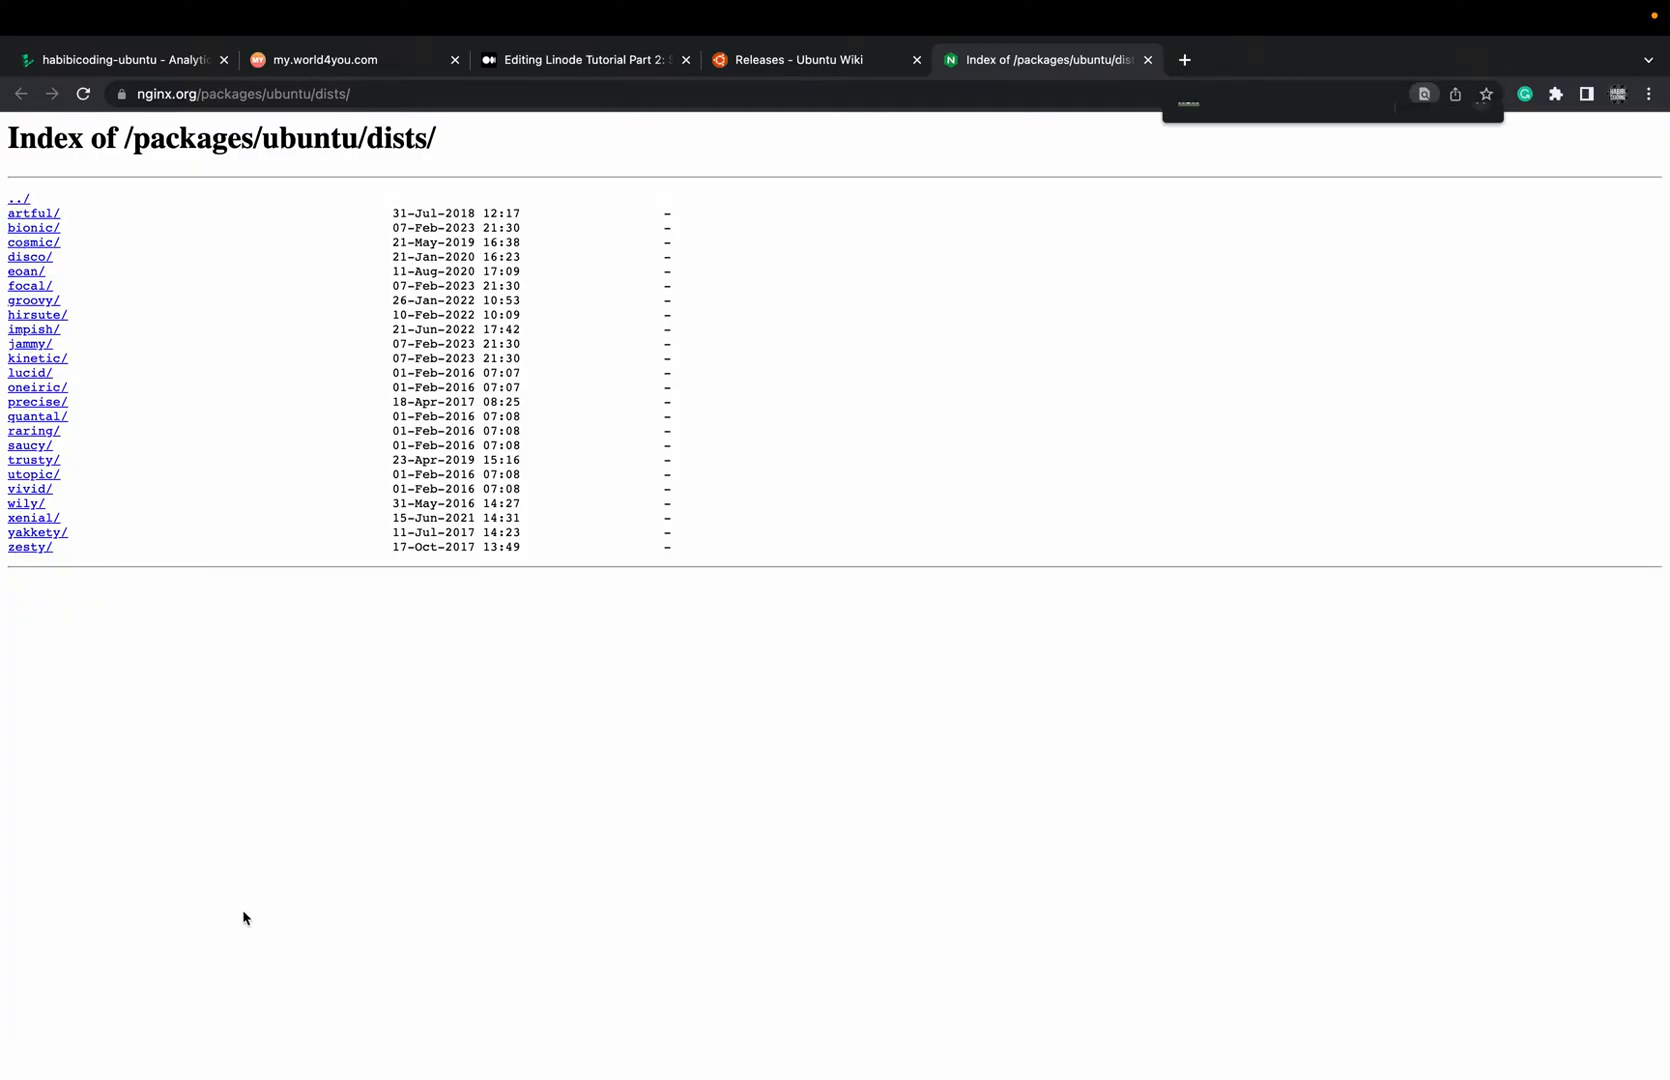
text(kin)
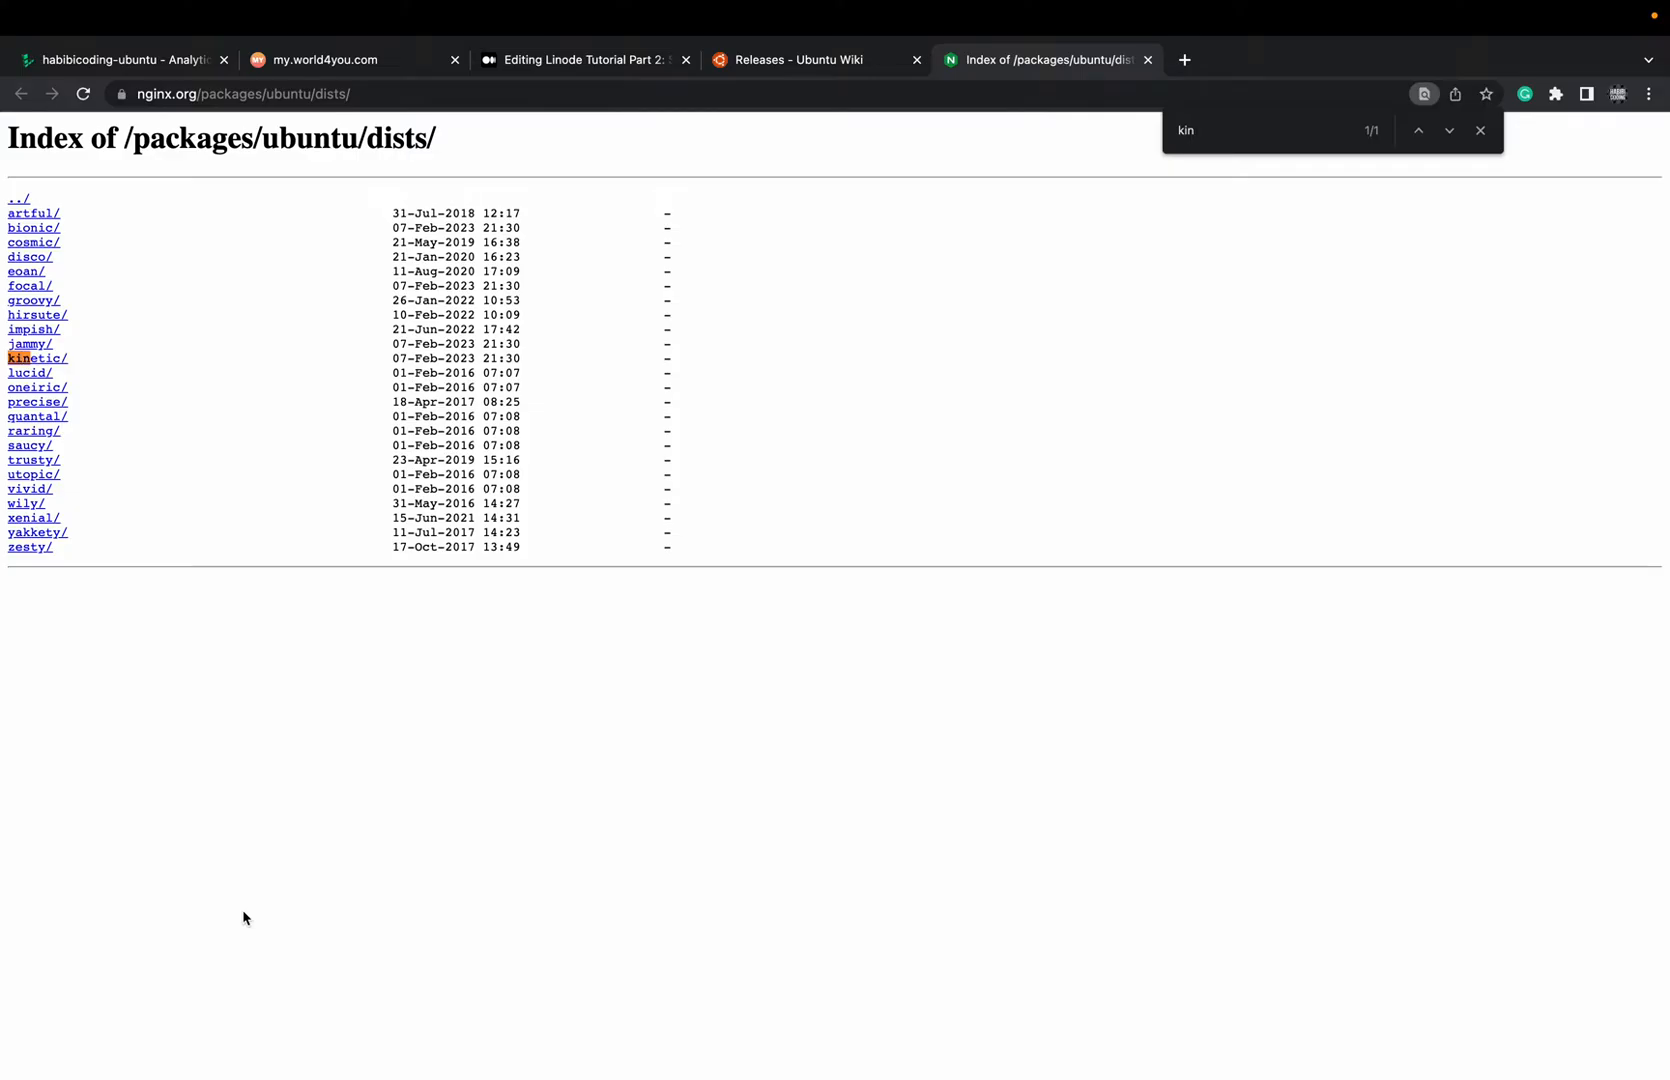
mouse_move(56, 379)
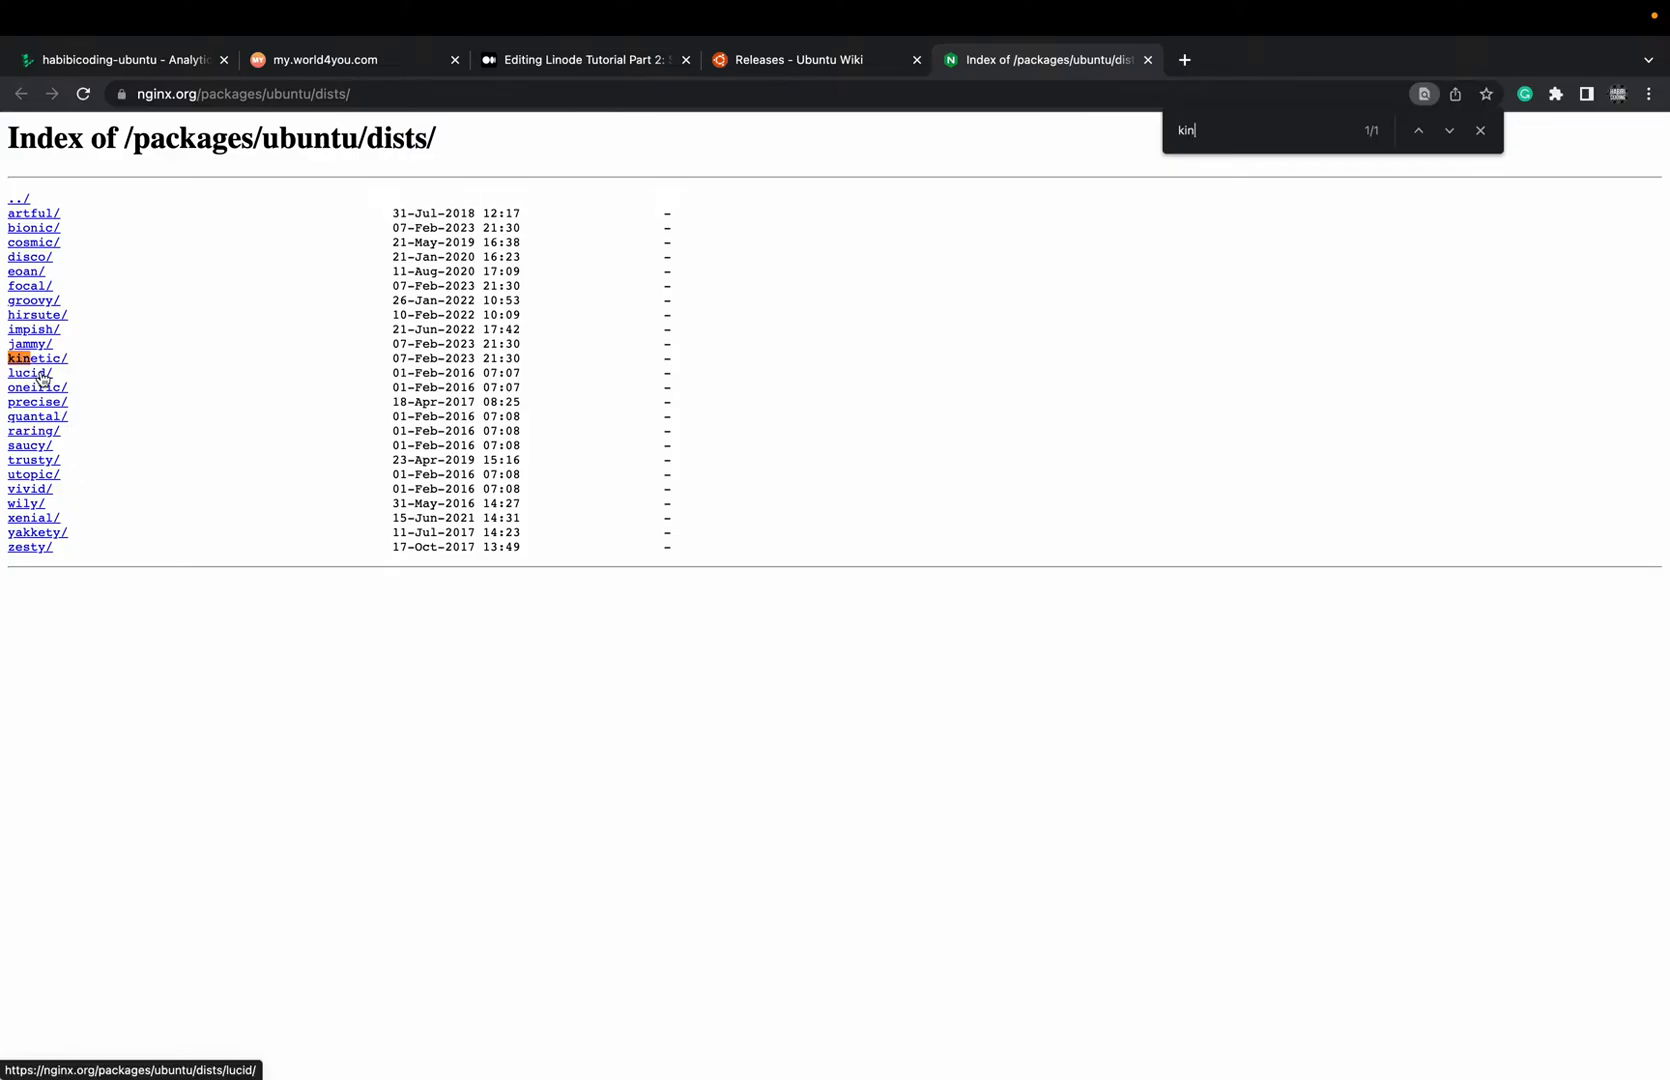
text(focal)
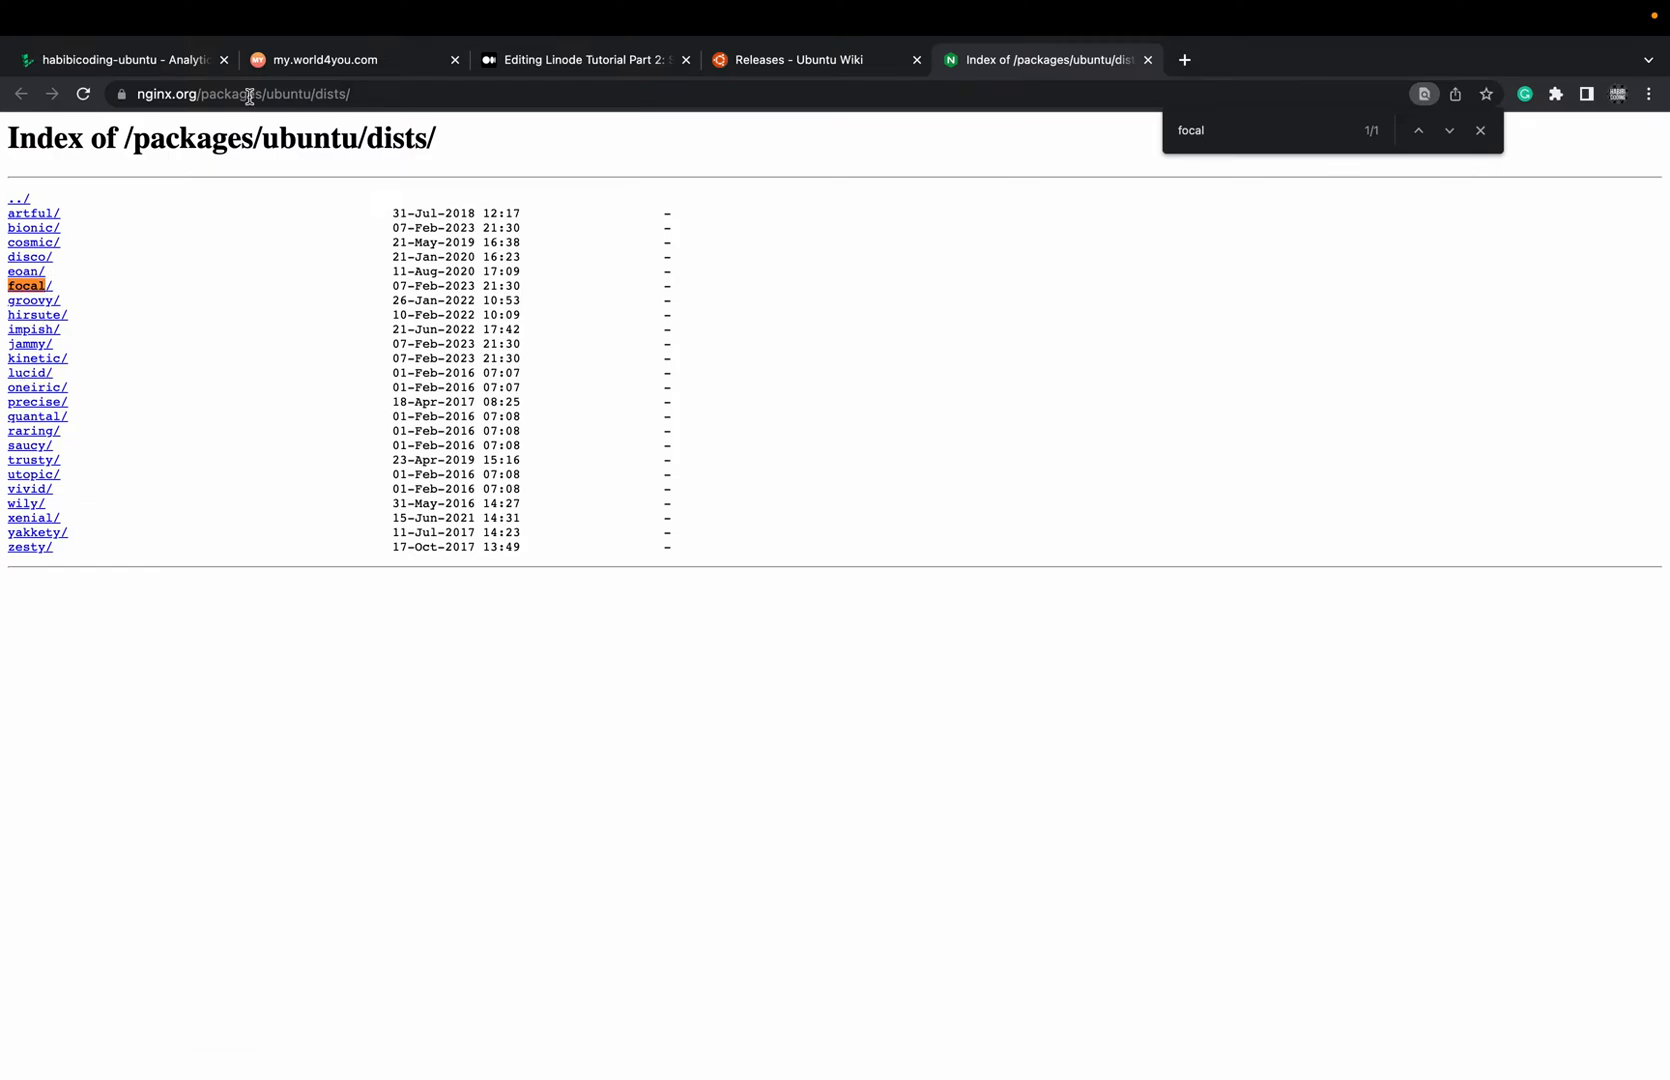
Step: Glance at the Ubuntu Releases tab, then scroll through the Medium tutorial draft
click(800, 59)
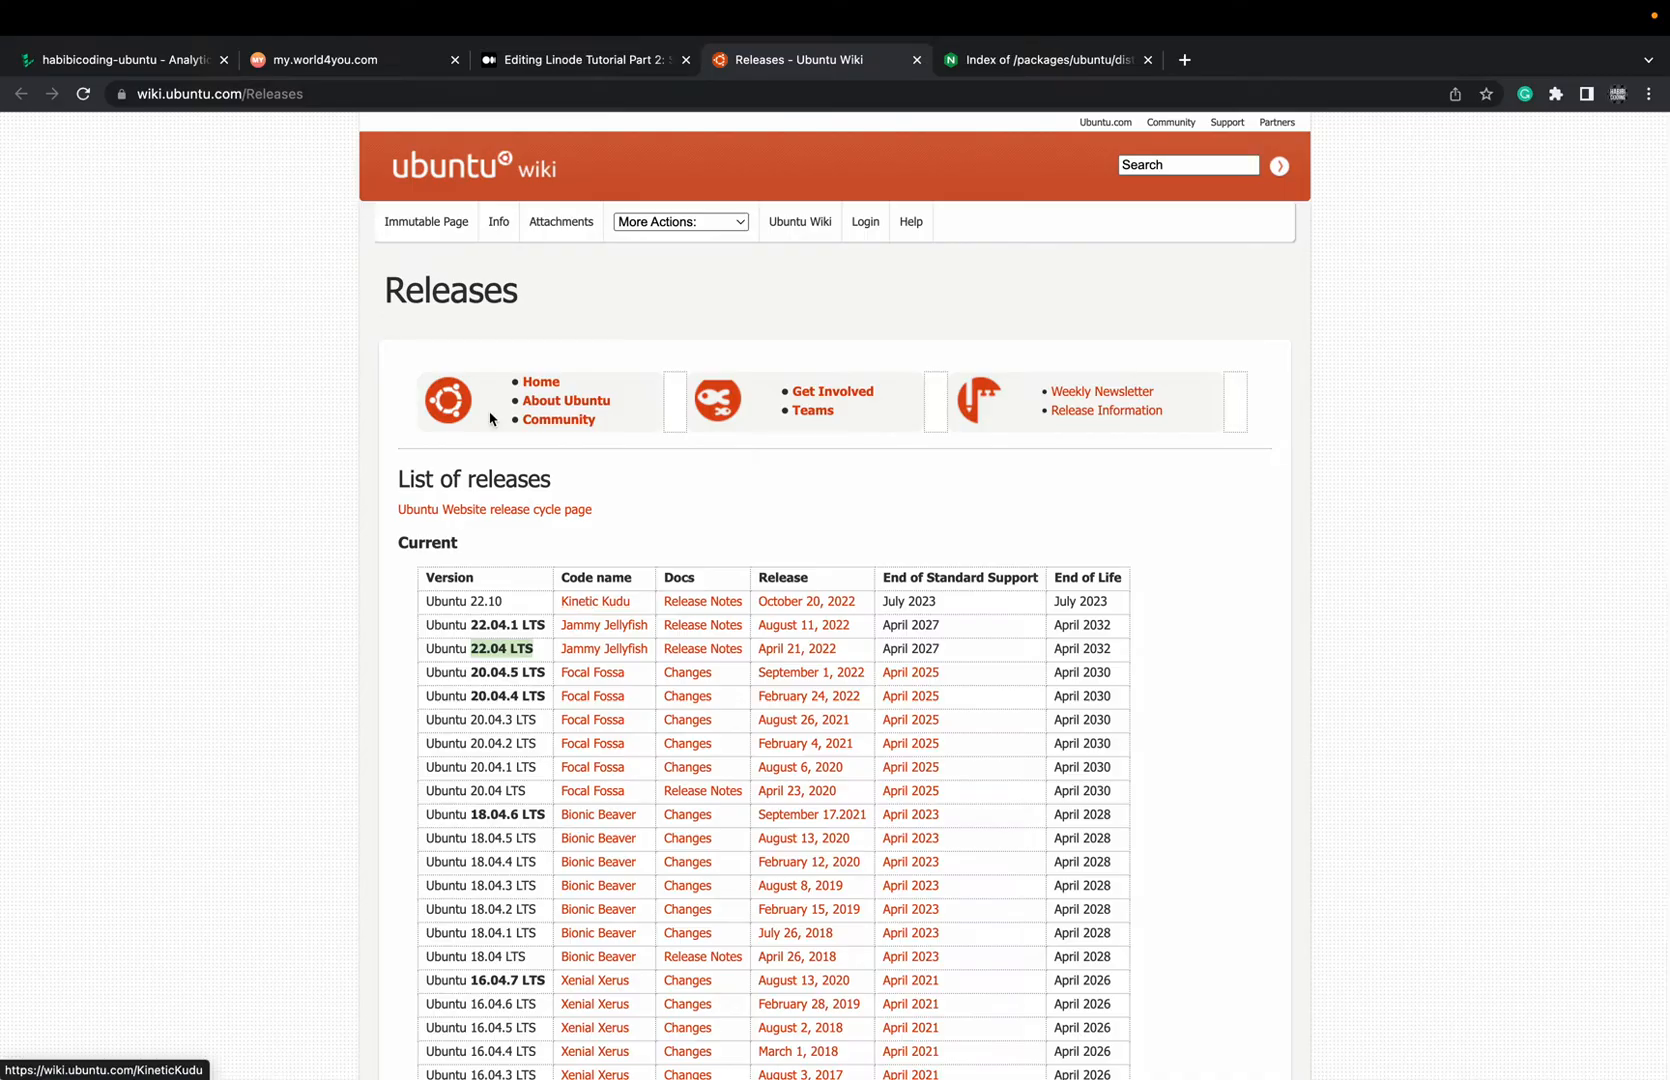
click(580, 59)
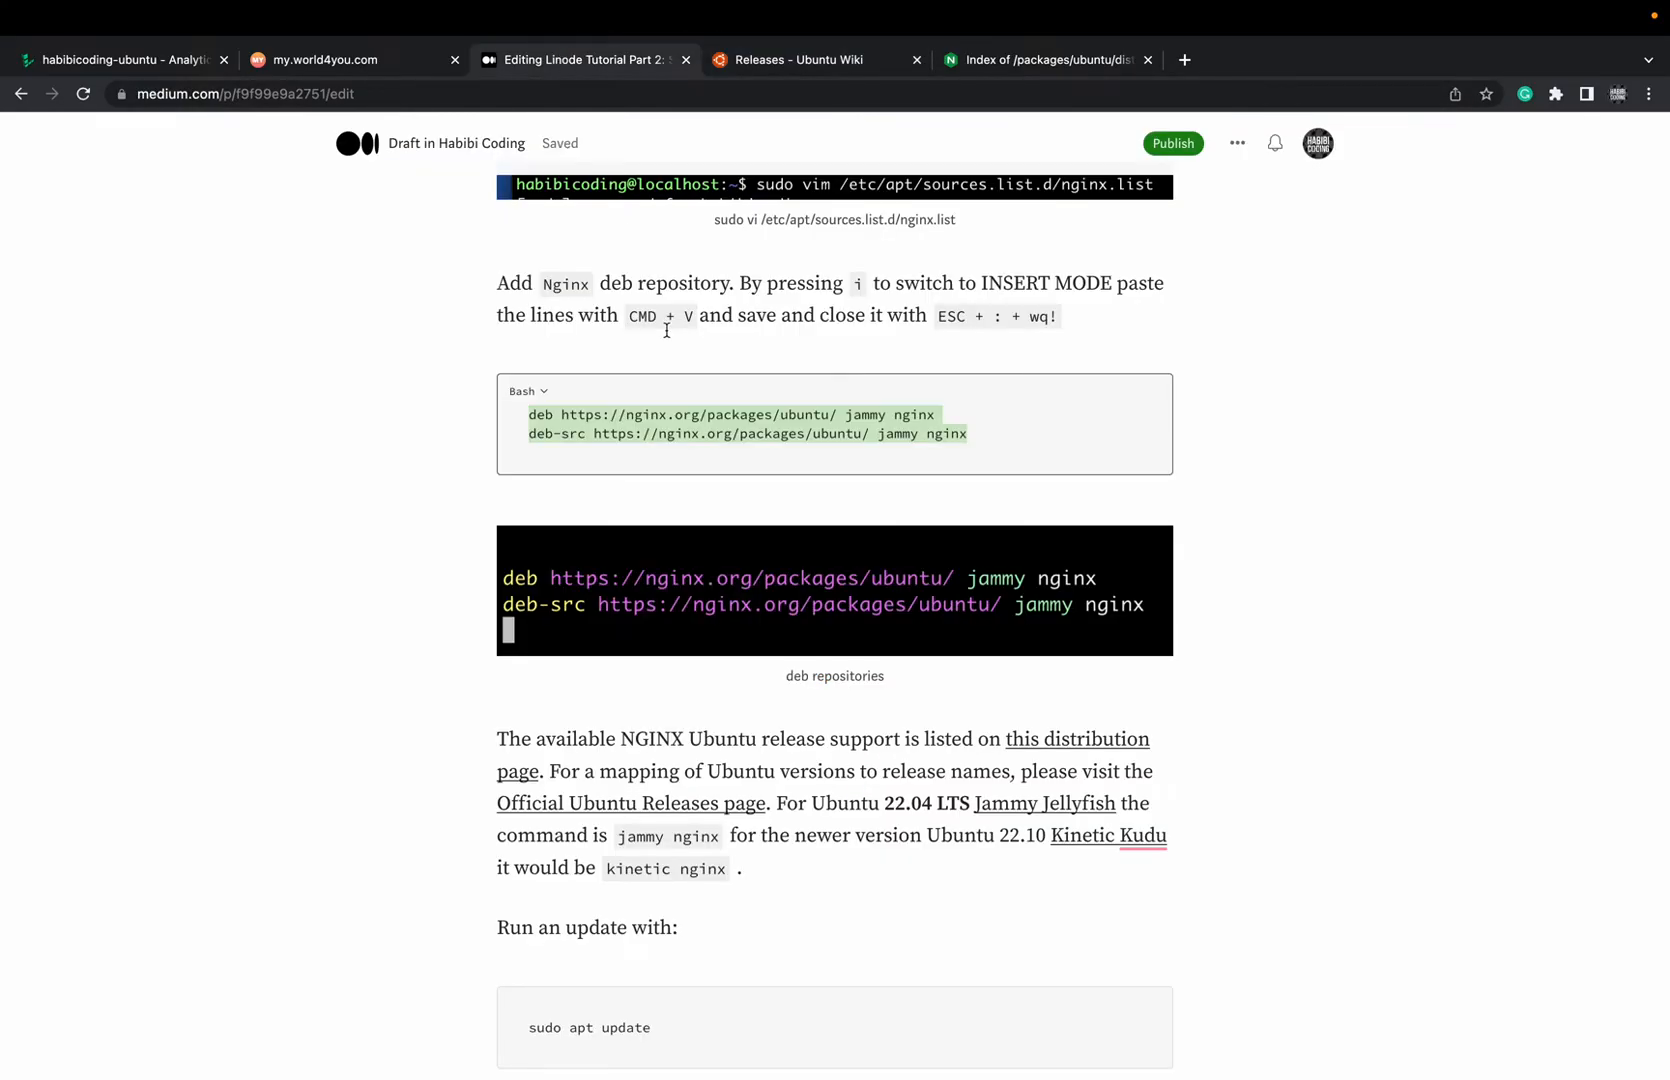
scroll(down, 3)
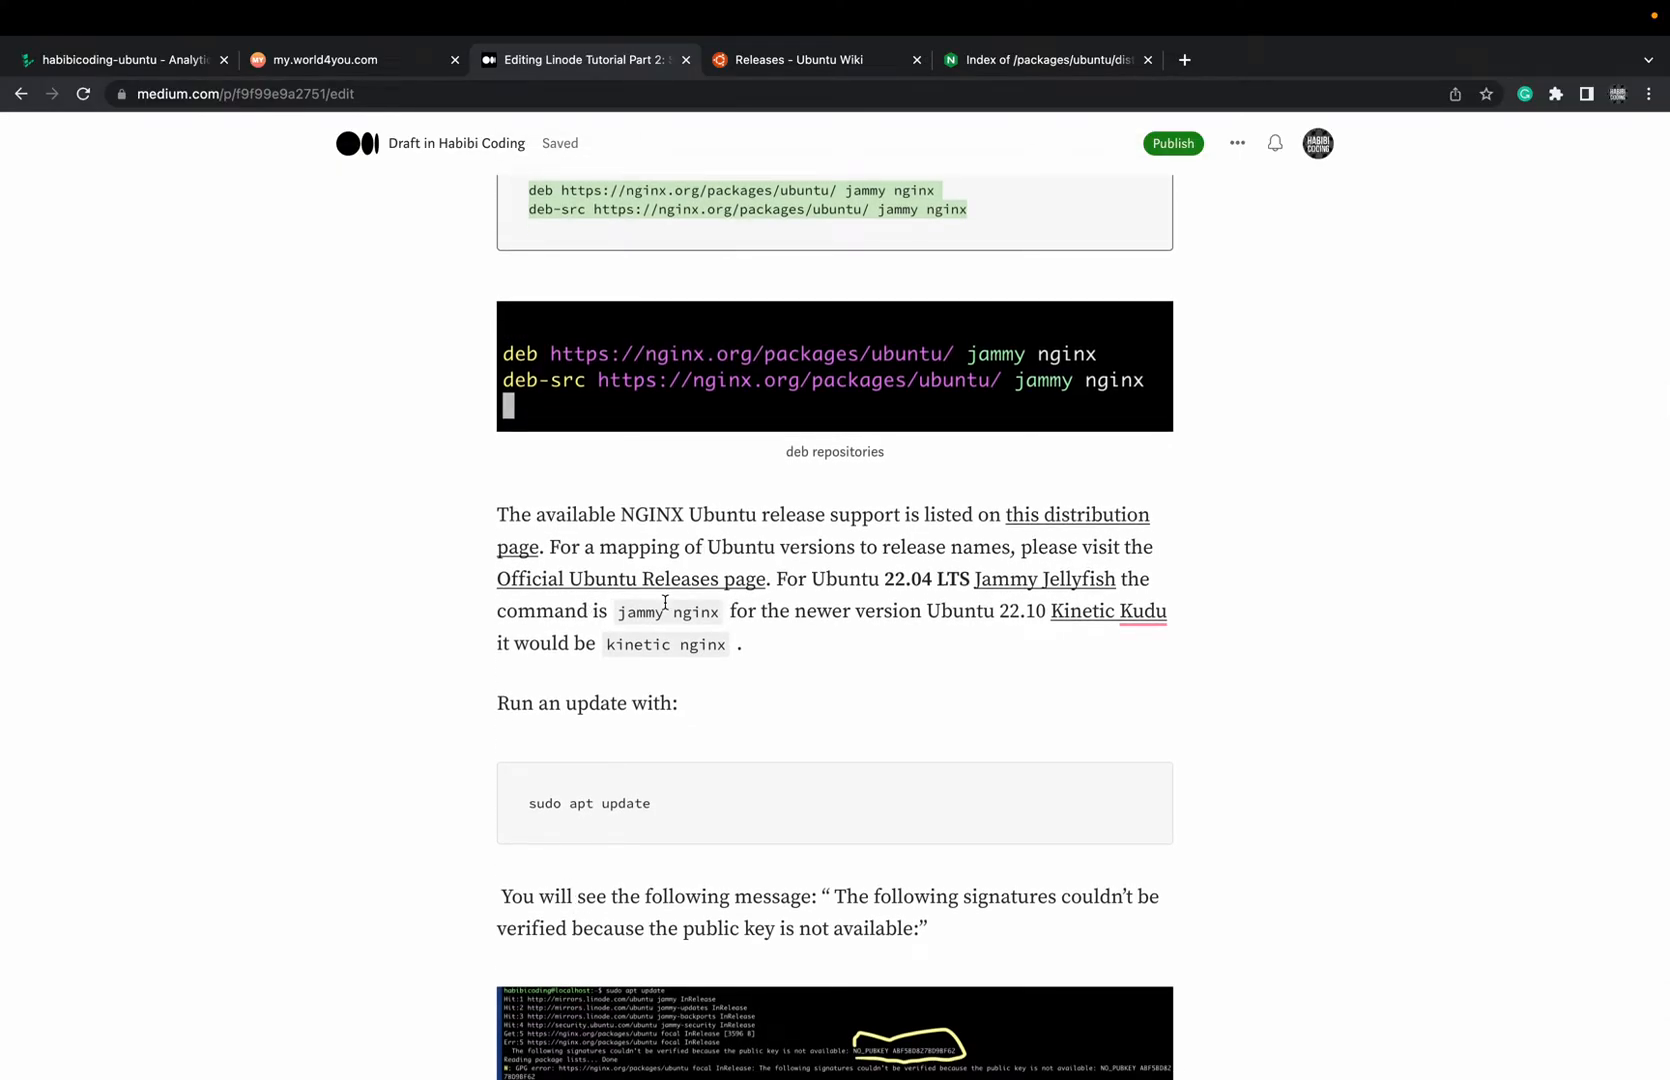
mouse_move(893, 611)
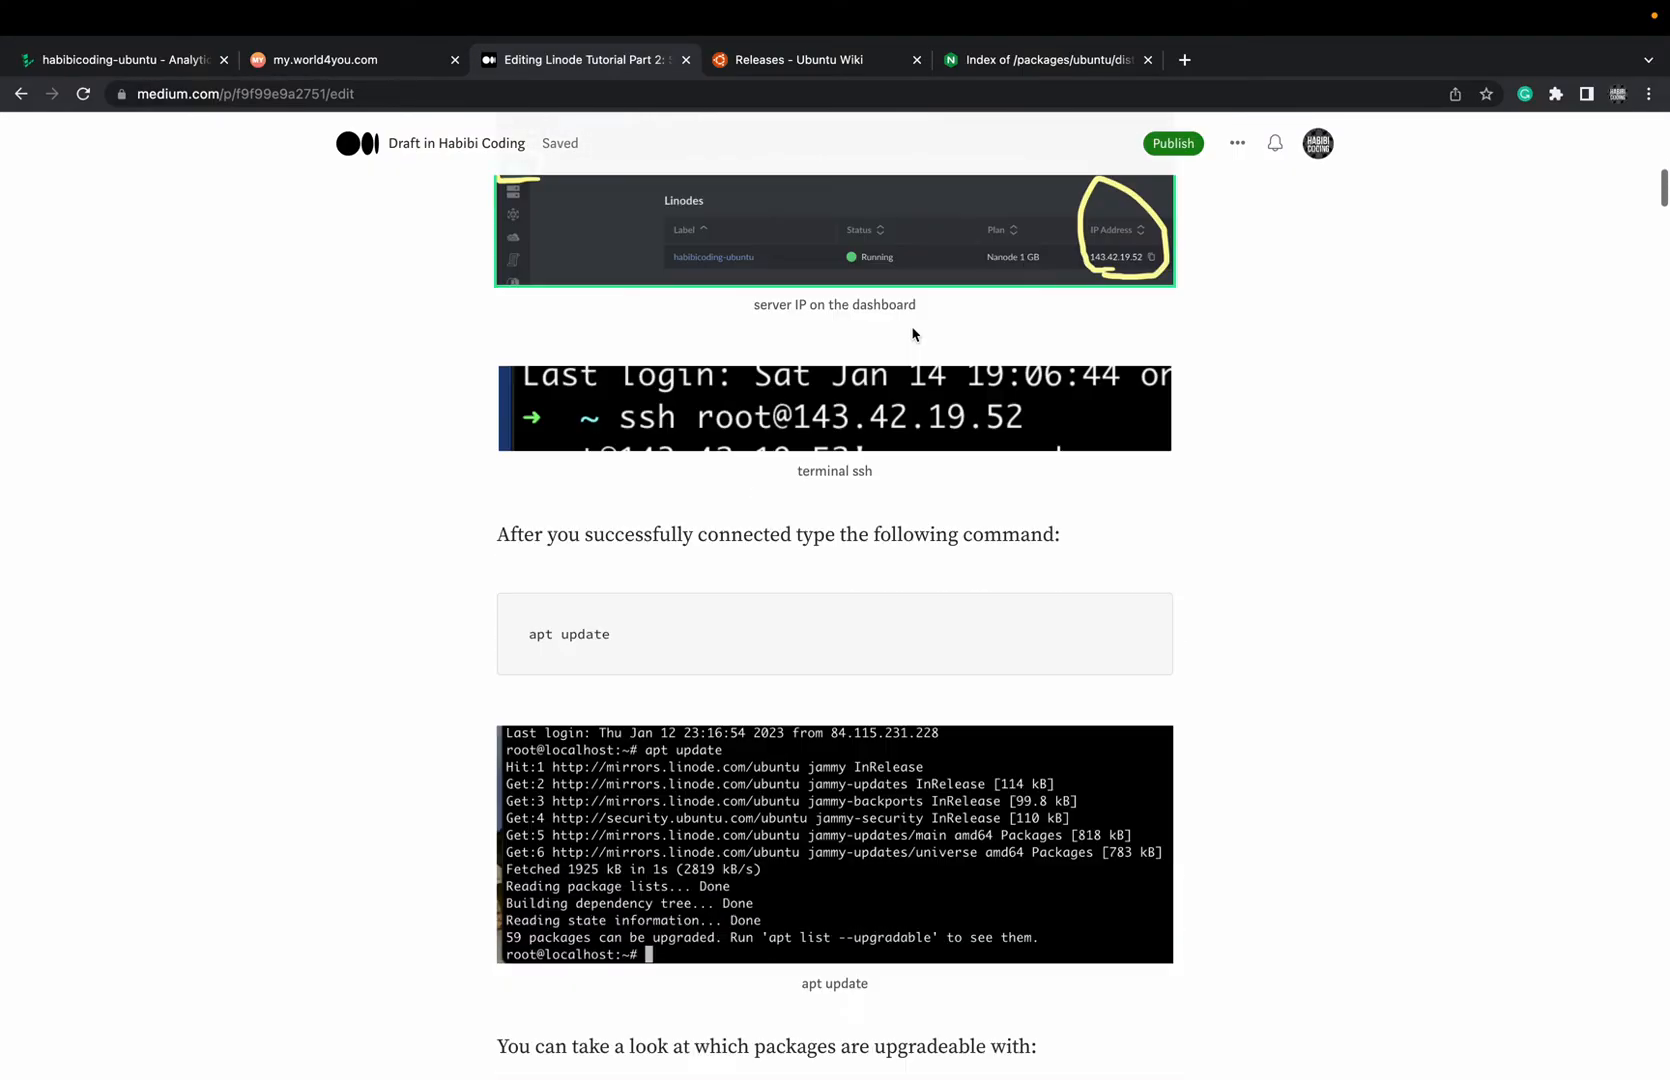
scroll(down, 3)
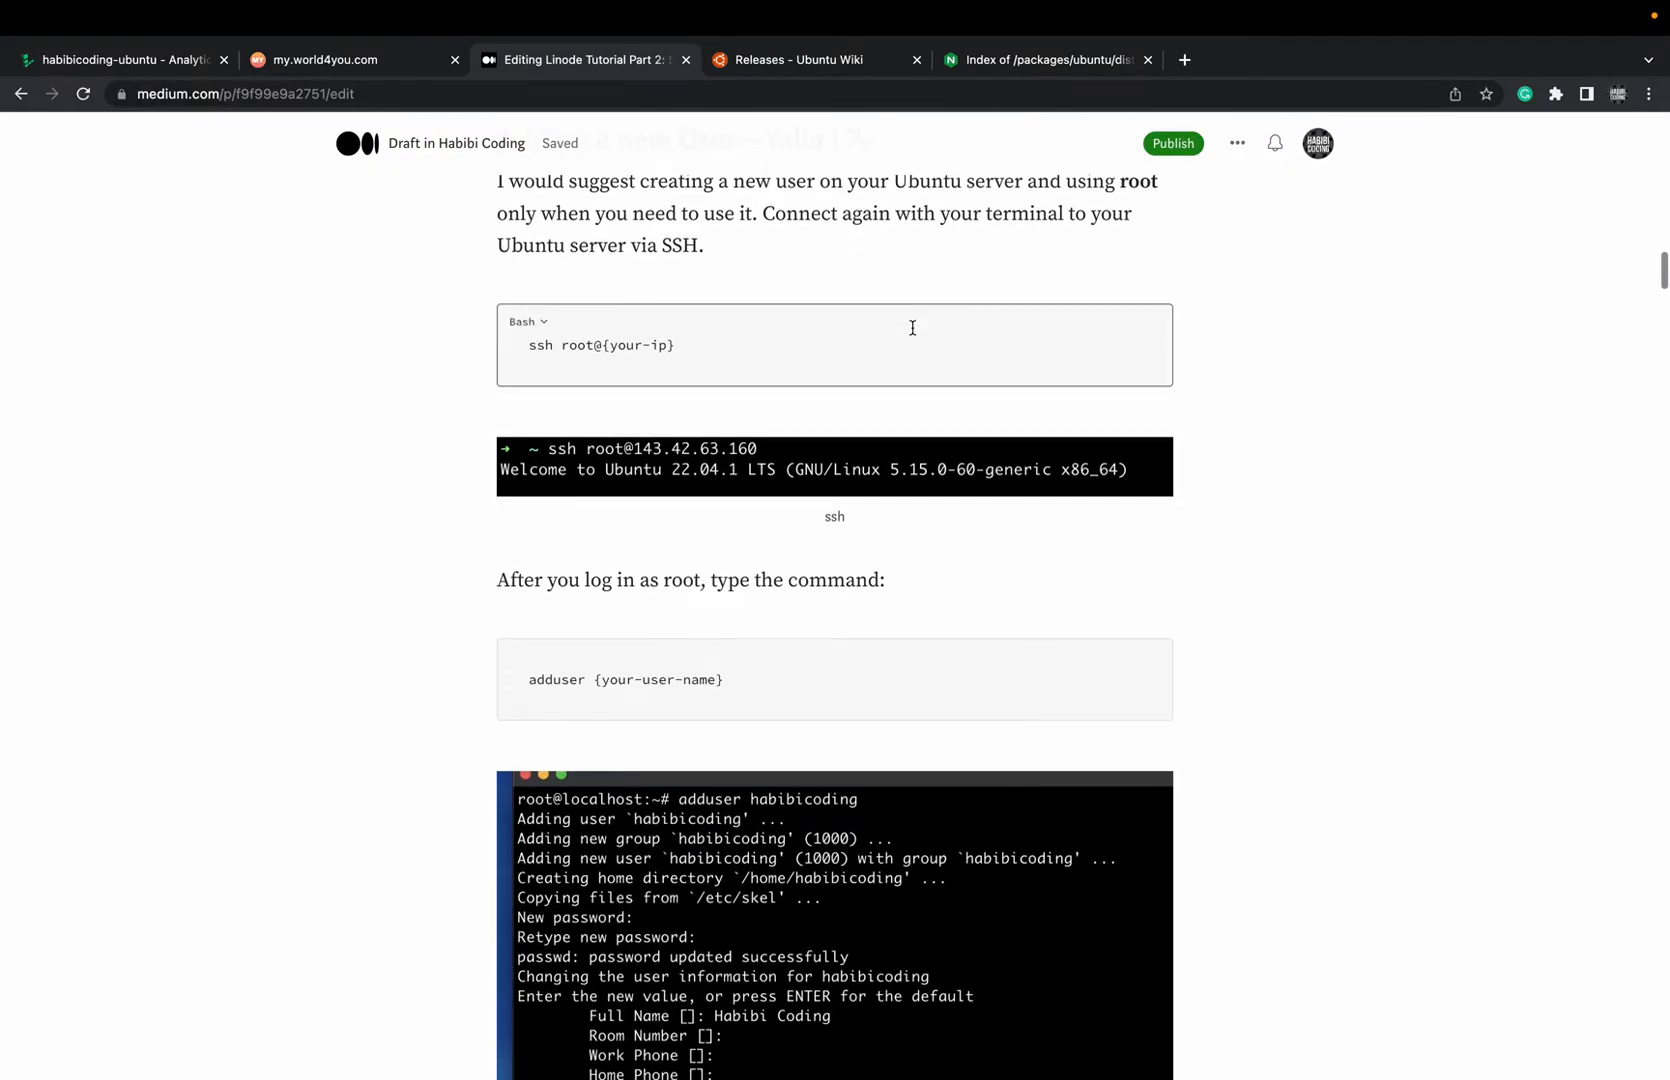
scroll(down, 3)
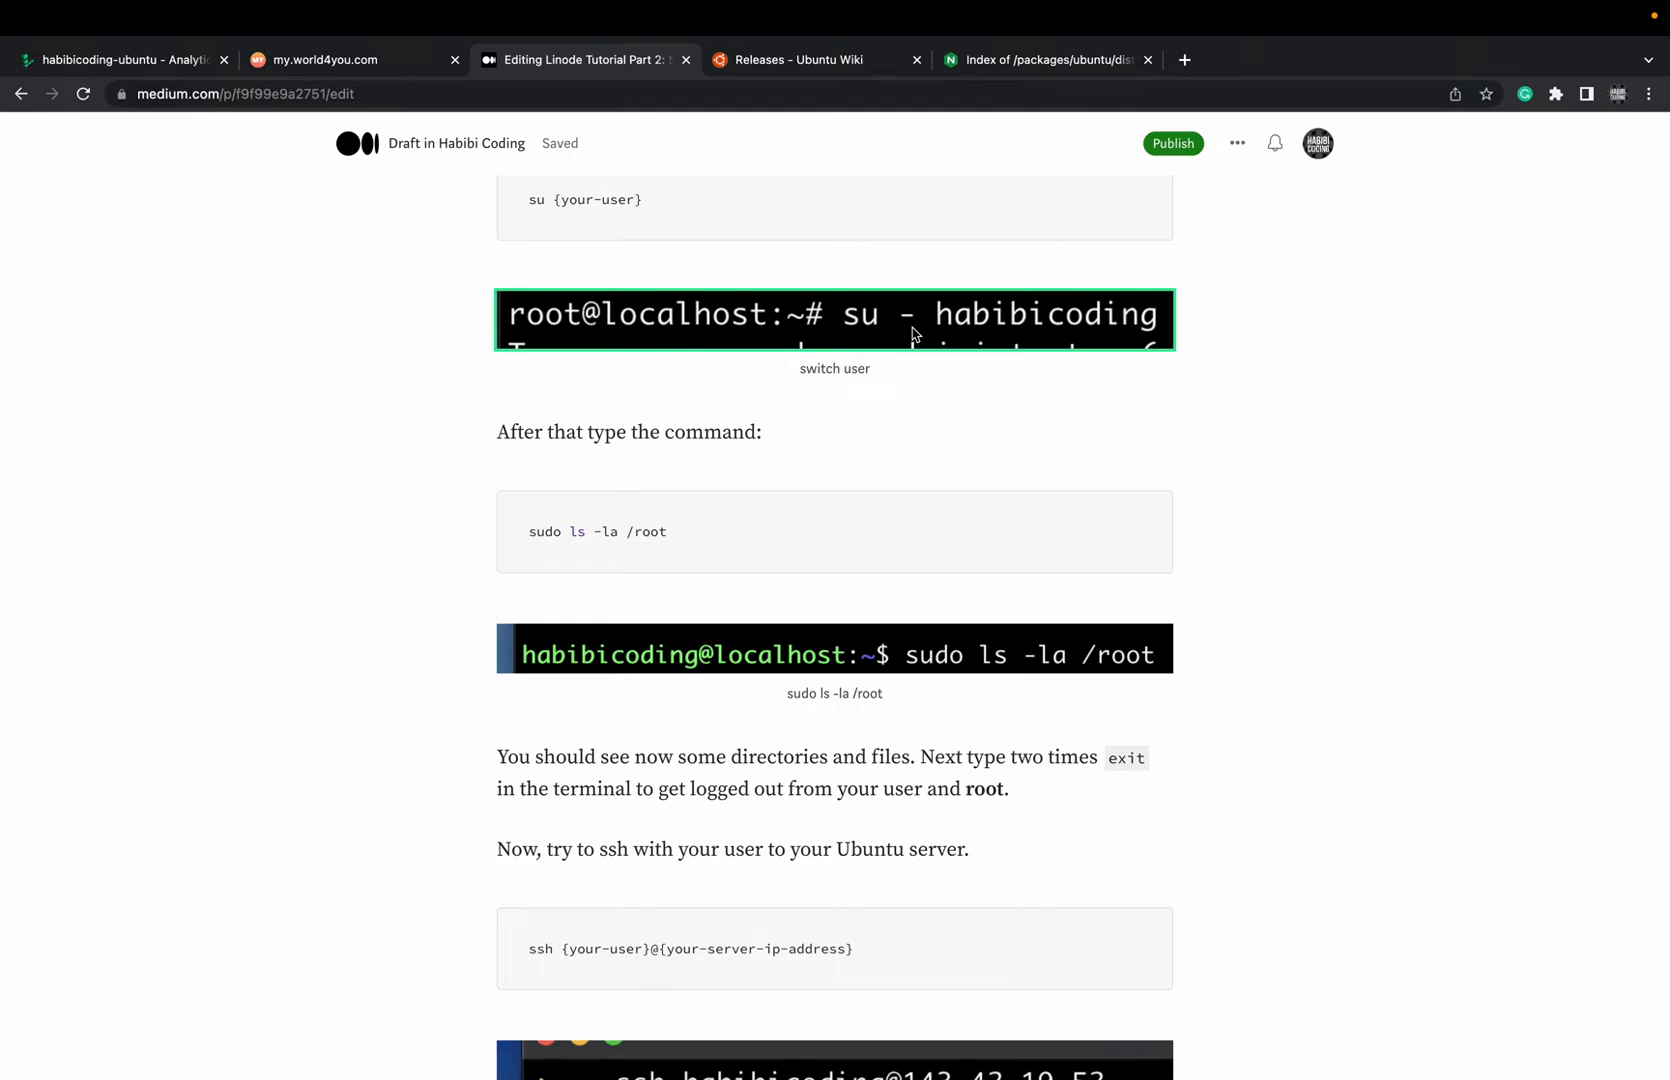
scroll(down, 3)
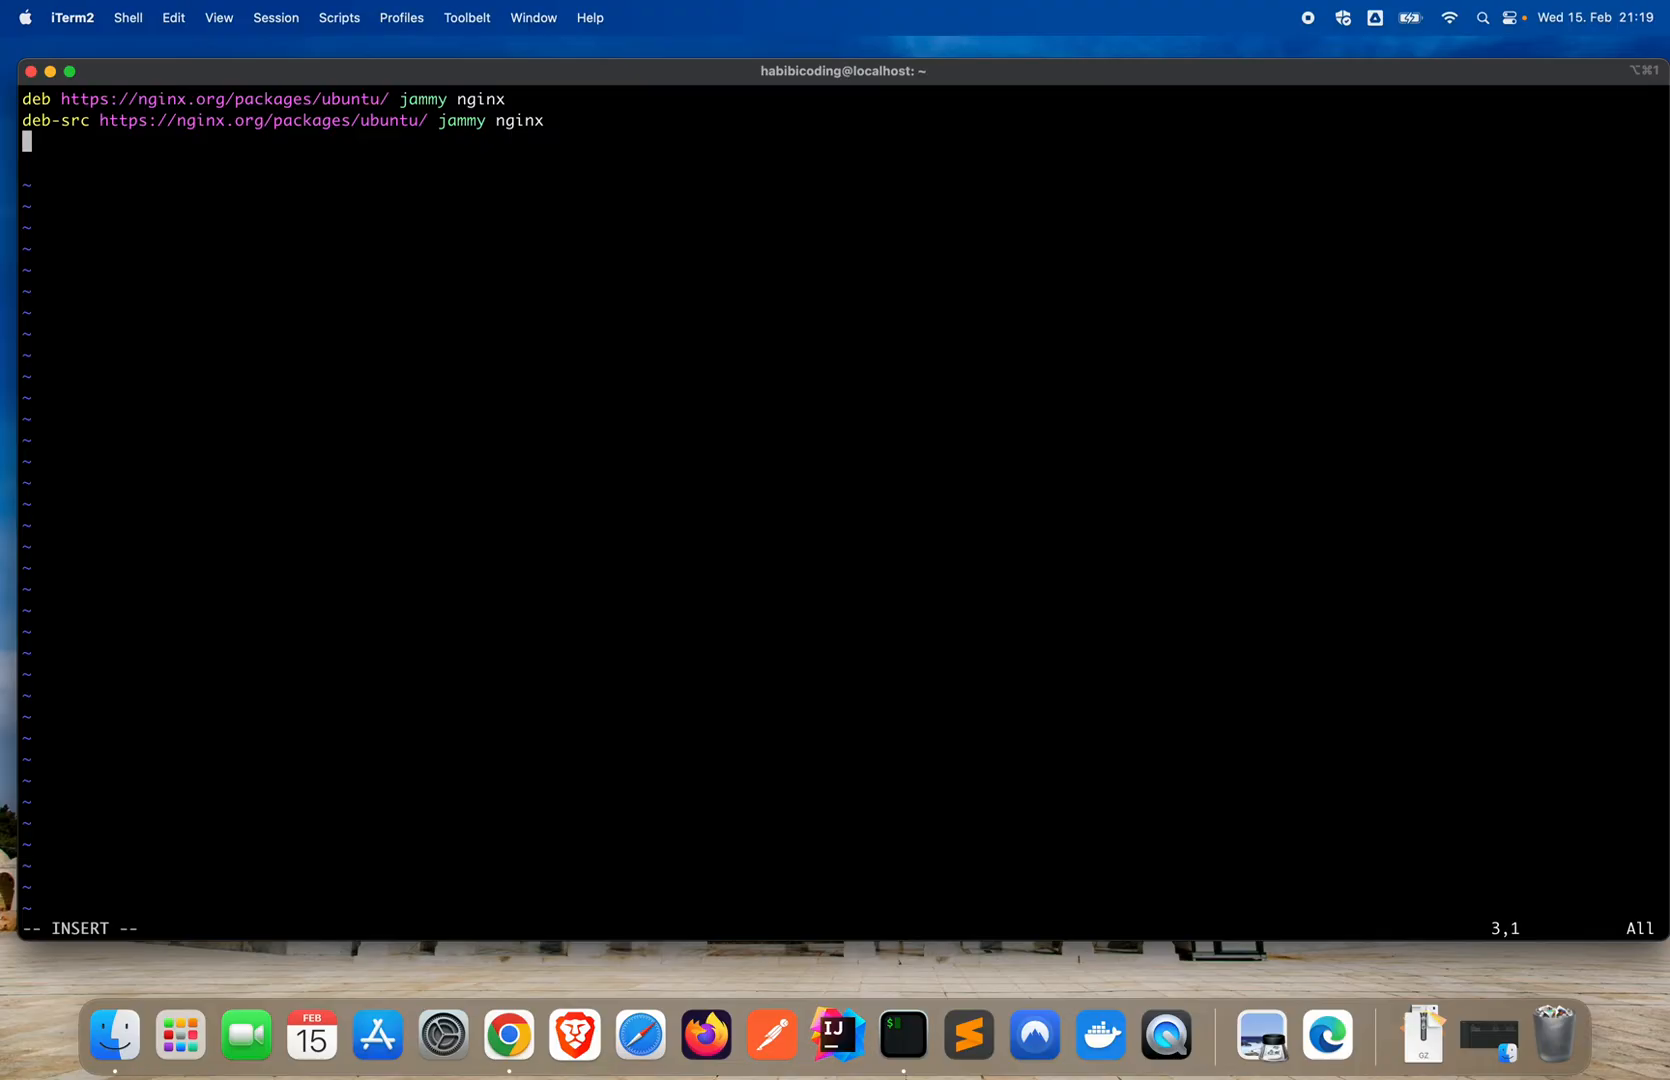
Step: Exit insert mode and write and quit nginx.list in vim with :wq!
key(Escape)
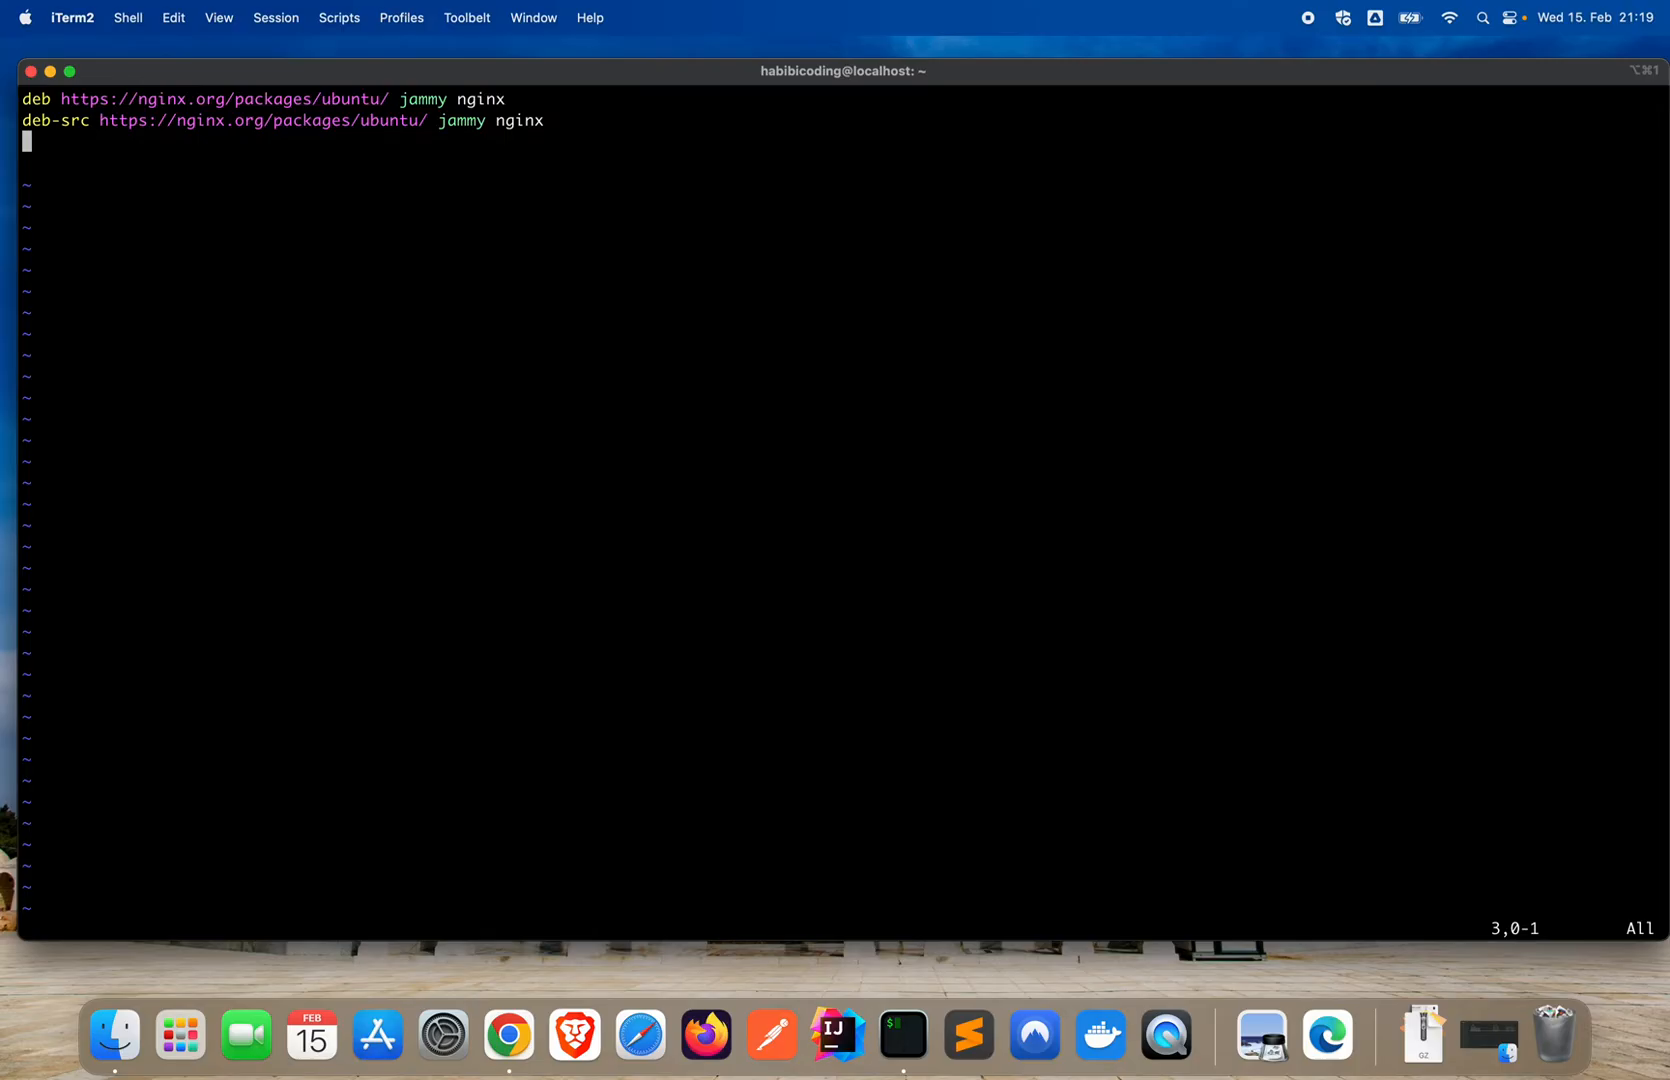
text(:)
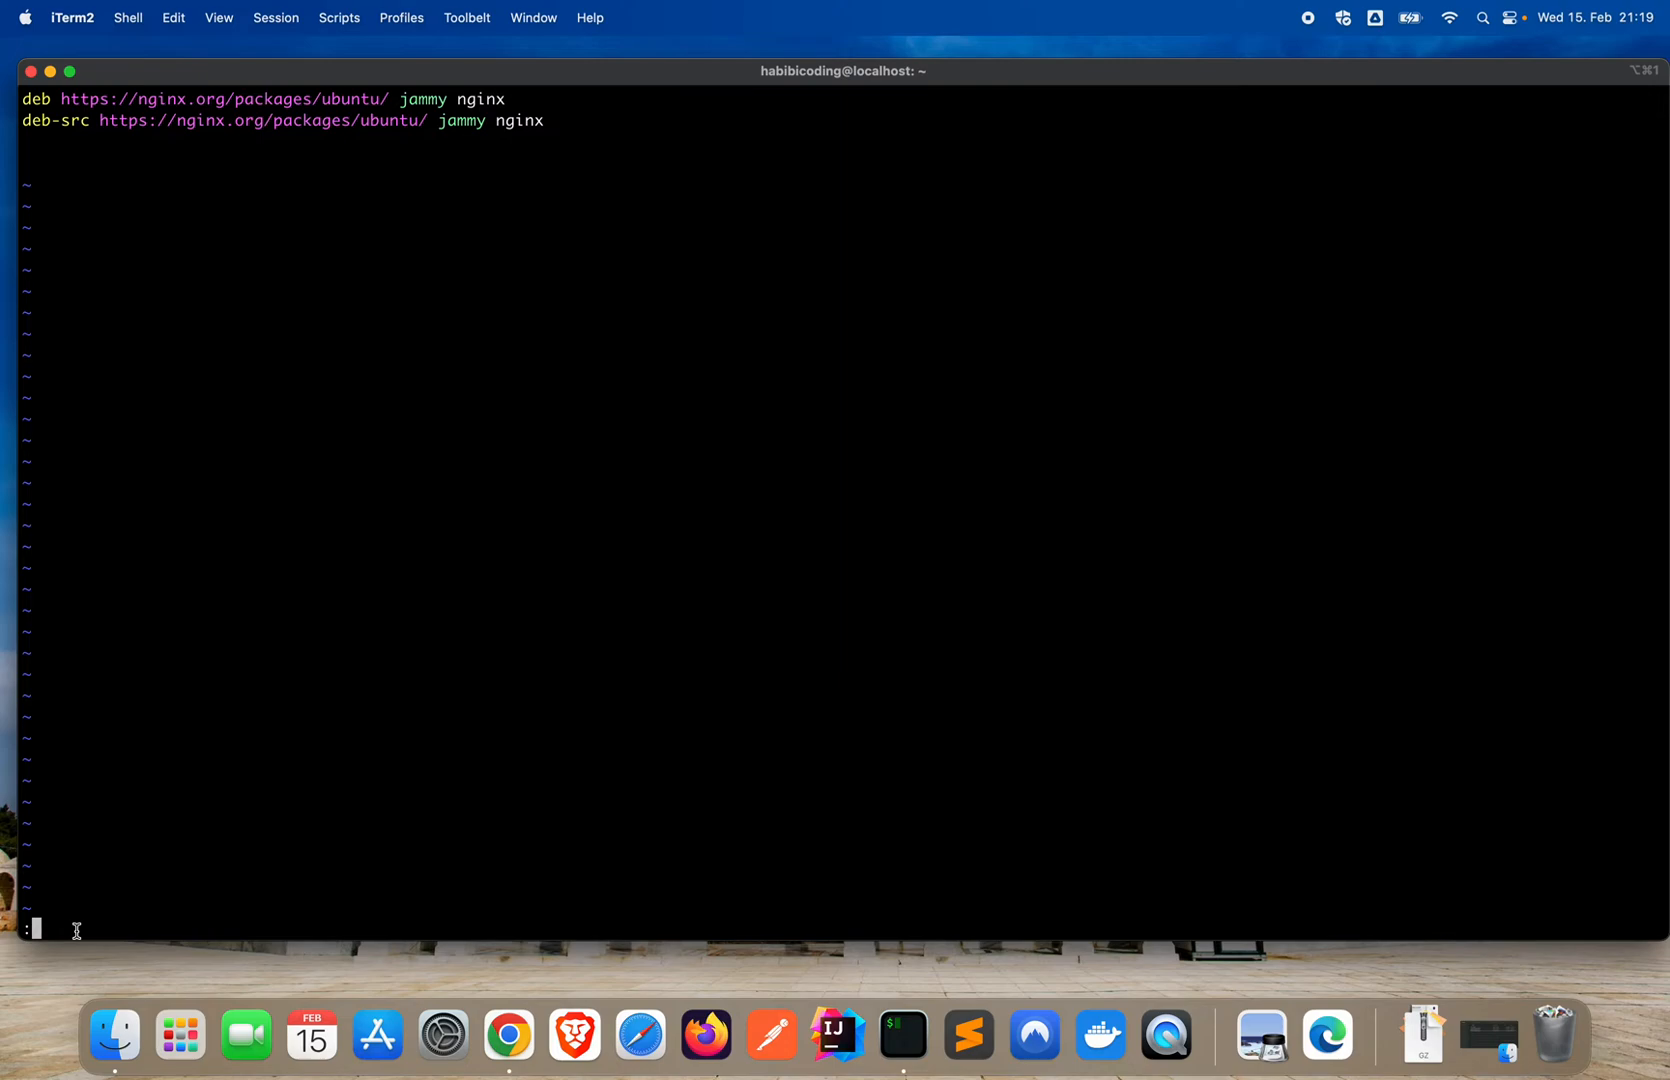
text(wq)
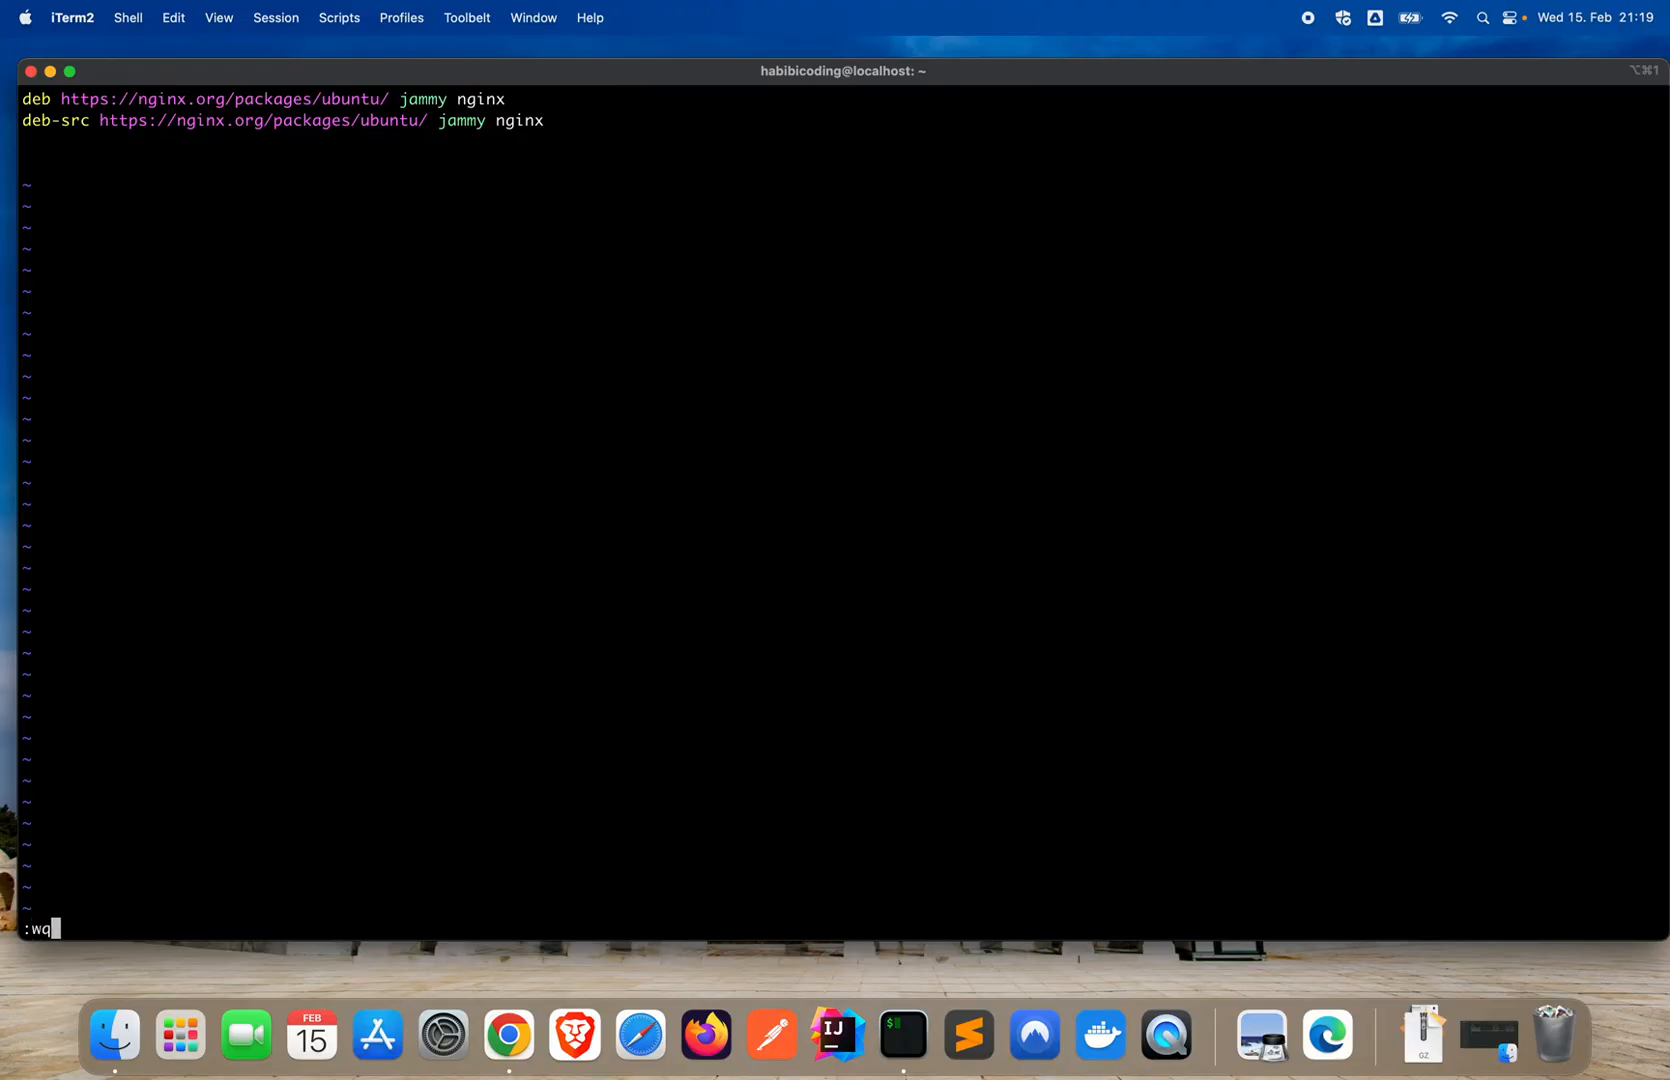
text(!)
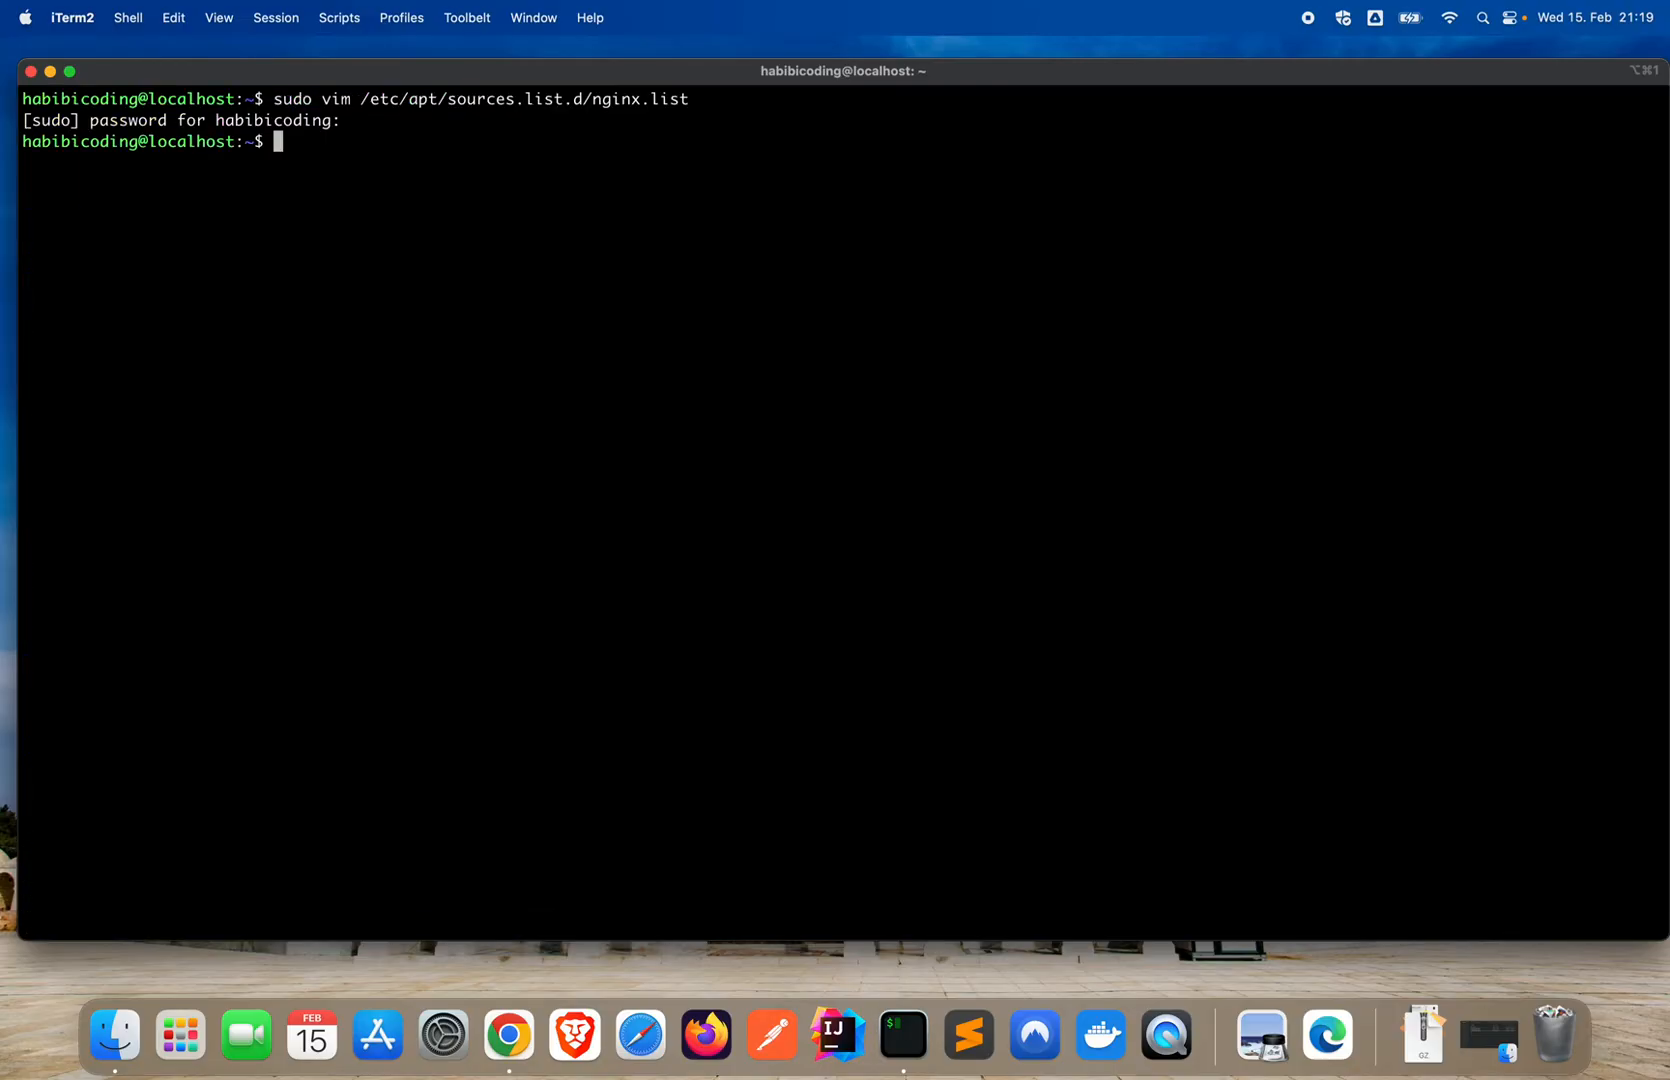
Step: Run cat /etc/apt/sources.list.d/nginx.list to display the two jammy repository lines
text(sudo vim /etc/apt/sources.list.d/nginx.list)
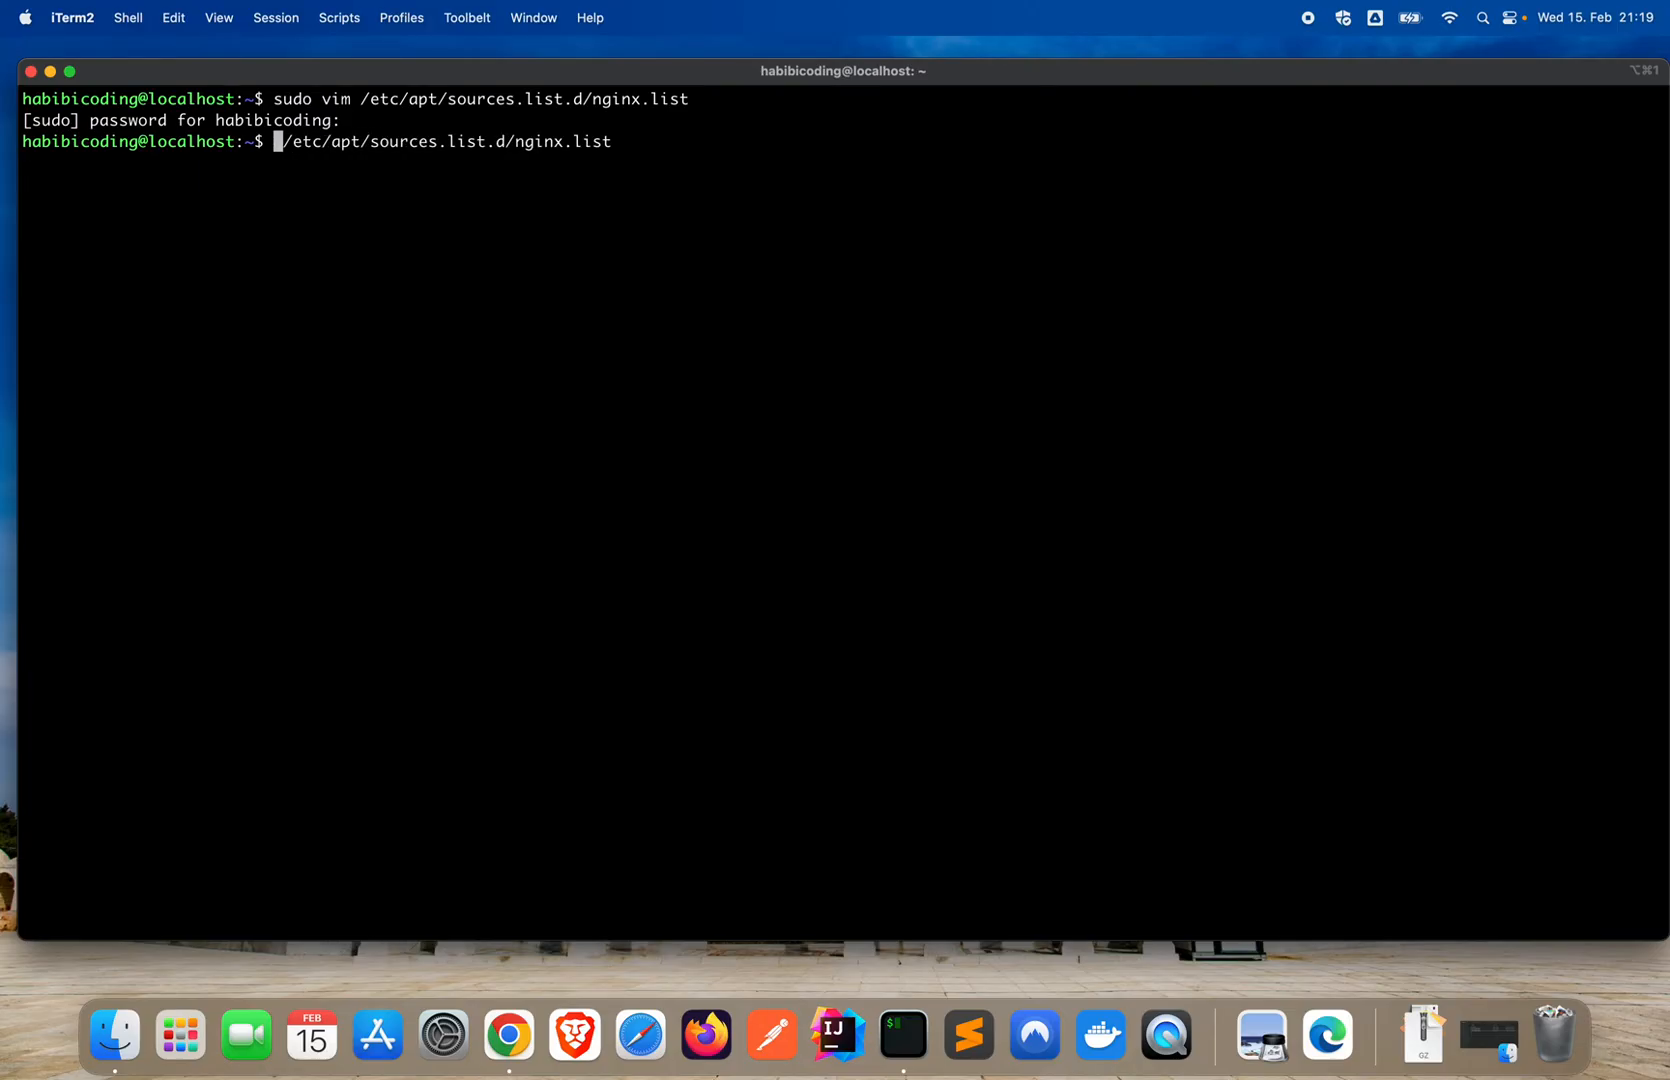
text(cat)
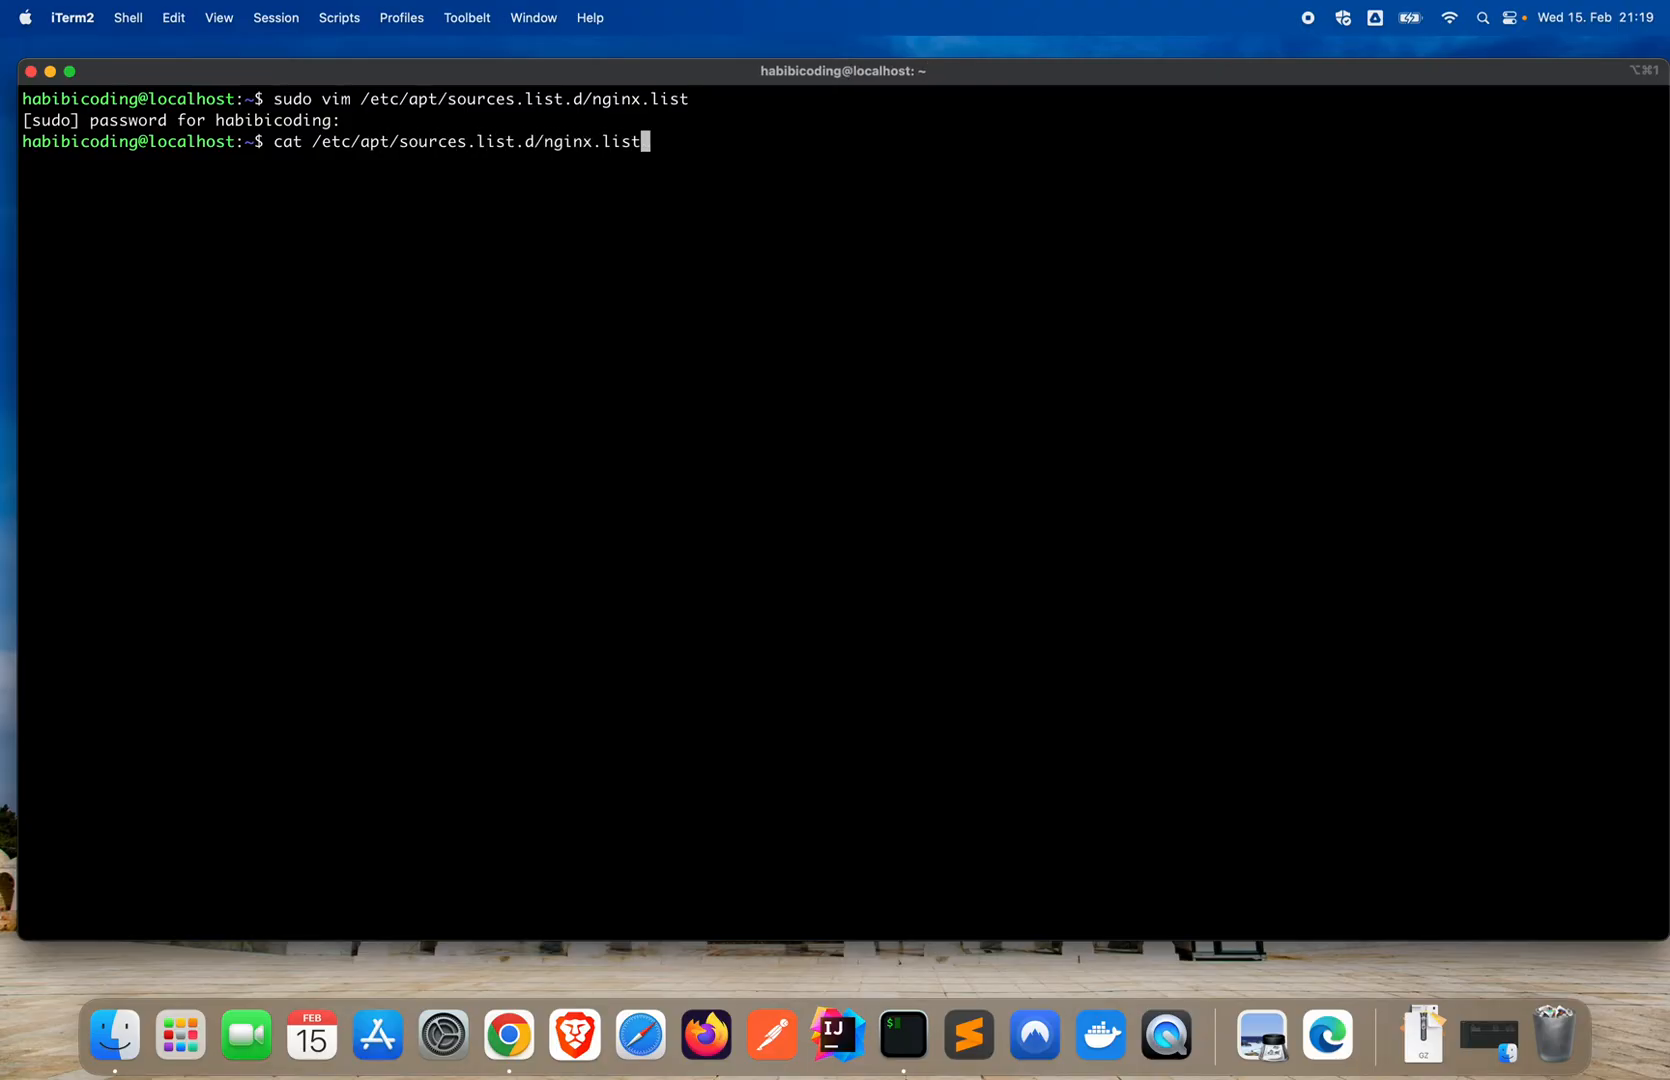
key(Return)
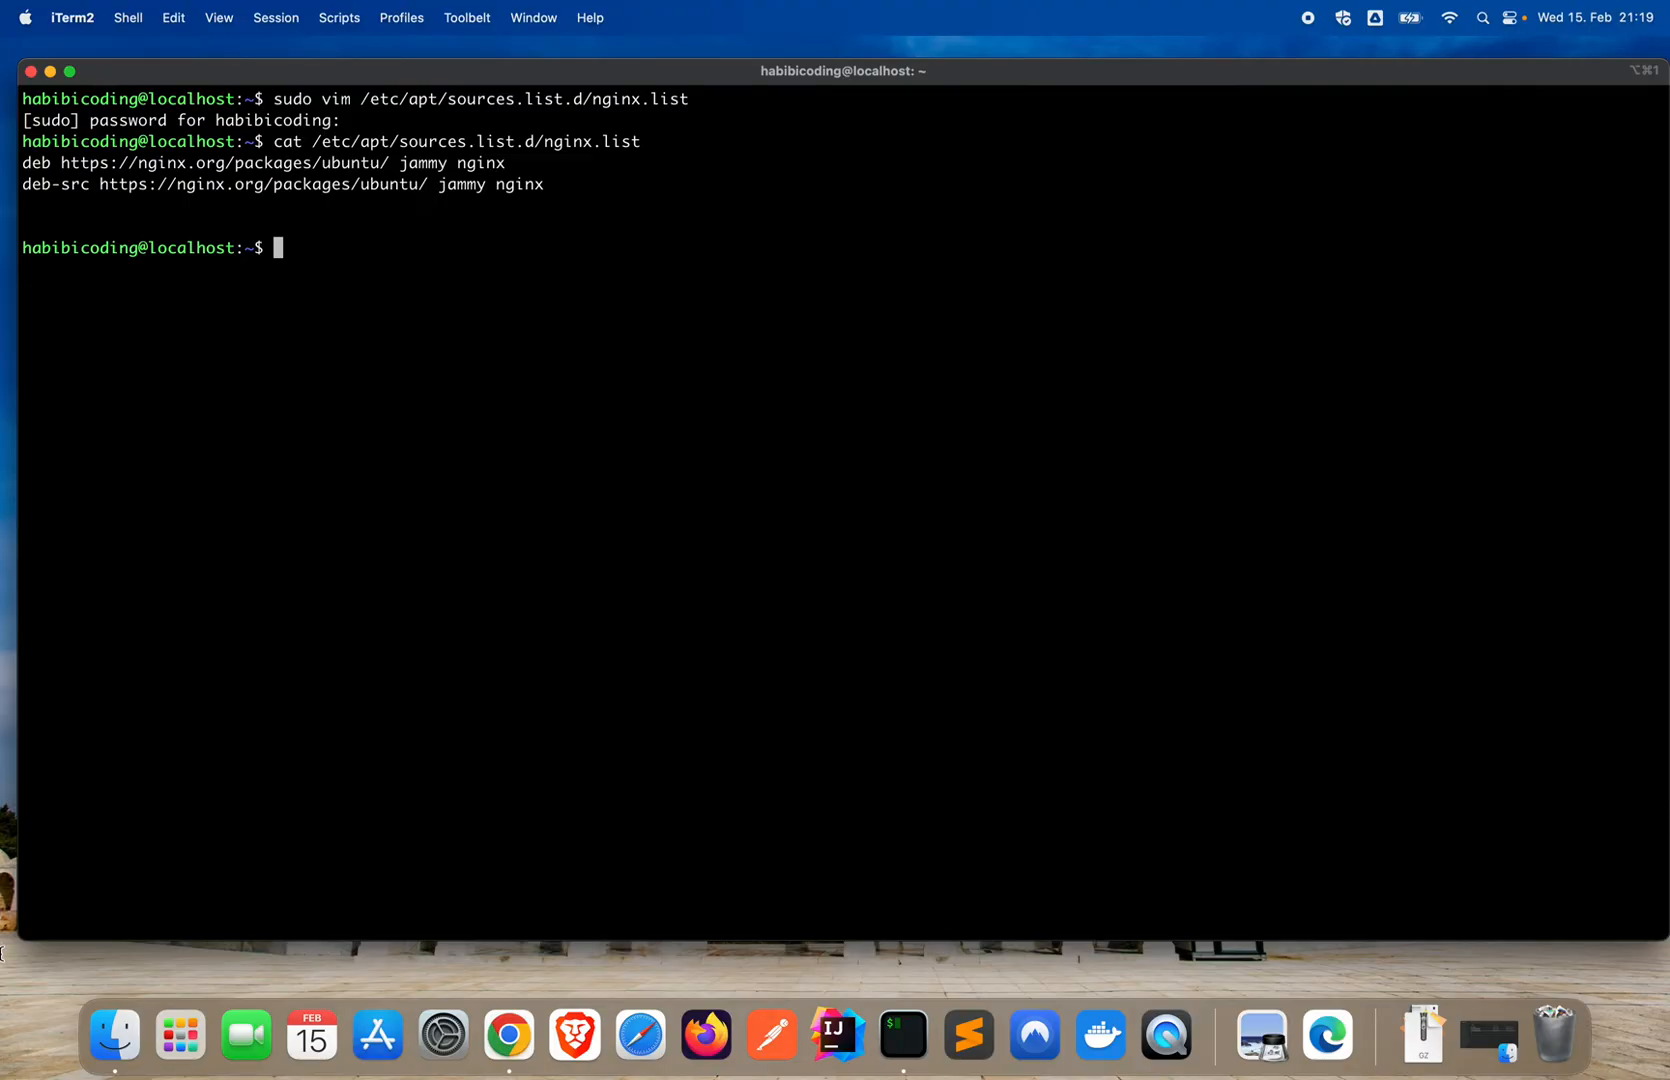
mouse_move(466, 560)
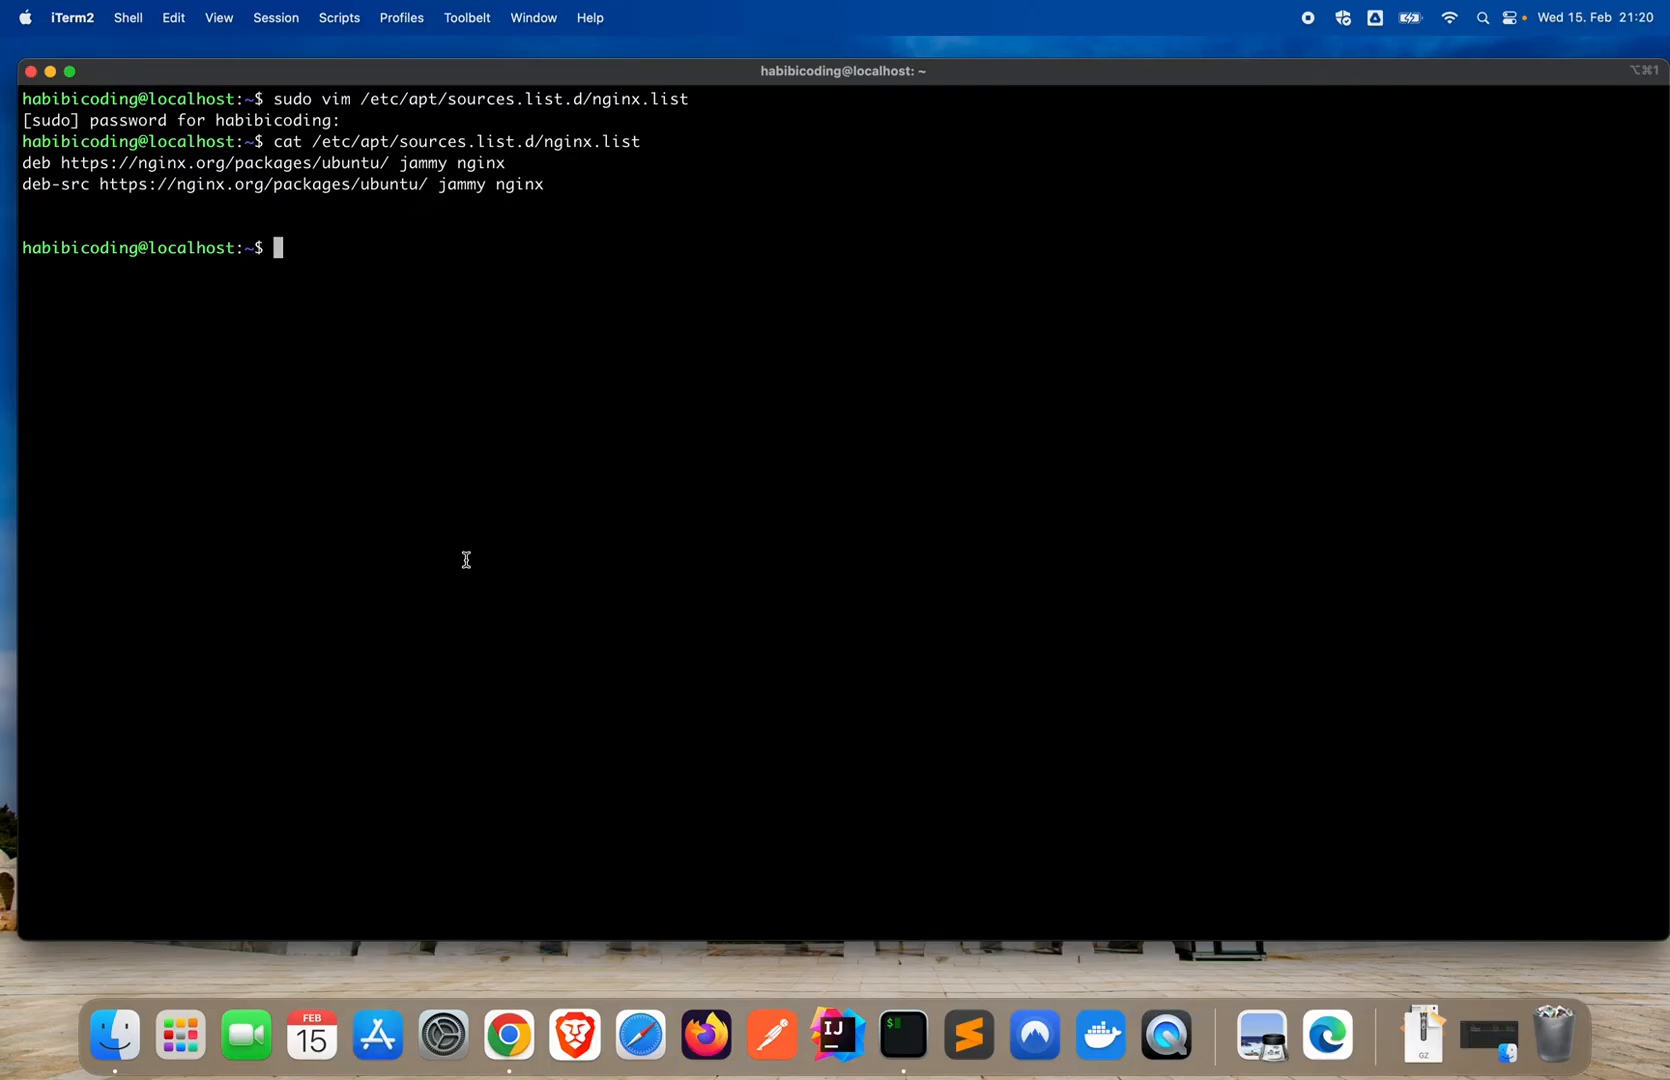
Step: Run sudo apt update, hit the nginx NO_PUBKEY error, and select the missing key ID
text(sudo)
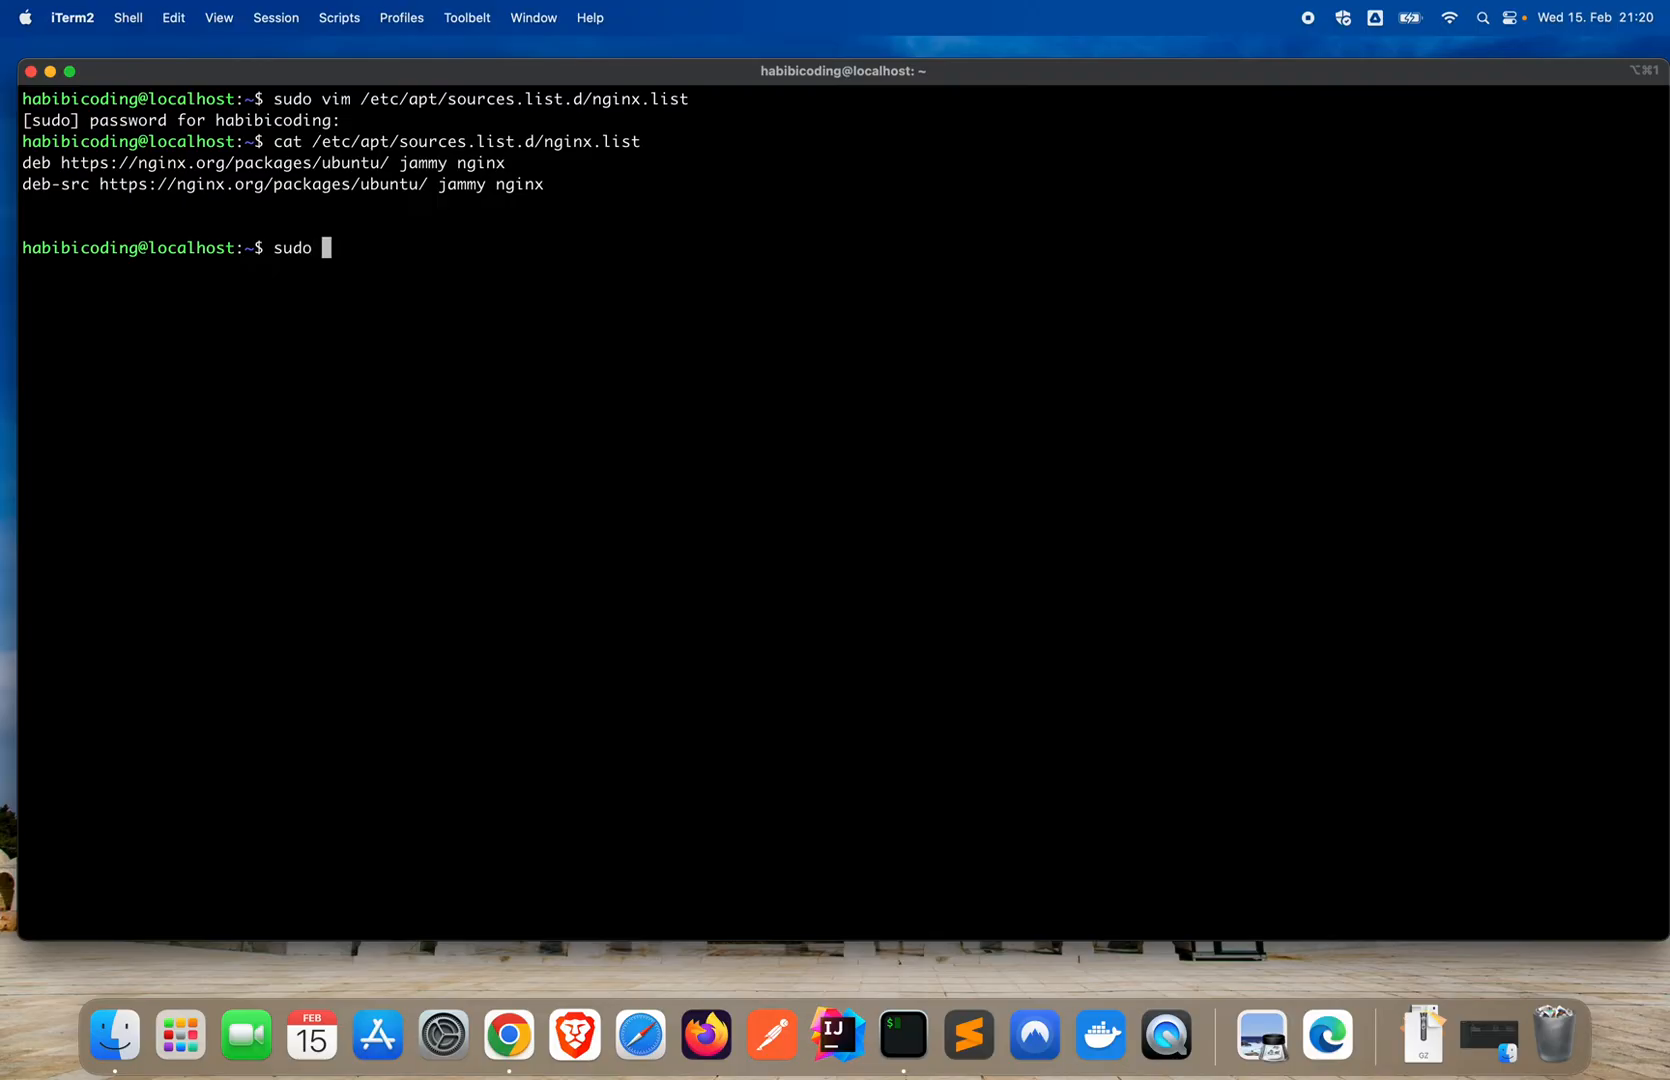
text(apt update)
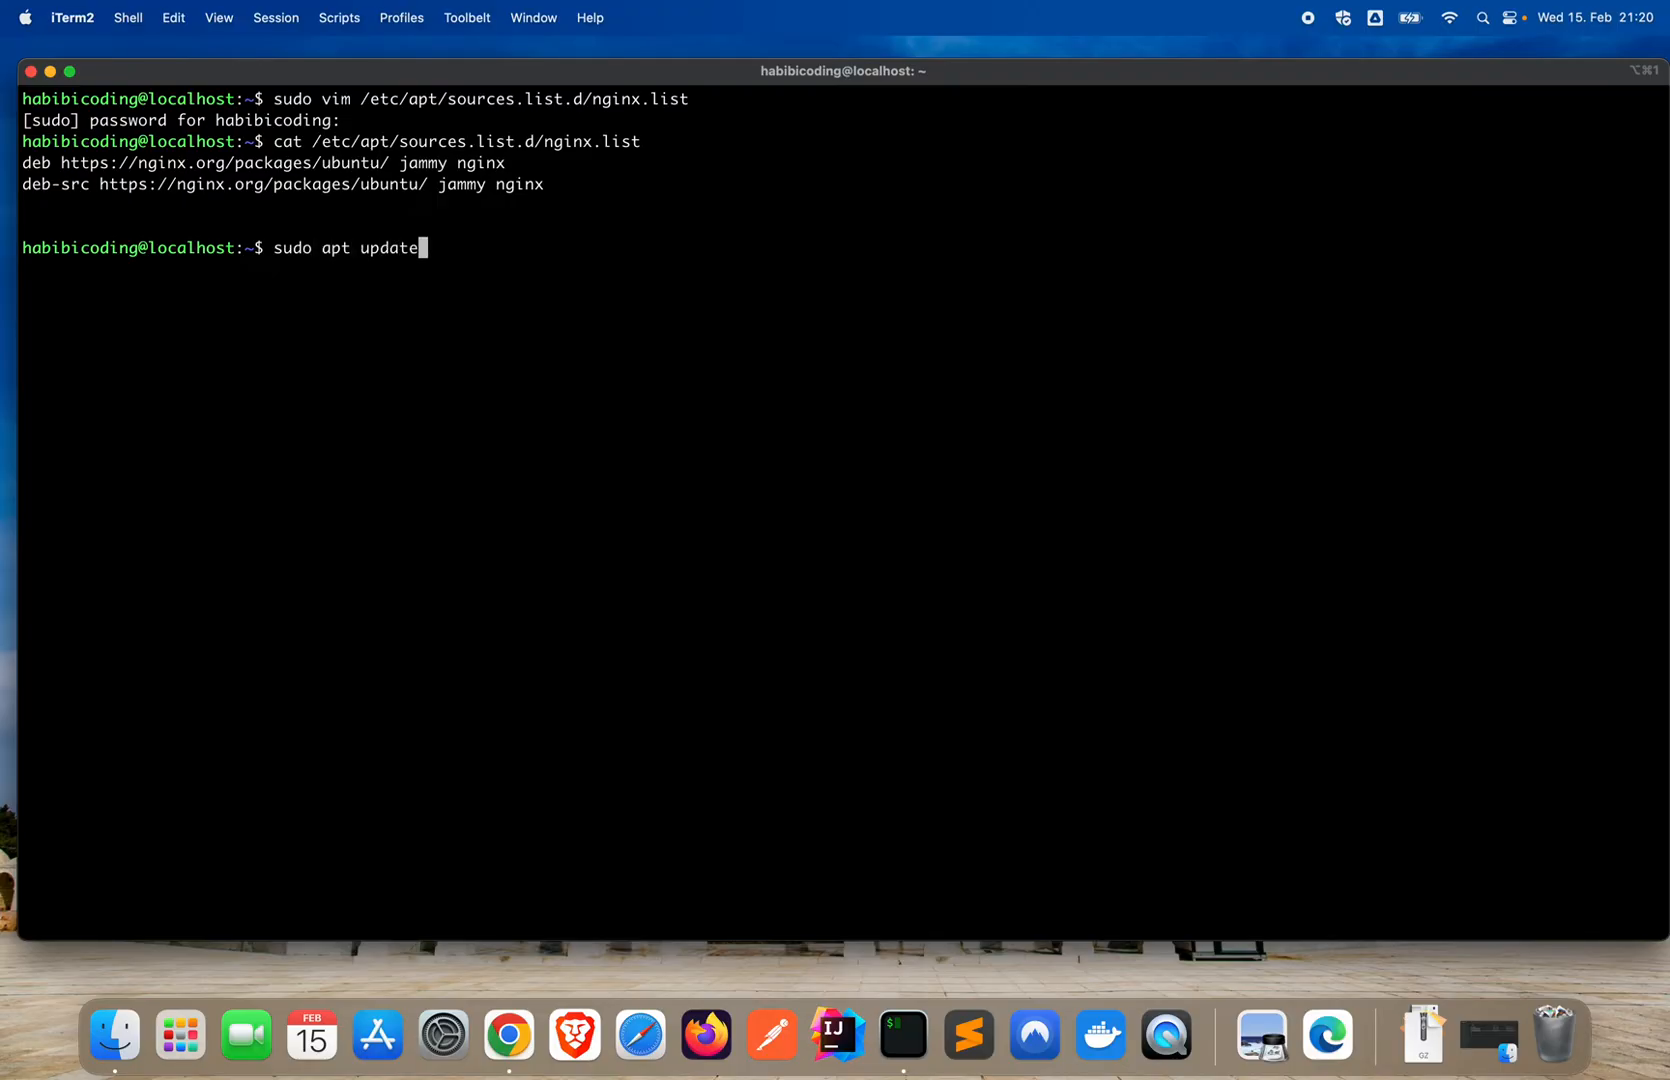
key(Return)
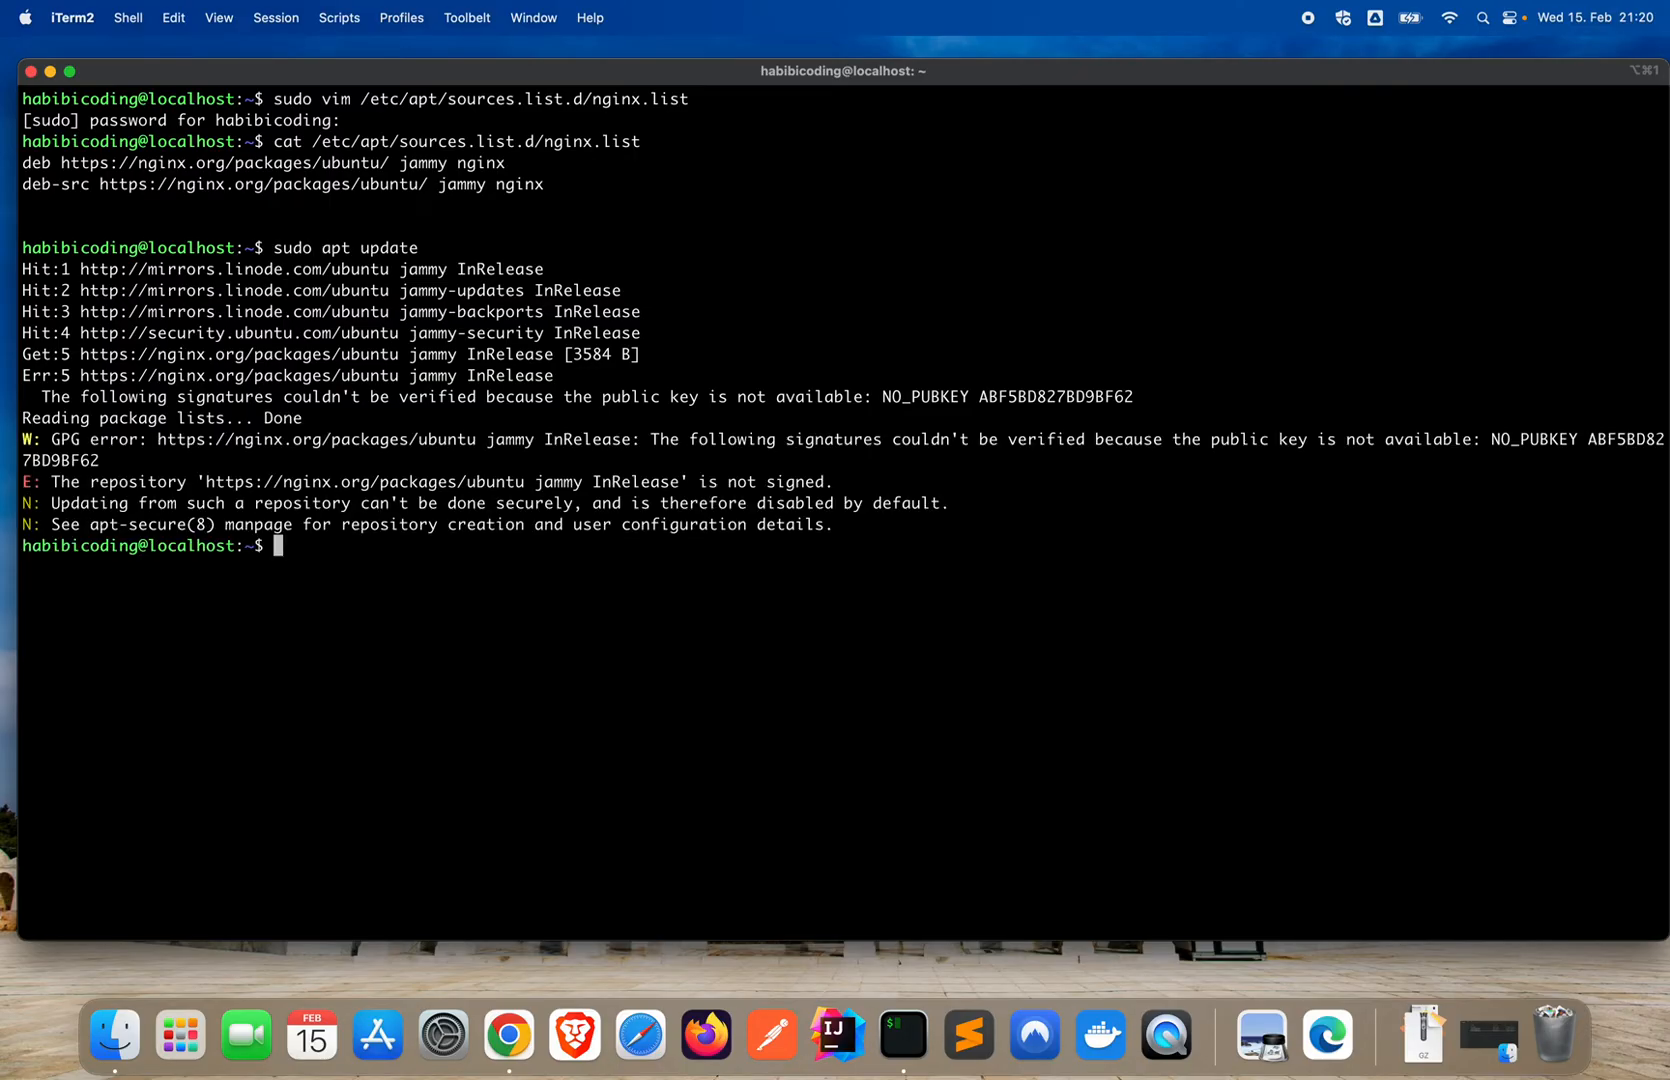
mouse_move(36, 481)
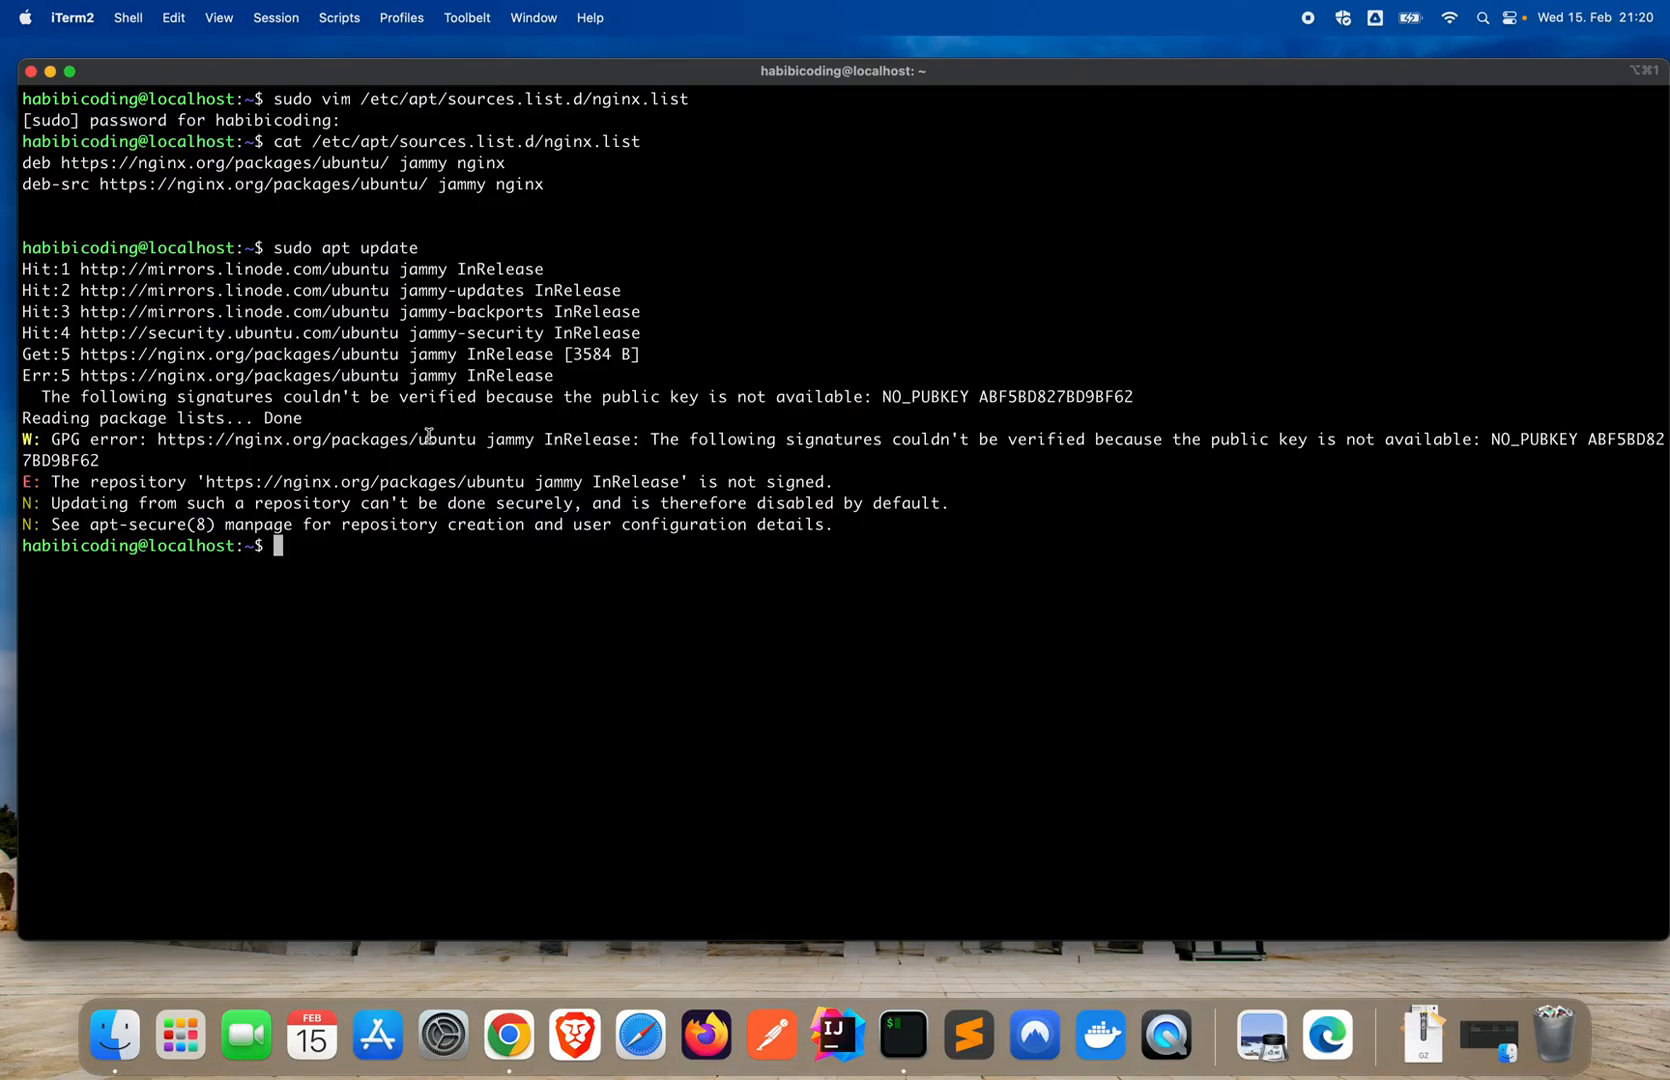
mouse_move(932, 397)
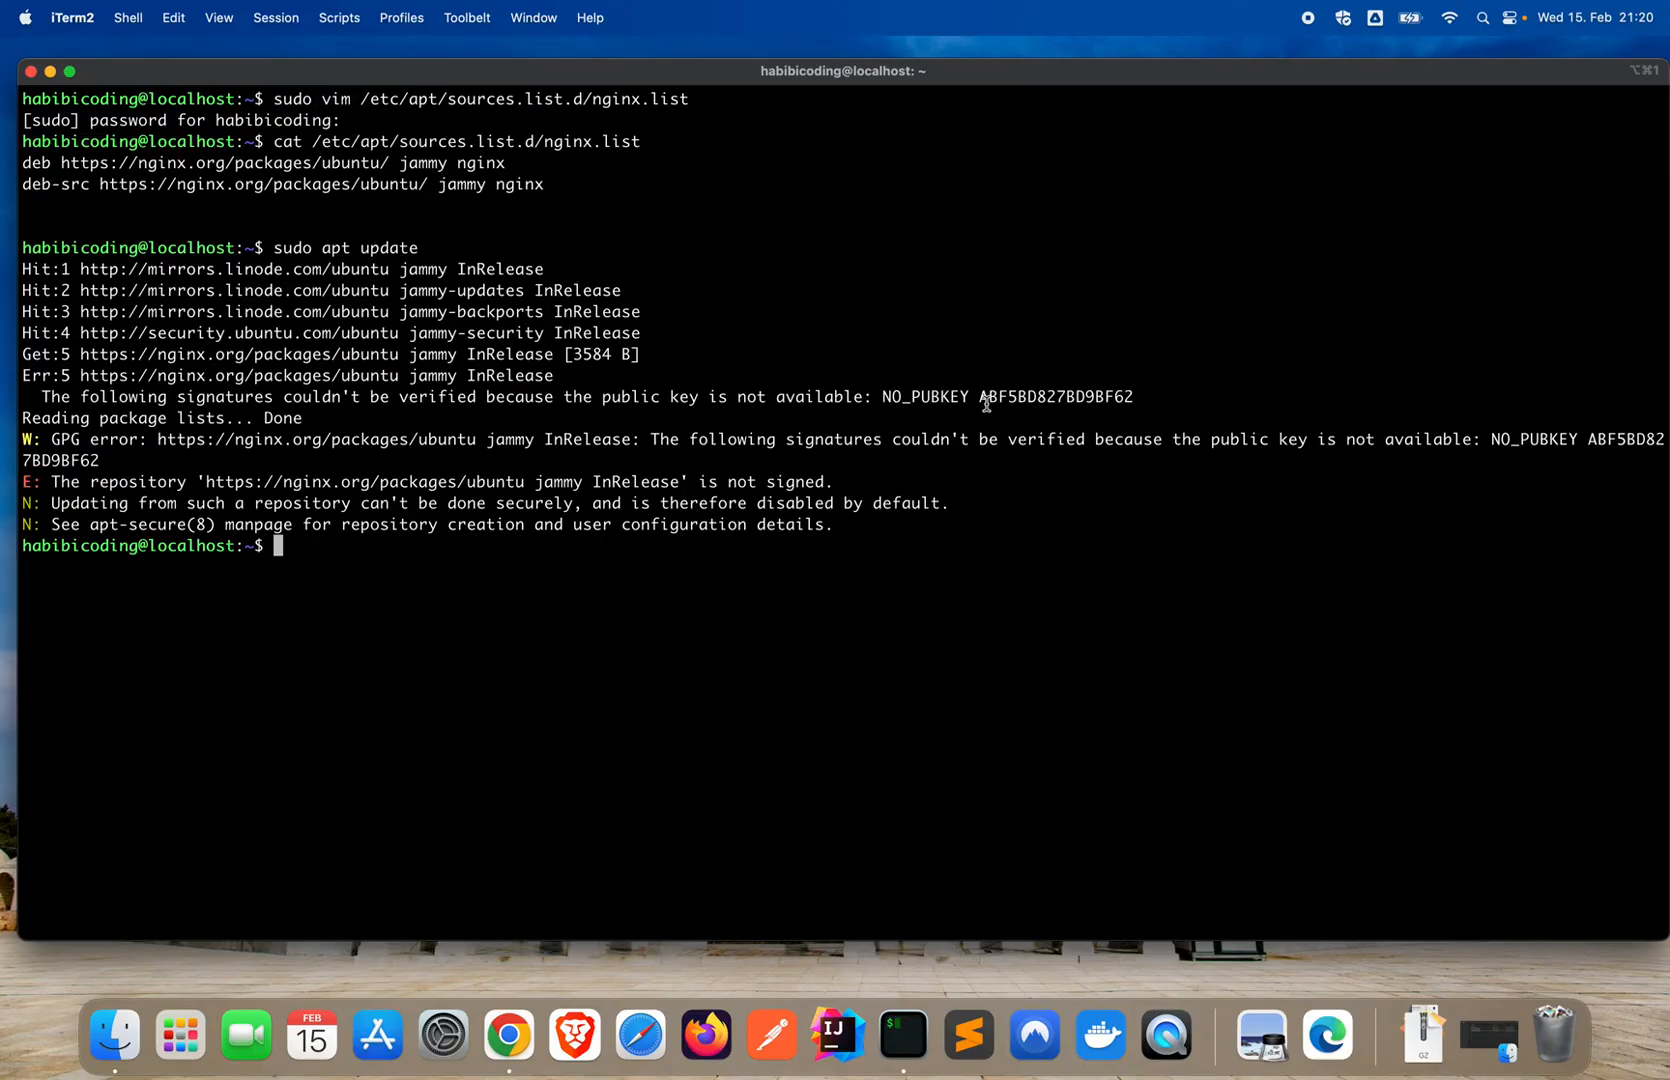
double_click(1054, 396)
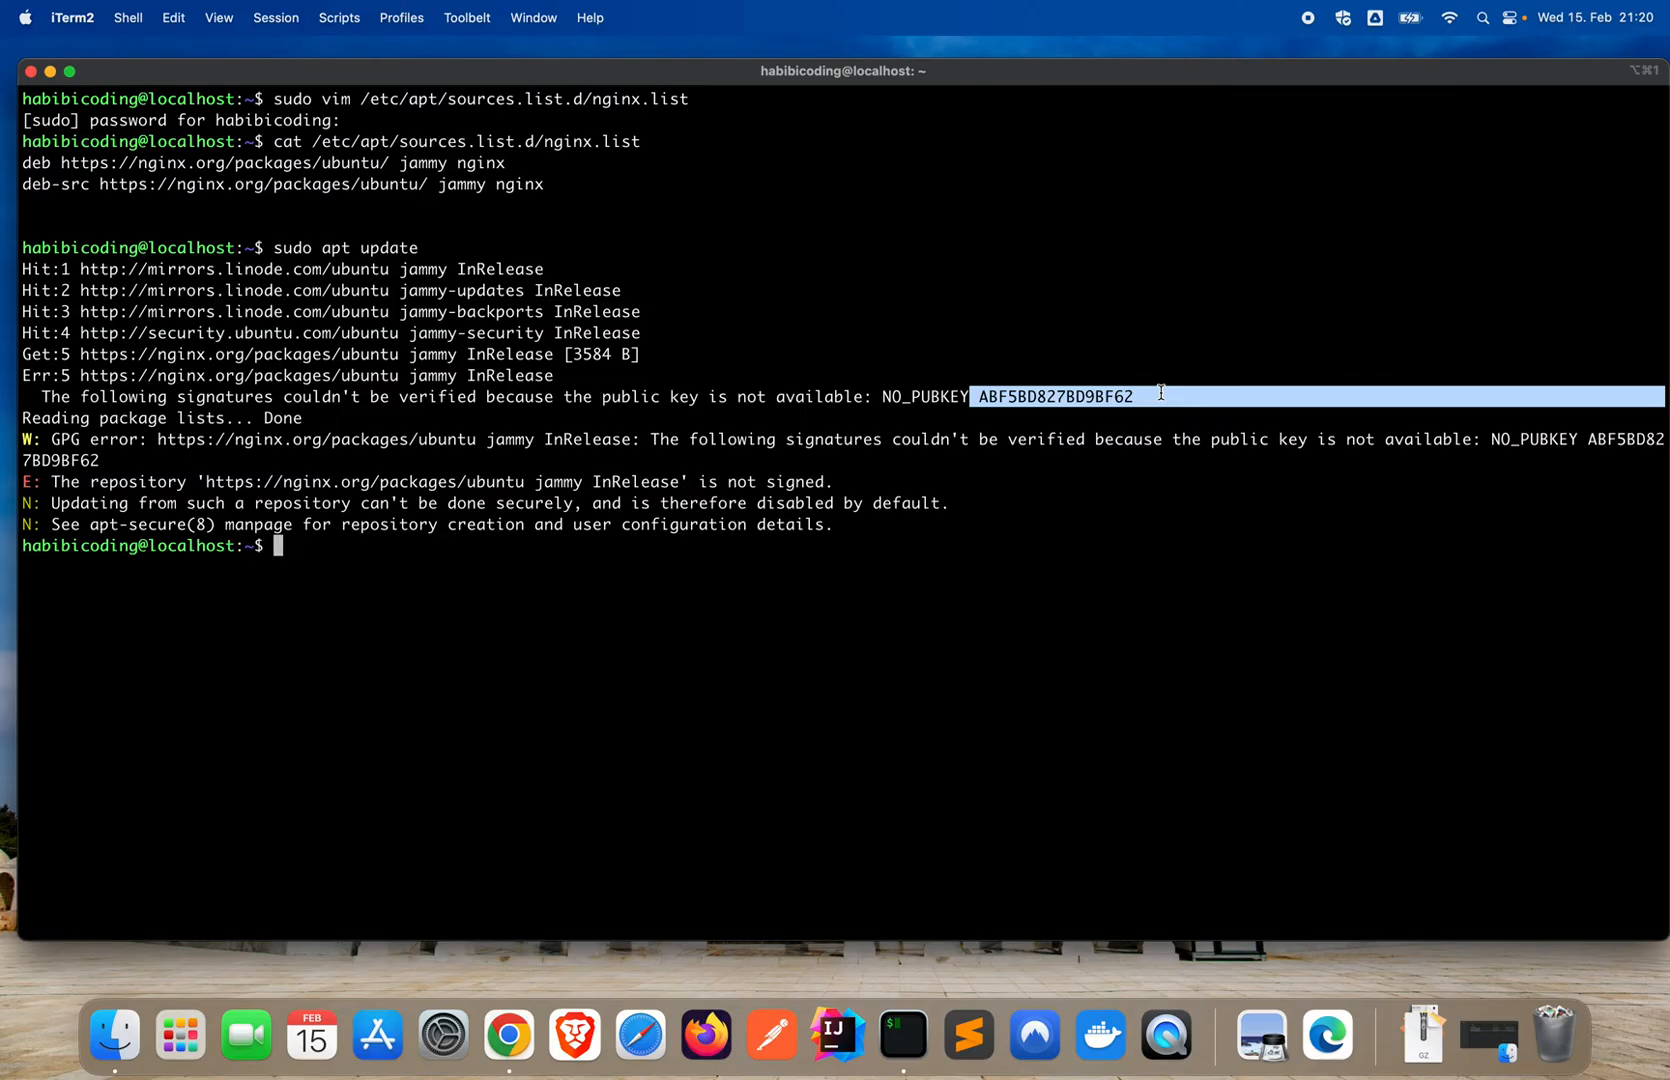
mouse_move(1131, 438)
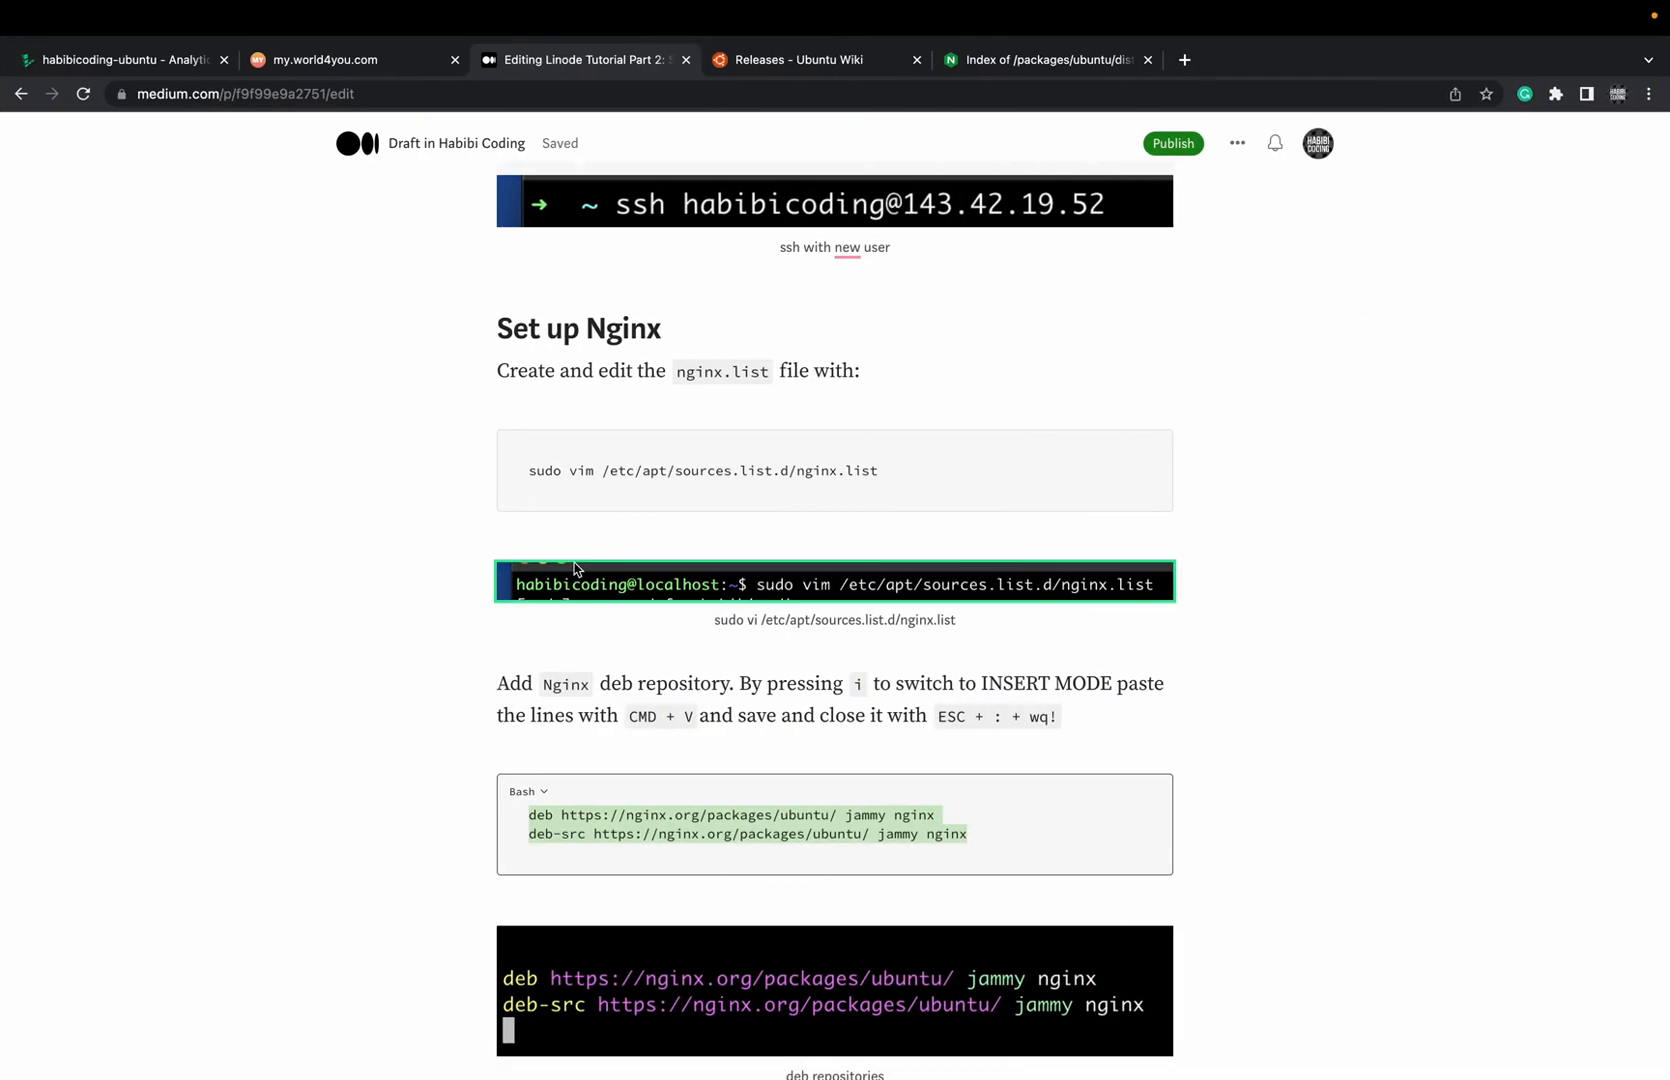
Step: Scroll the Medium draft to the 'To fix the error' apt-key adv command
scroll(down, 3)
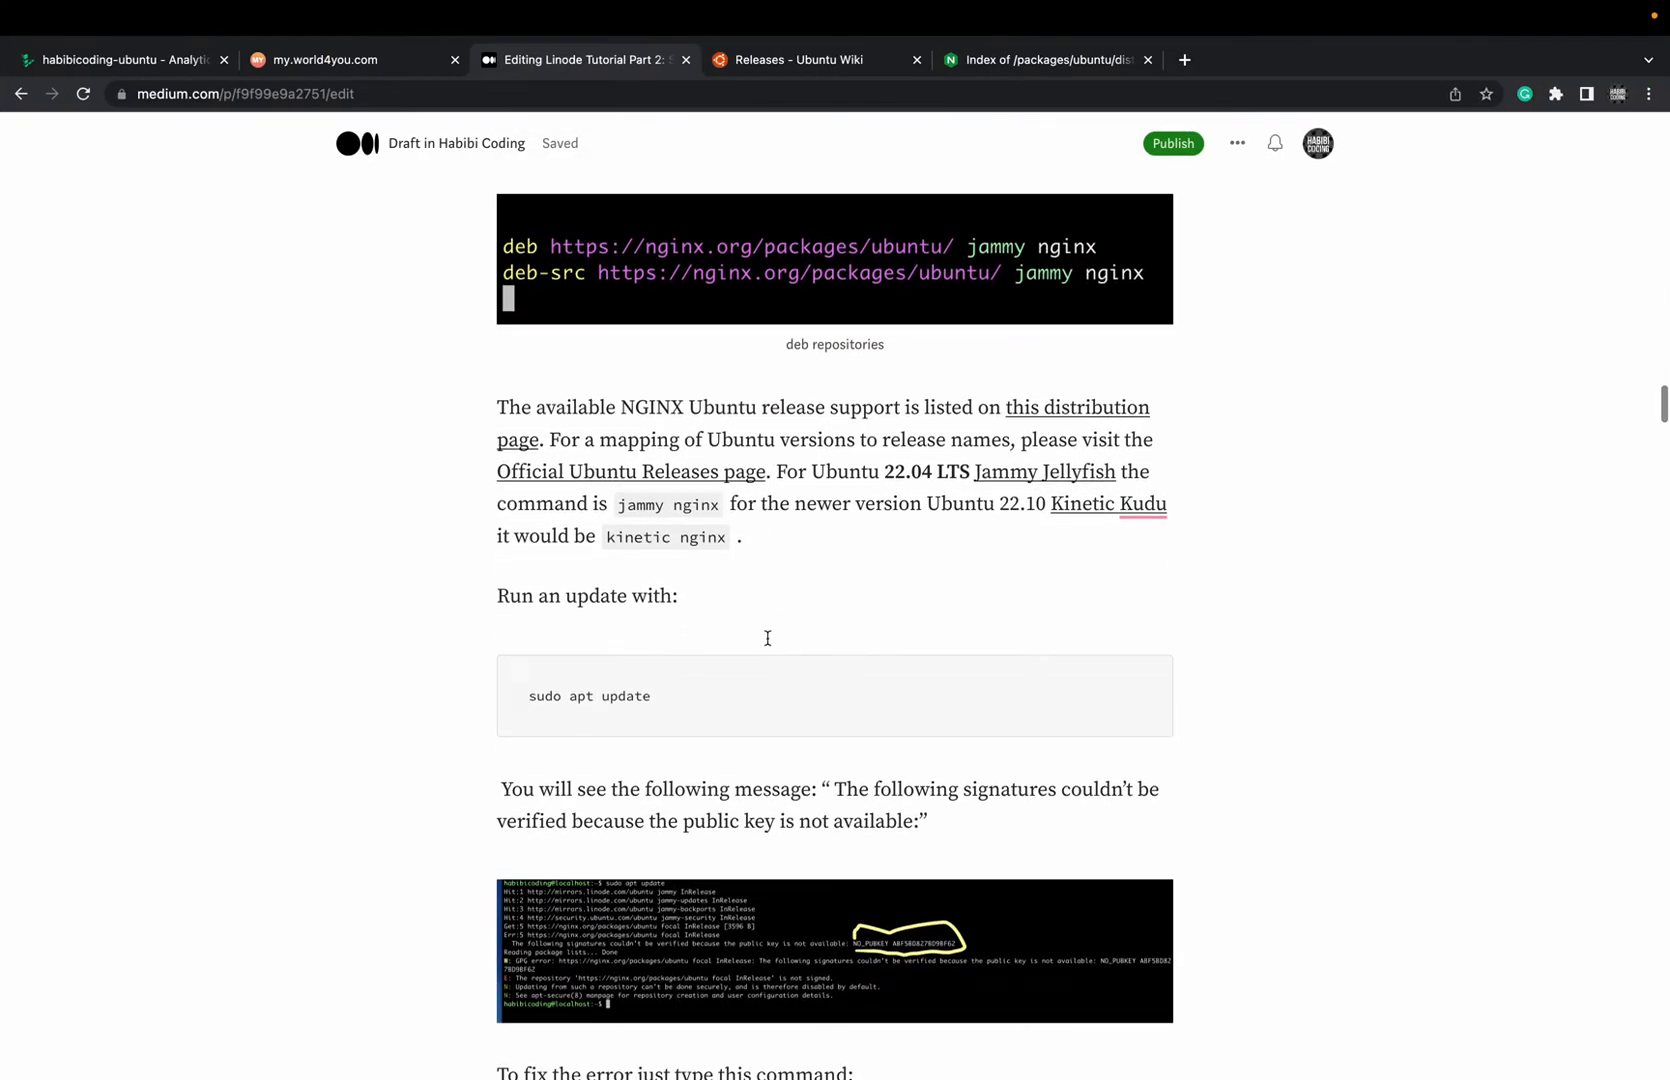
scroll(down, 3)
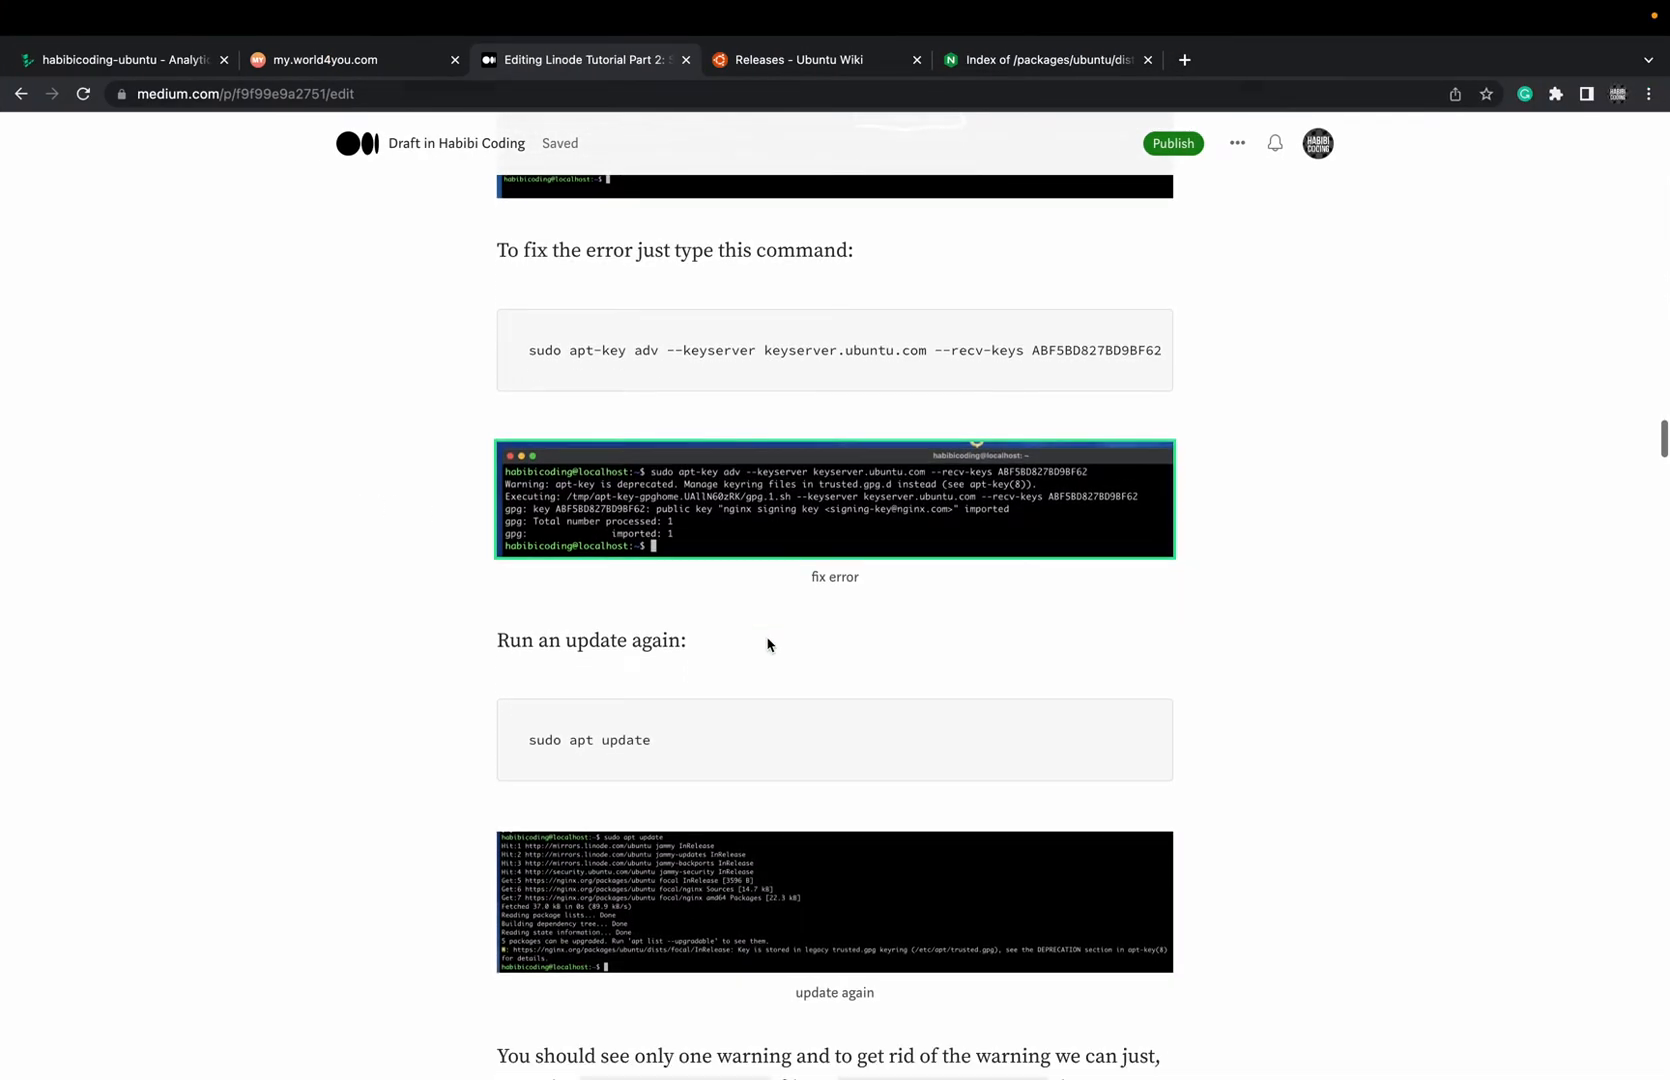
click(646, 350)
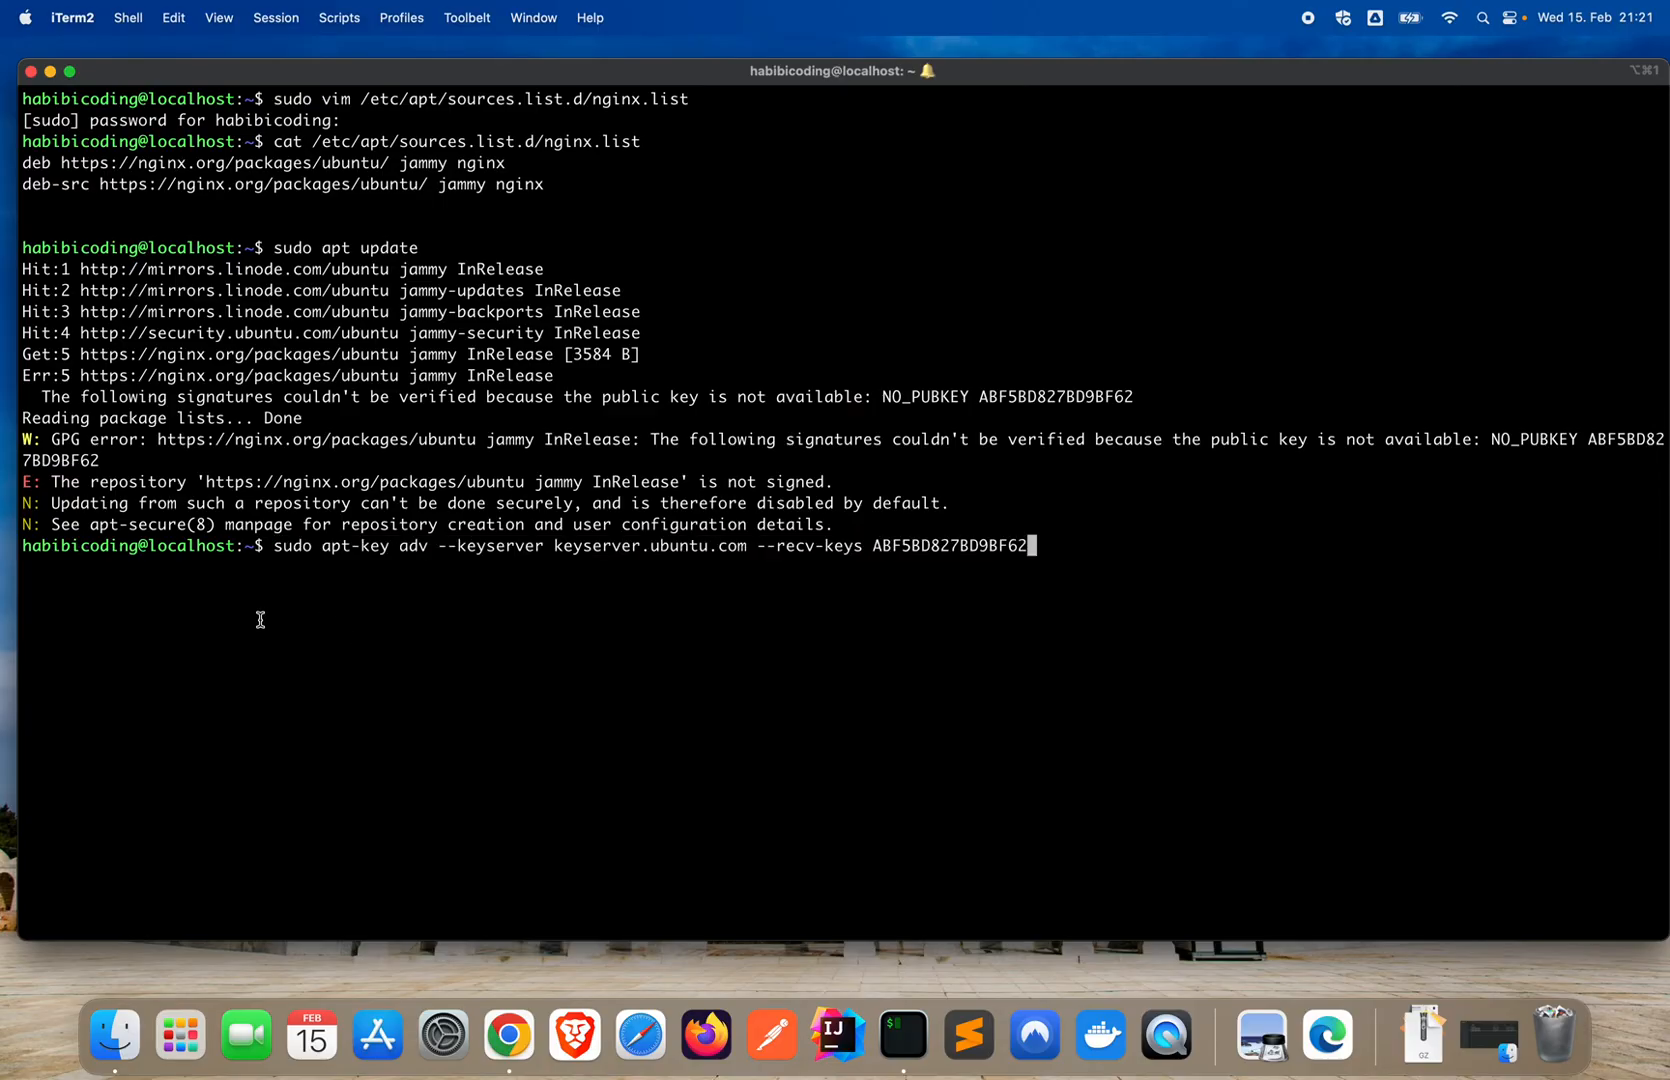
mouse_move(303, 611)
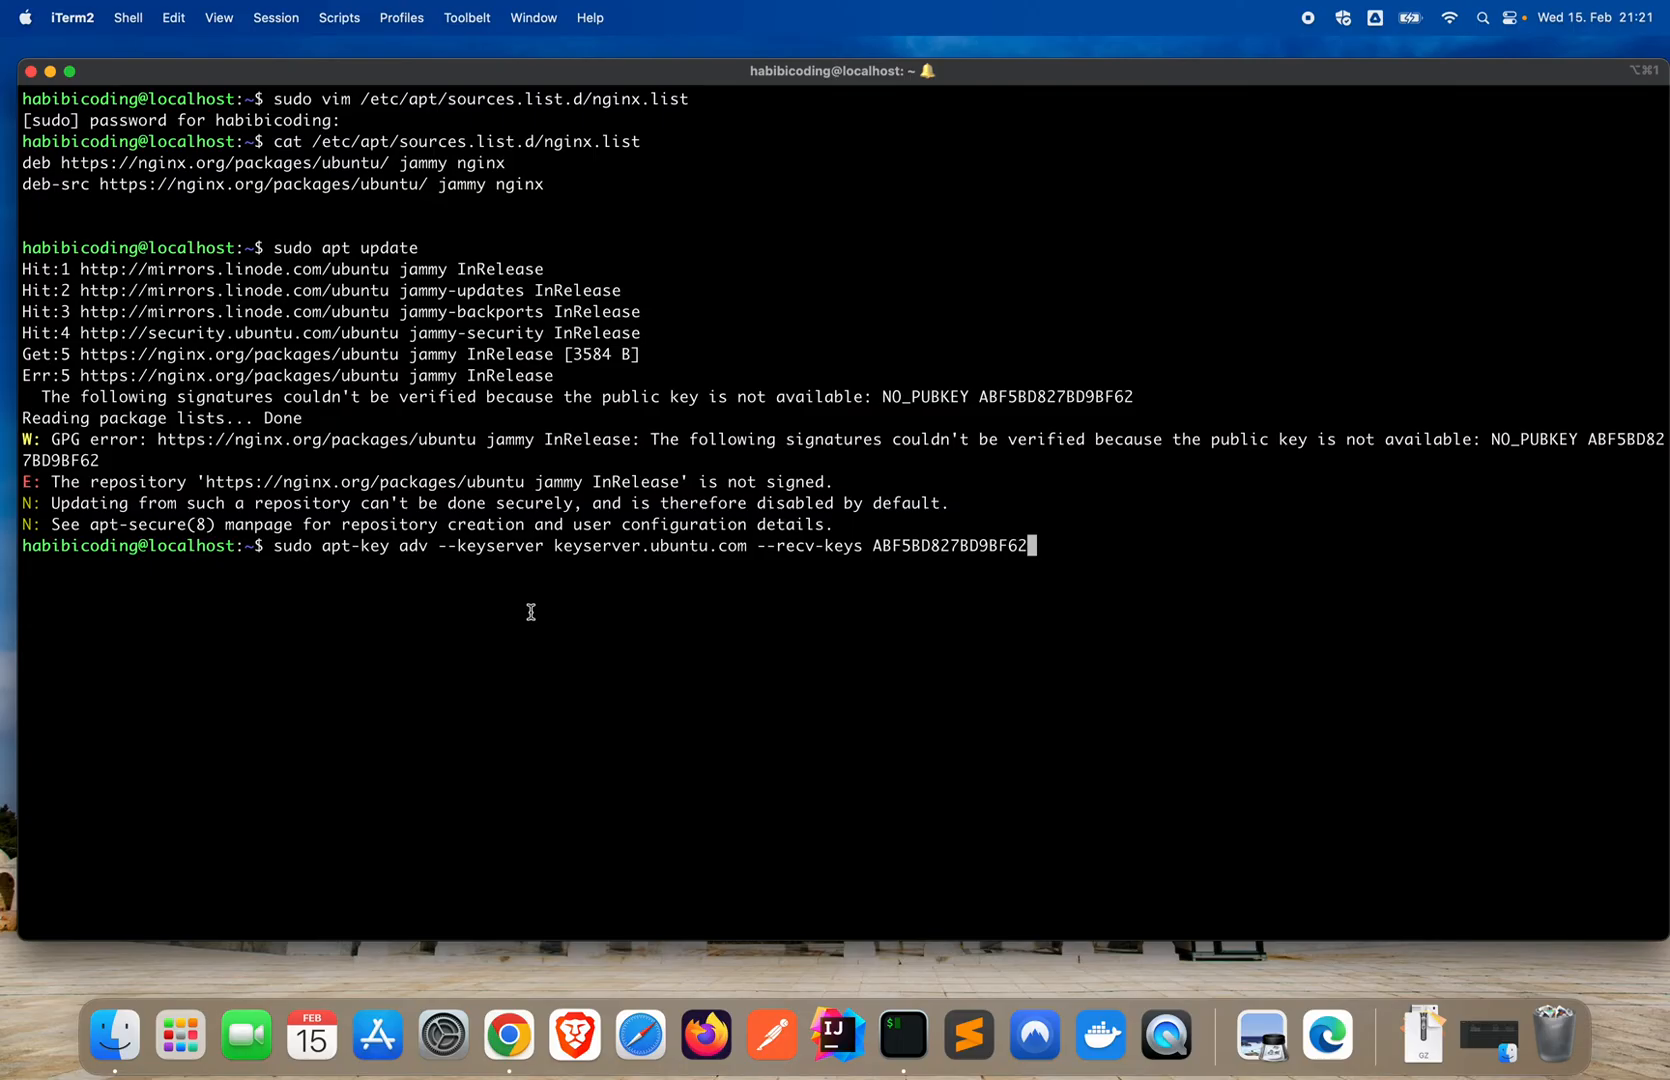
mouse_move(391, 555)
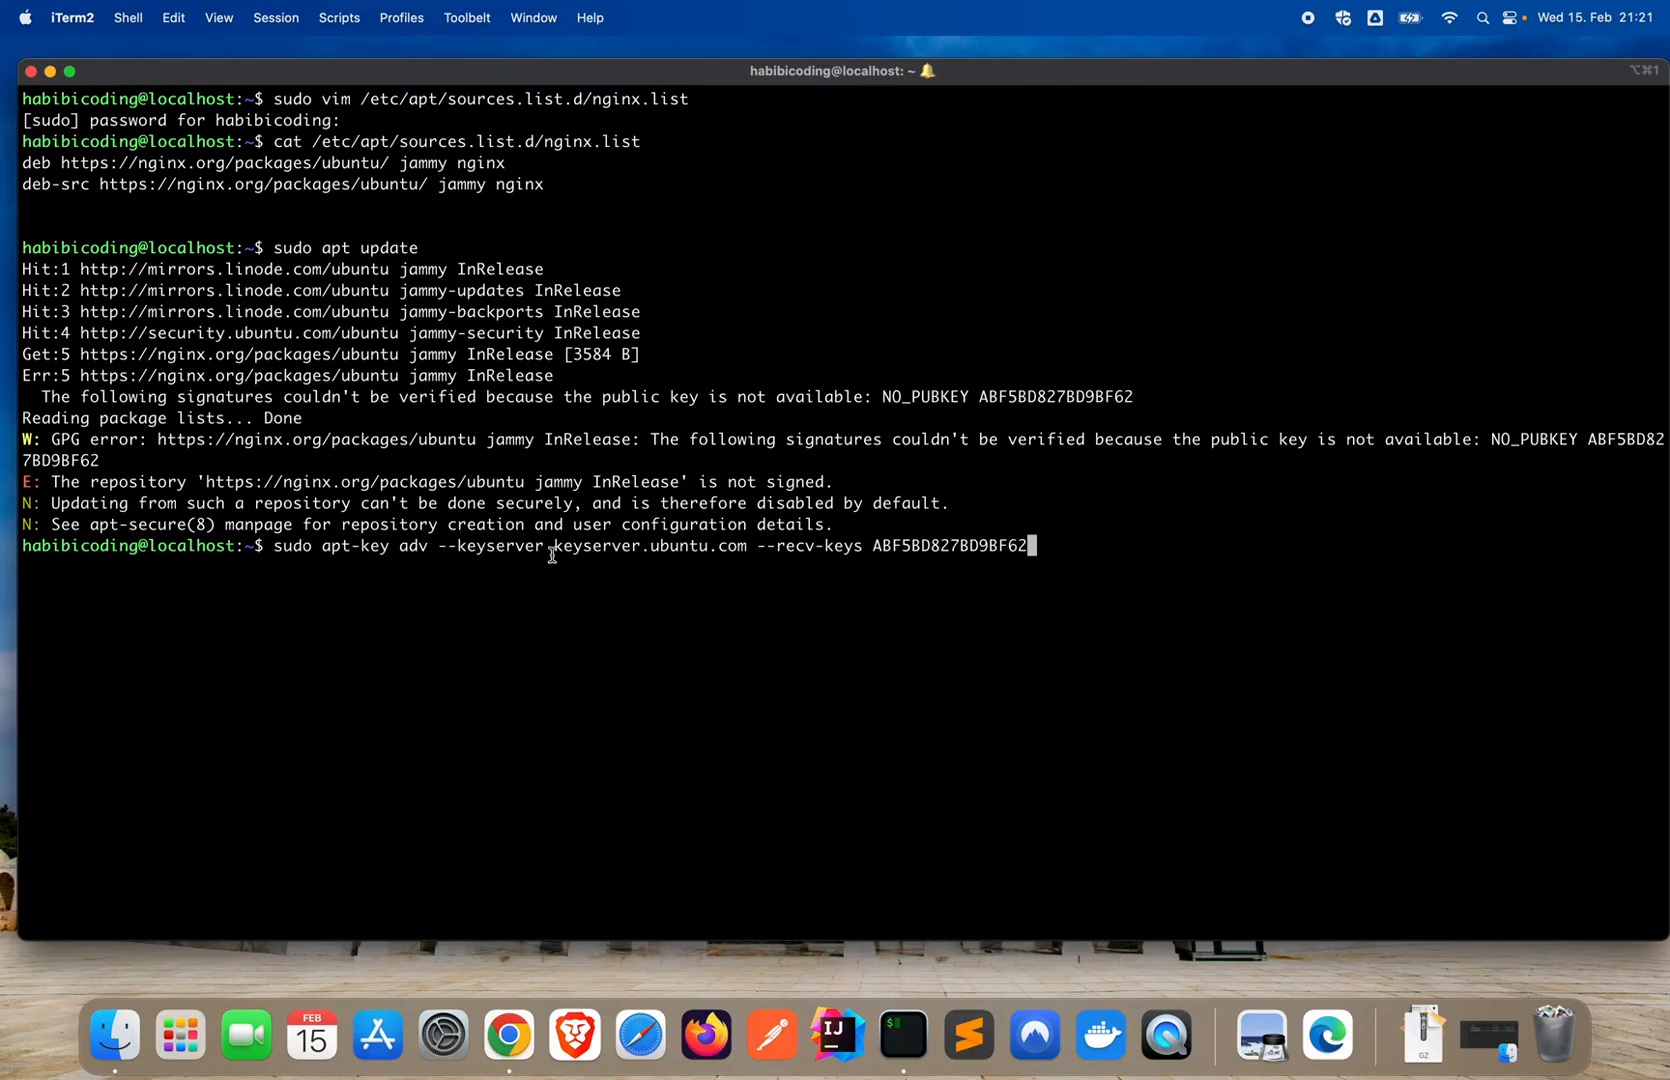
mouse_move(838, 560)
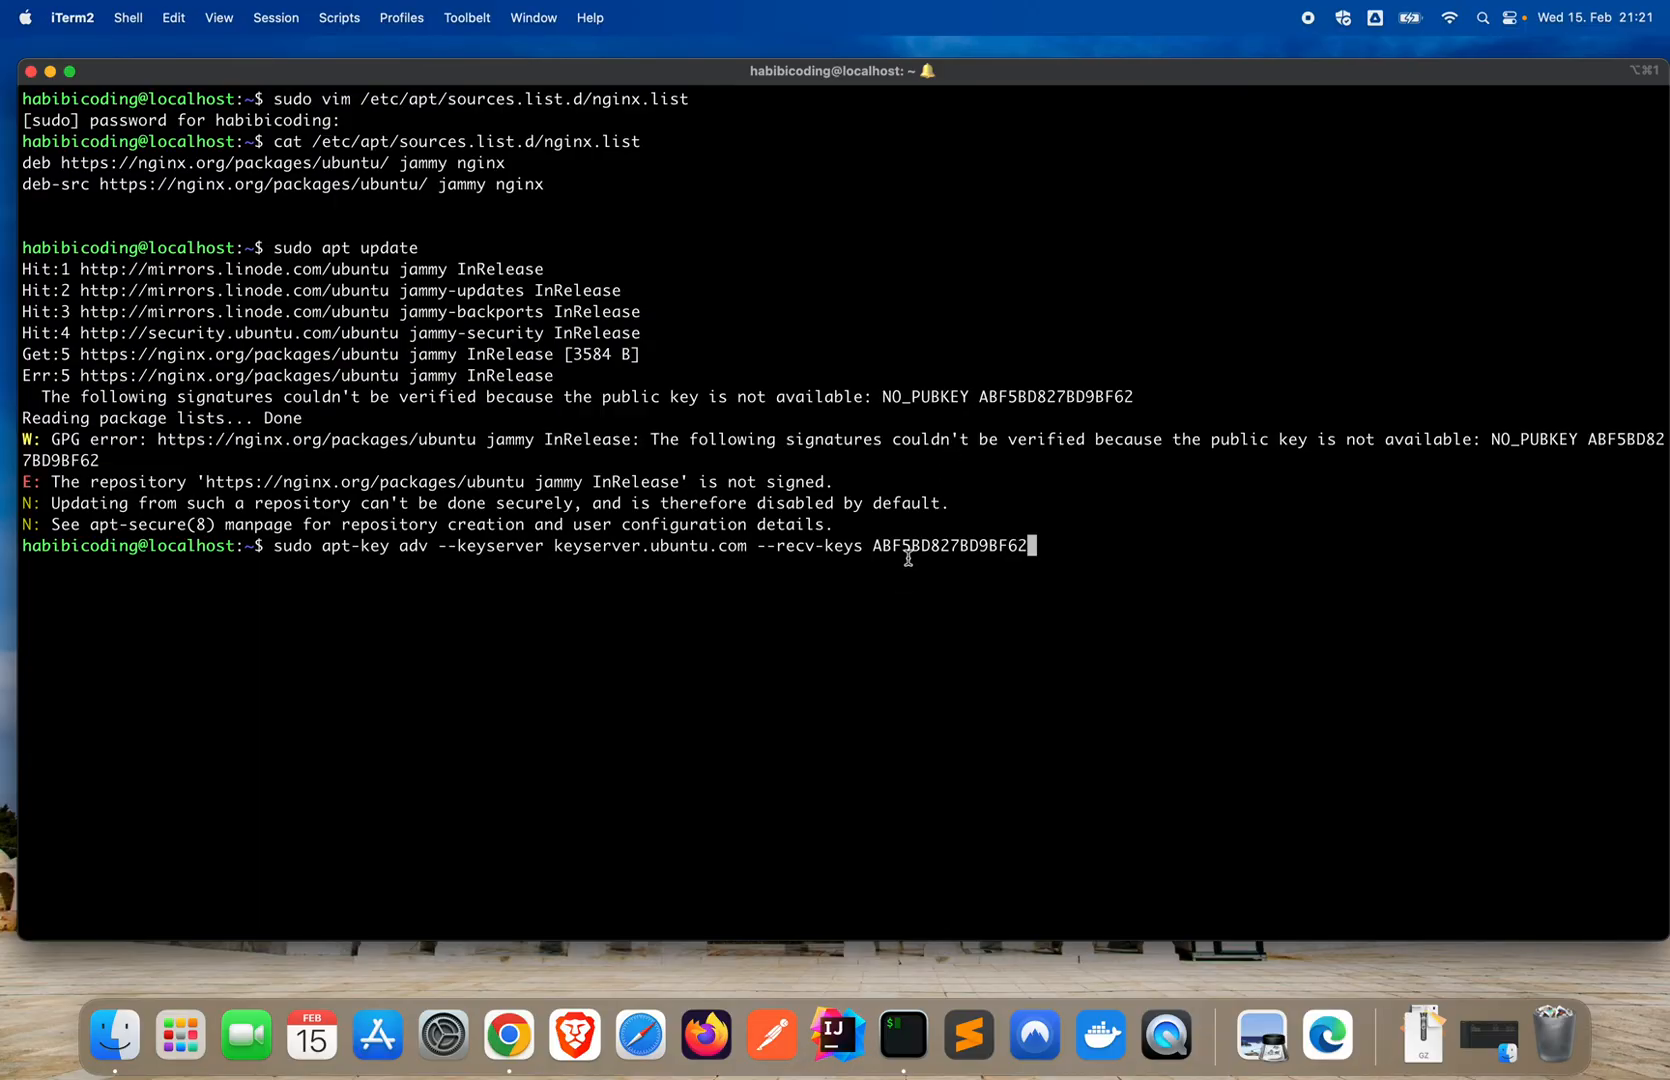
mouse_move(1041, 663)
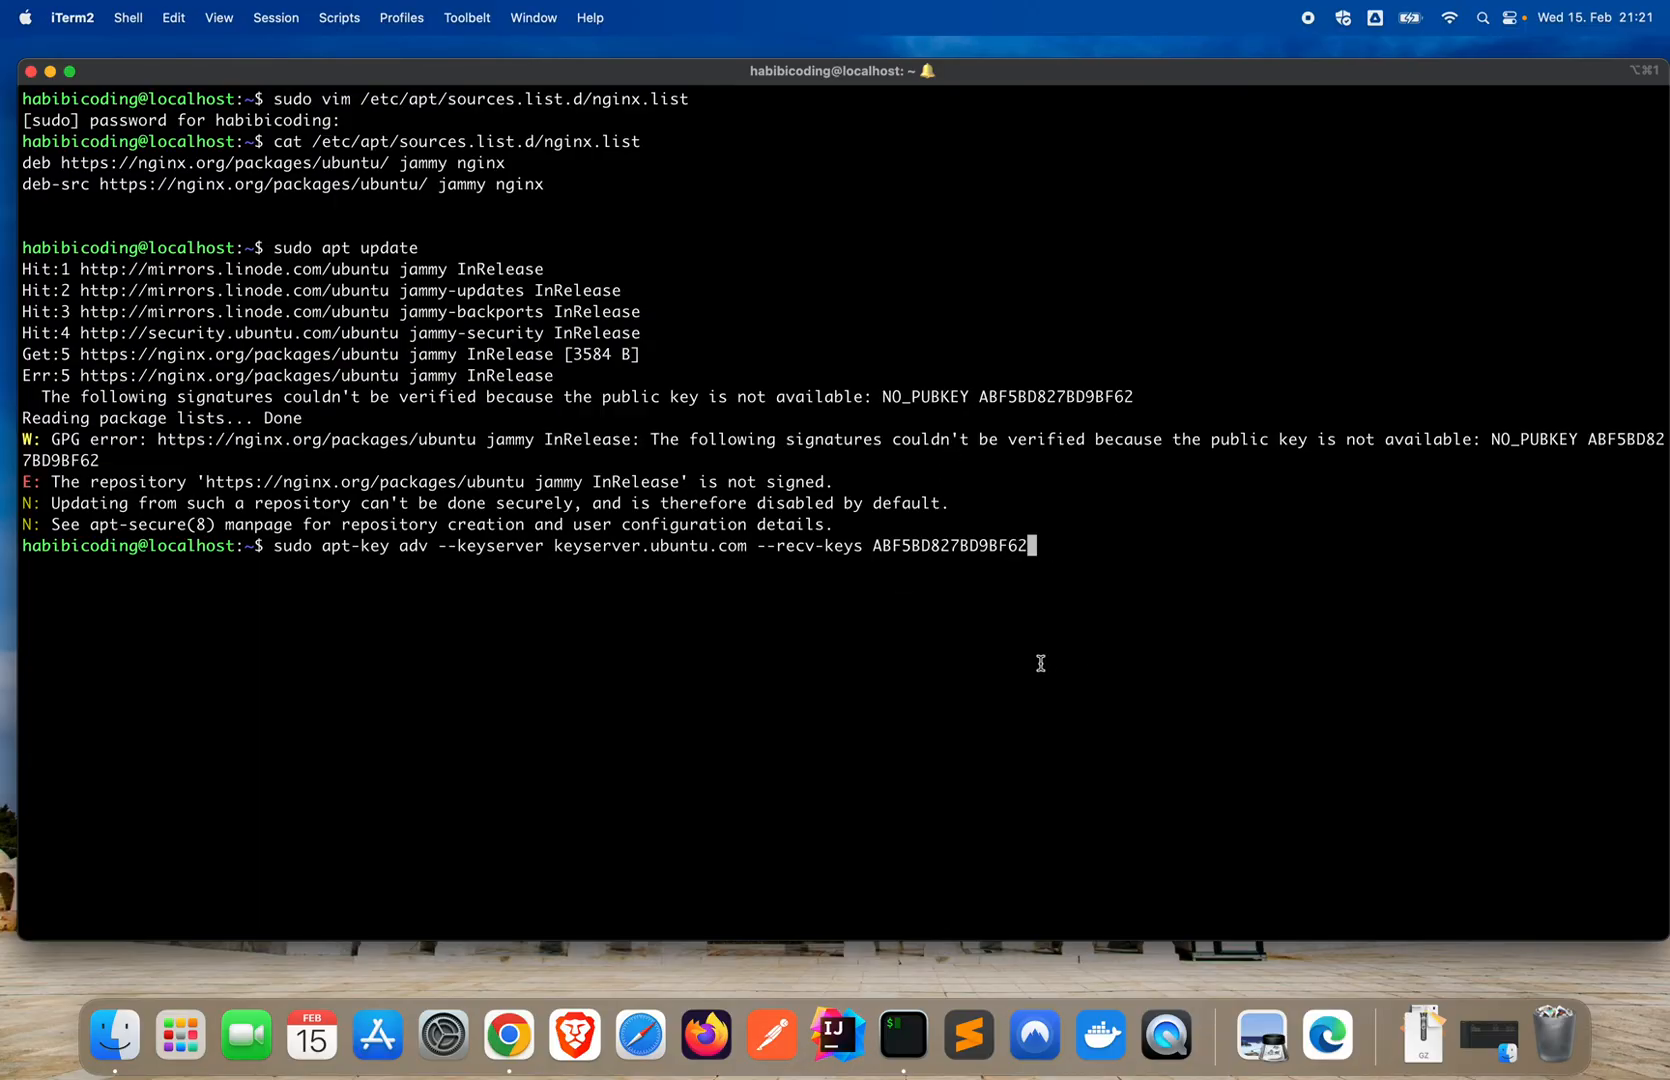
mouse_move(1140, 511)
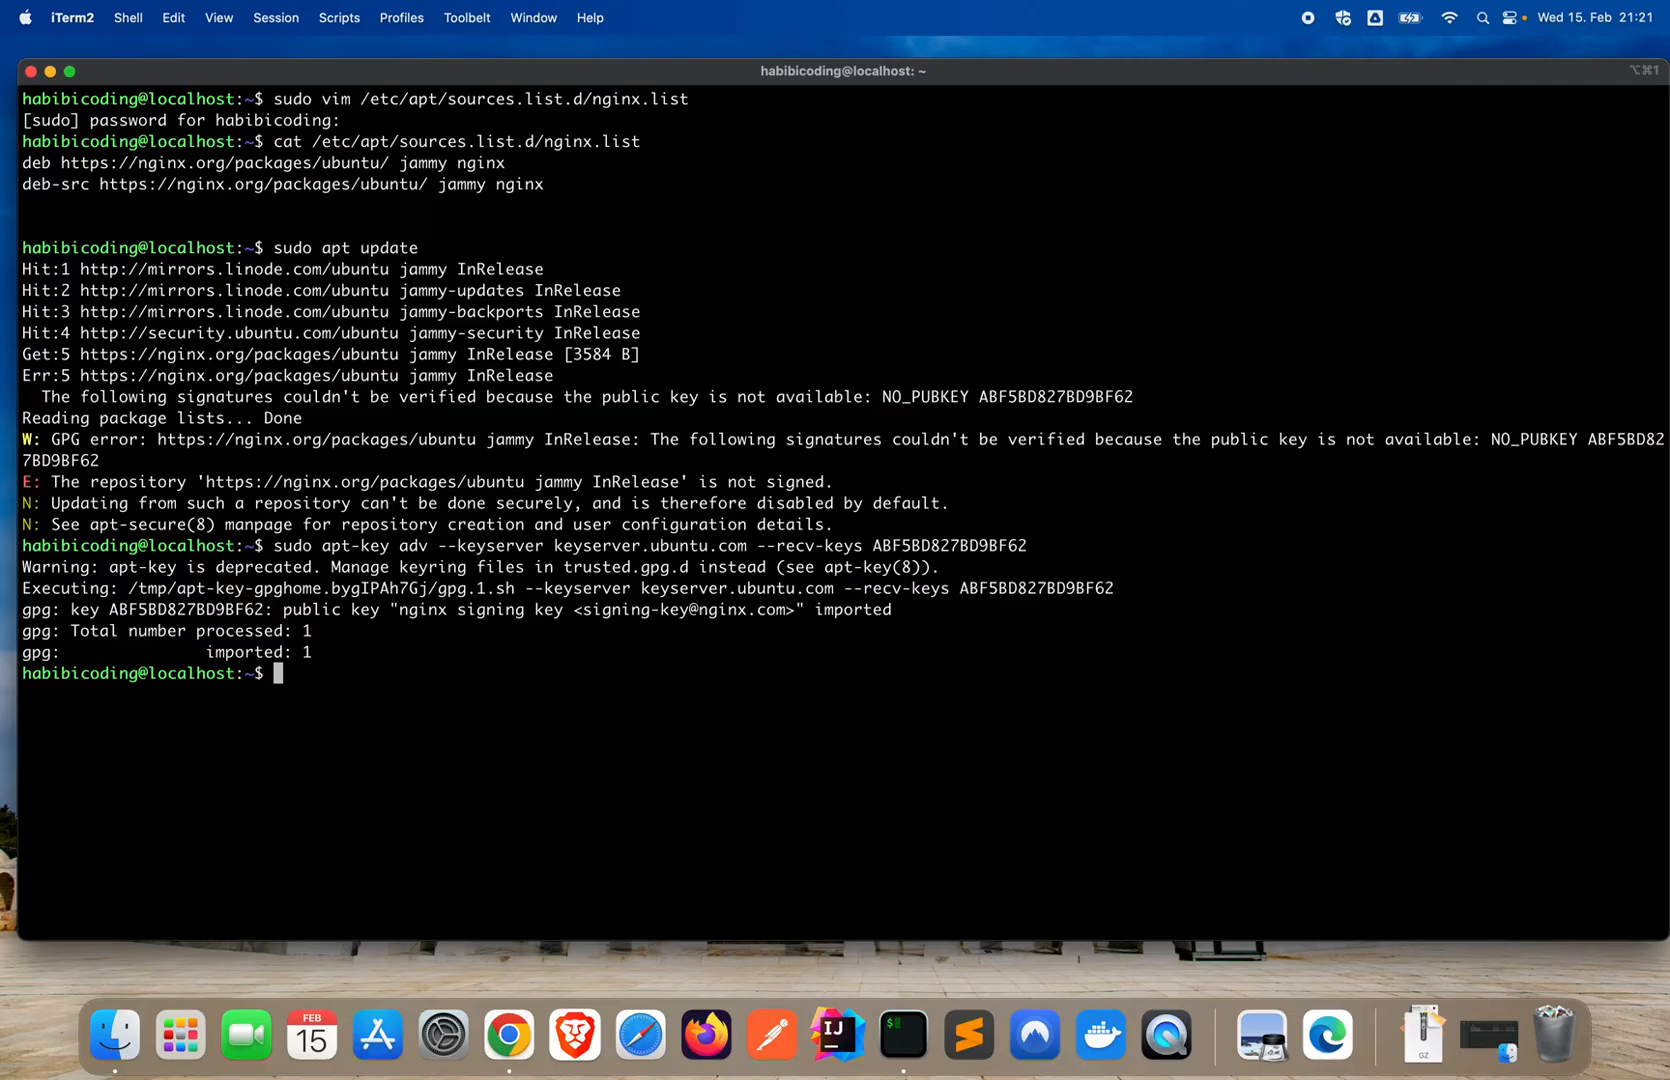
mouse_move(283, 566)
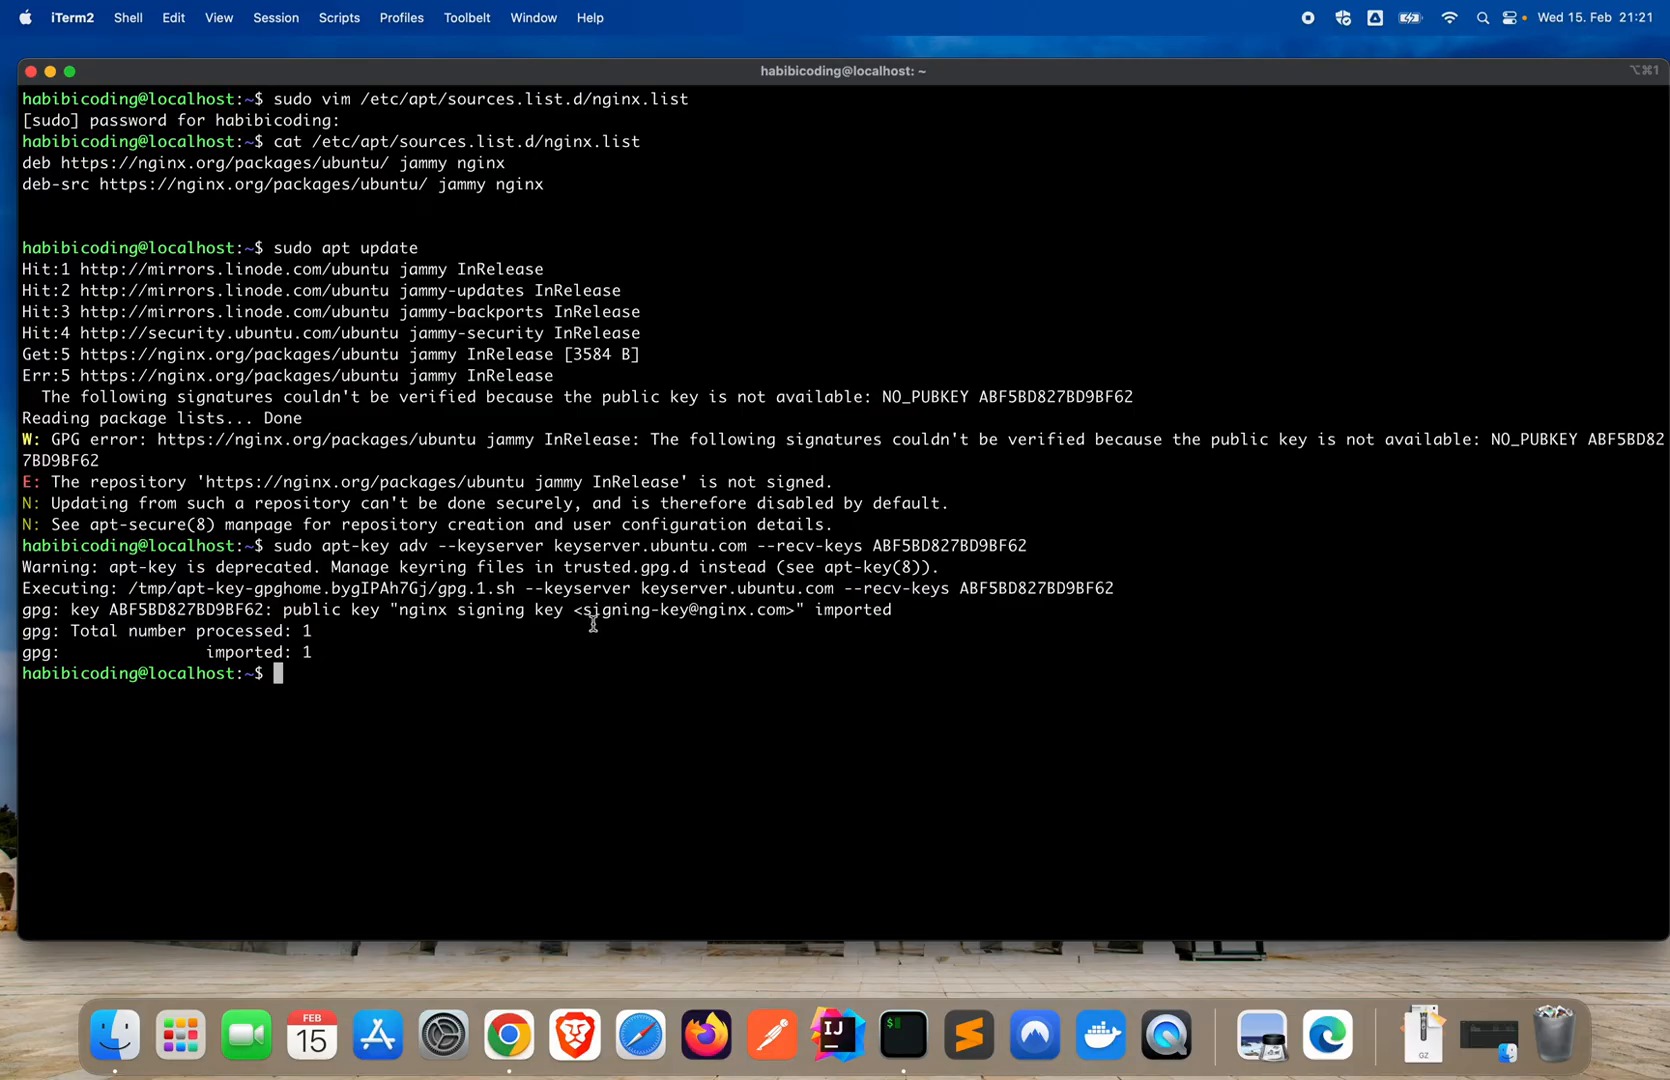
mouse_move(833, 596)
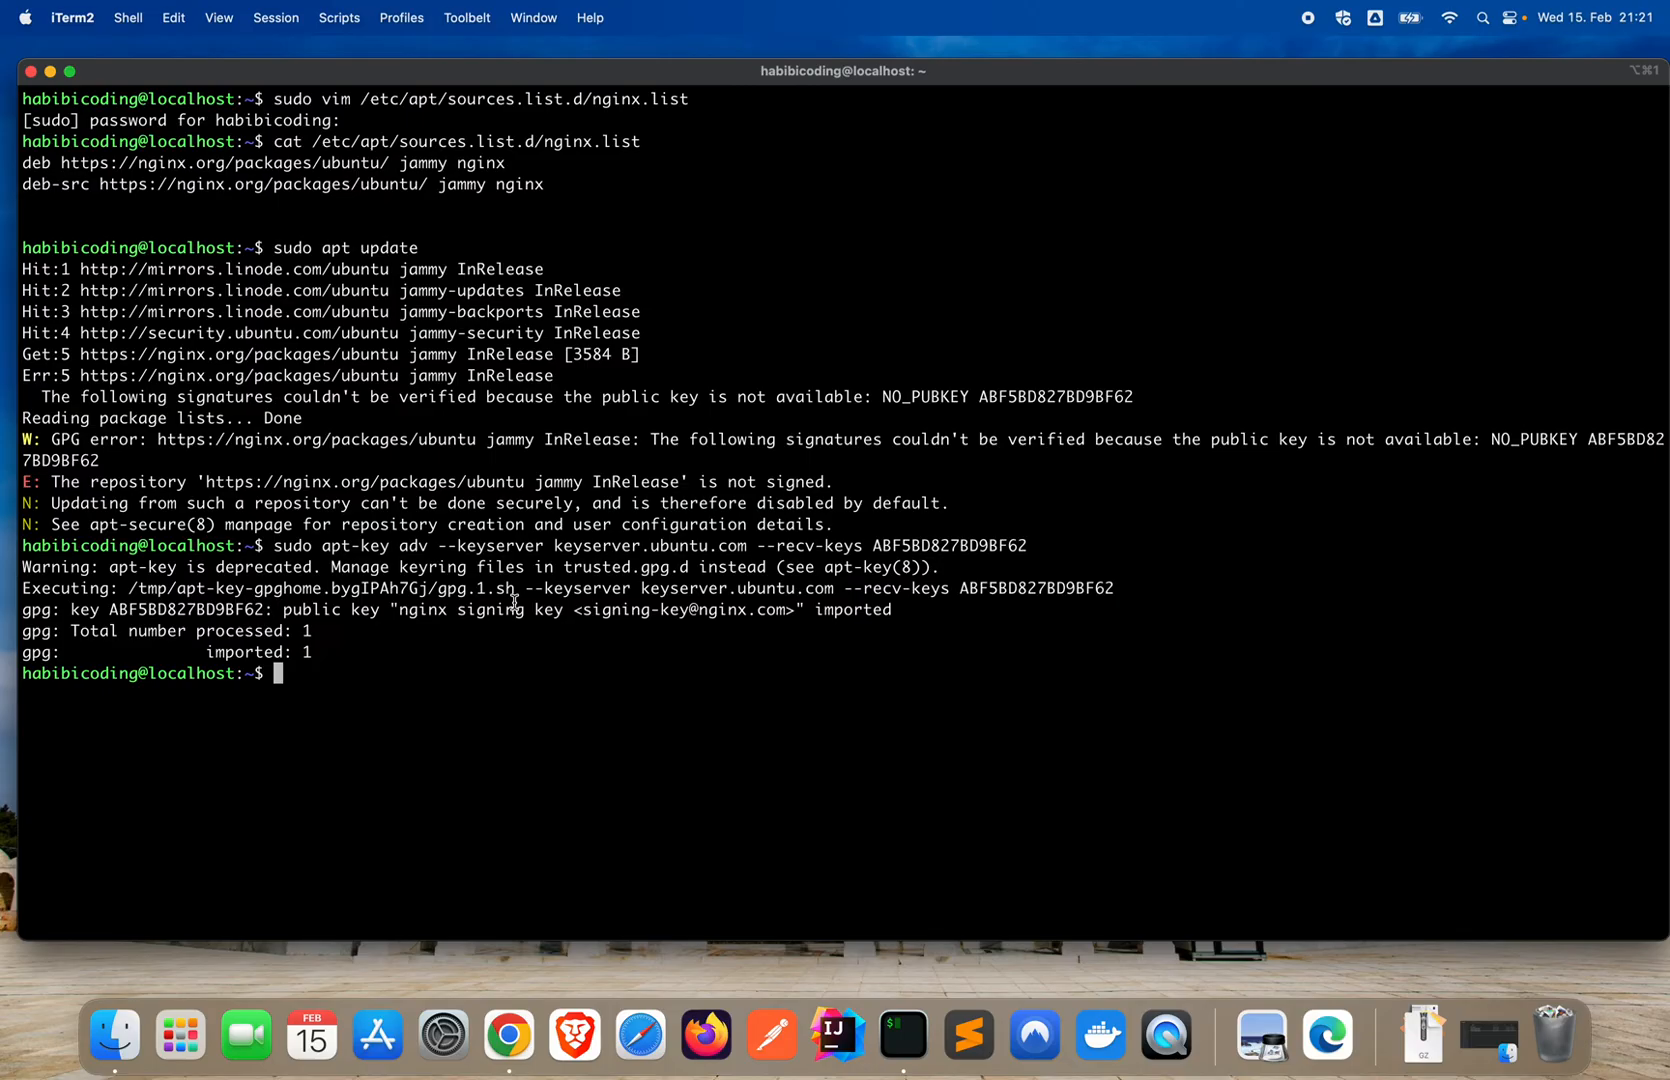
mouse_move(371, 680)
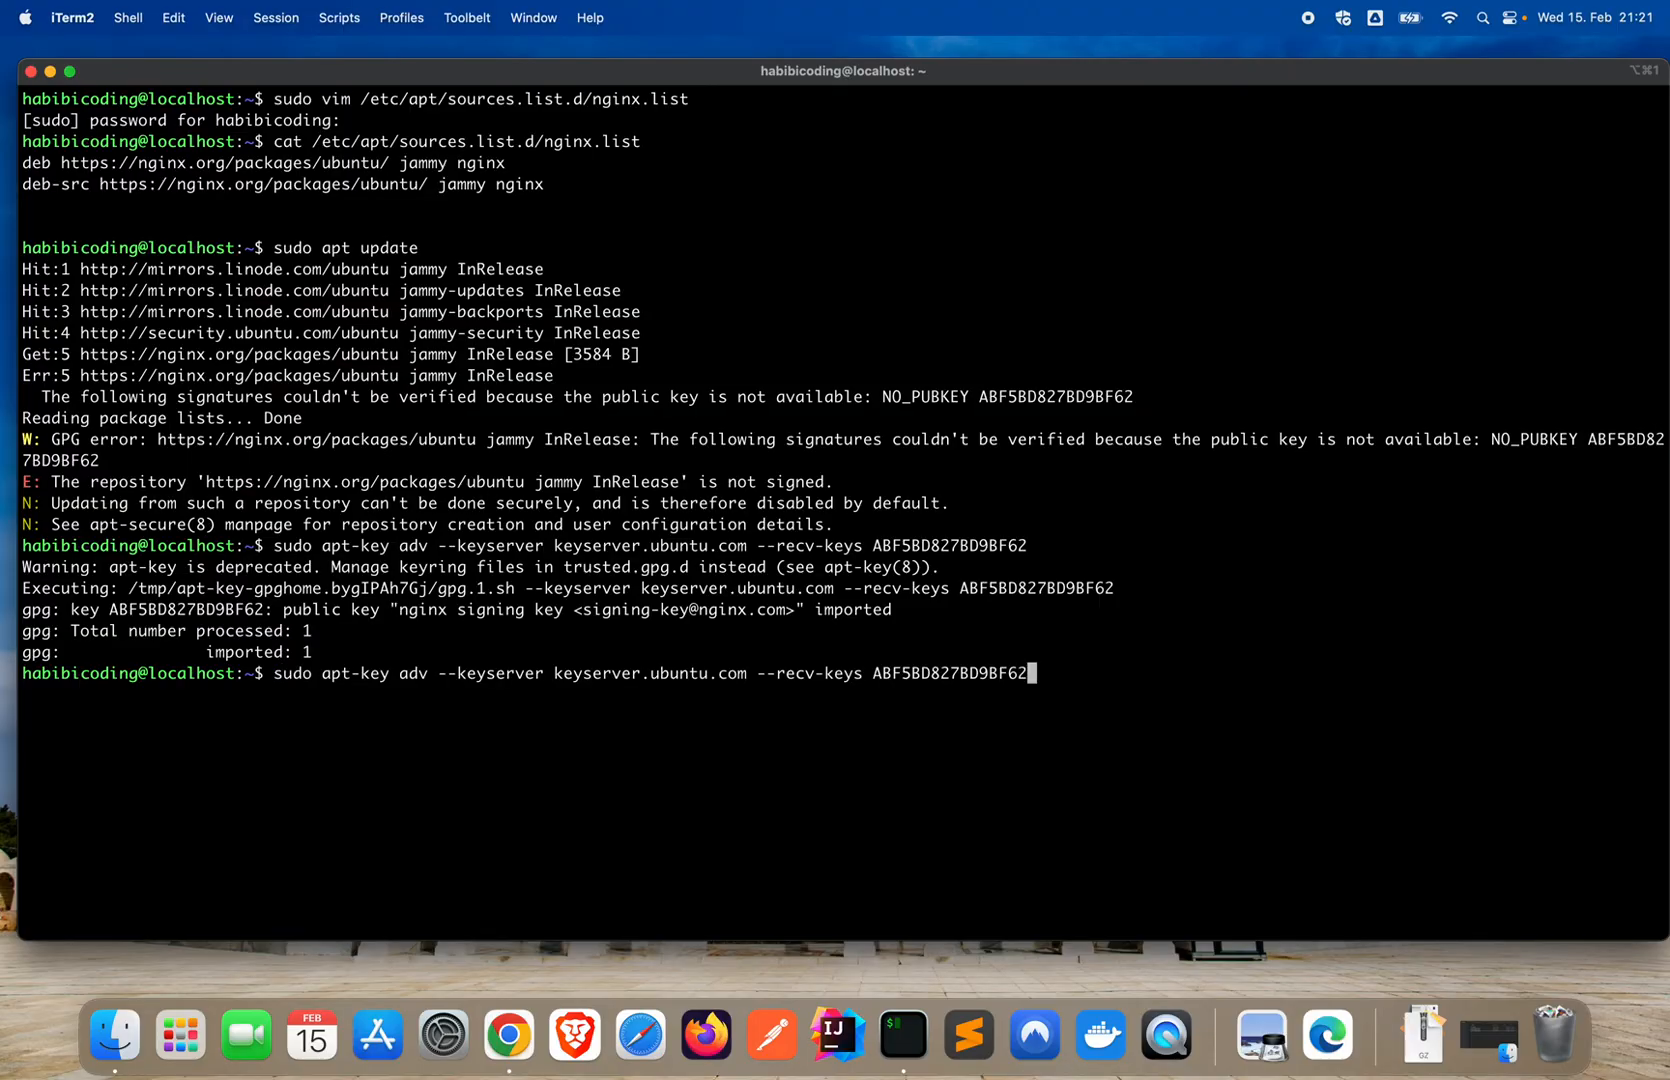
Step: Rerun sudo apt update so nginx jammy packages fetch with only a keyring warning
text(sudo apt update)
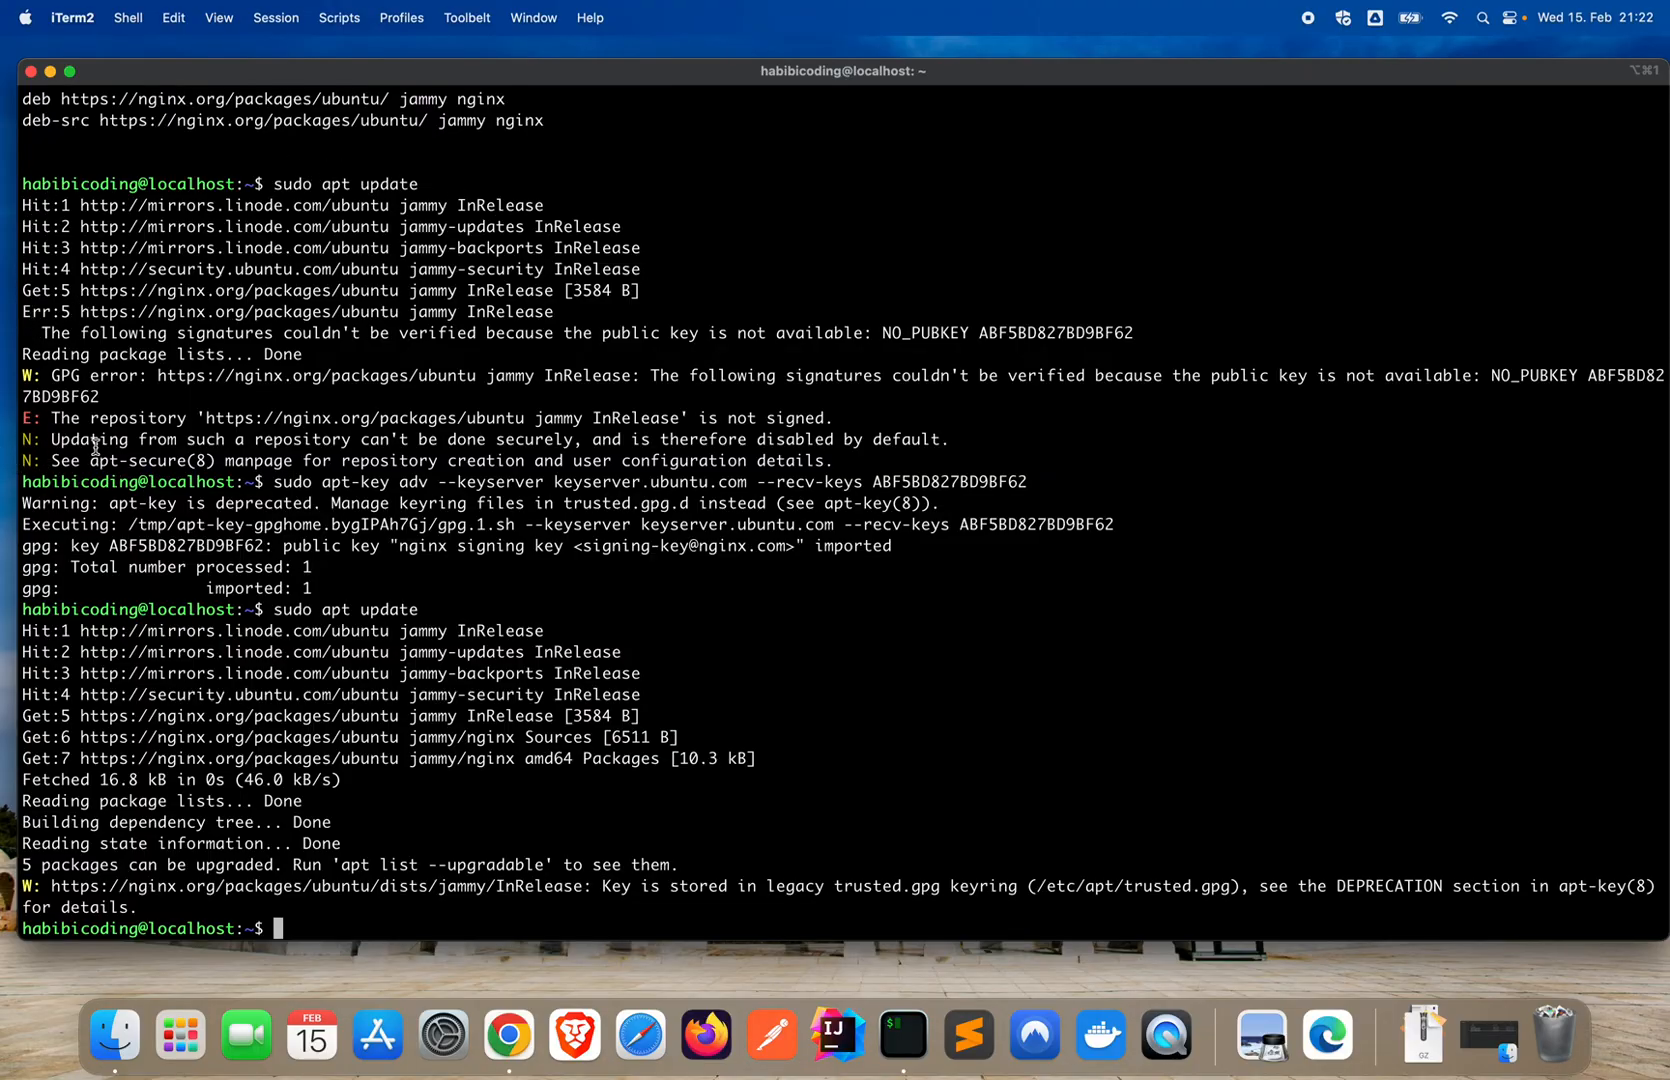
mouse_move(63, 886)
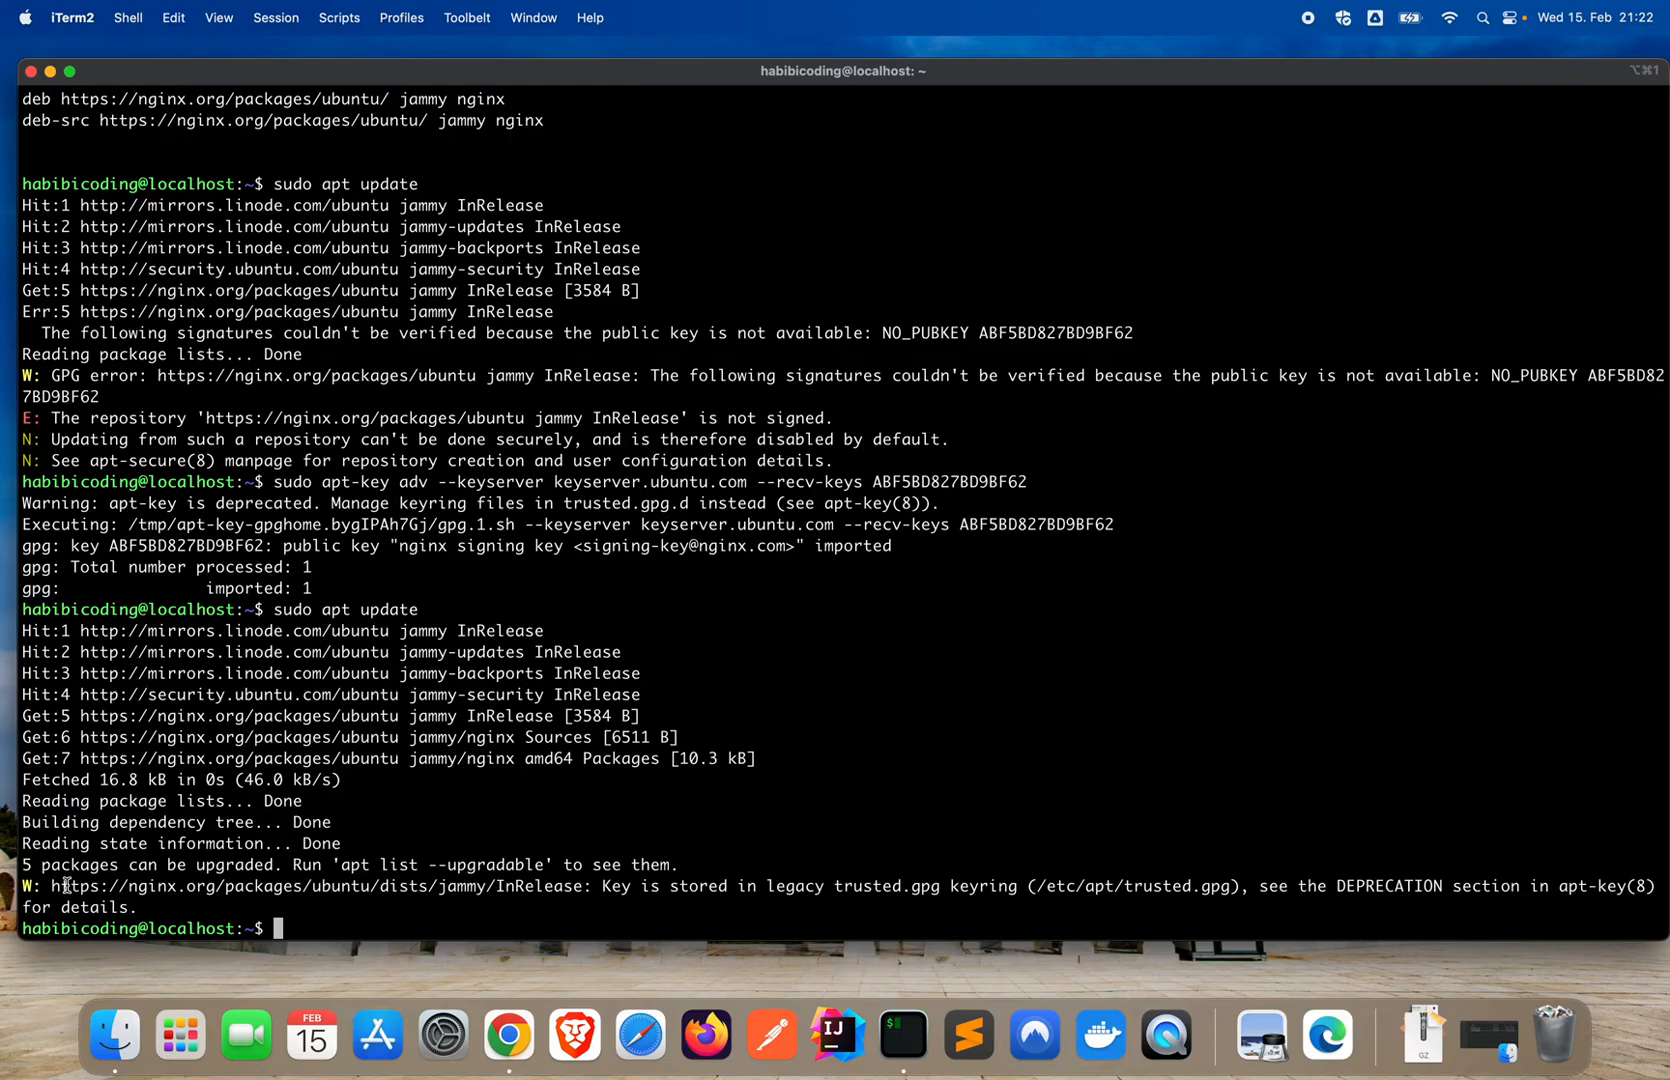
mouse_move(335, 919)
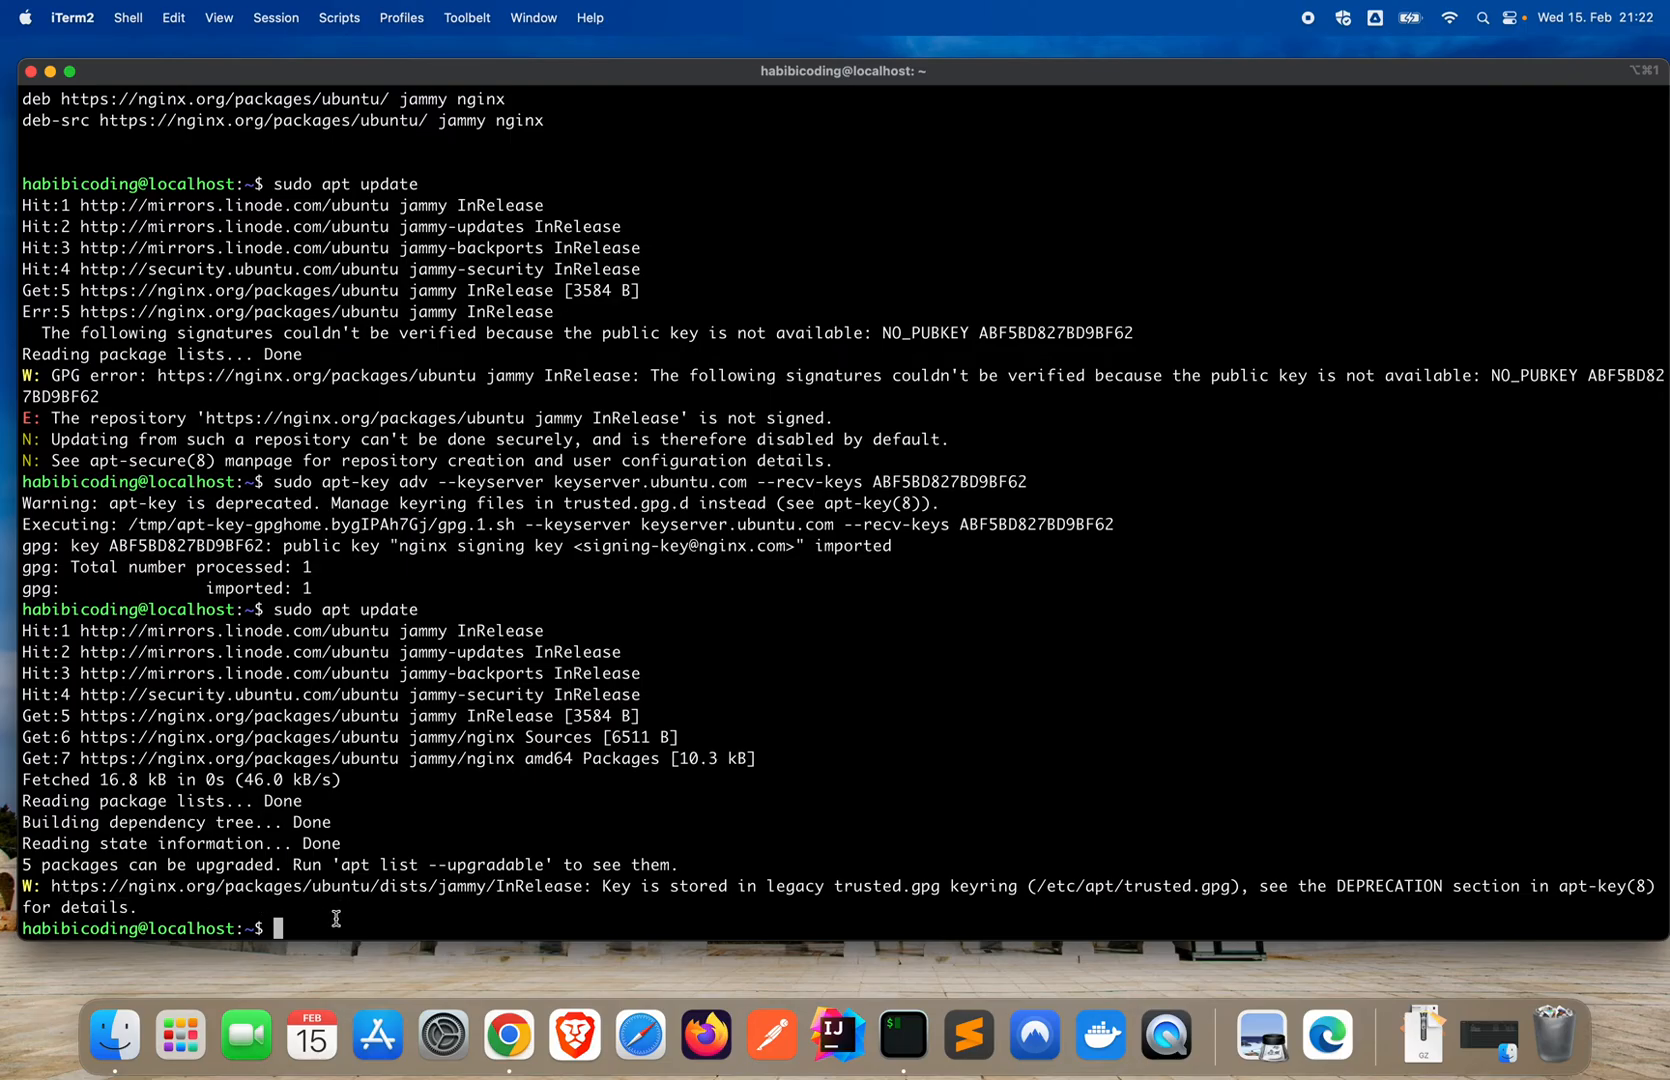
text(cle)
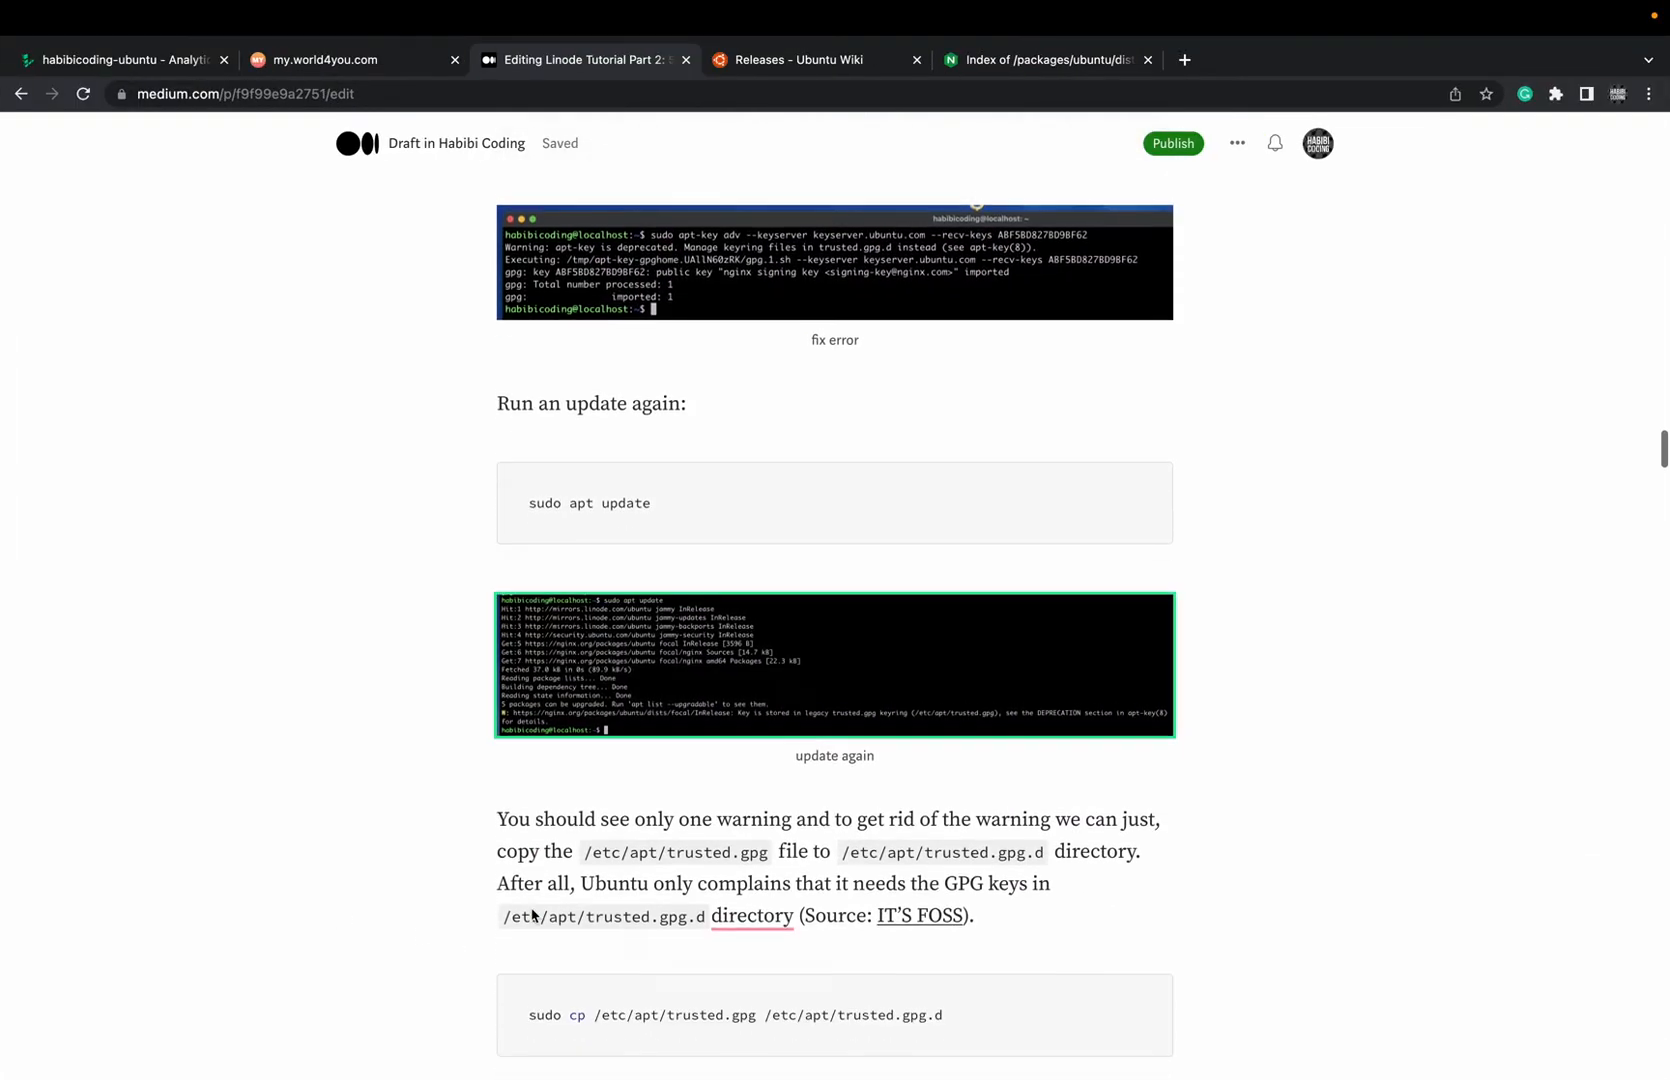
Step: Open the IT'S FOSS legacy keyring article, accept consent, and read it
scroll(down, 3)
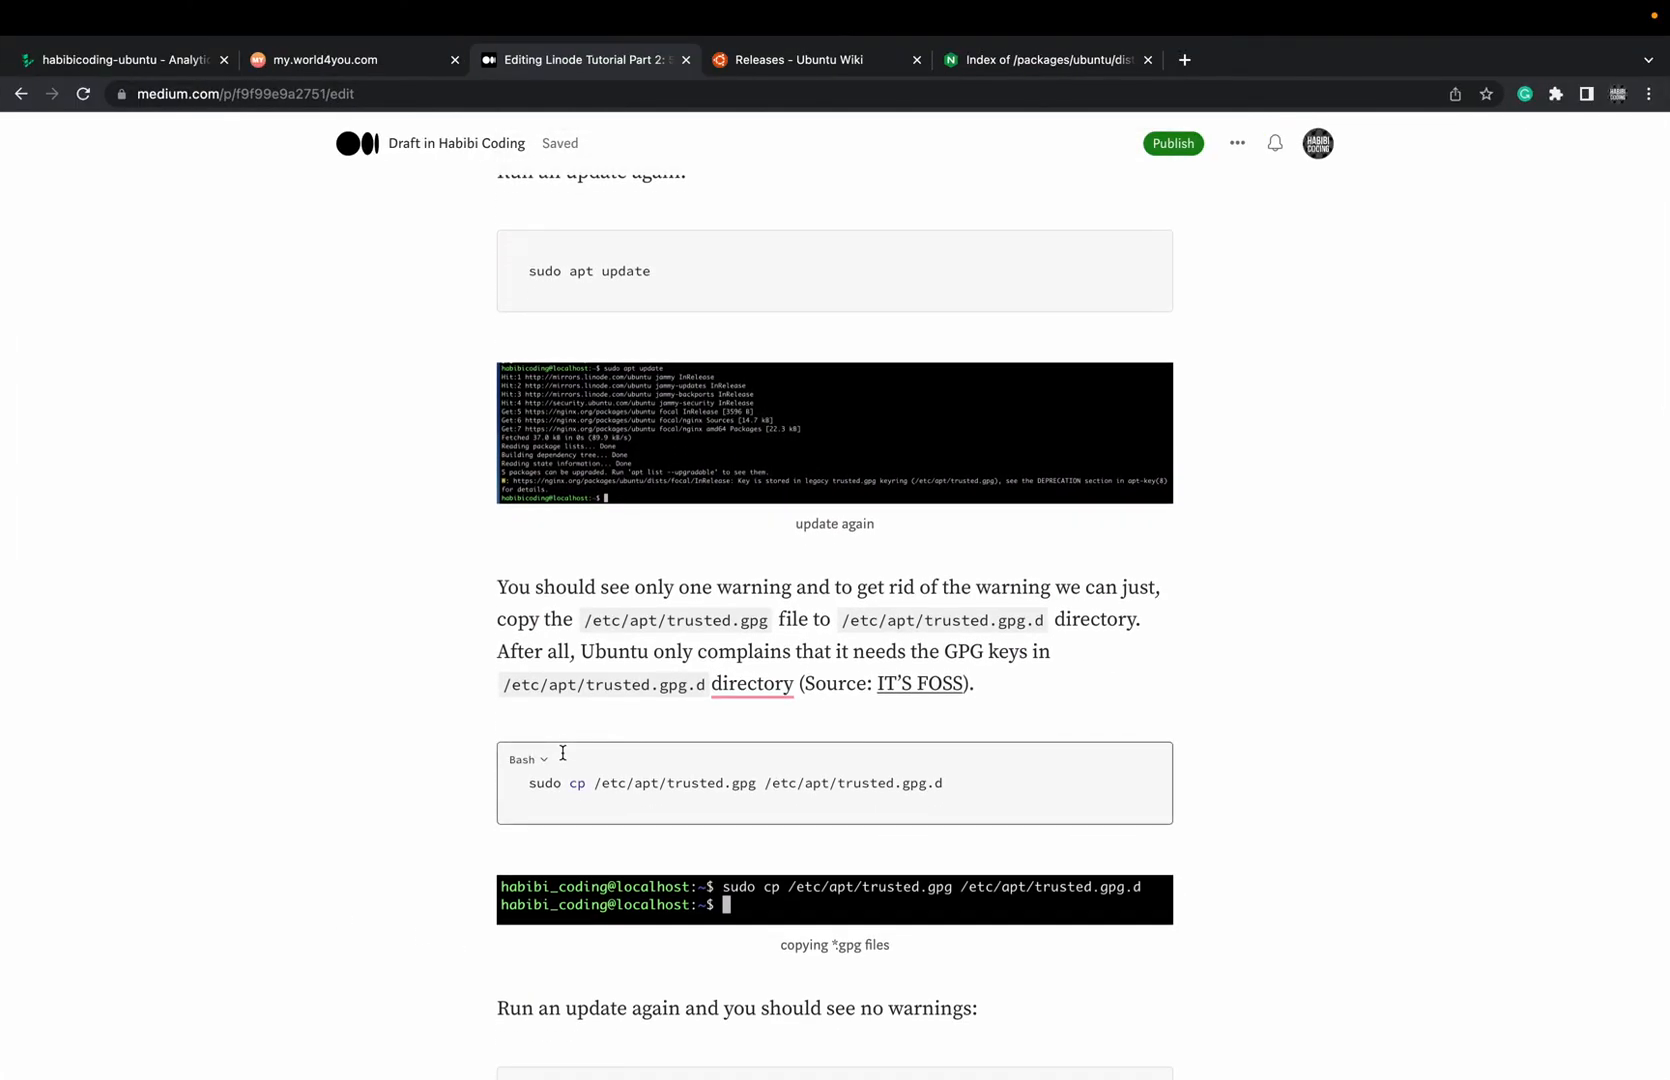
mouse_move(920, 683)
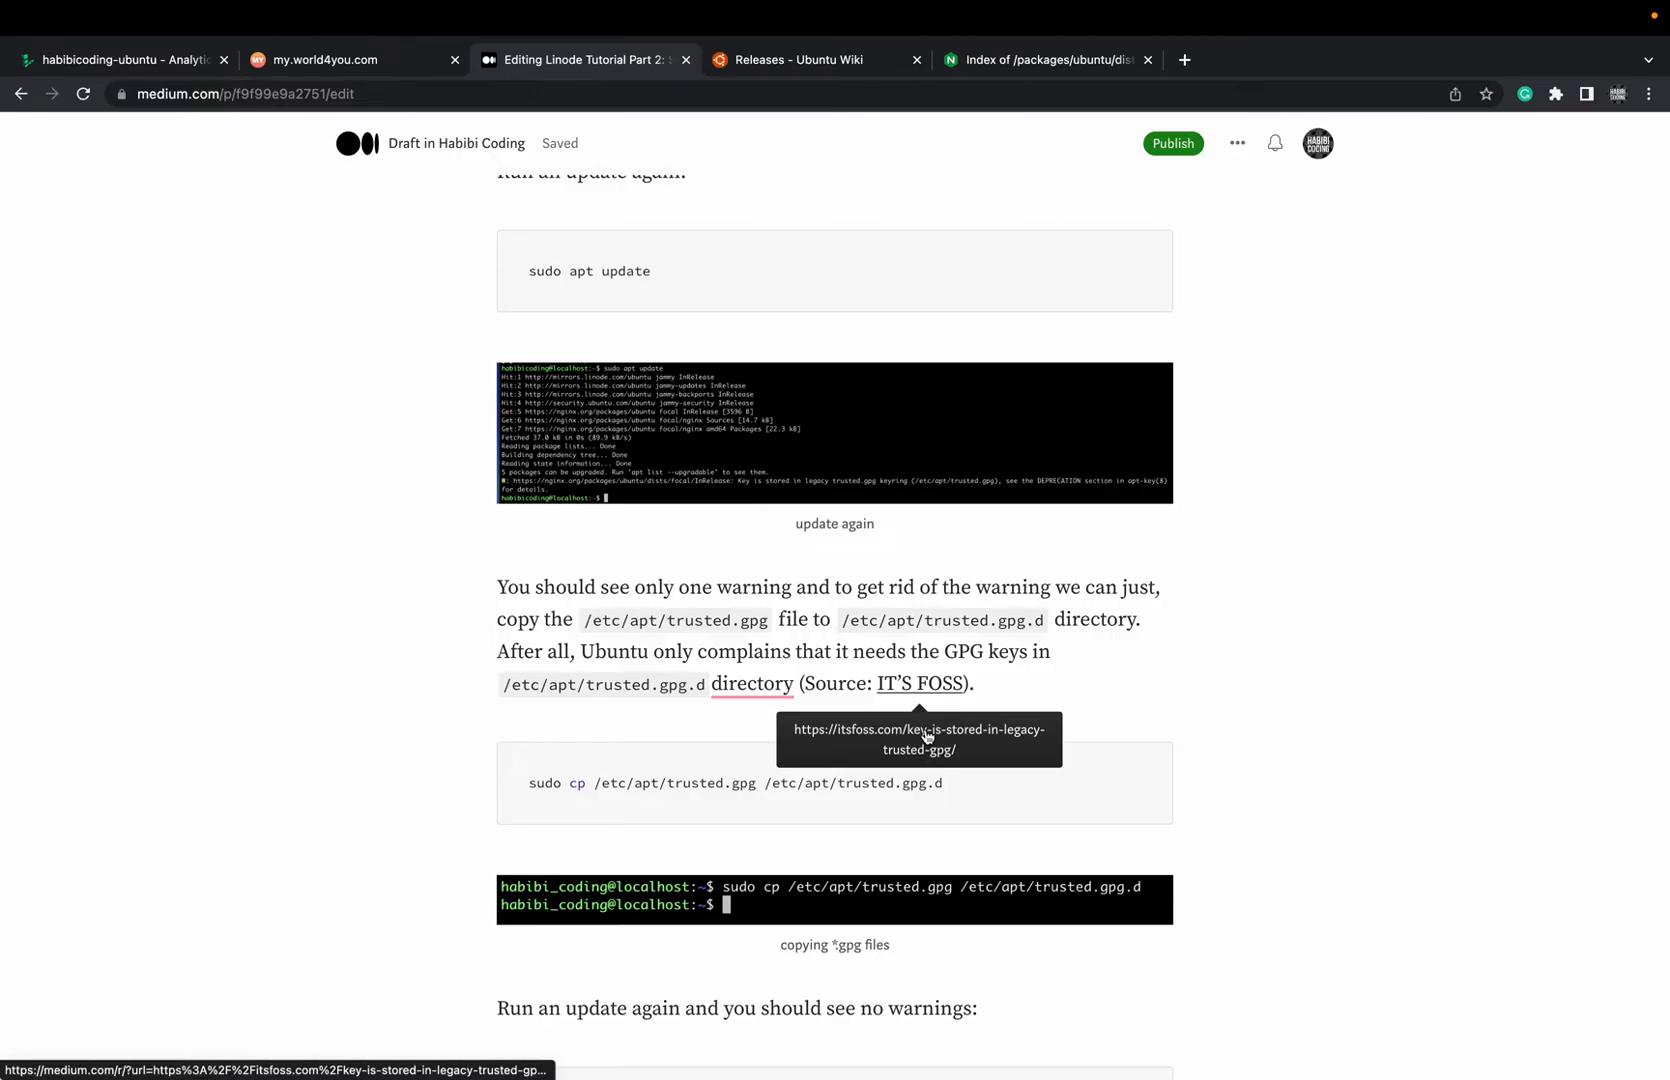
click(925, 684)
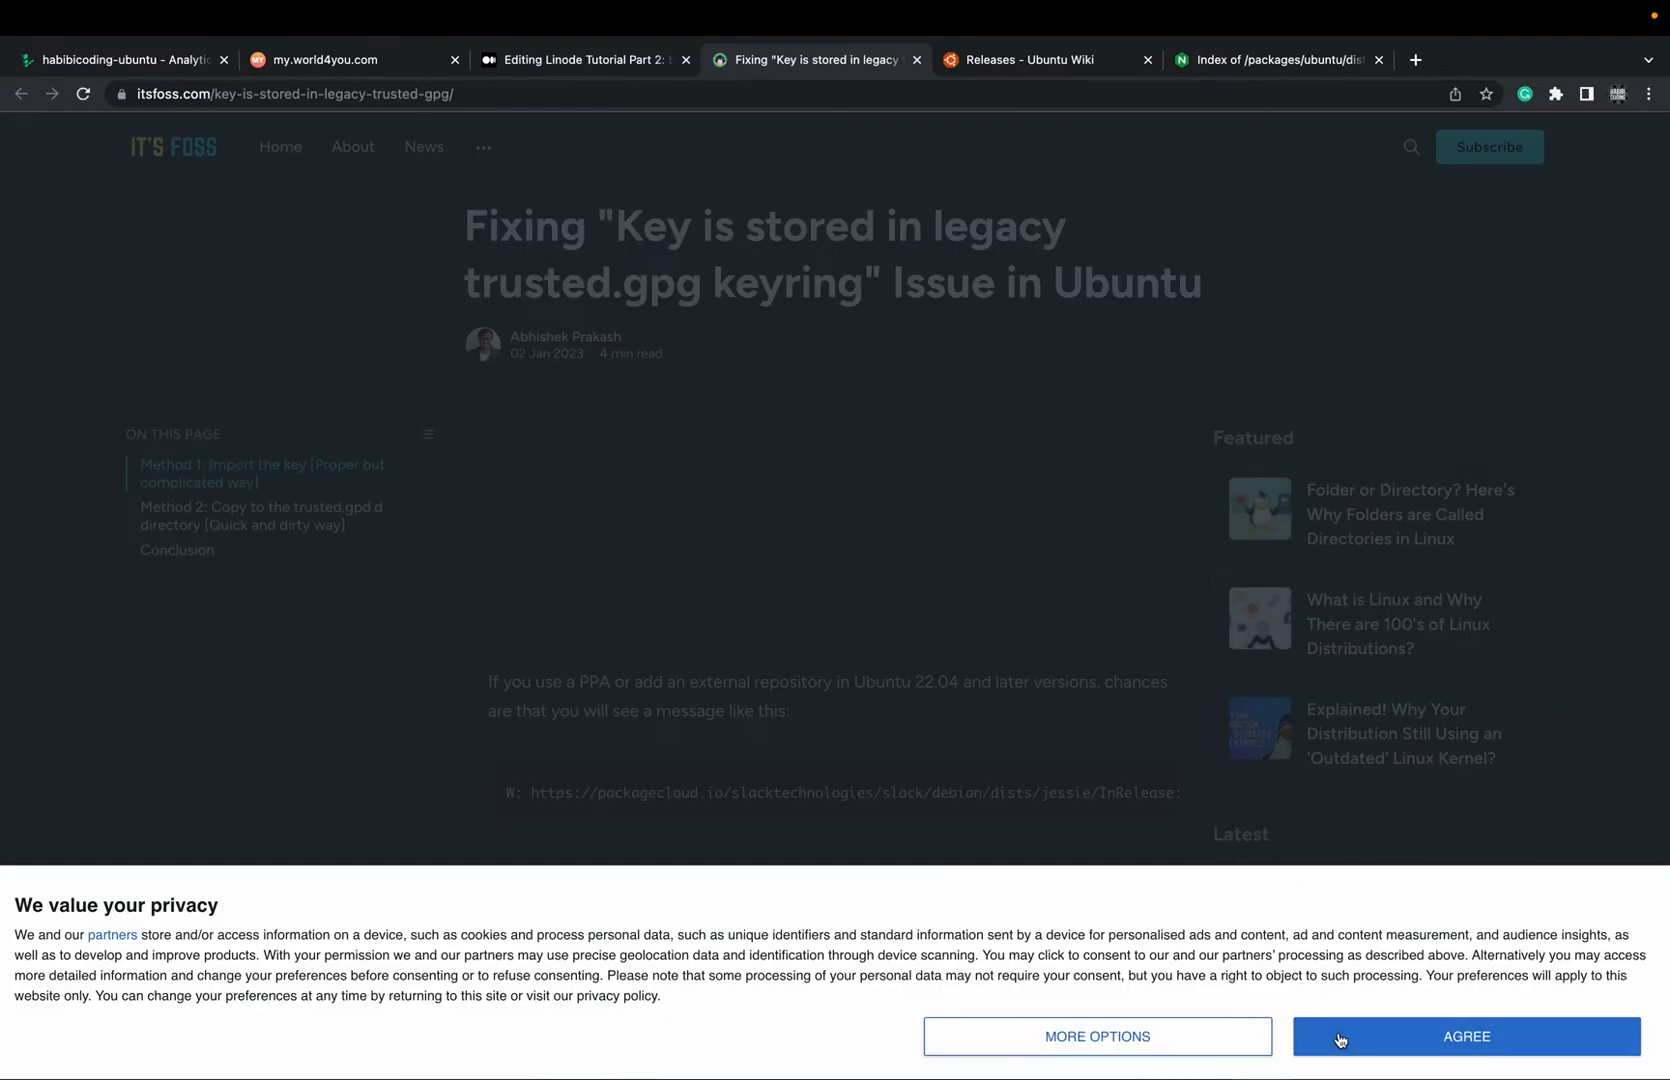
click(1467, 1036)
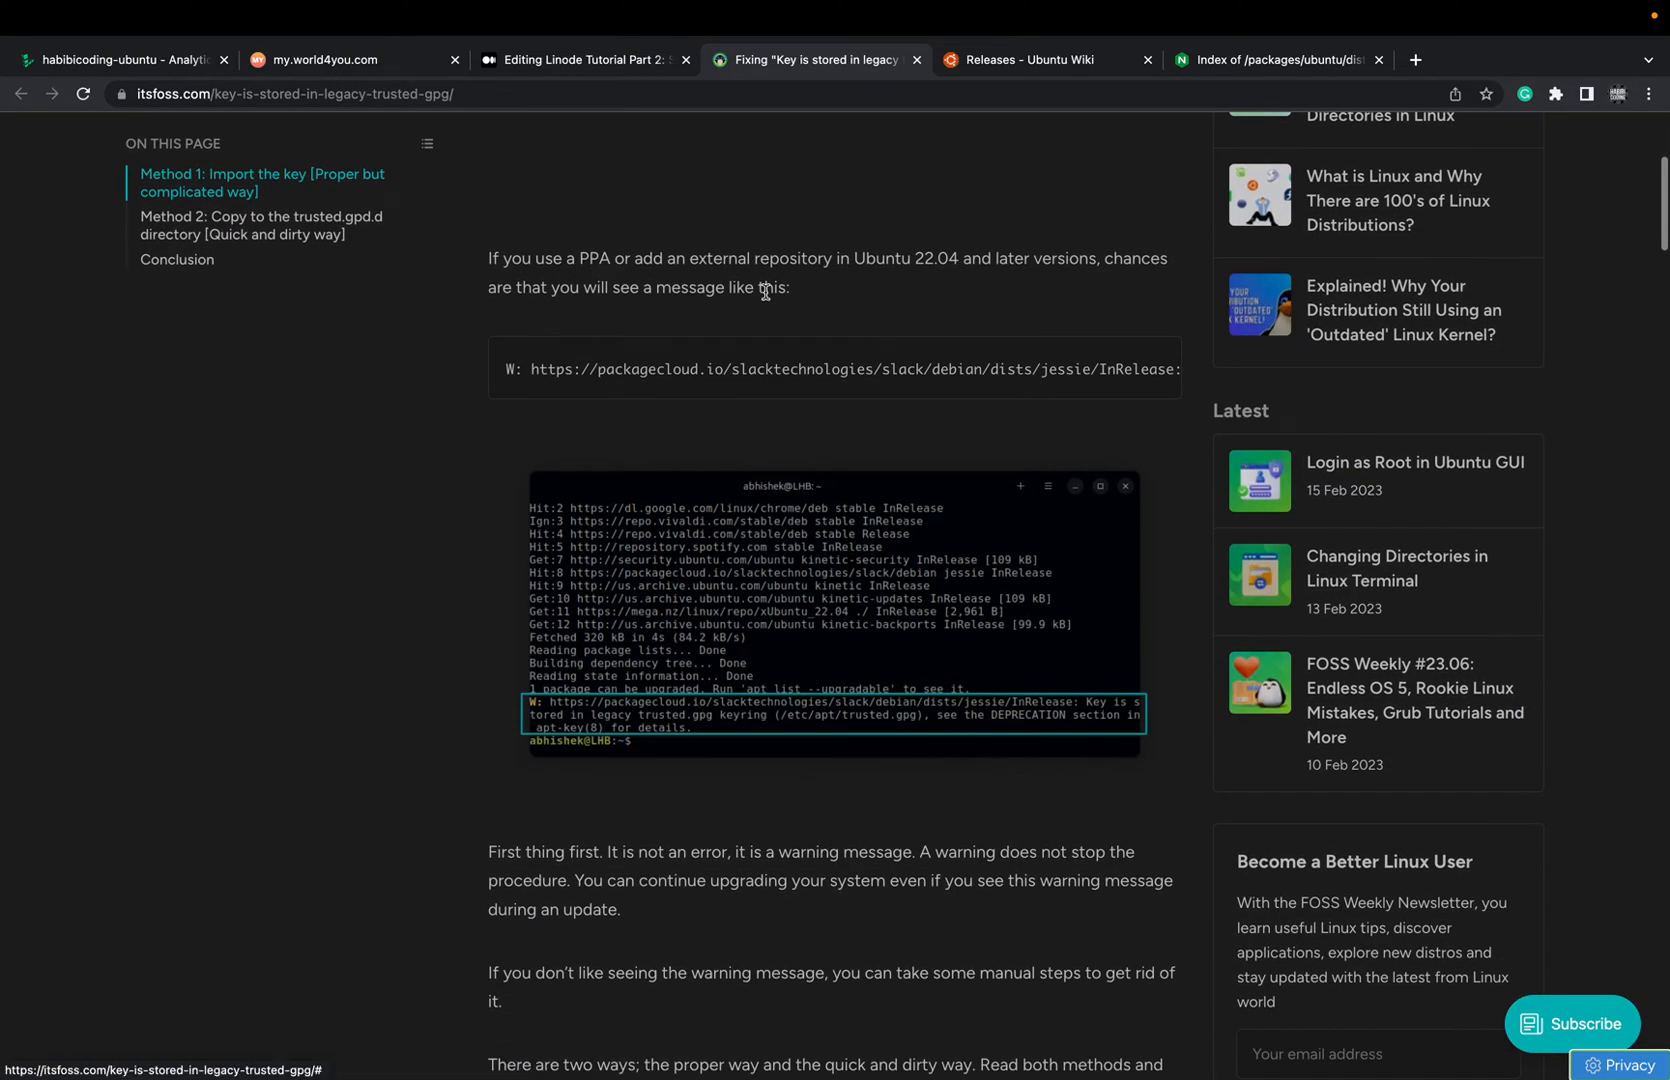
scroll(down, 3)
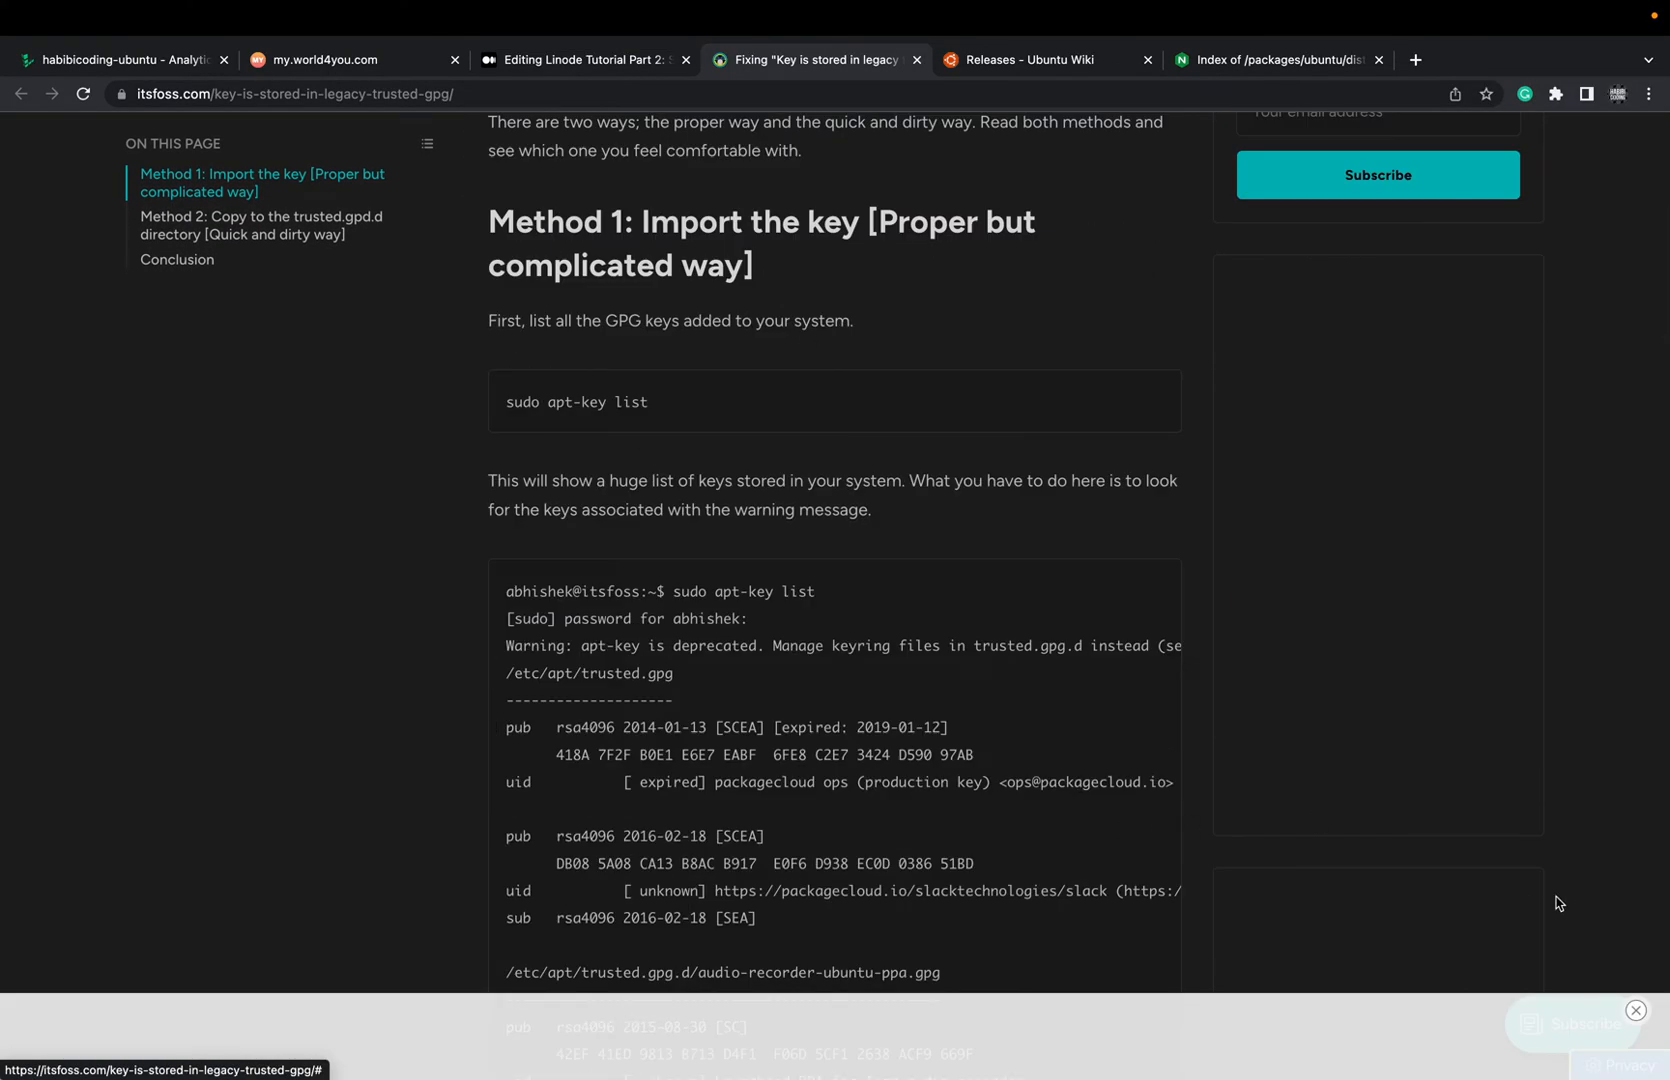
scroll(down, 3)
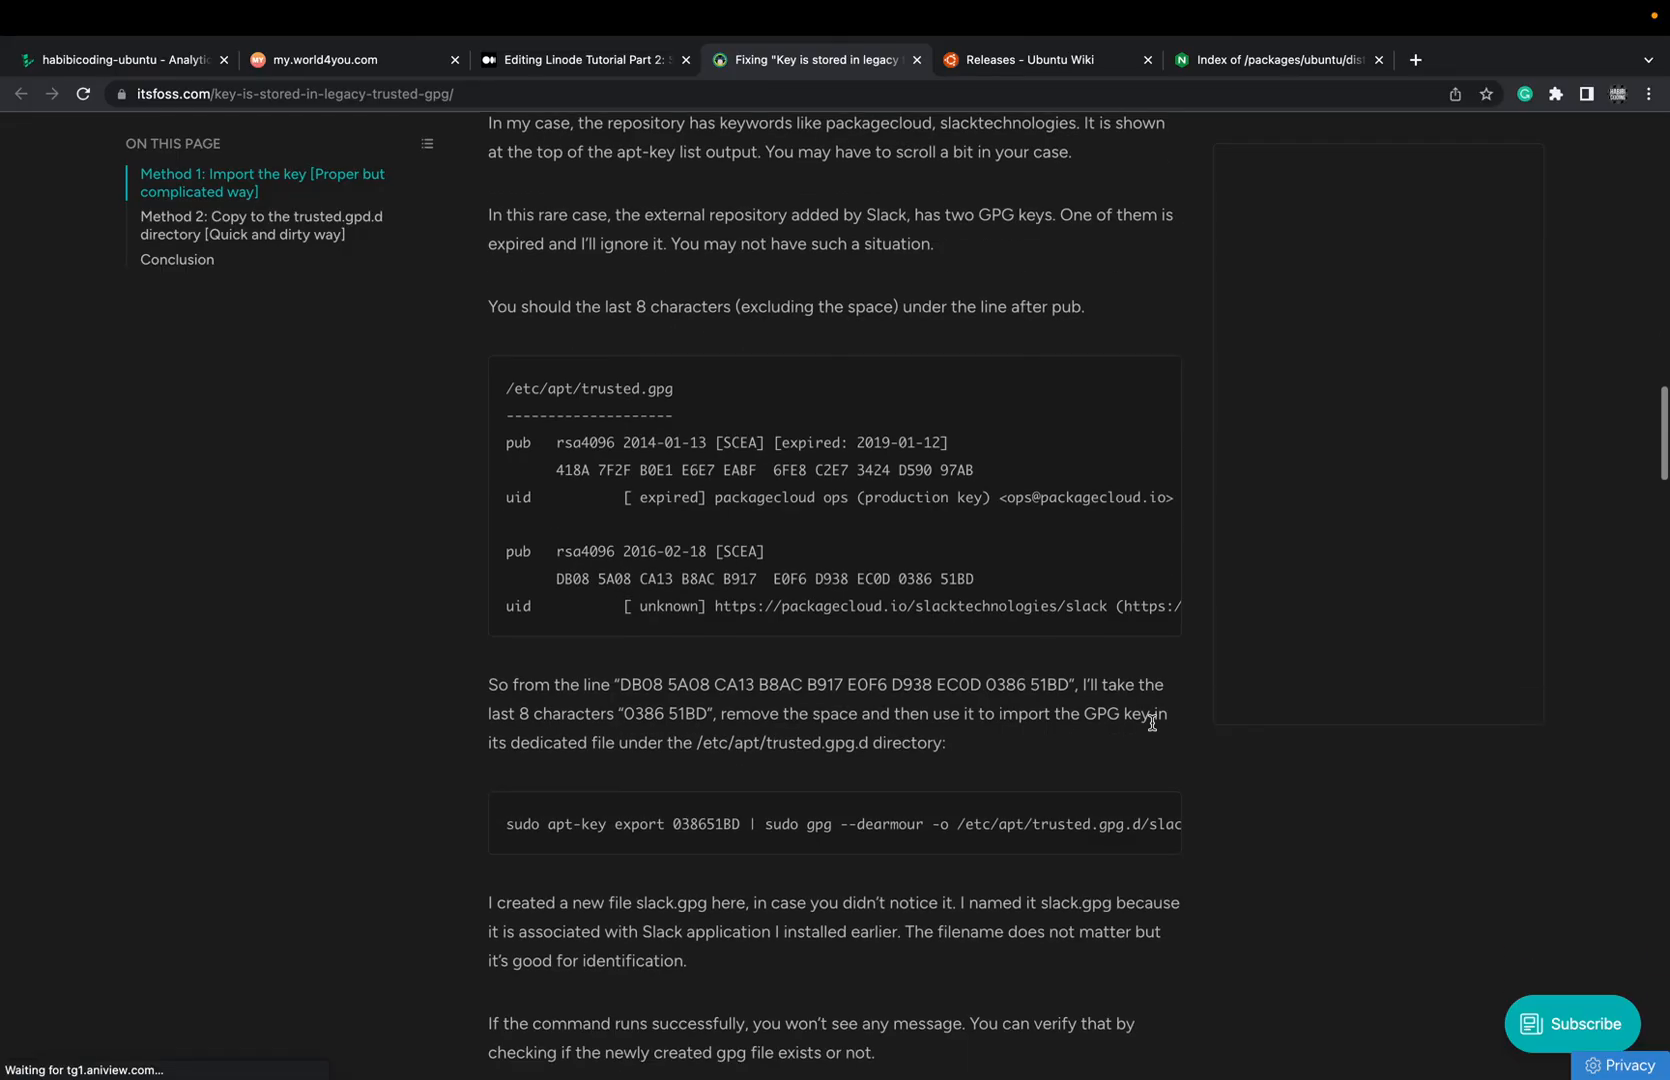
Step: Back in the Medium draft, select the sudo cp trusted.gpg command
click(583, 59)
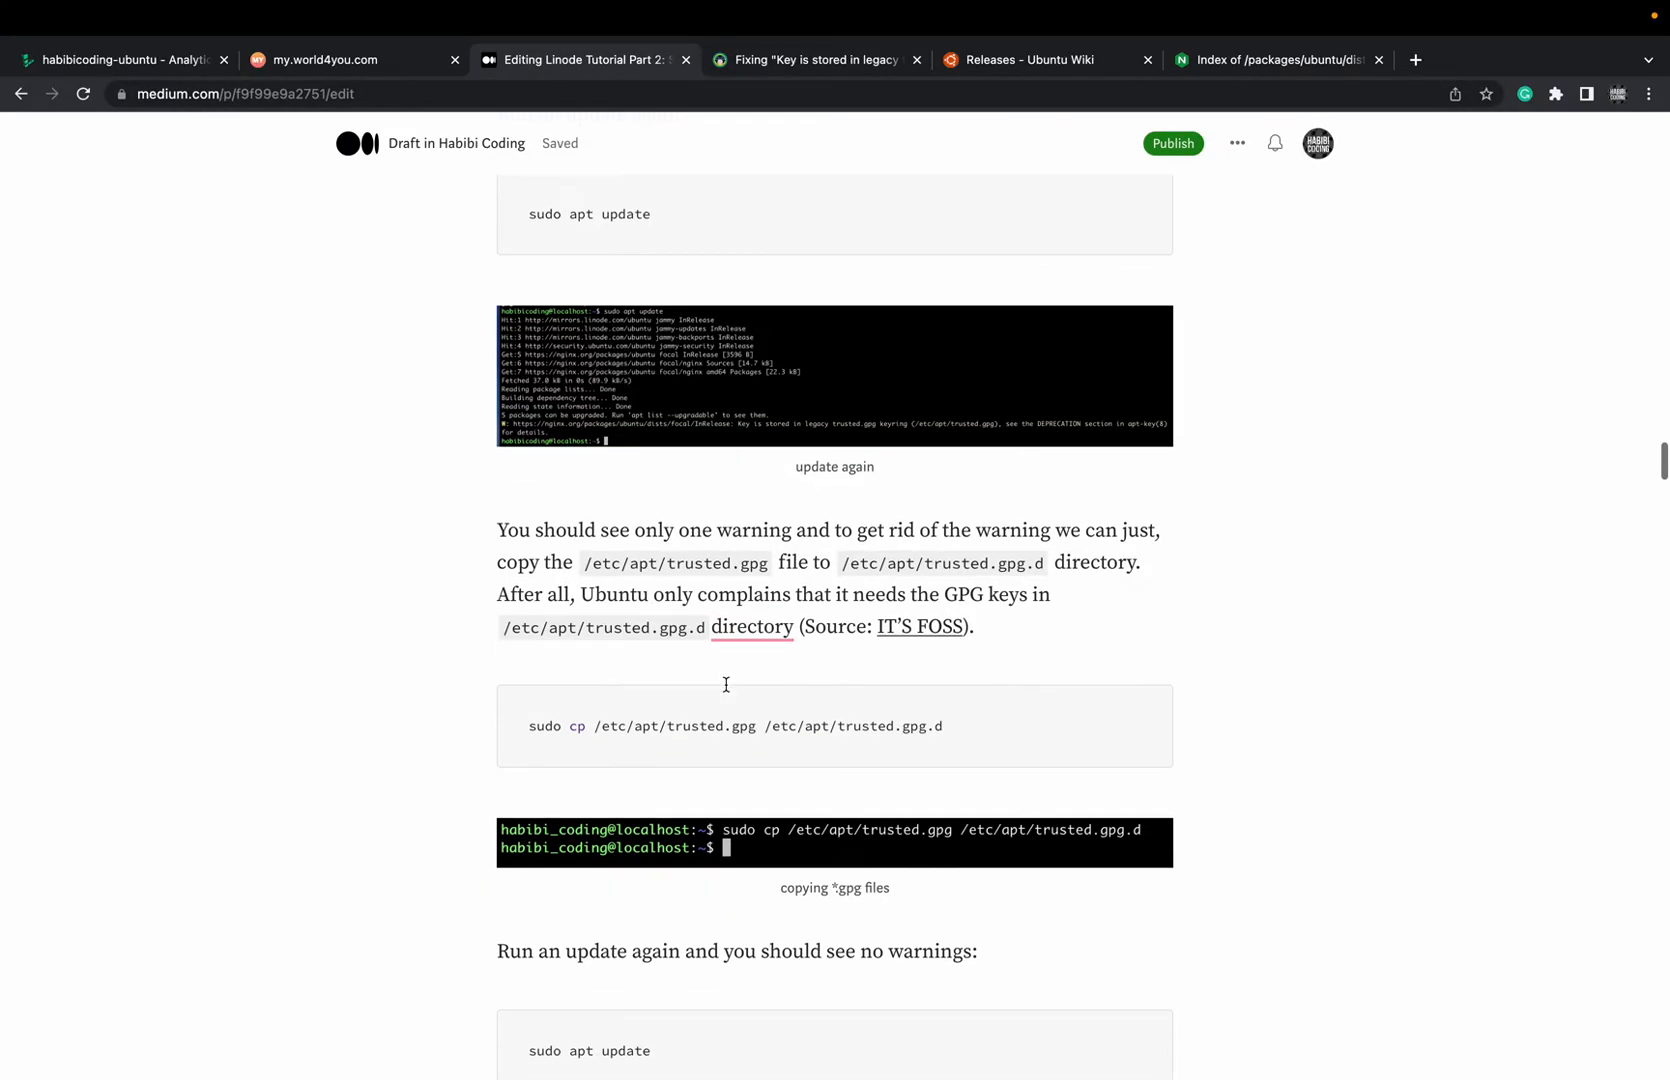
scroll(down, 3)
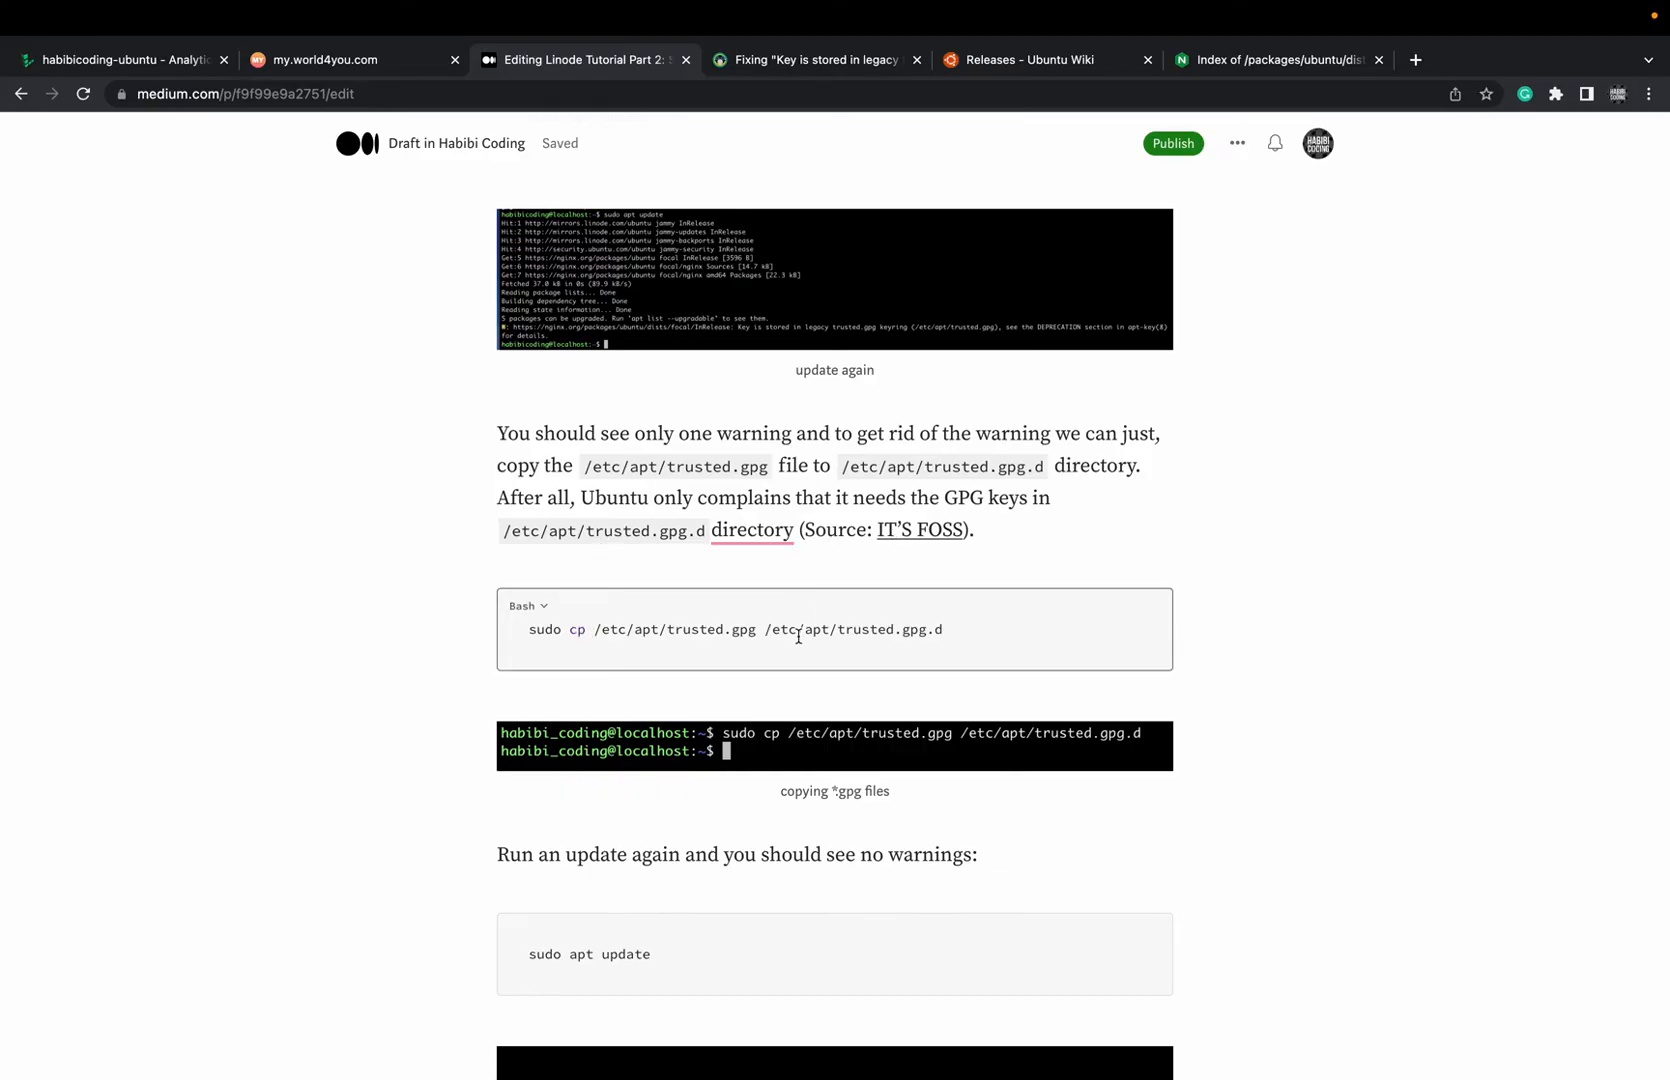
triple_click(737, 629)
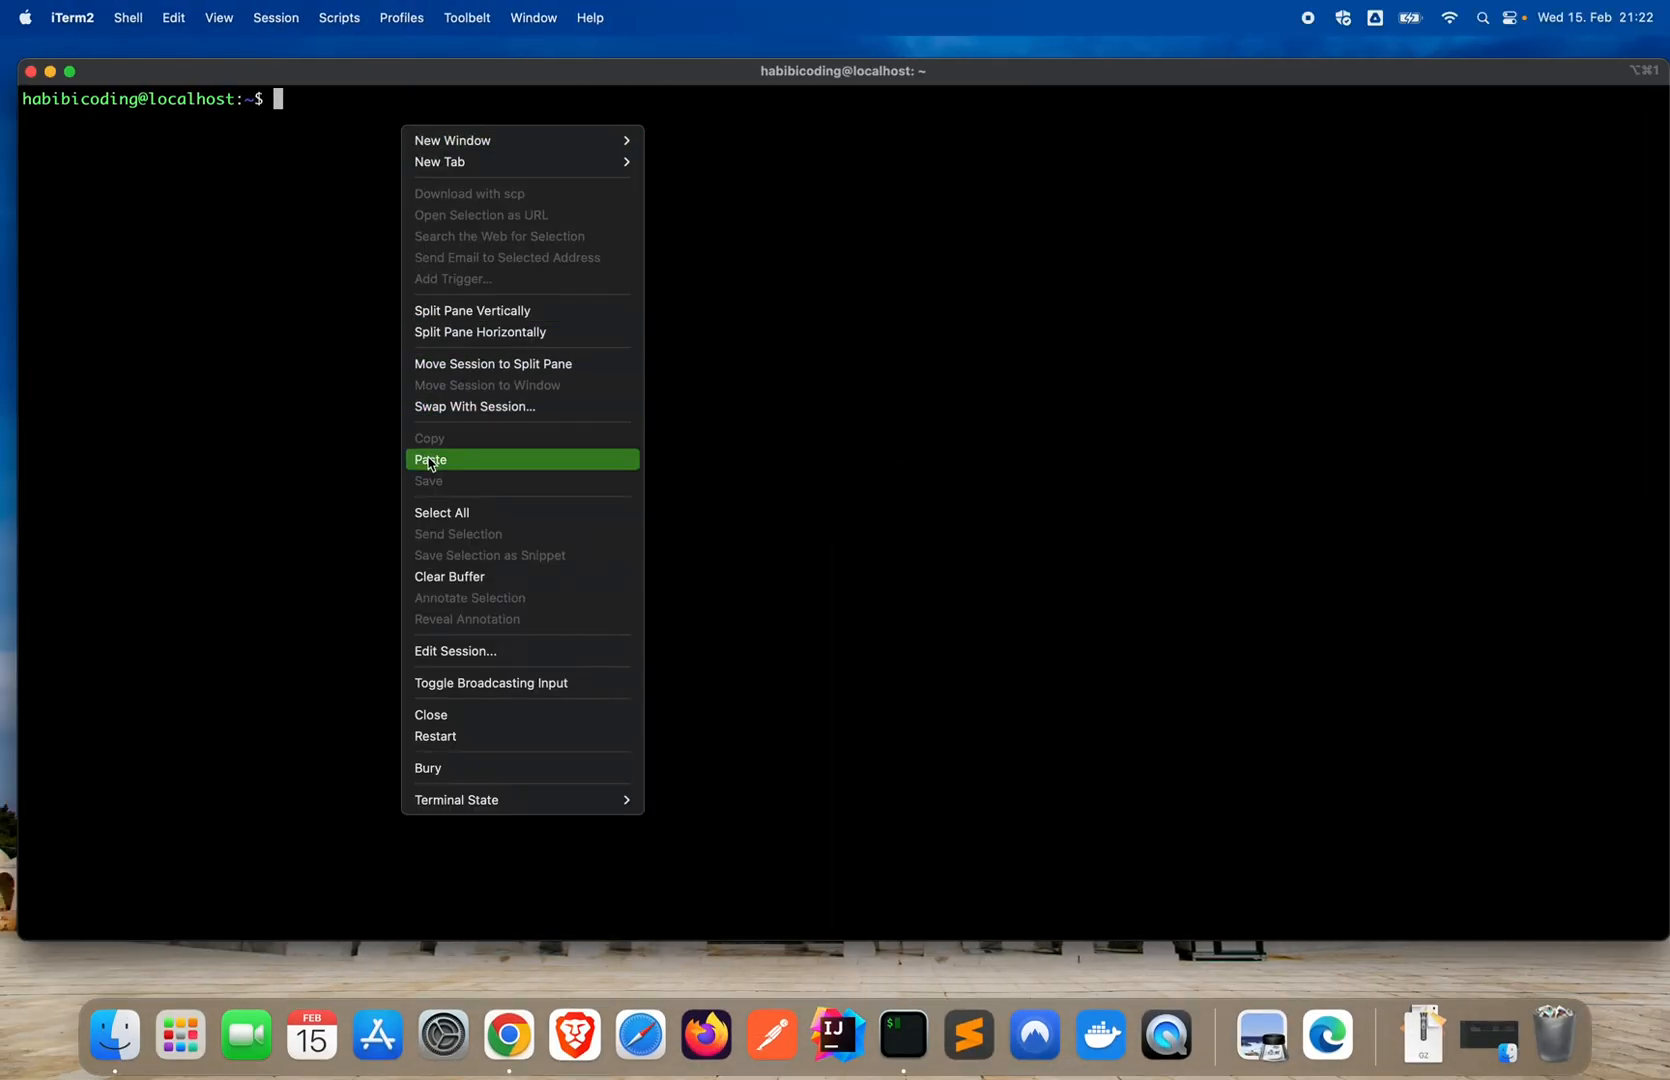
Step: Paste and run sudo cp /etc/apt/trusted.gpg /etc/apt/trusted.gpg.d, then clear the screen
click(430, 459)
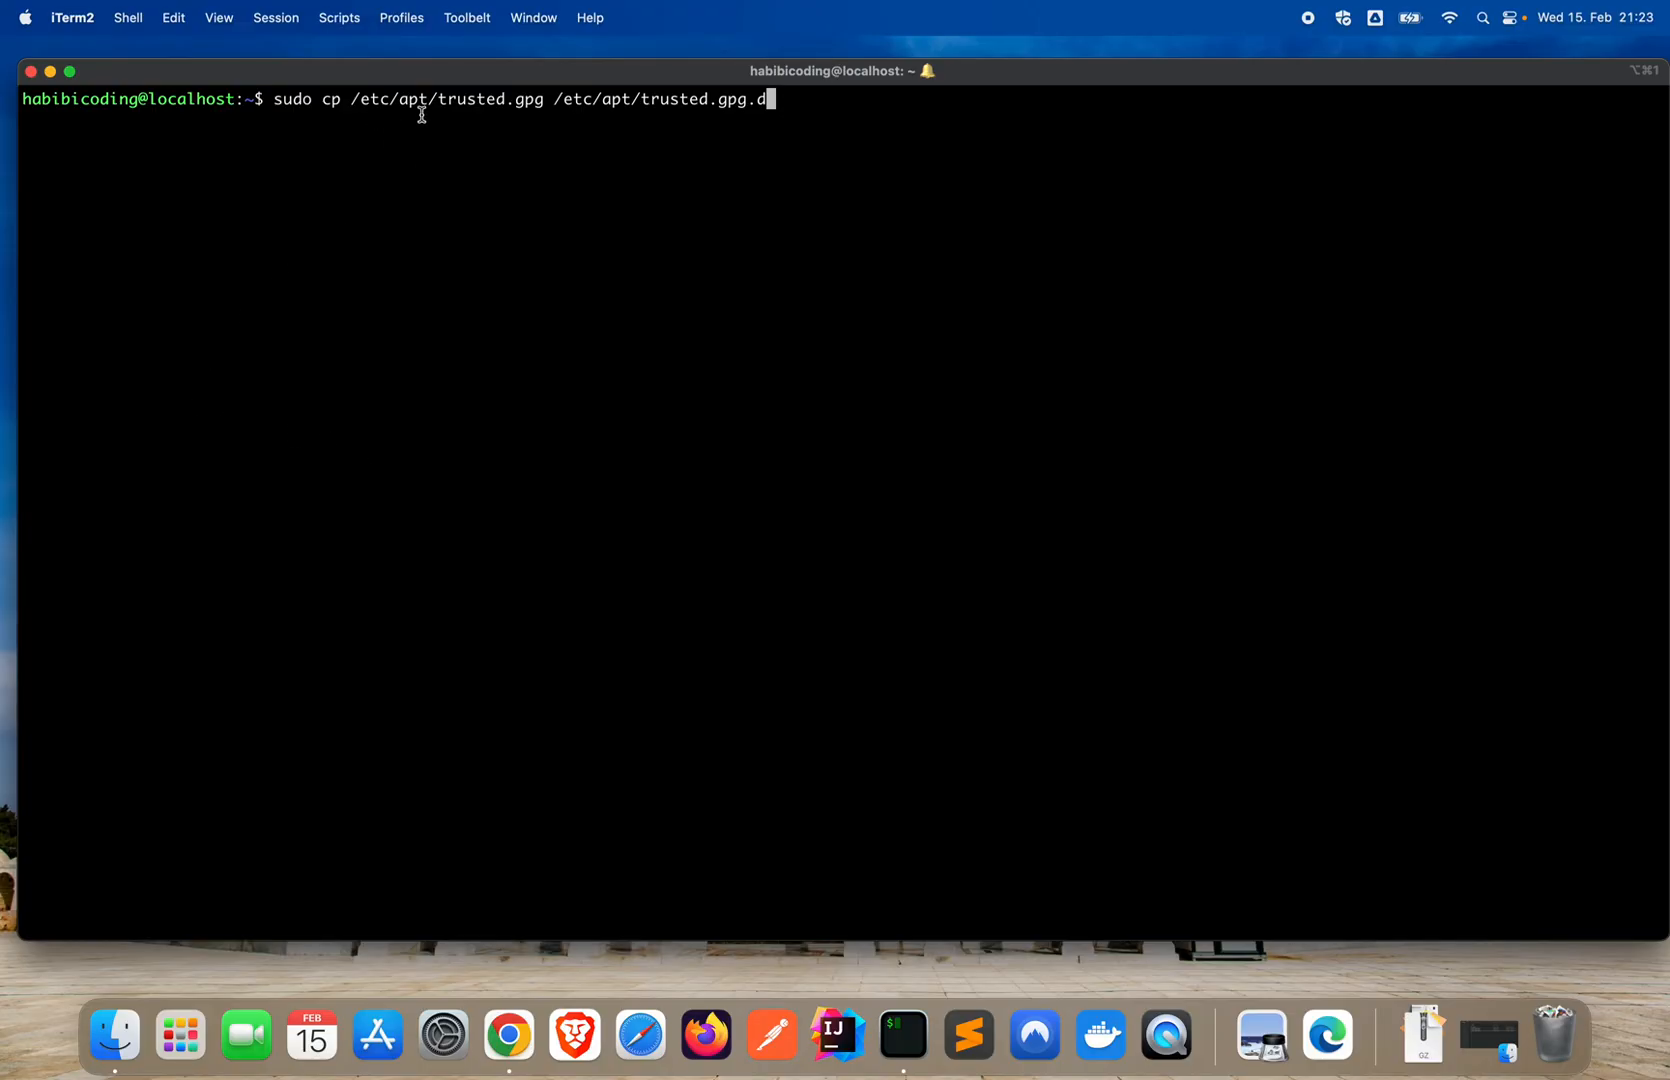
mouse_move(742, 110)
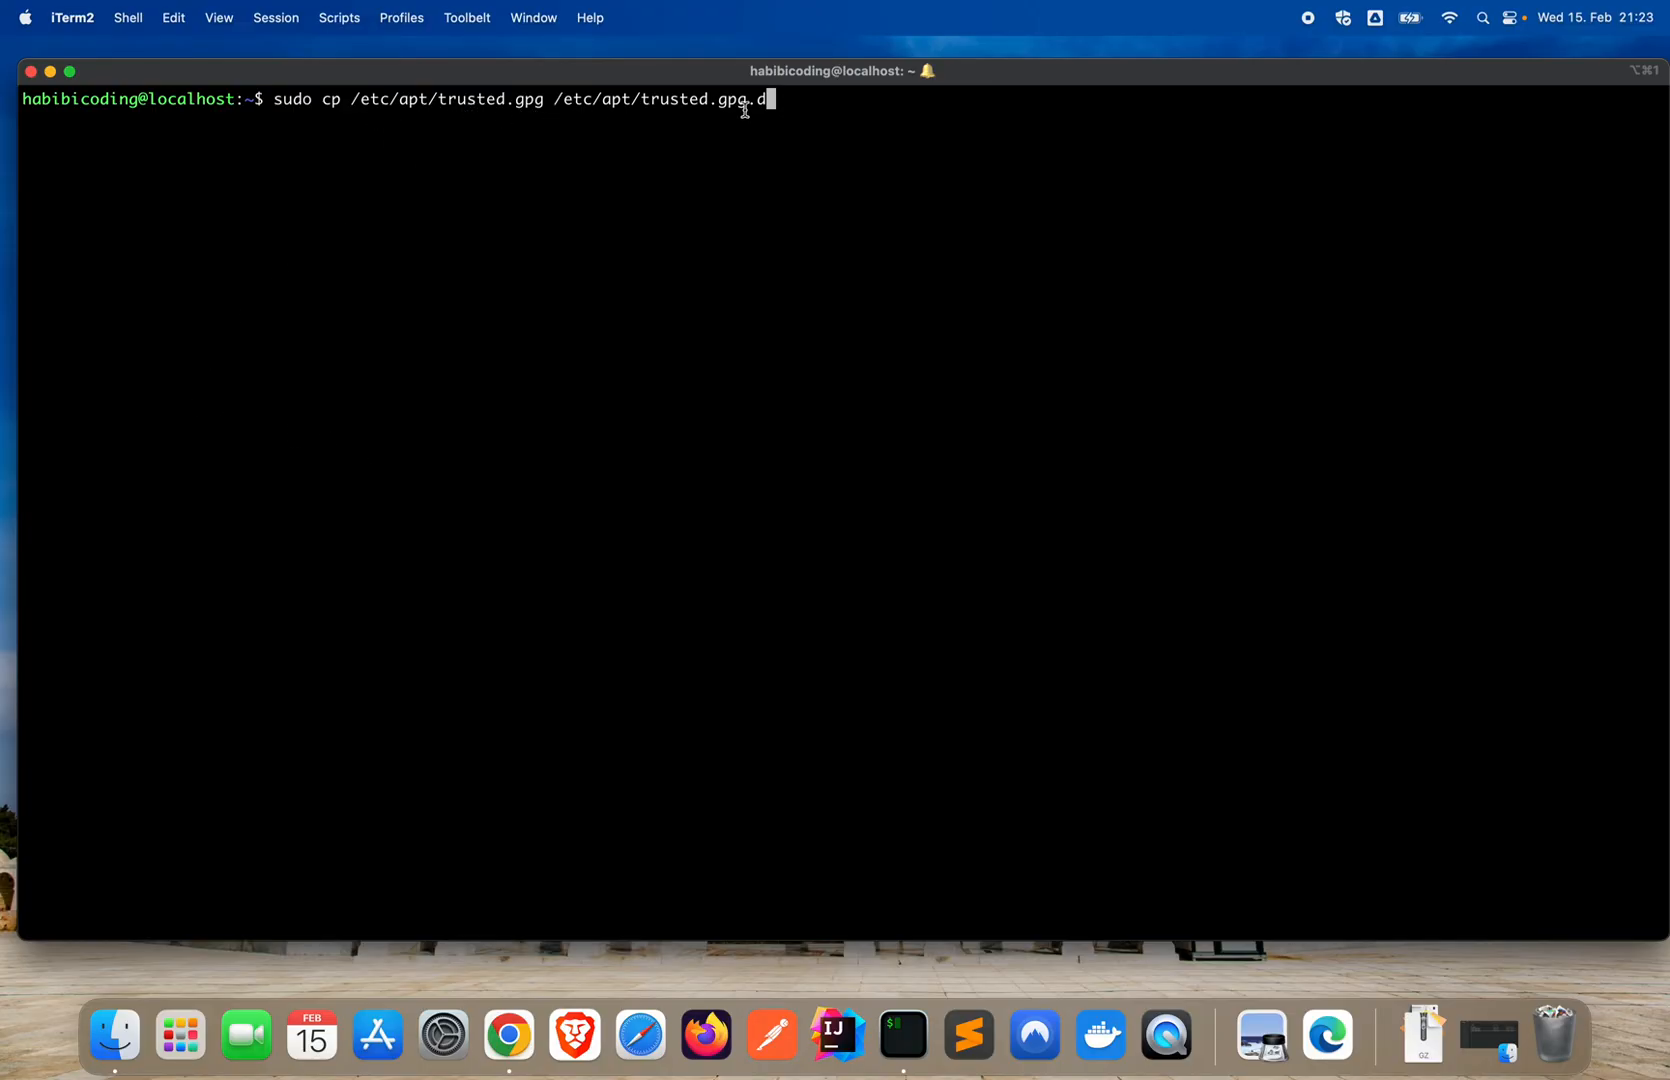
mouse_move(774, 128)
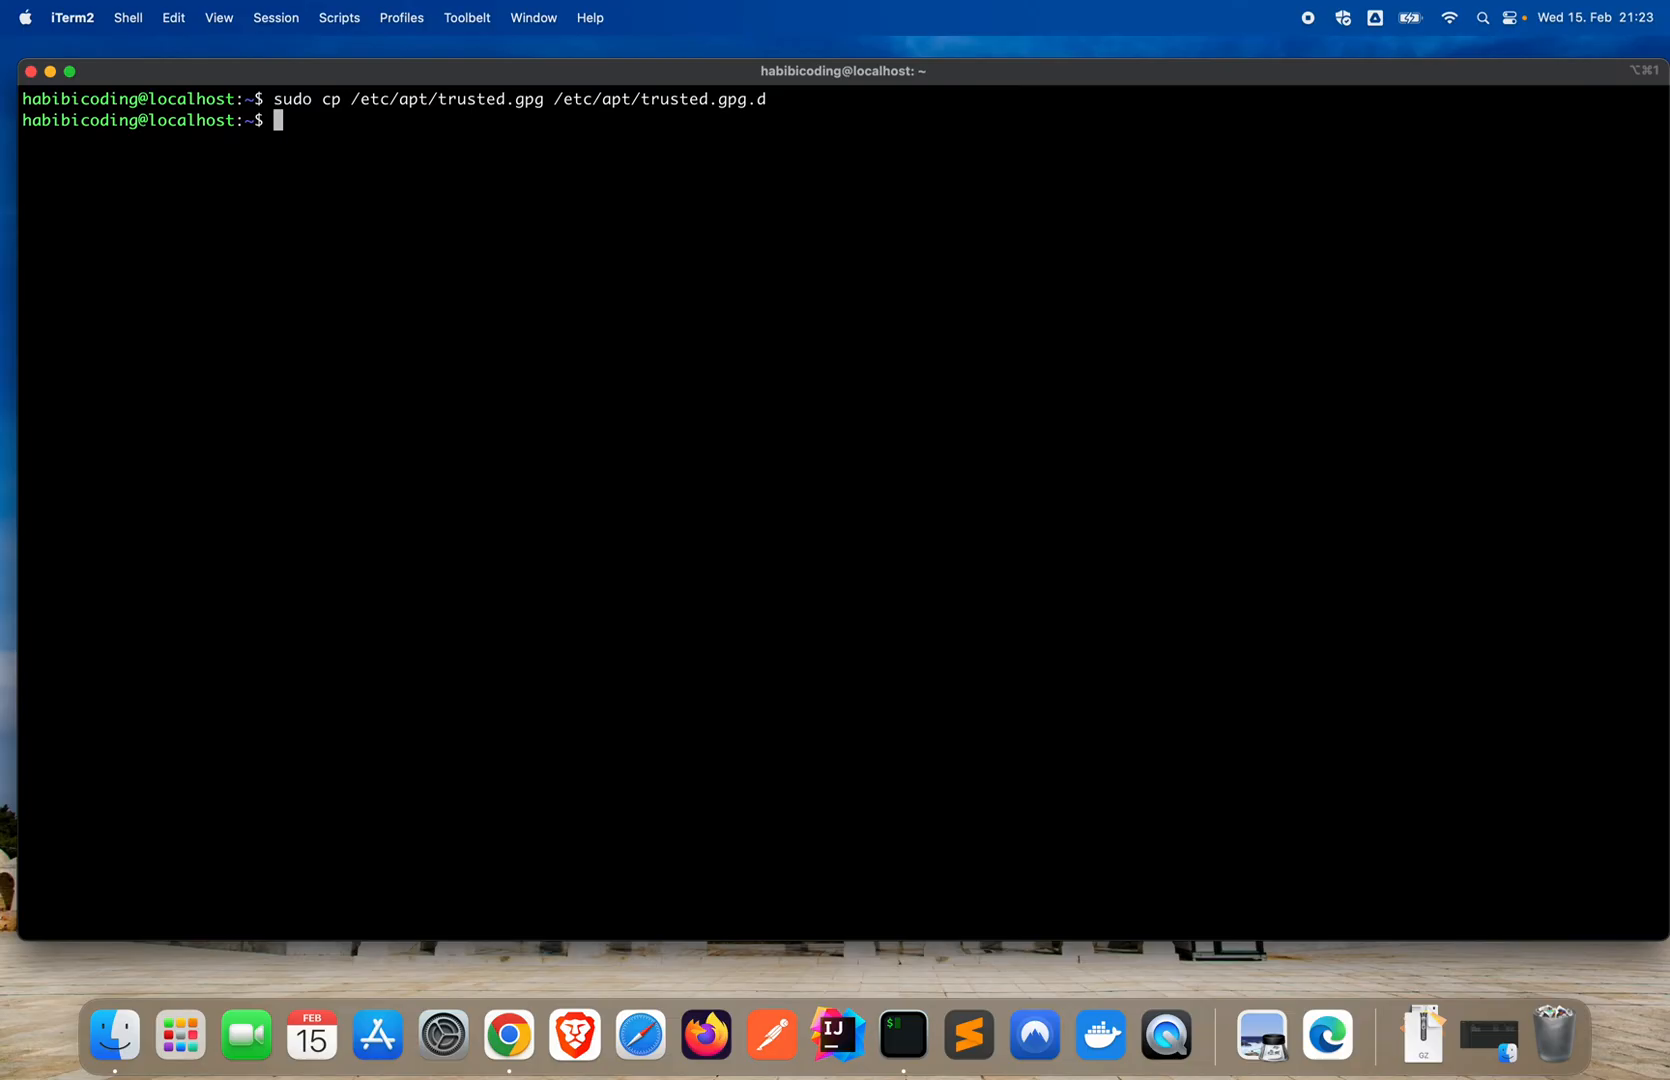
text(clear)
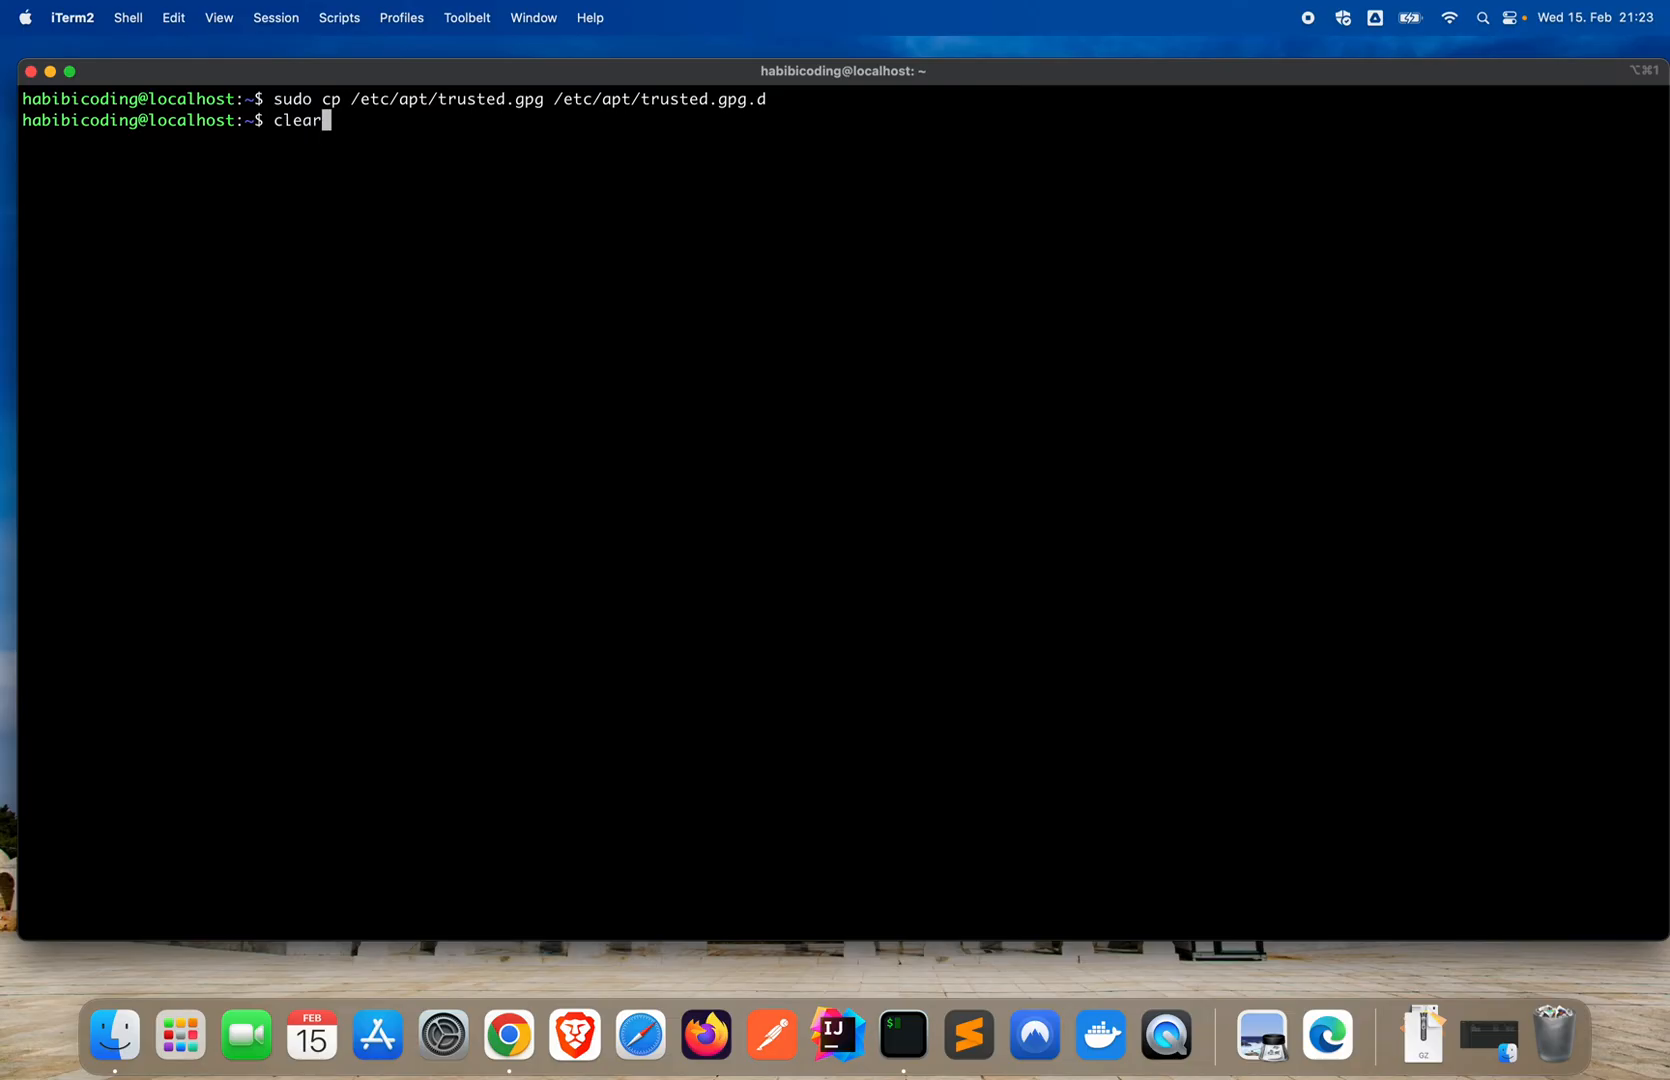
Step: Run sudo apt update, finishing cleanly with 5 upgradable packages
text(sudo apt update)
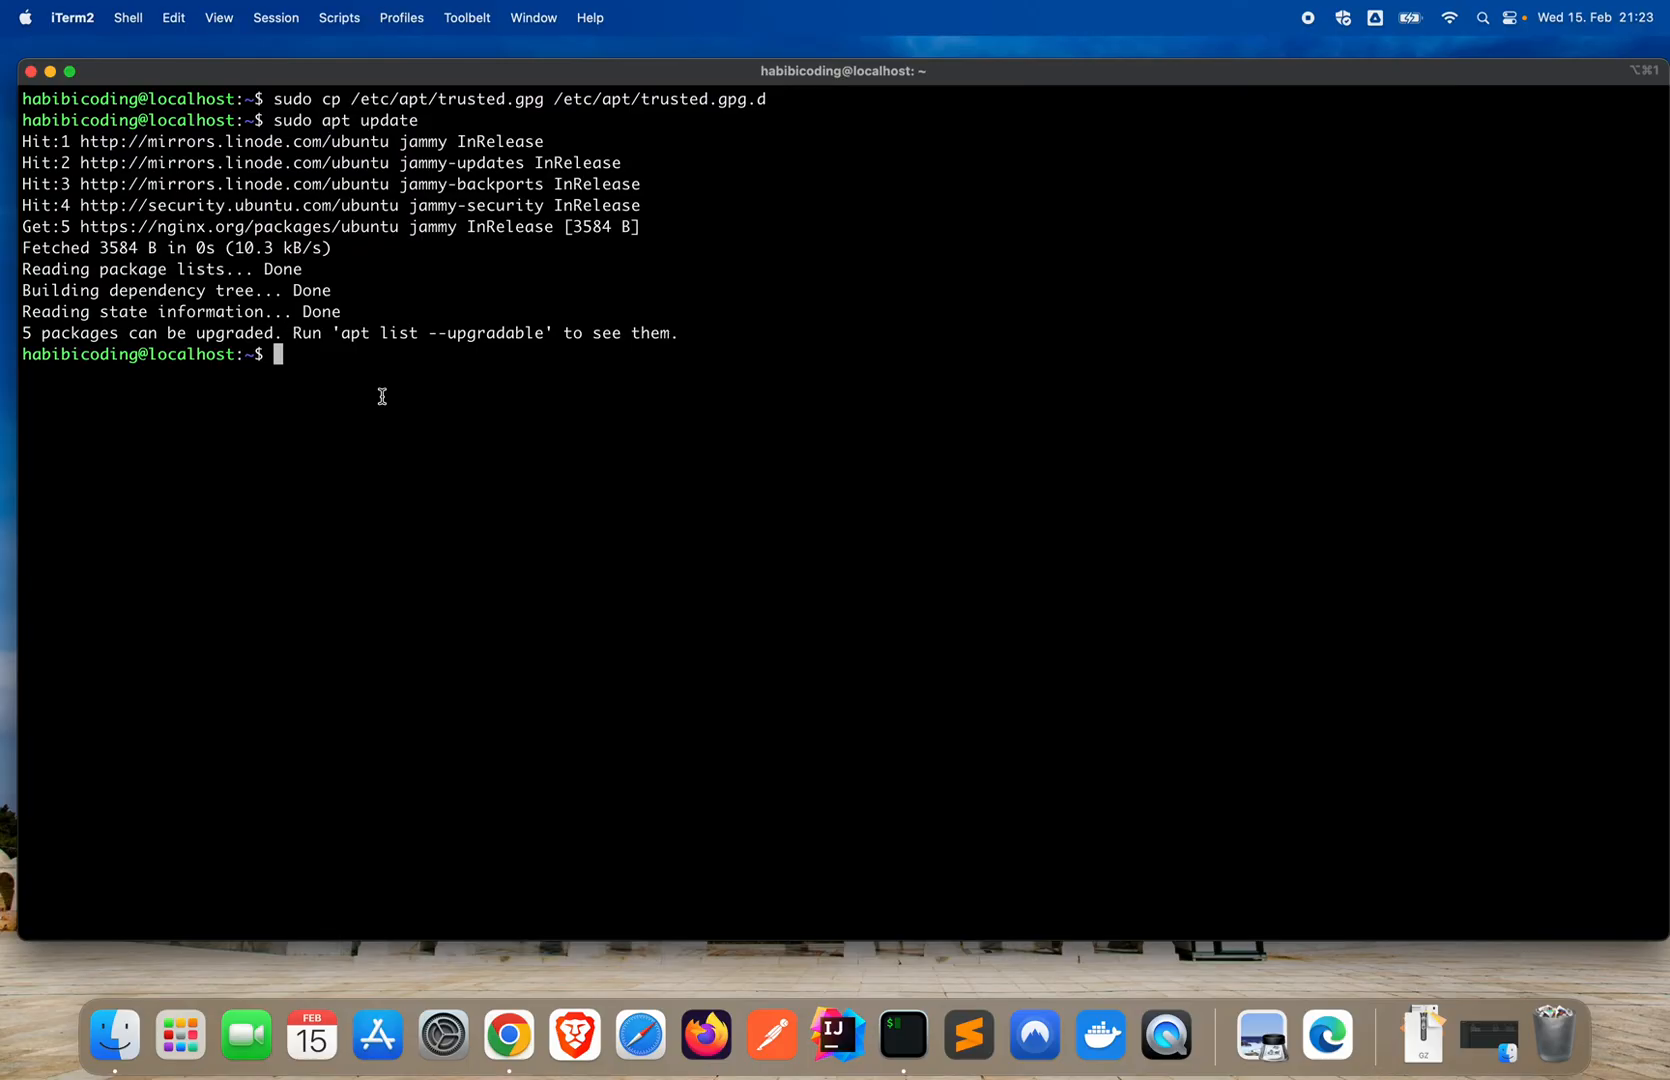
Step: Run apt policy nginx to see candidate 1.22.1-1~jammy, not installed
text(apt polic)
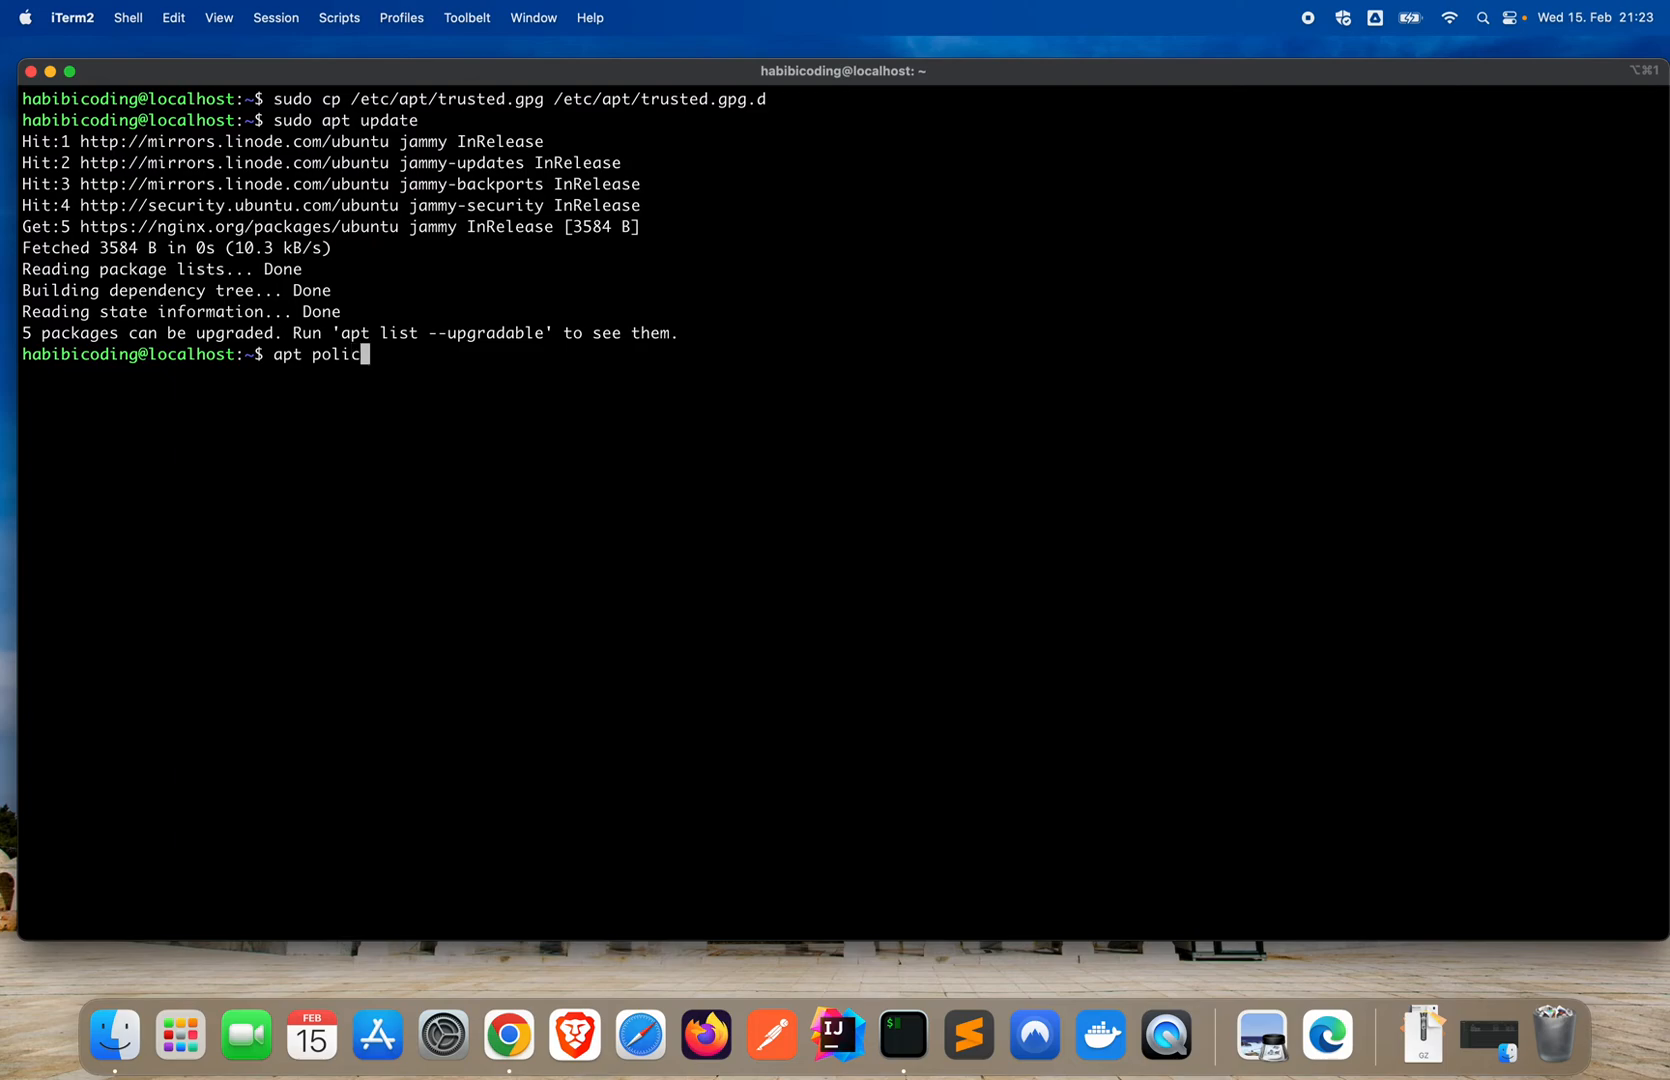
text(y nginx)
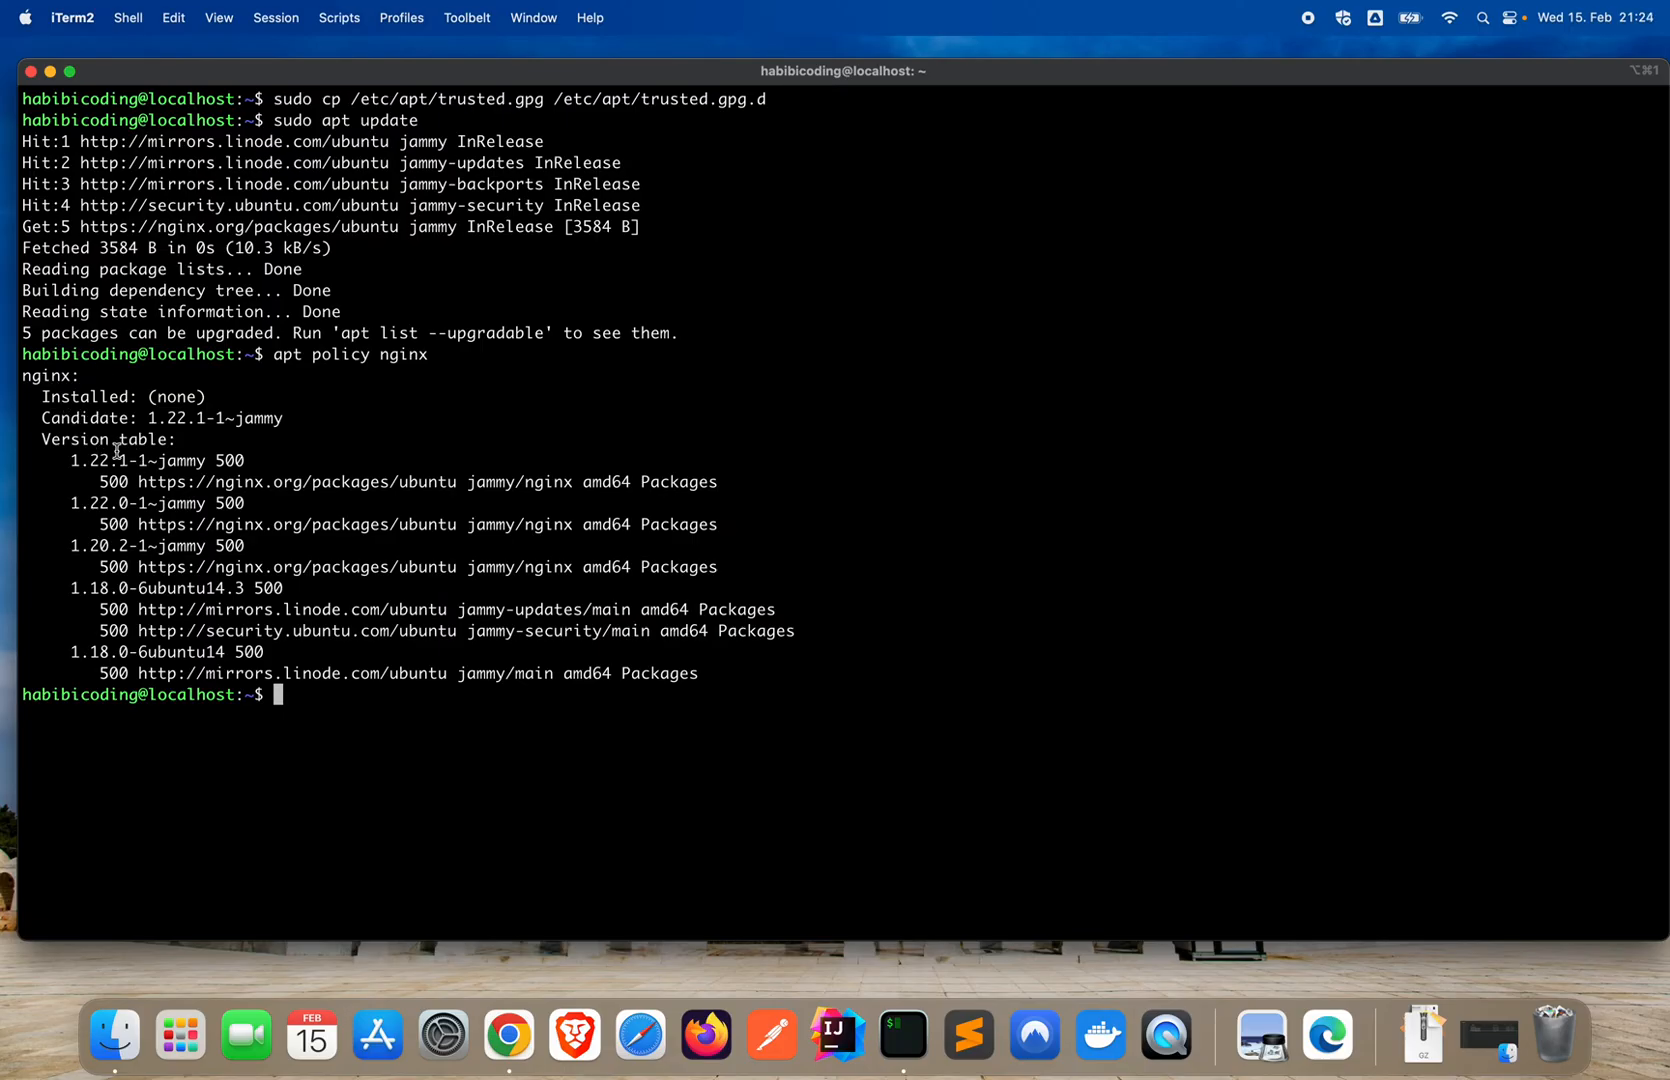
mouse_move(72, 397)
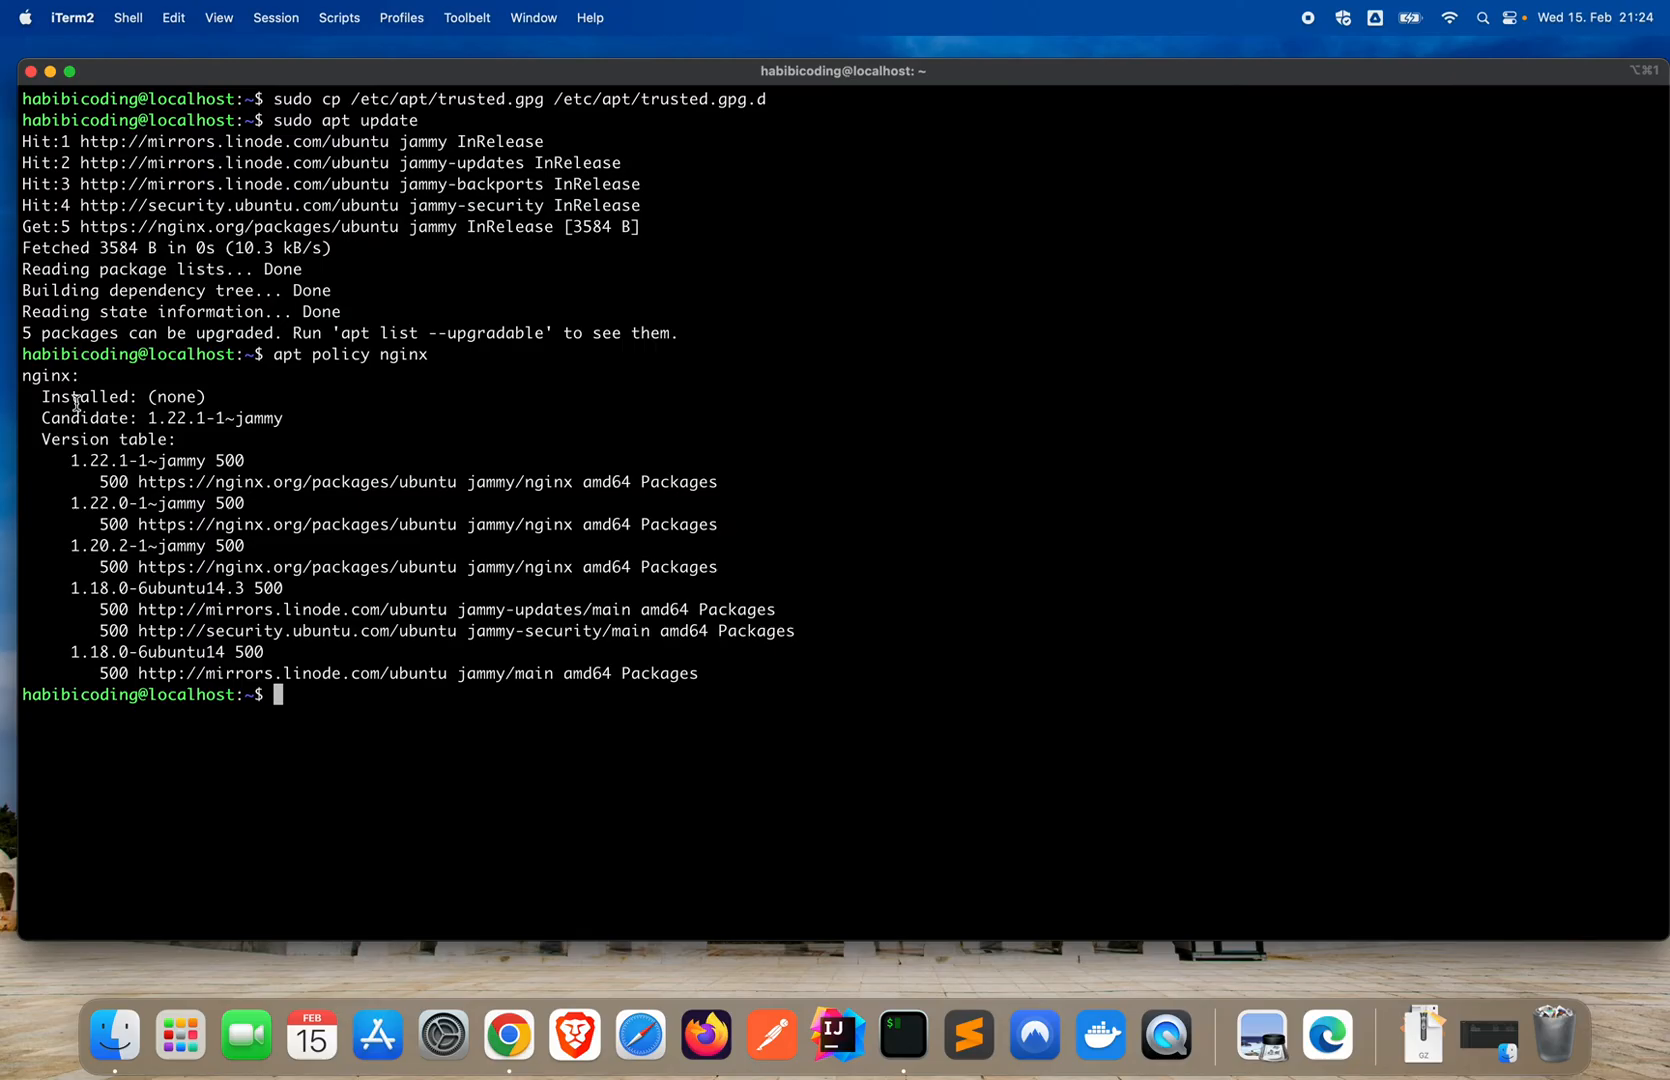
mouse_move(88, 518)
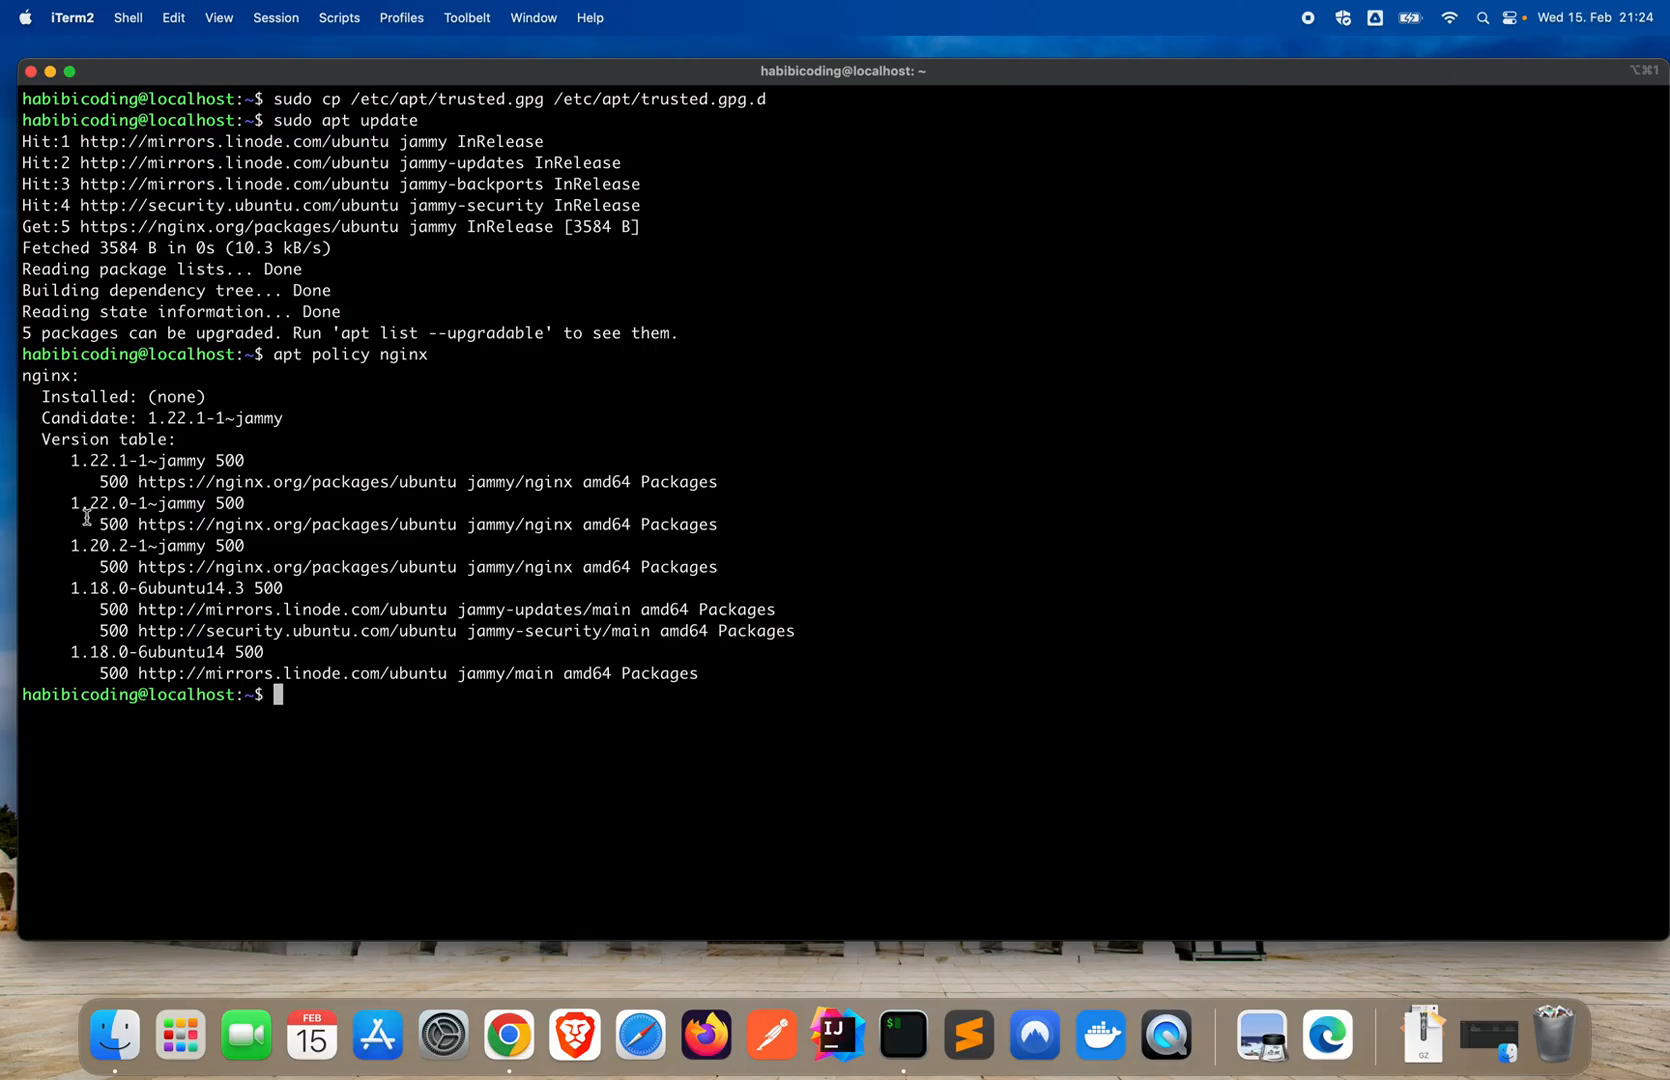
mouse_move(392, 809)
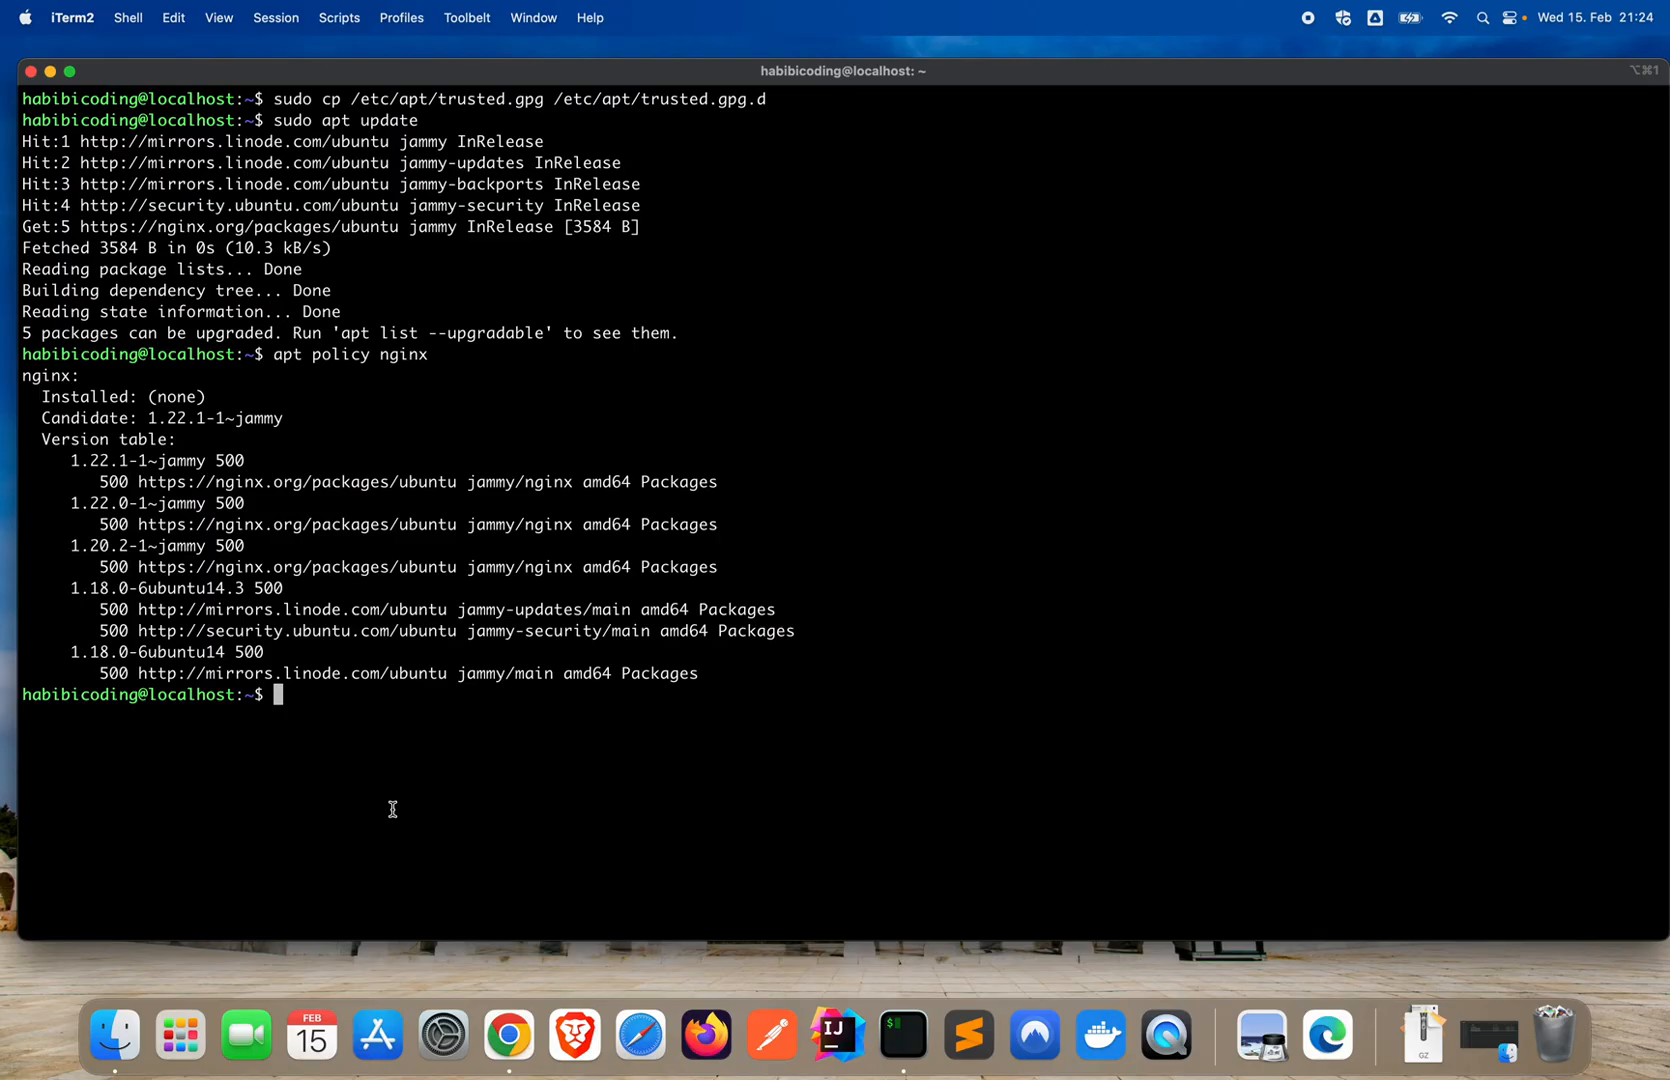
mouse_move(89, 440)
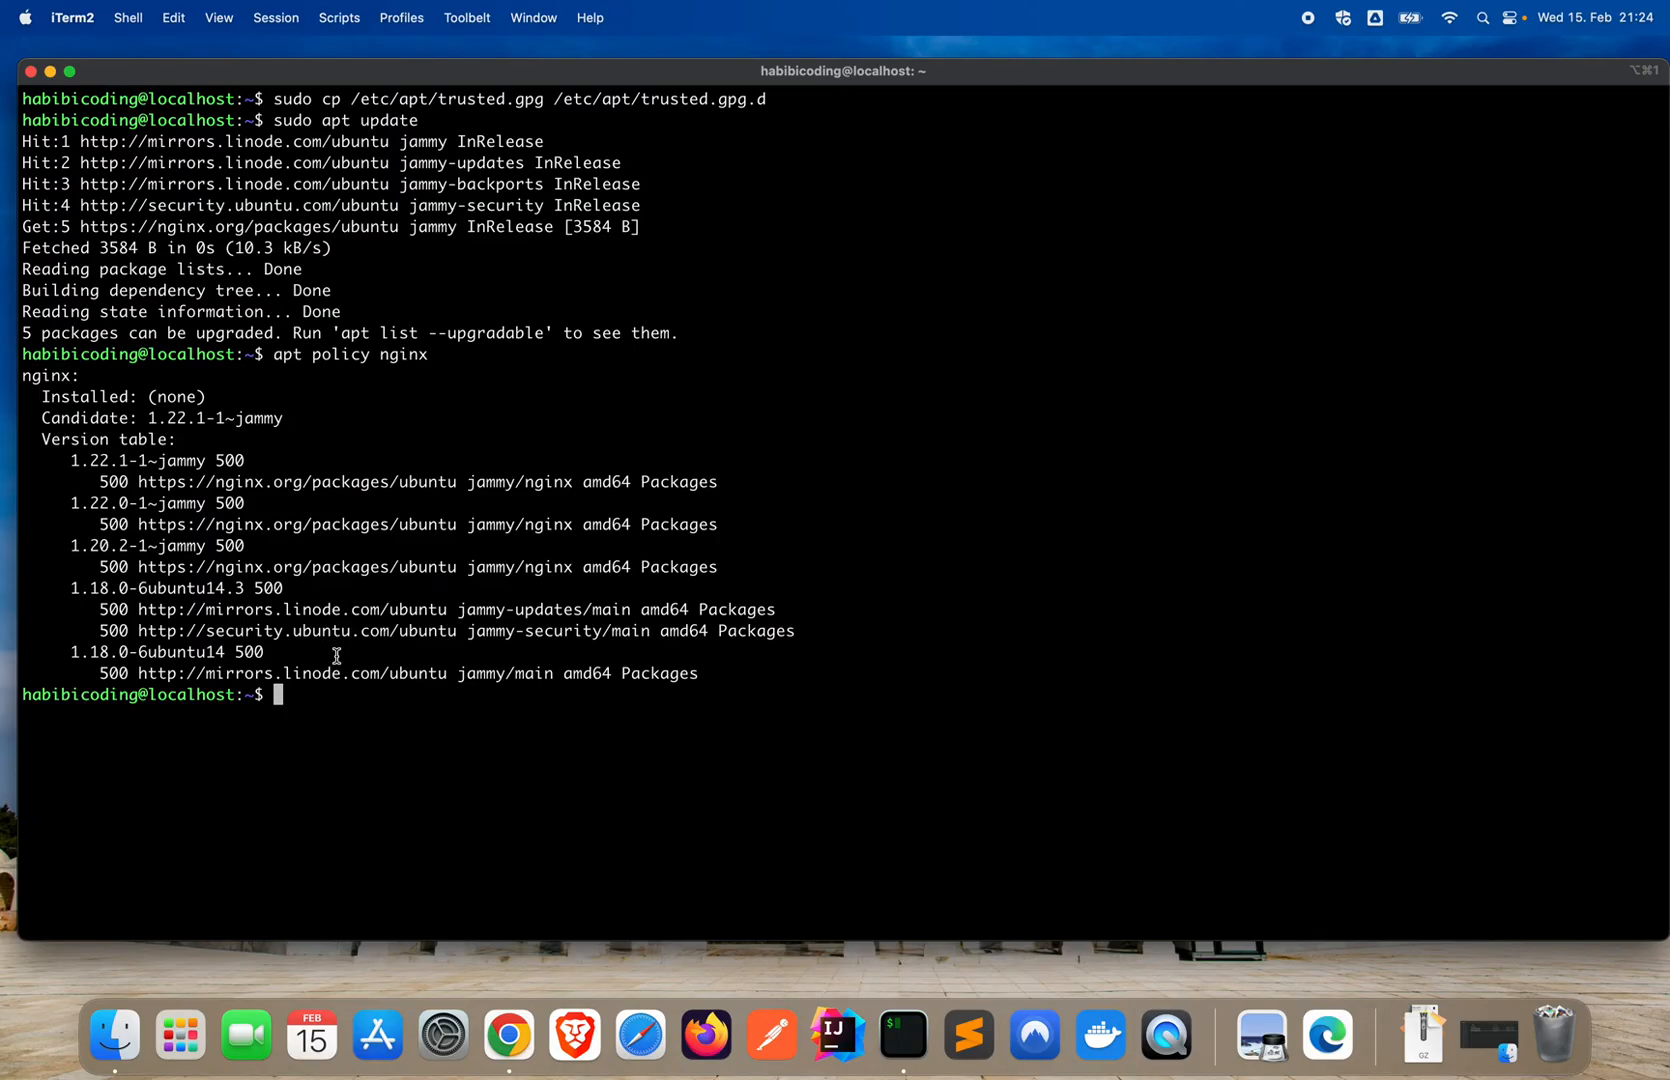
mouse_move(316, 690)
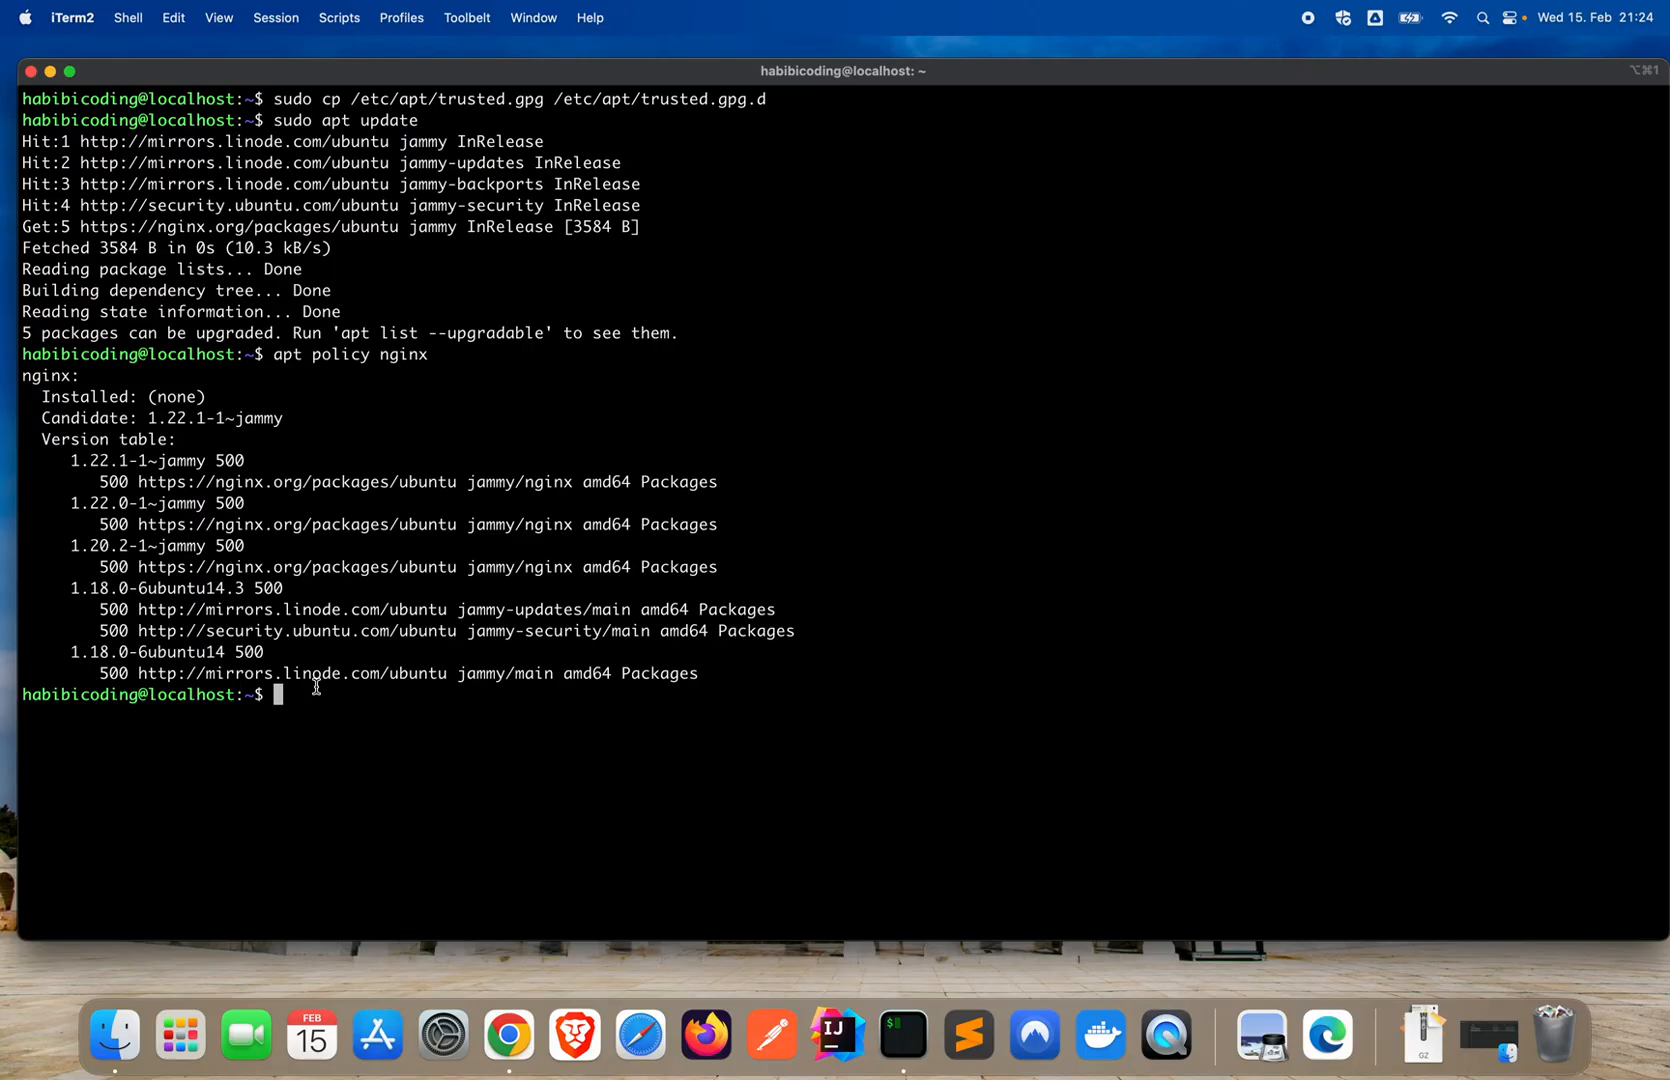
mouse_move(343, 776)
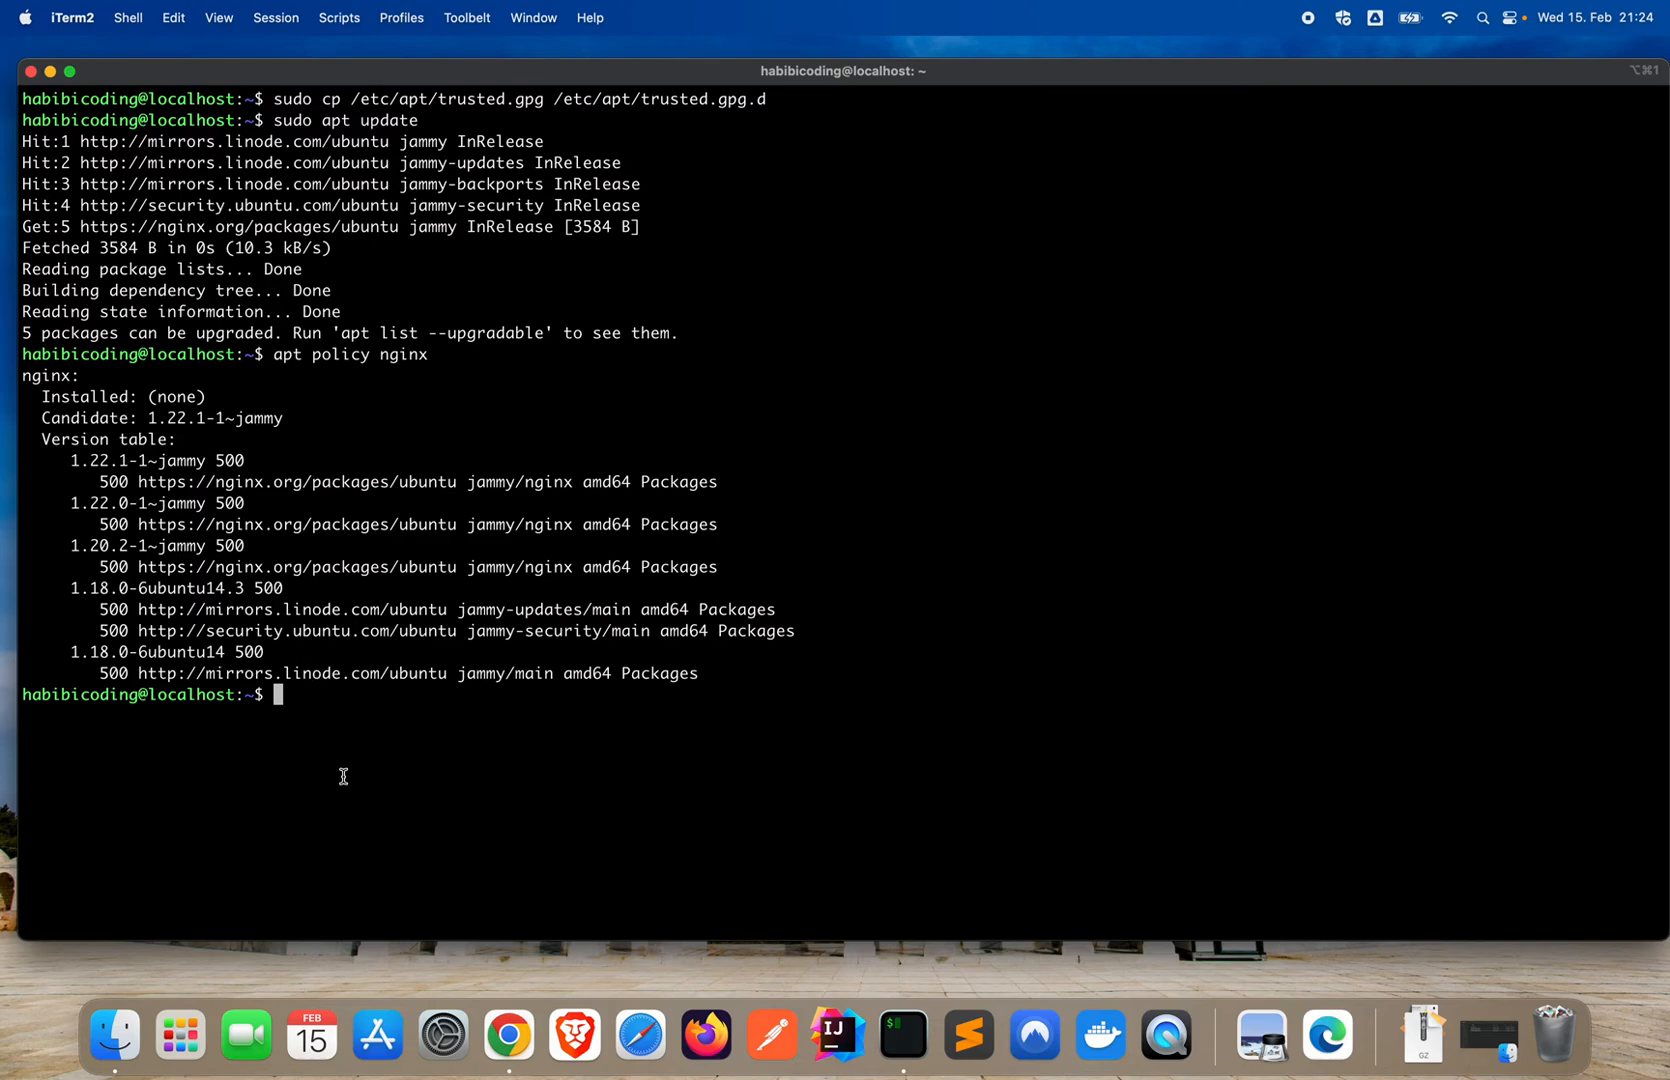
mouse_move(348, 699)
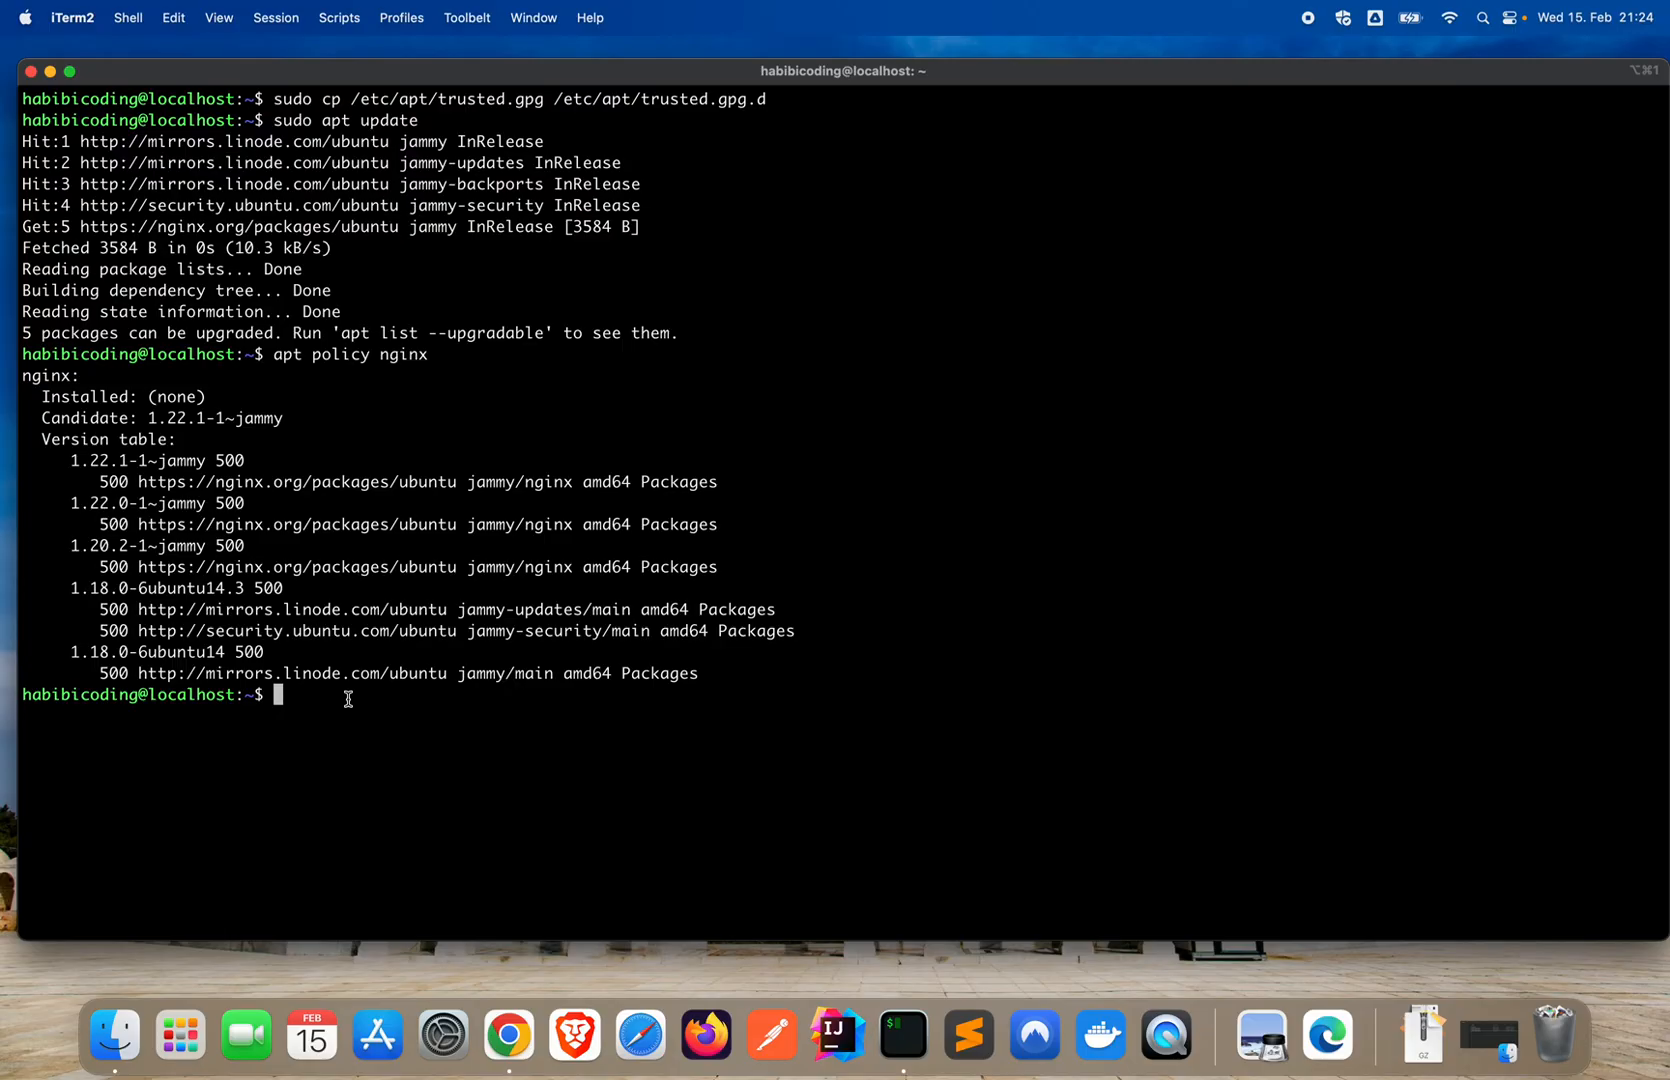
Step: Run sudo apt install nginx=1.22.1-1~jammy using the copied candidate version
text(sudo)
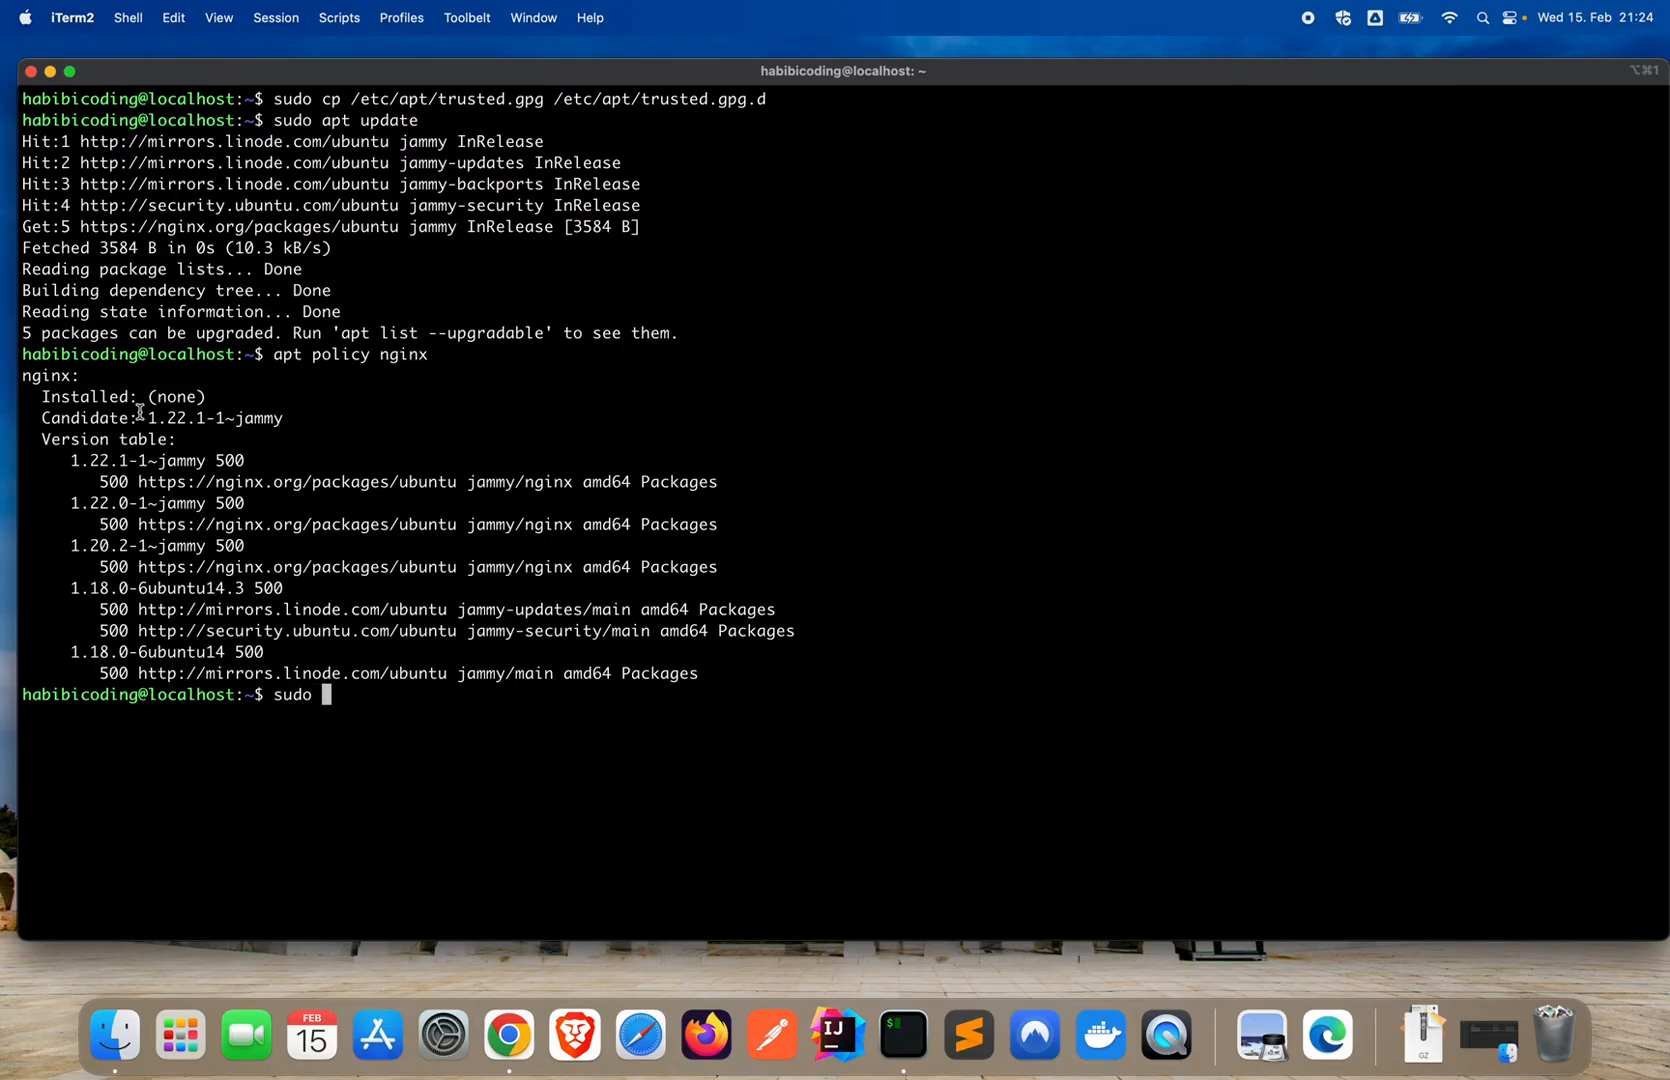
double_click(213, 418)
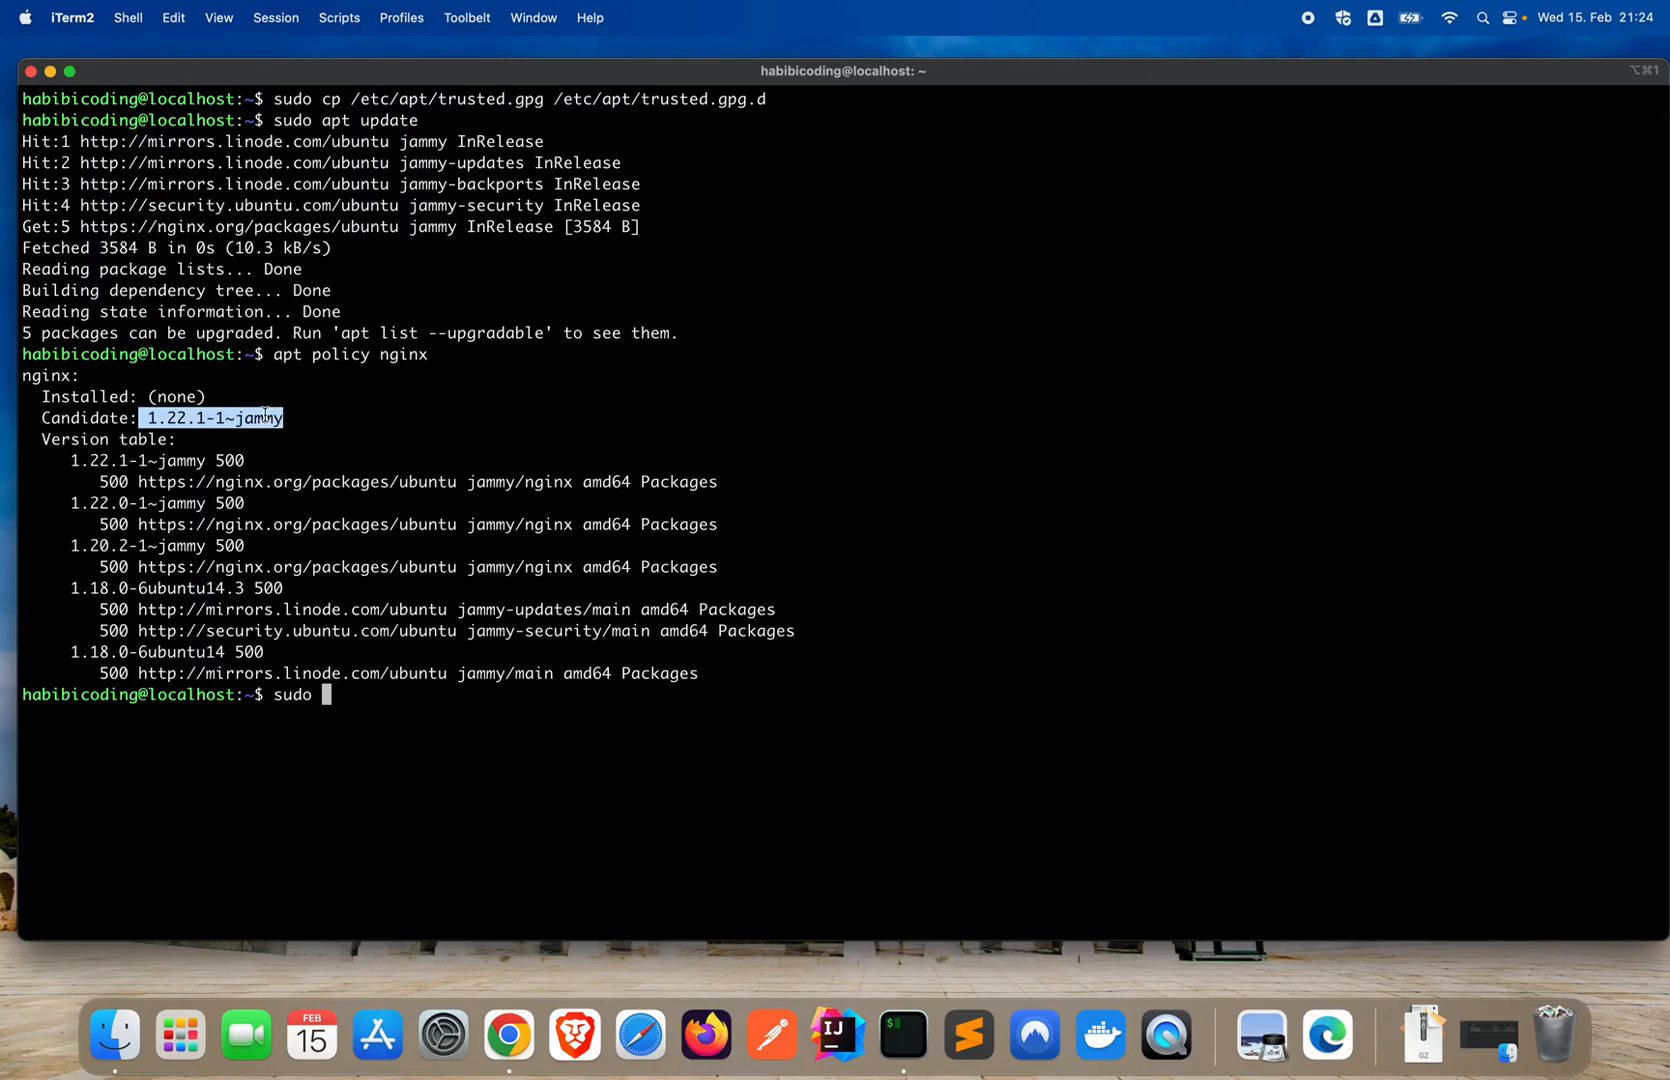
right_click(322, 694)
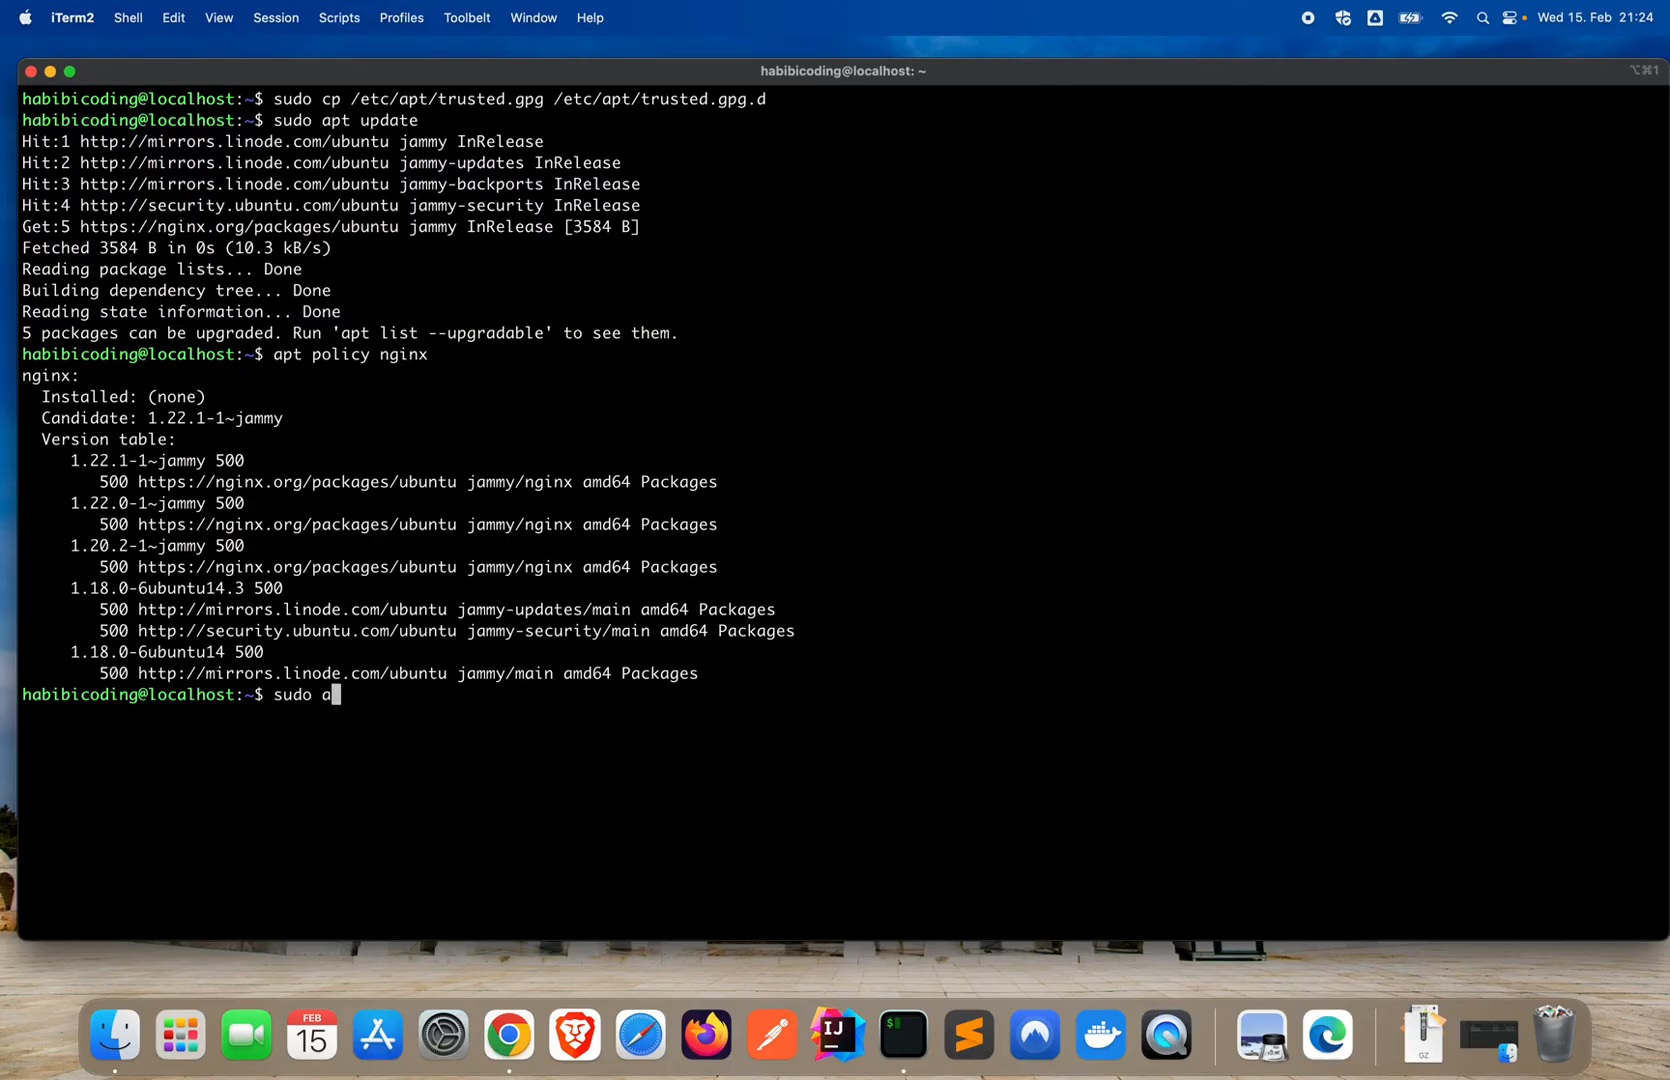
text(pt in)
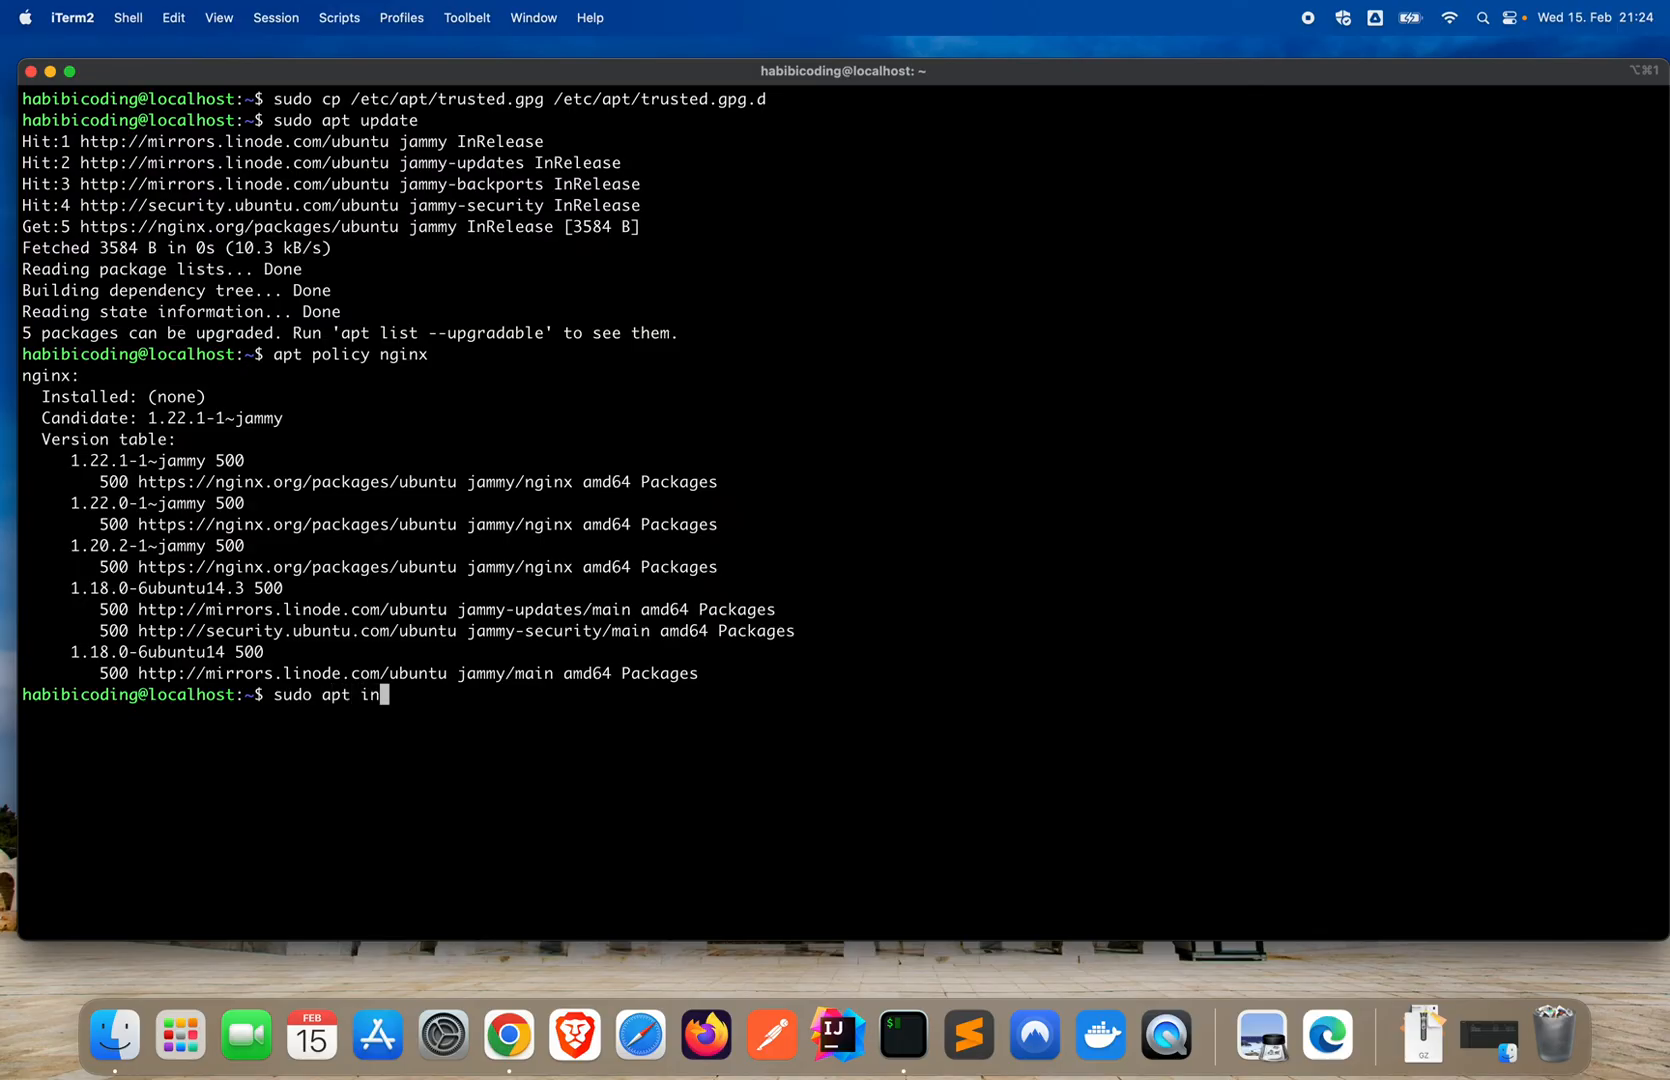
text(stall)
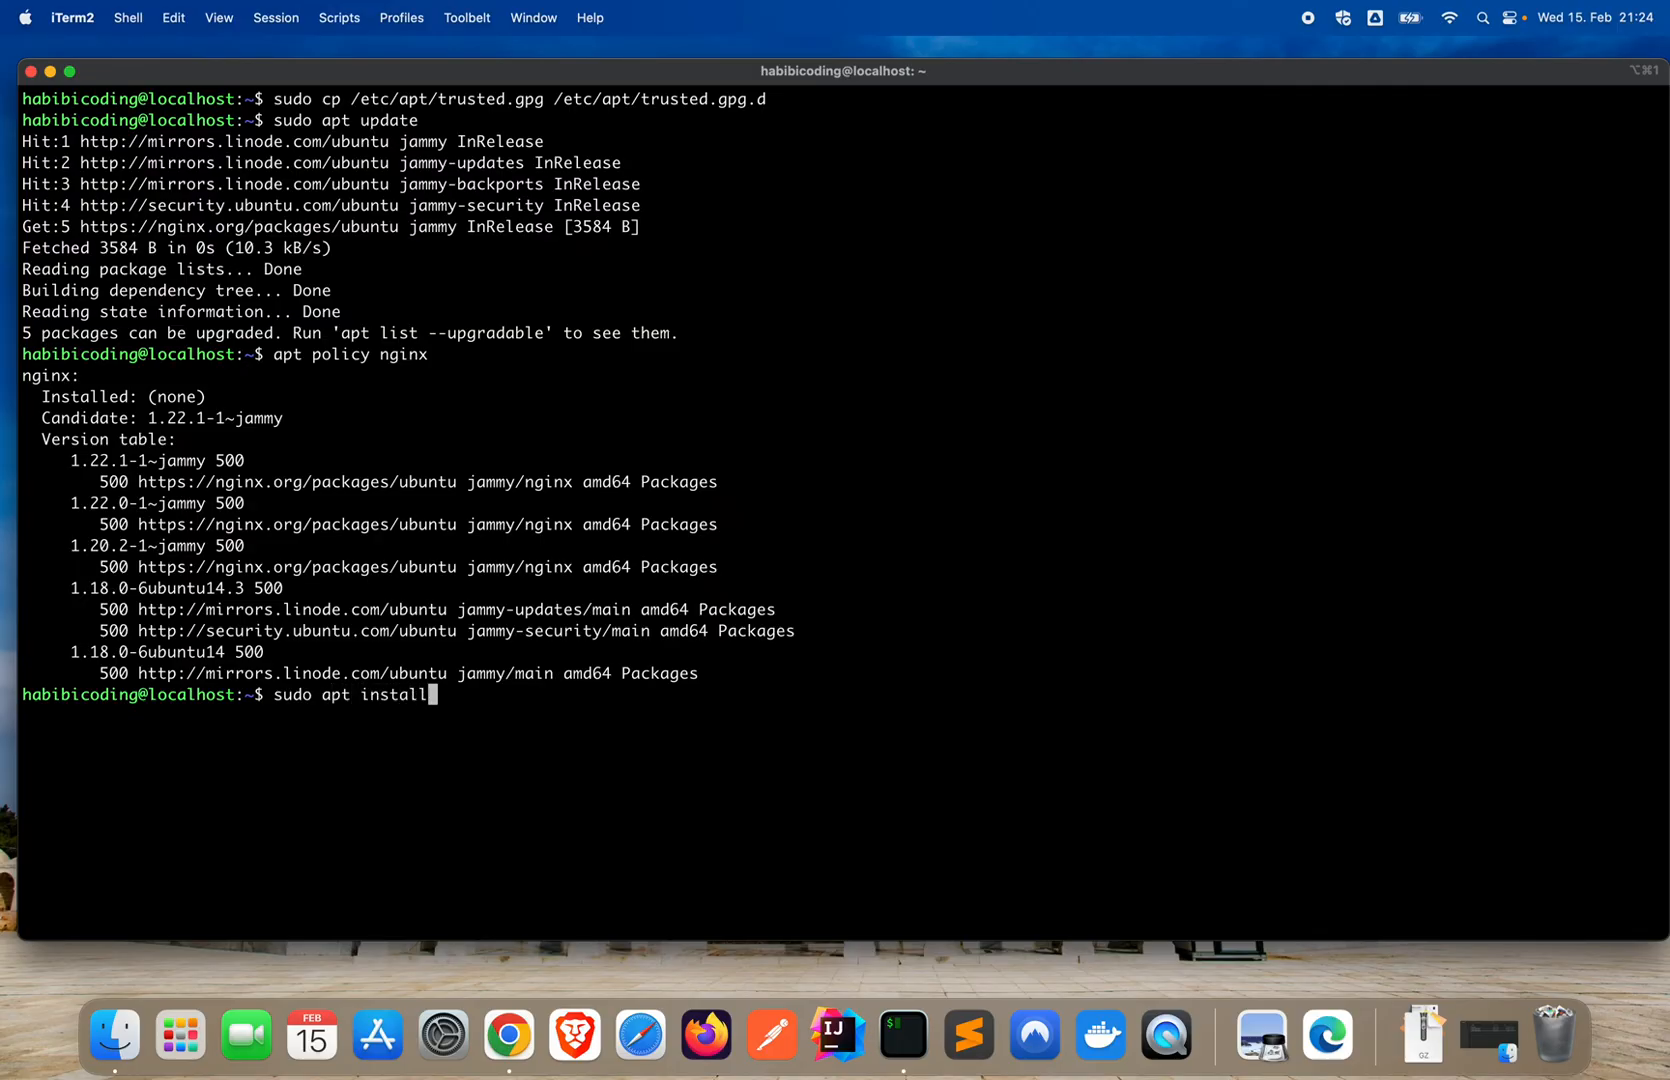
text(ngi)
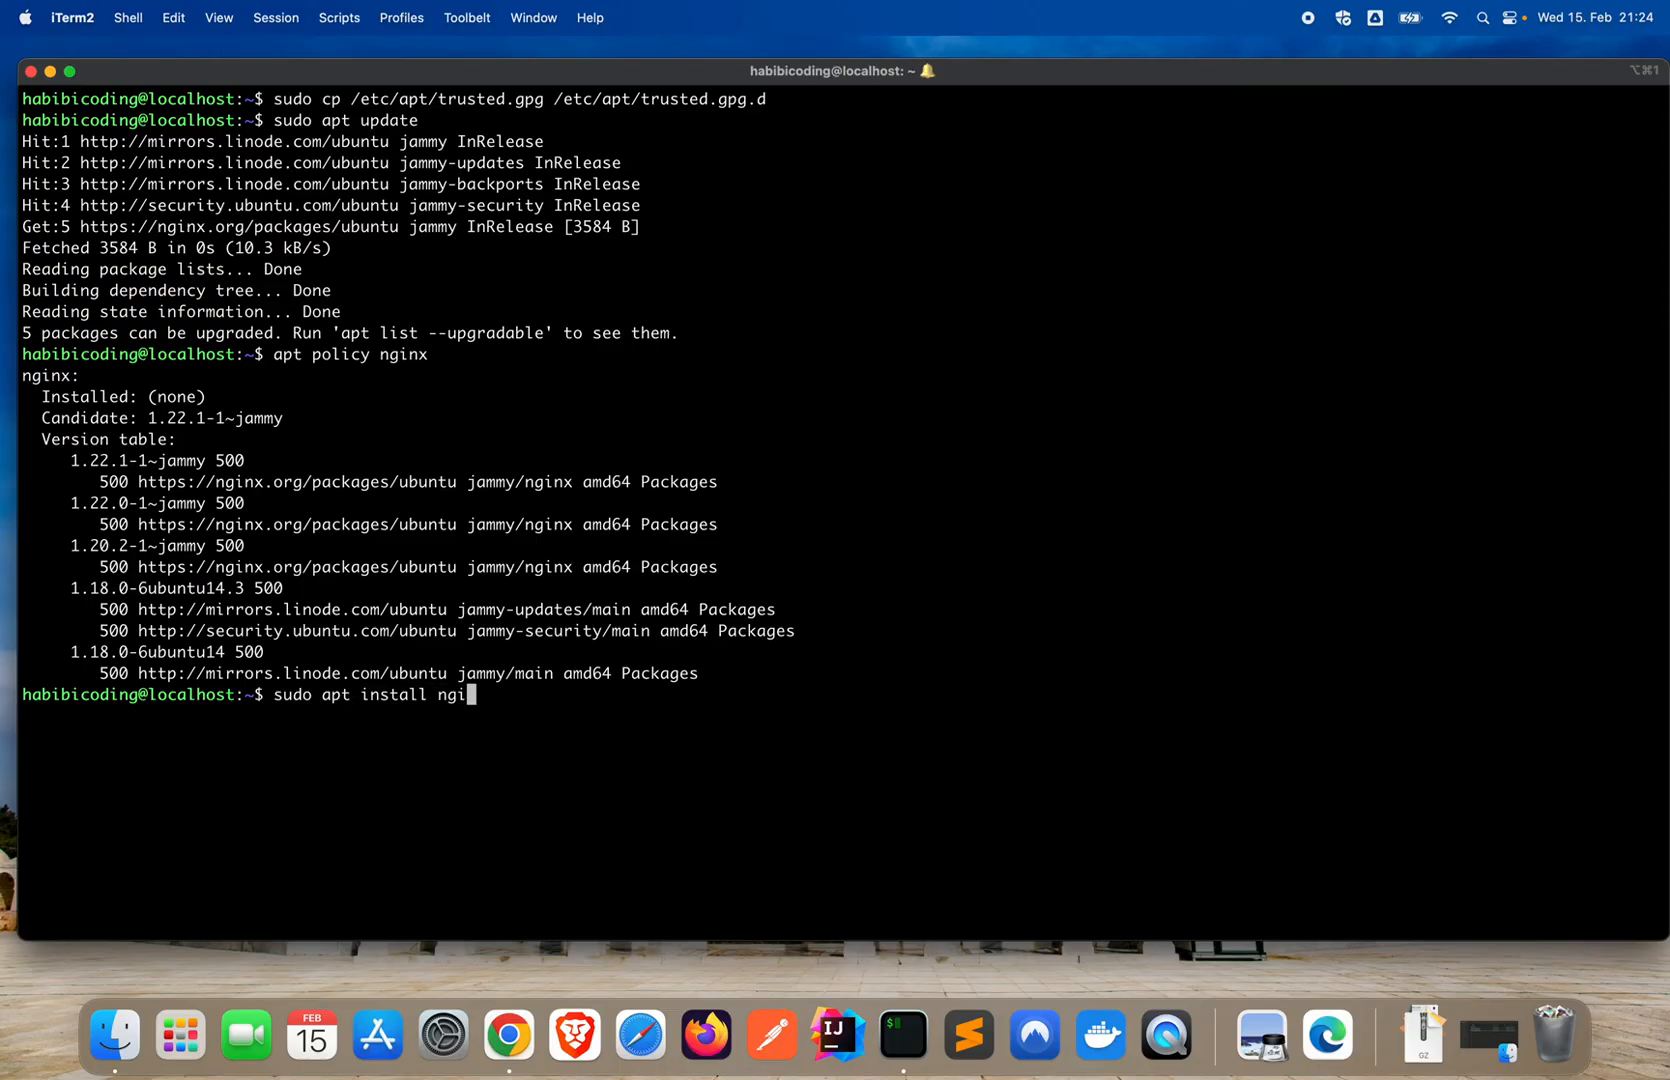
text(nx)
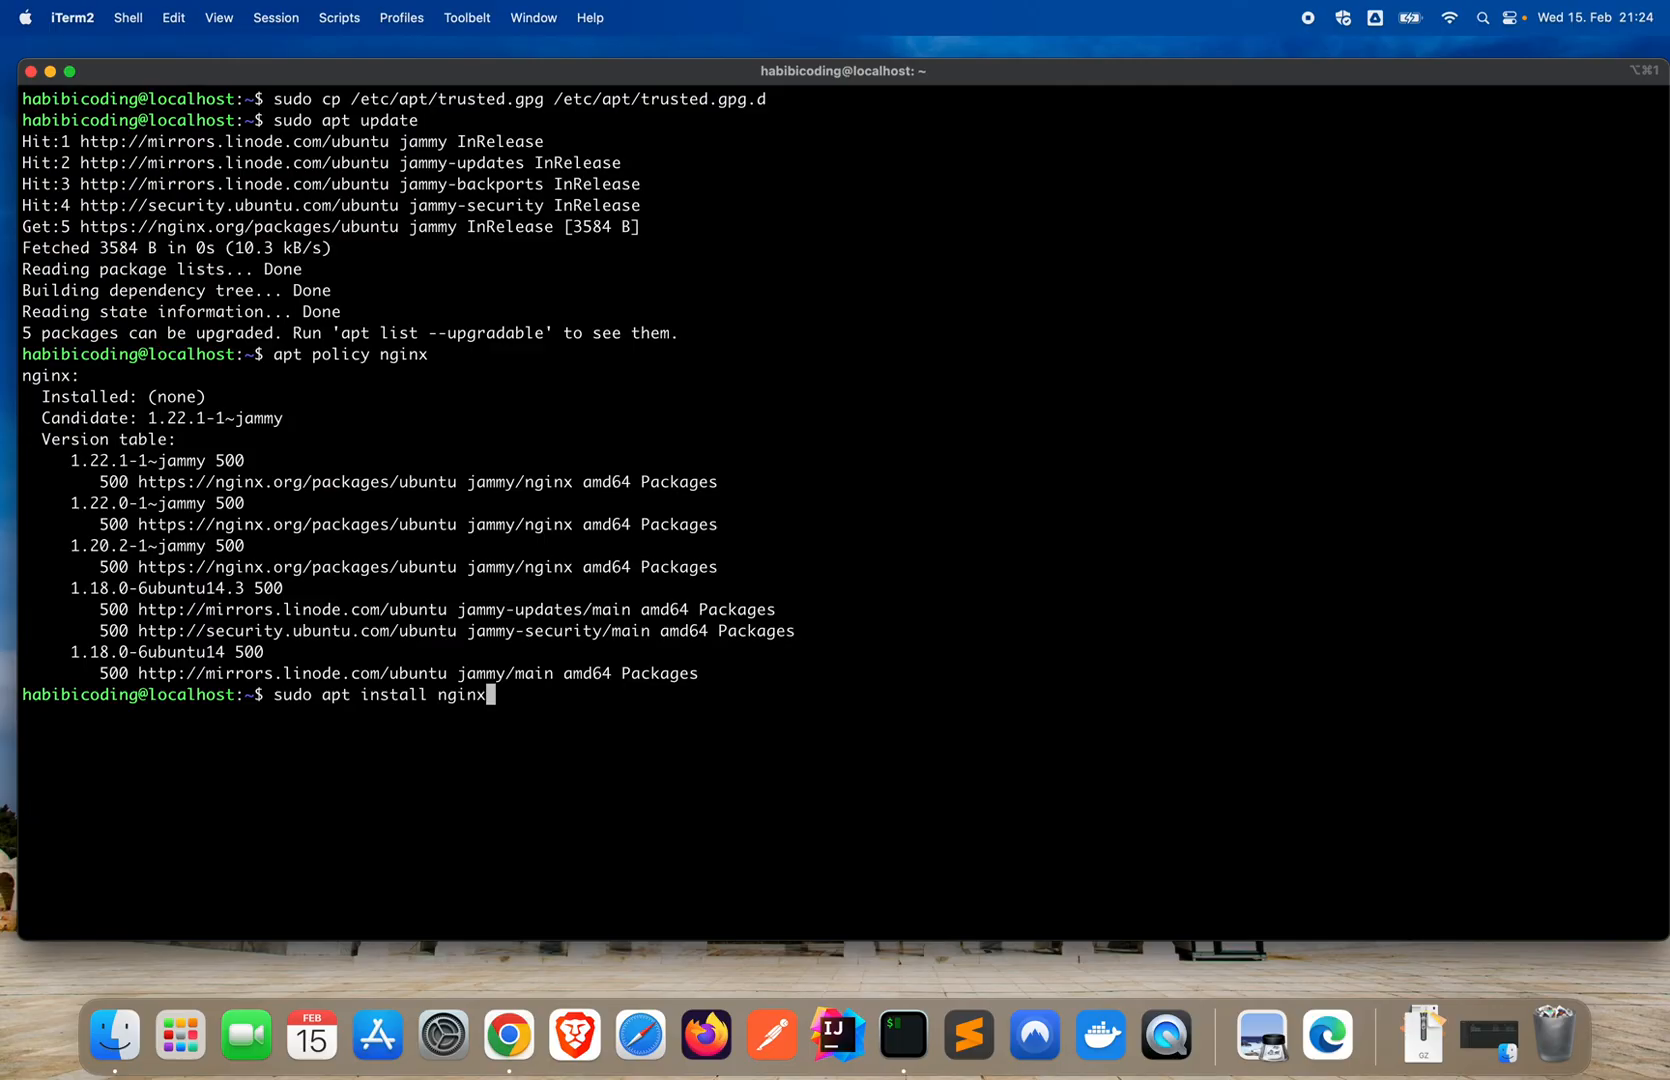
text(=)
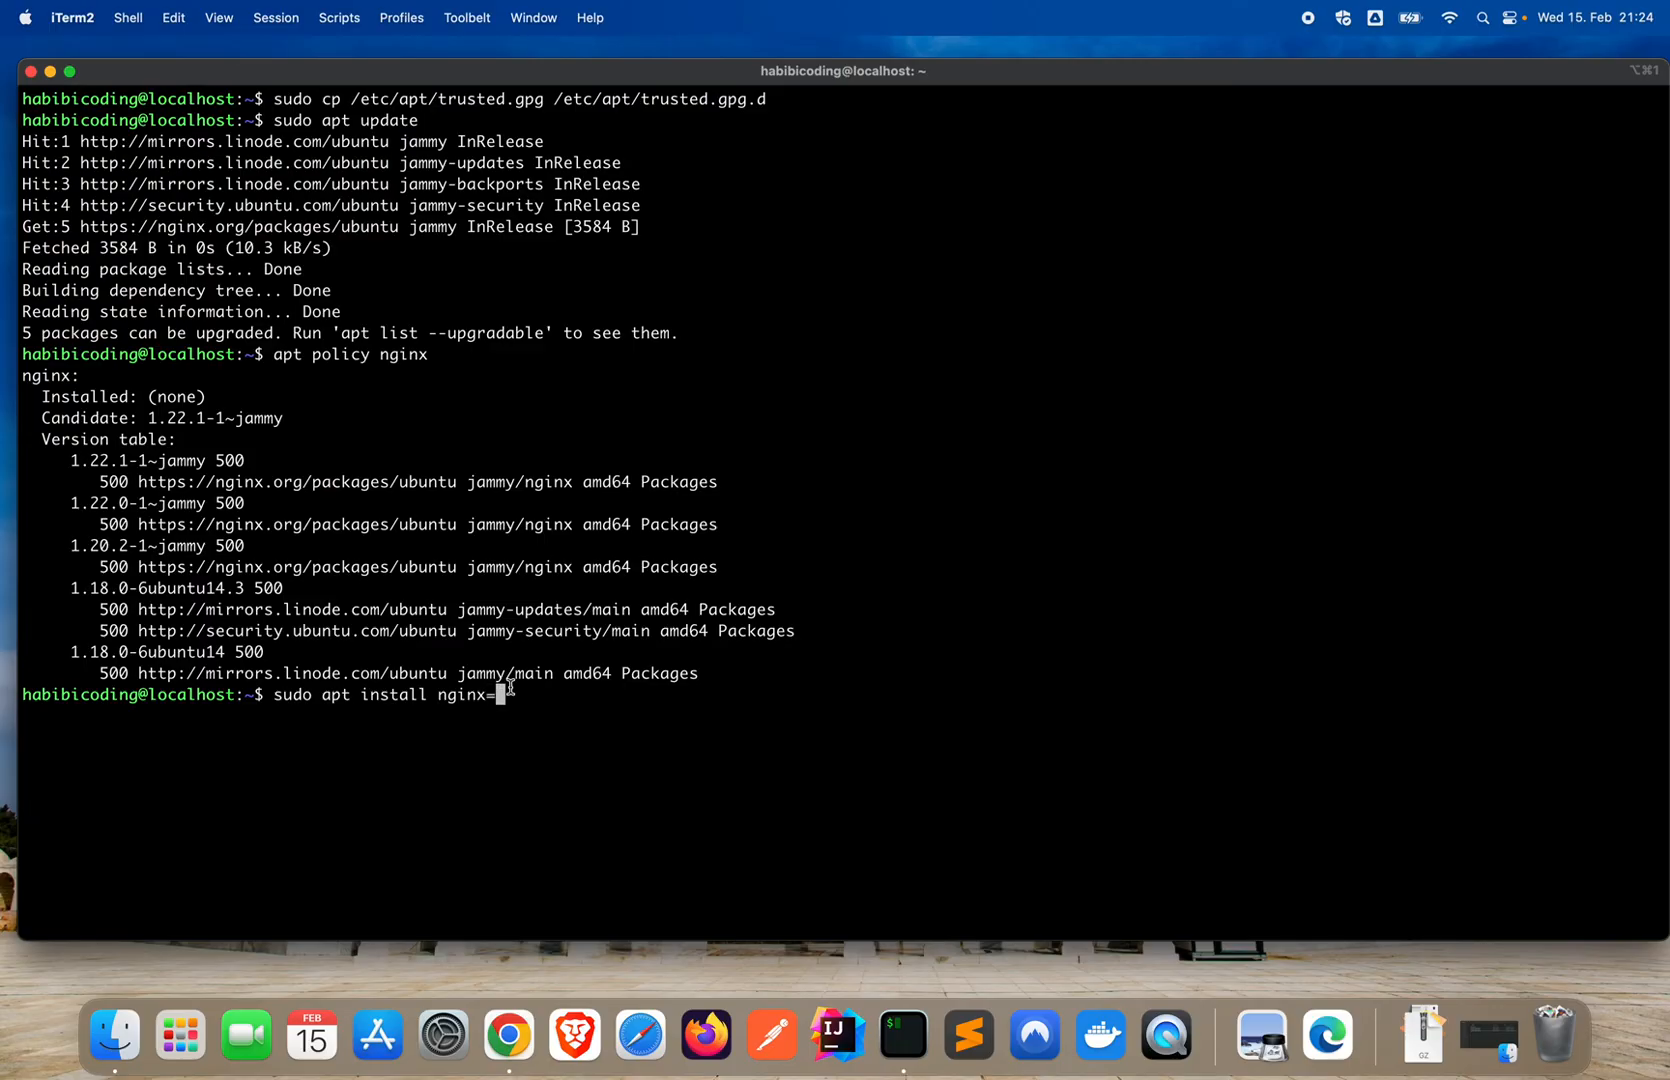
text(1.22.1-1~jammy)
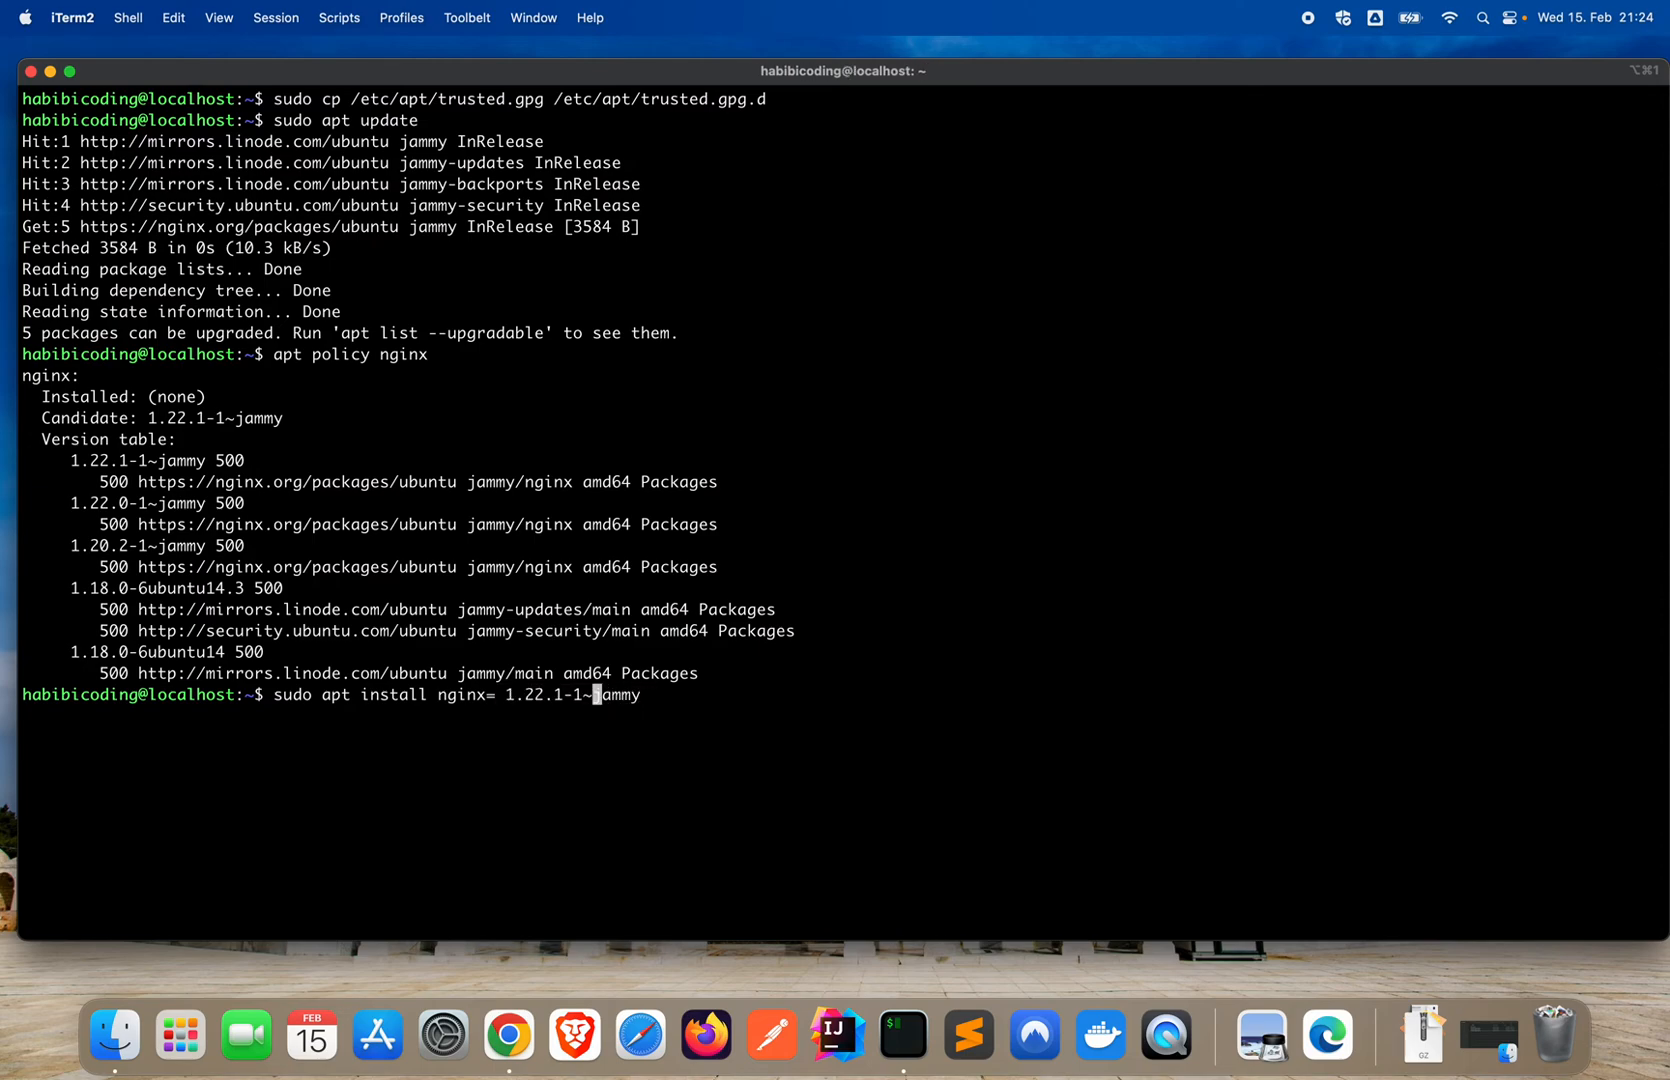
key(Backspace)
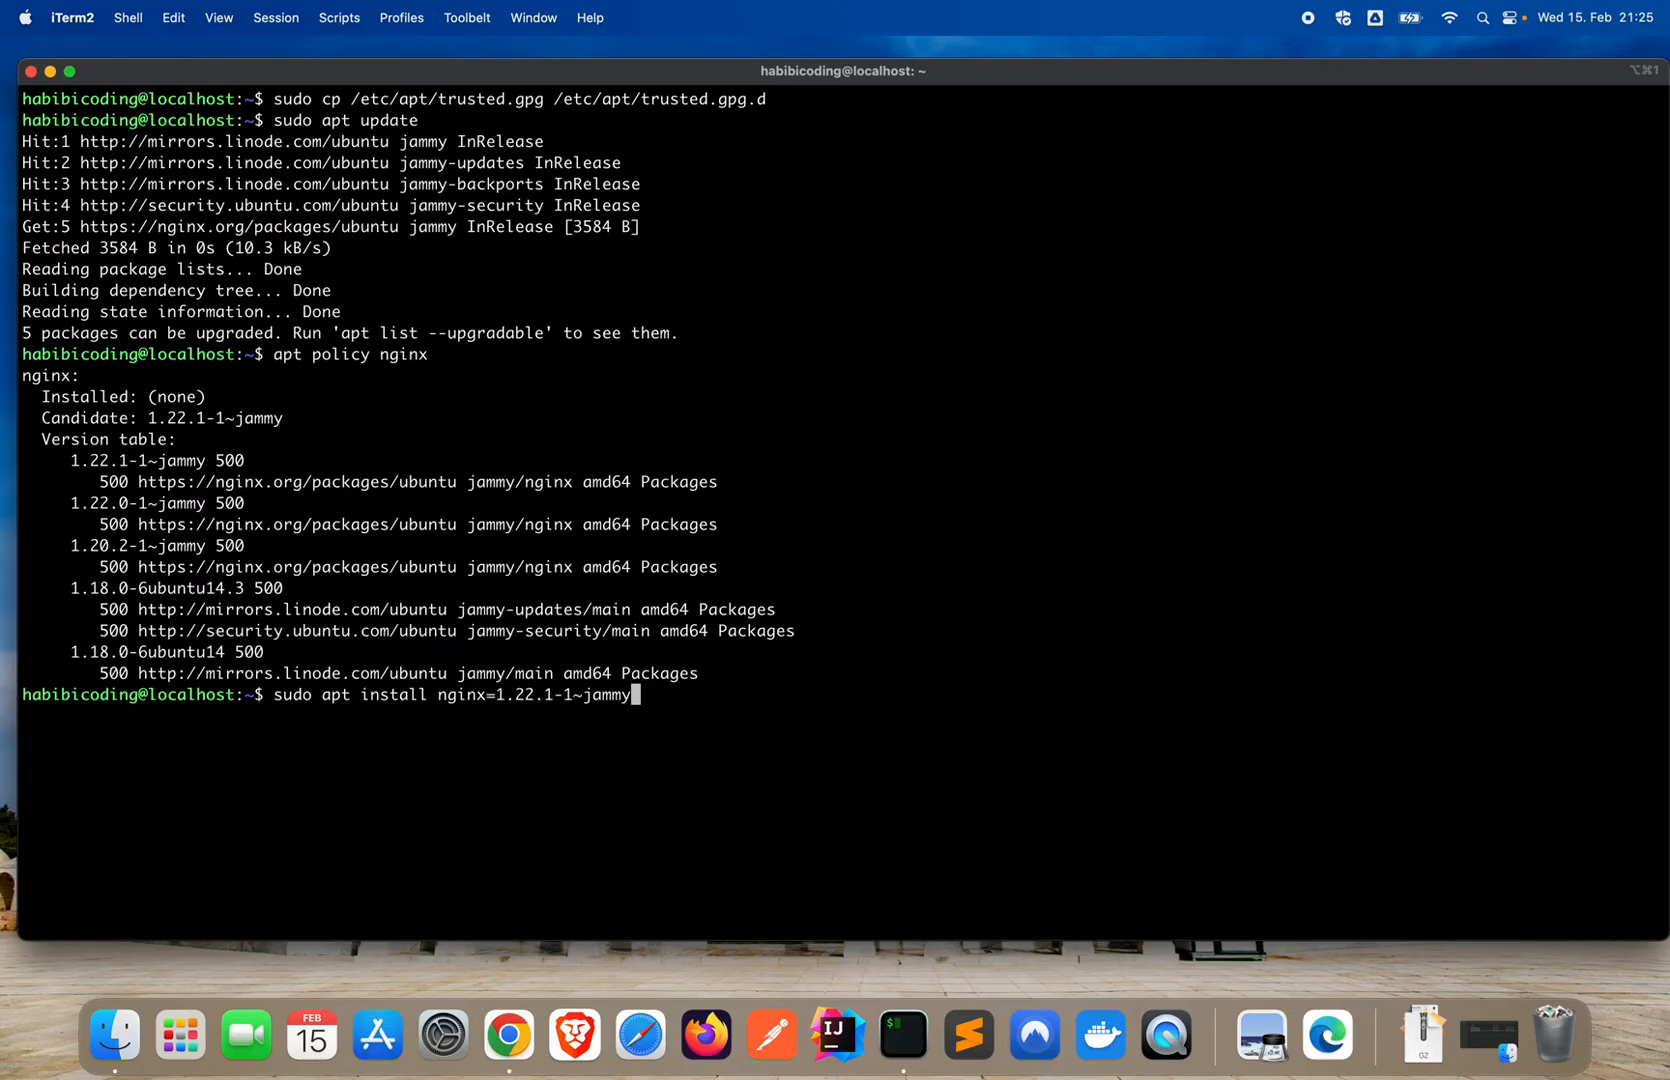
key(Return)
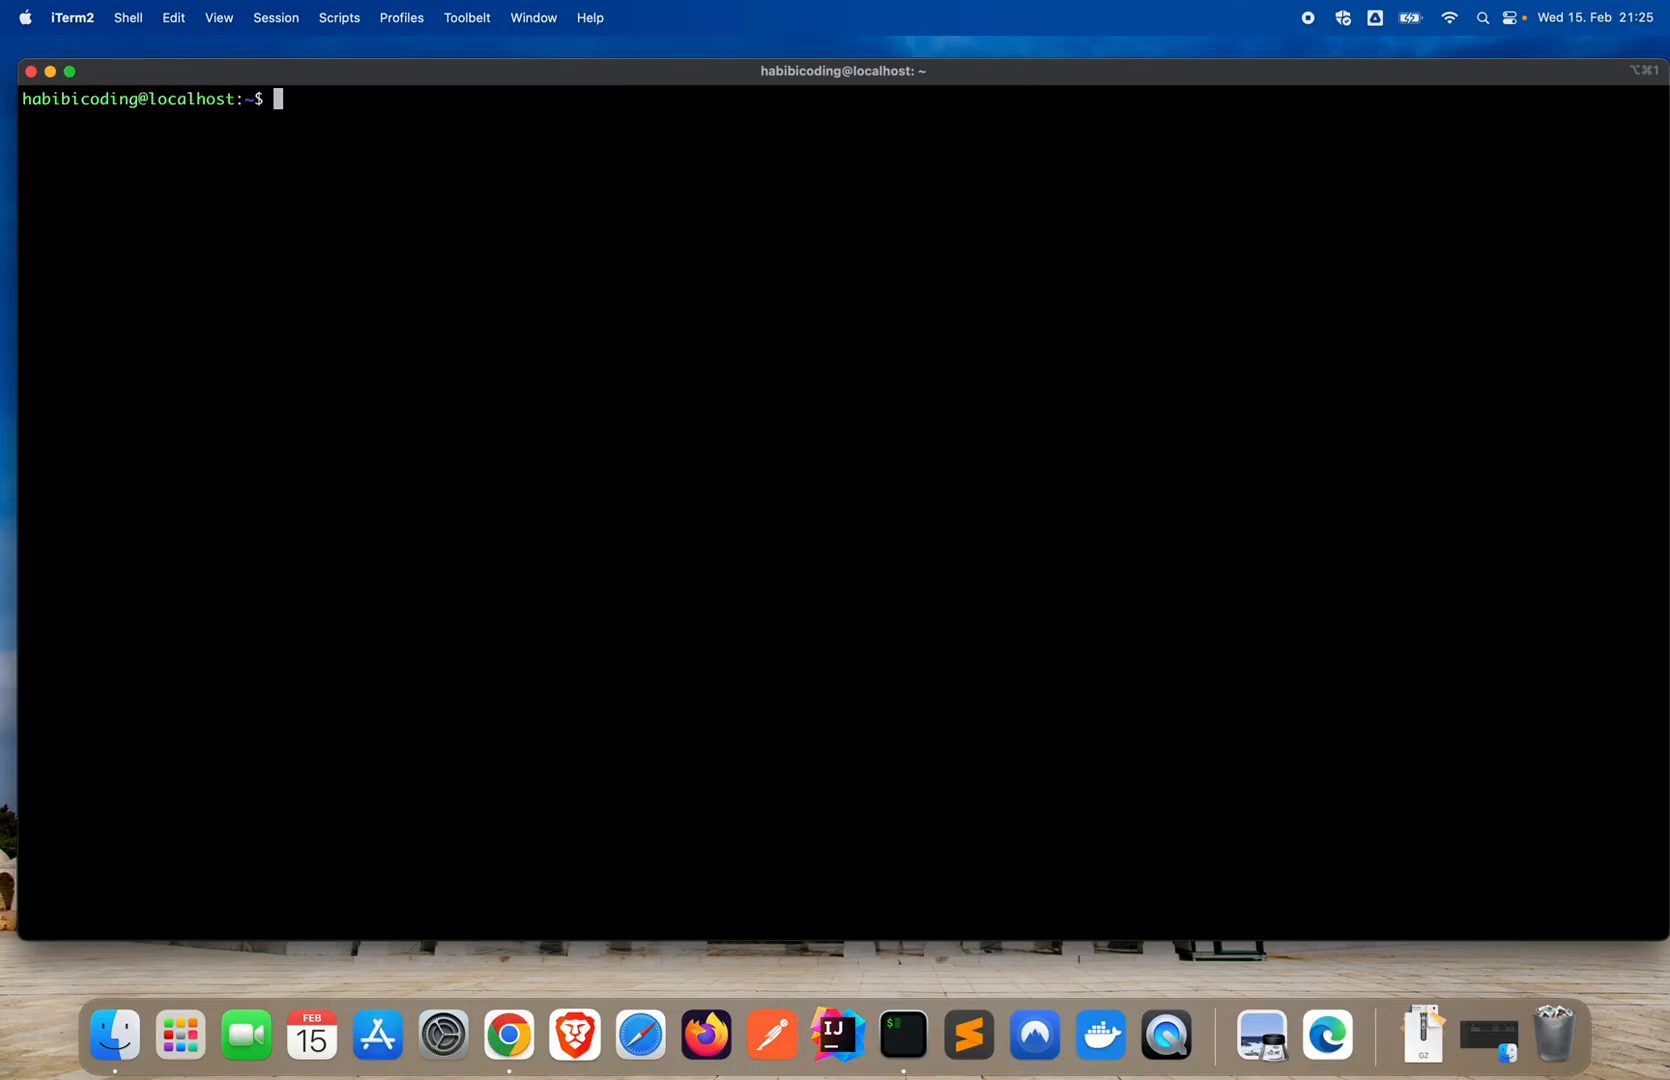
Step: Run sudo systemctl start nginx
text(sudo)
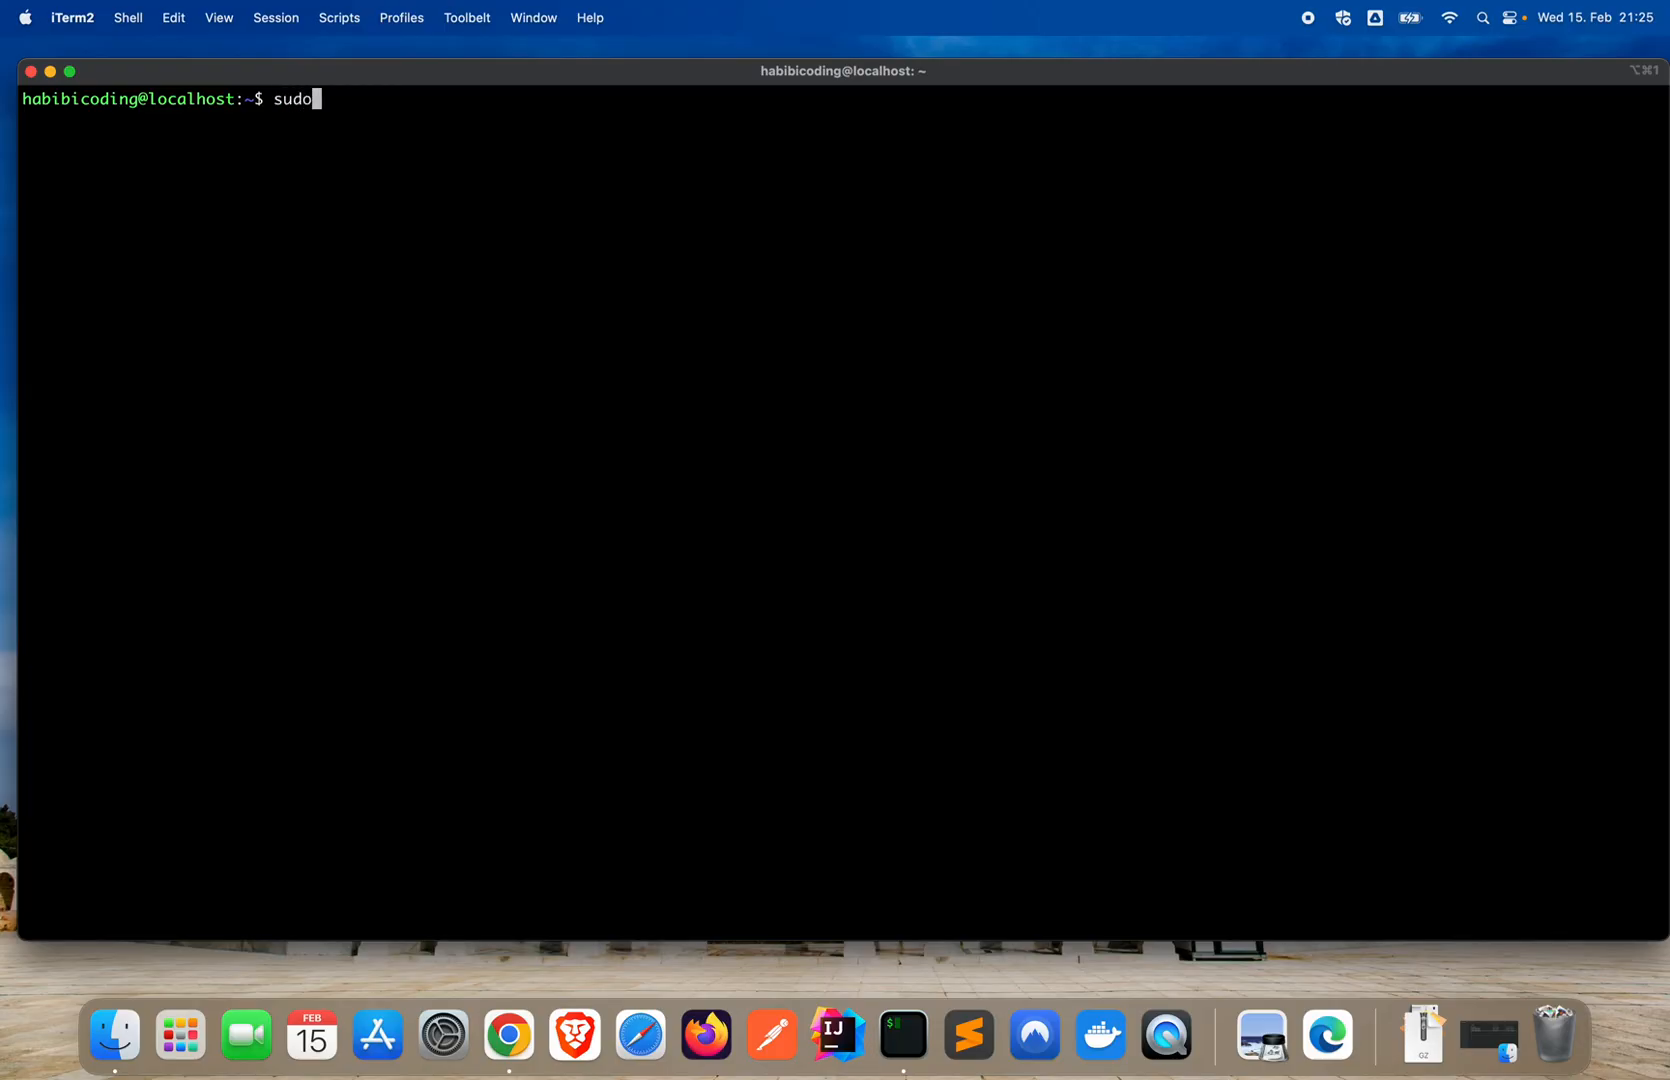
text(sys)
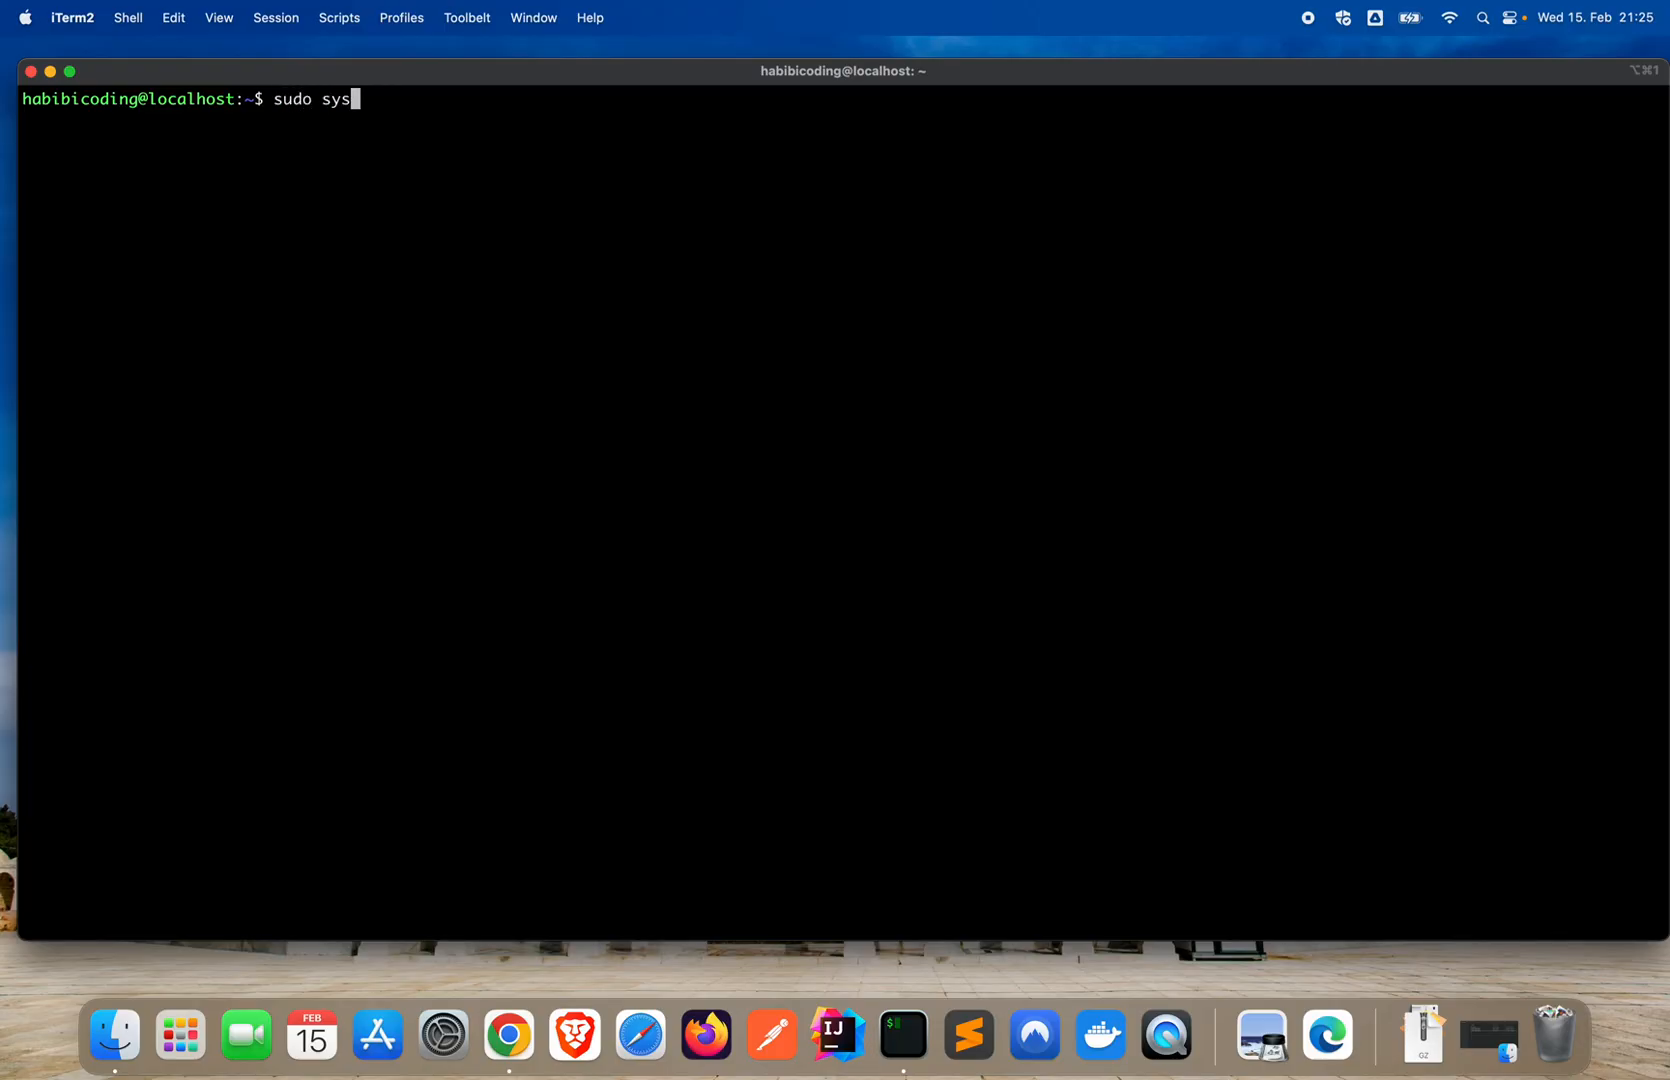
text(tem)
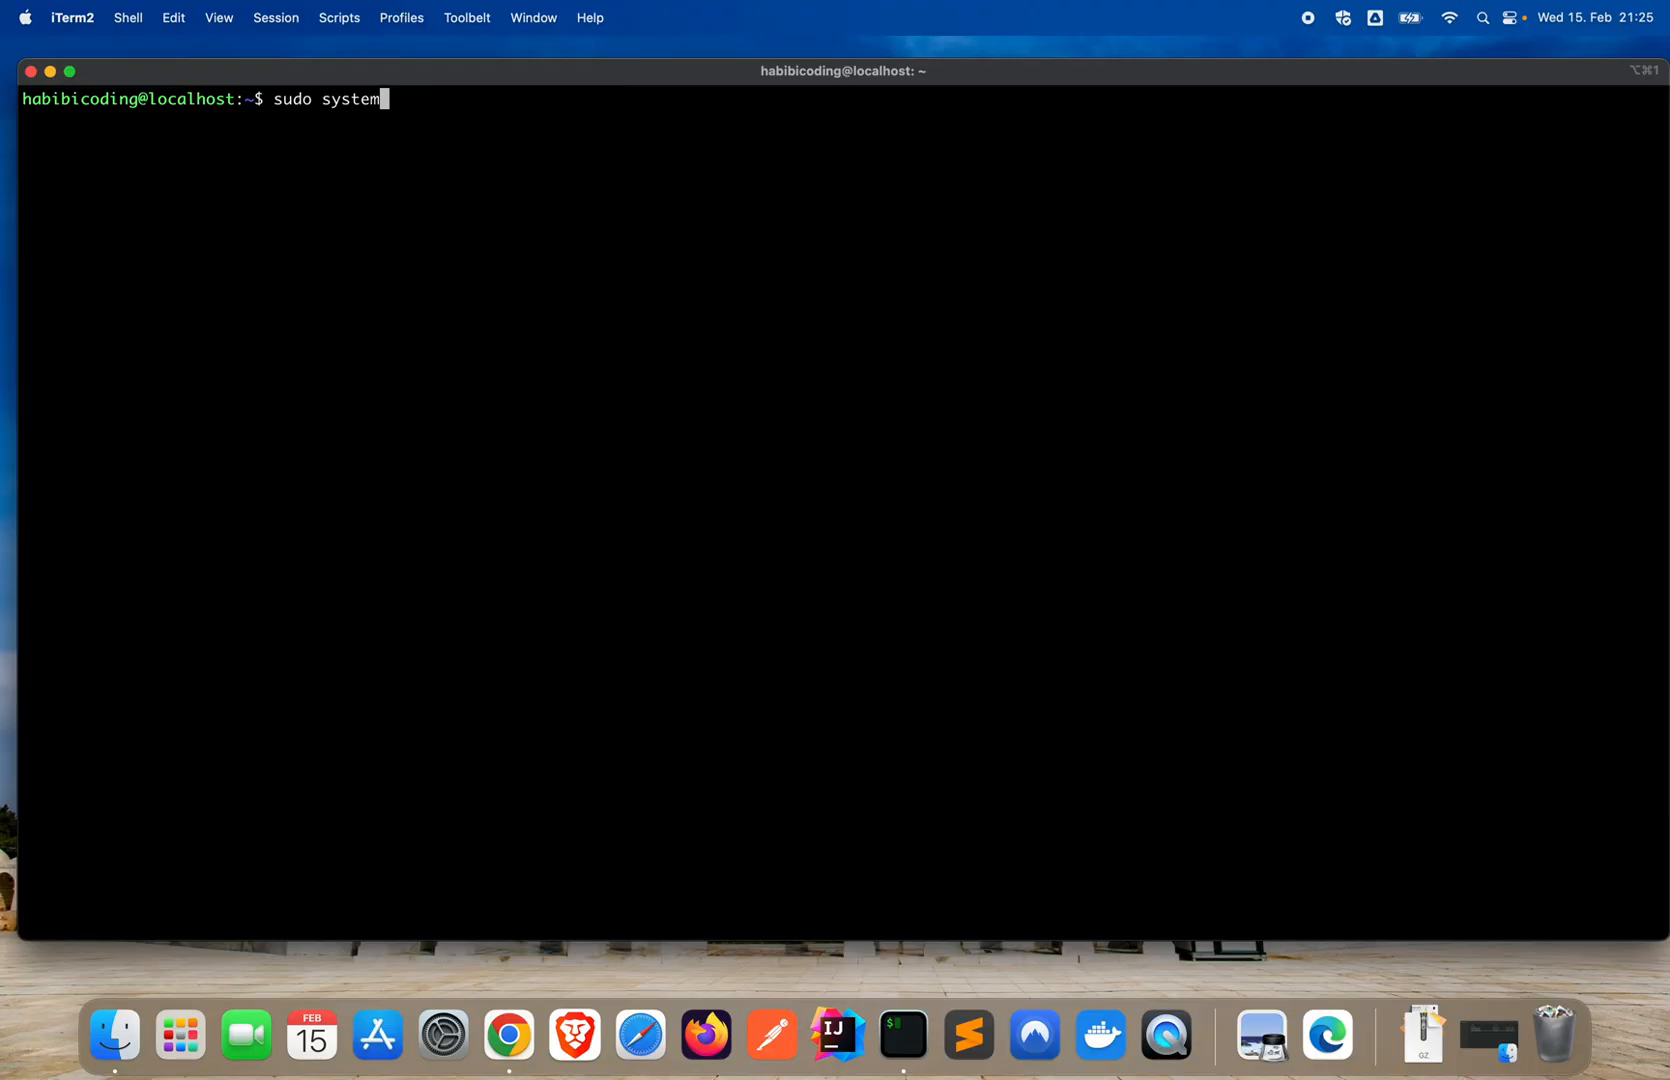
text(ctl)
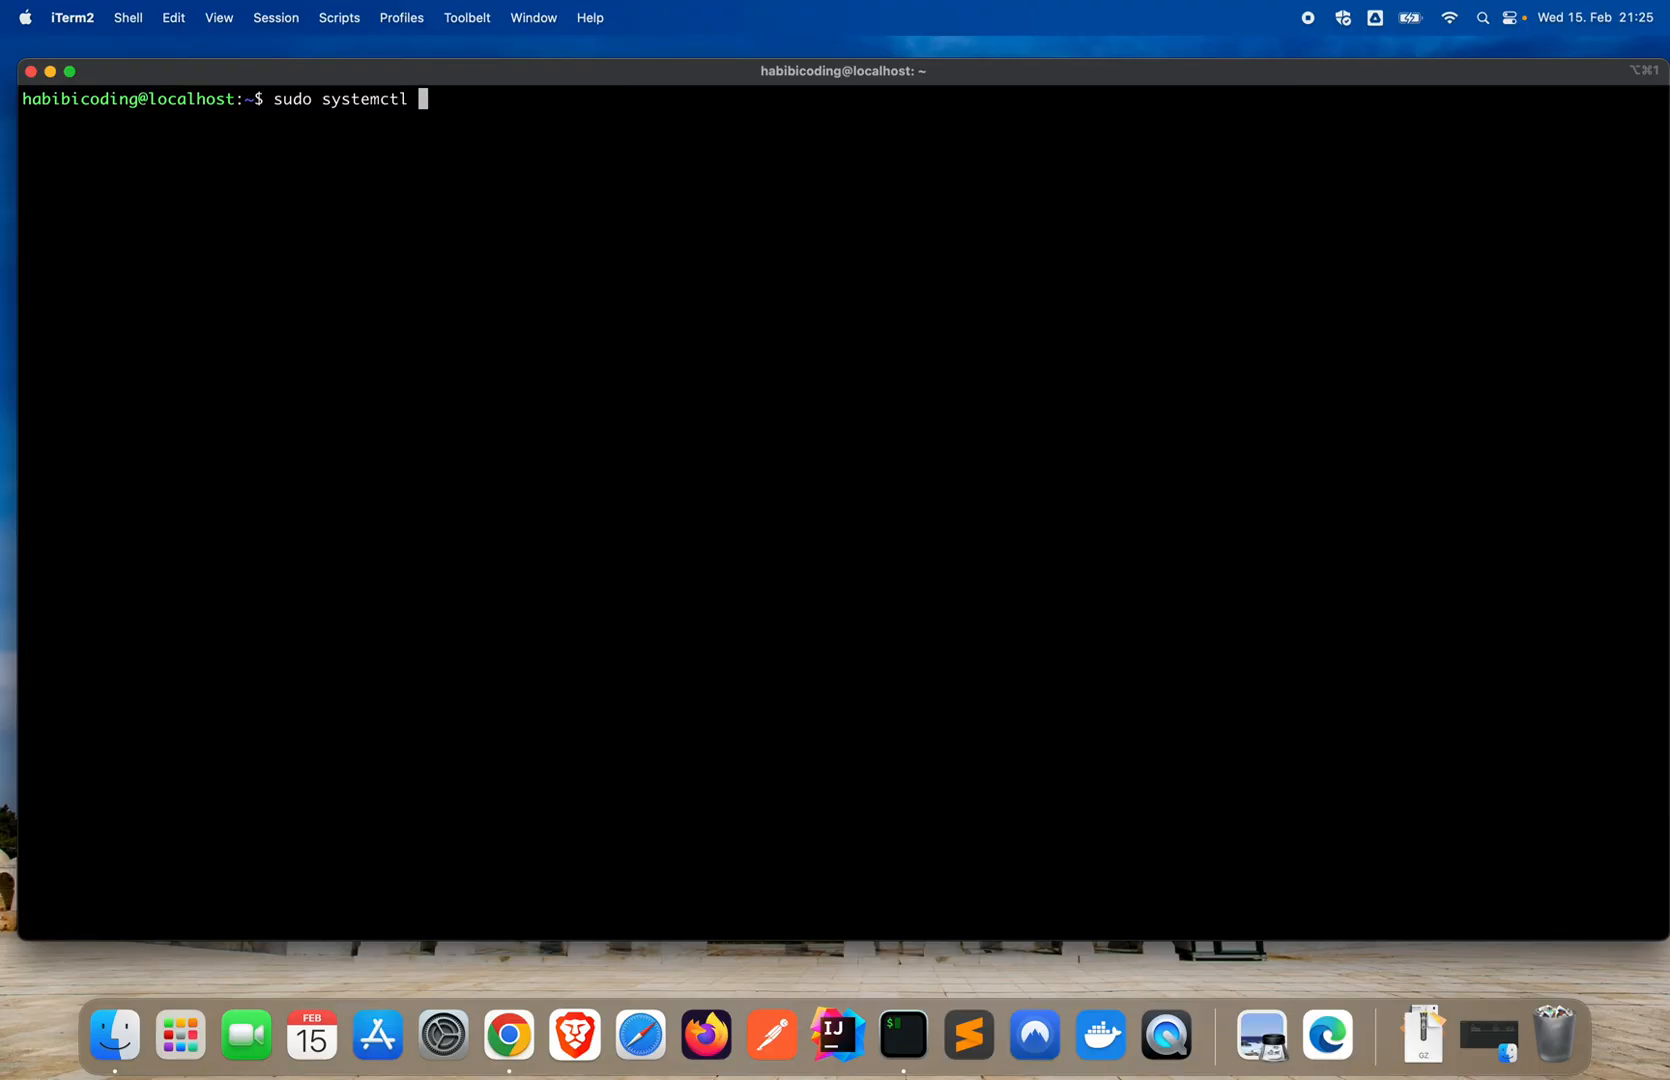
text(start nginx)
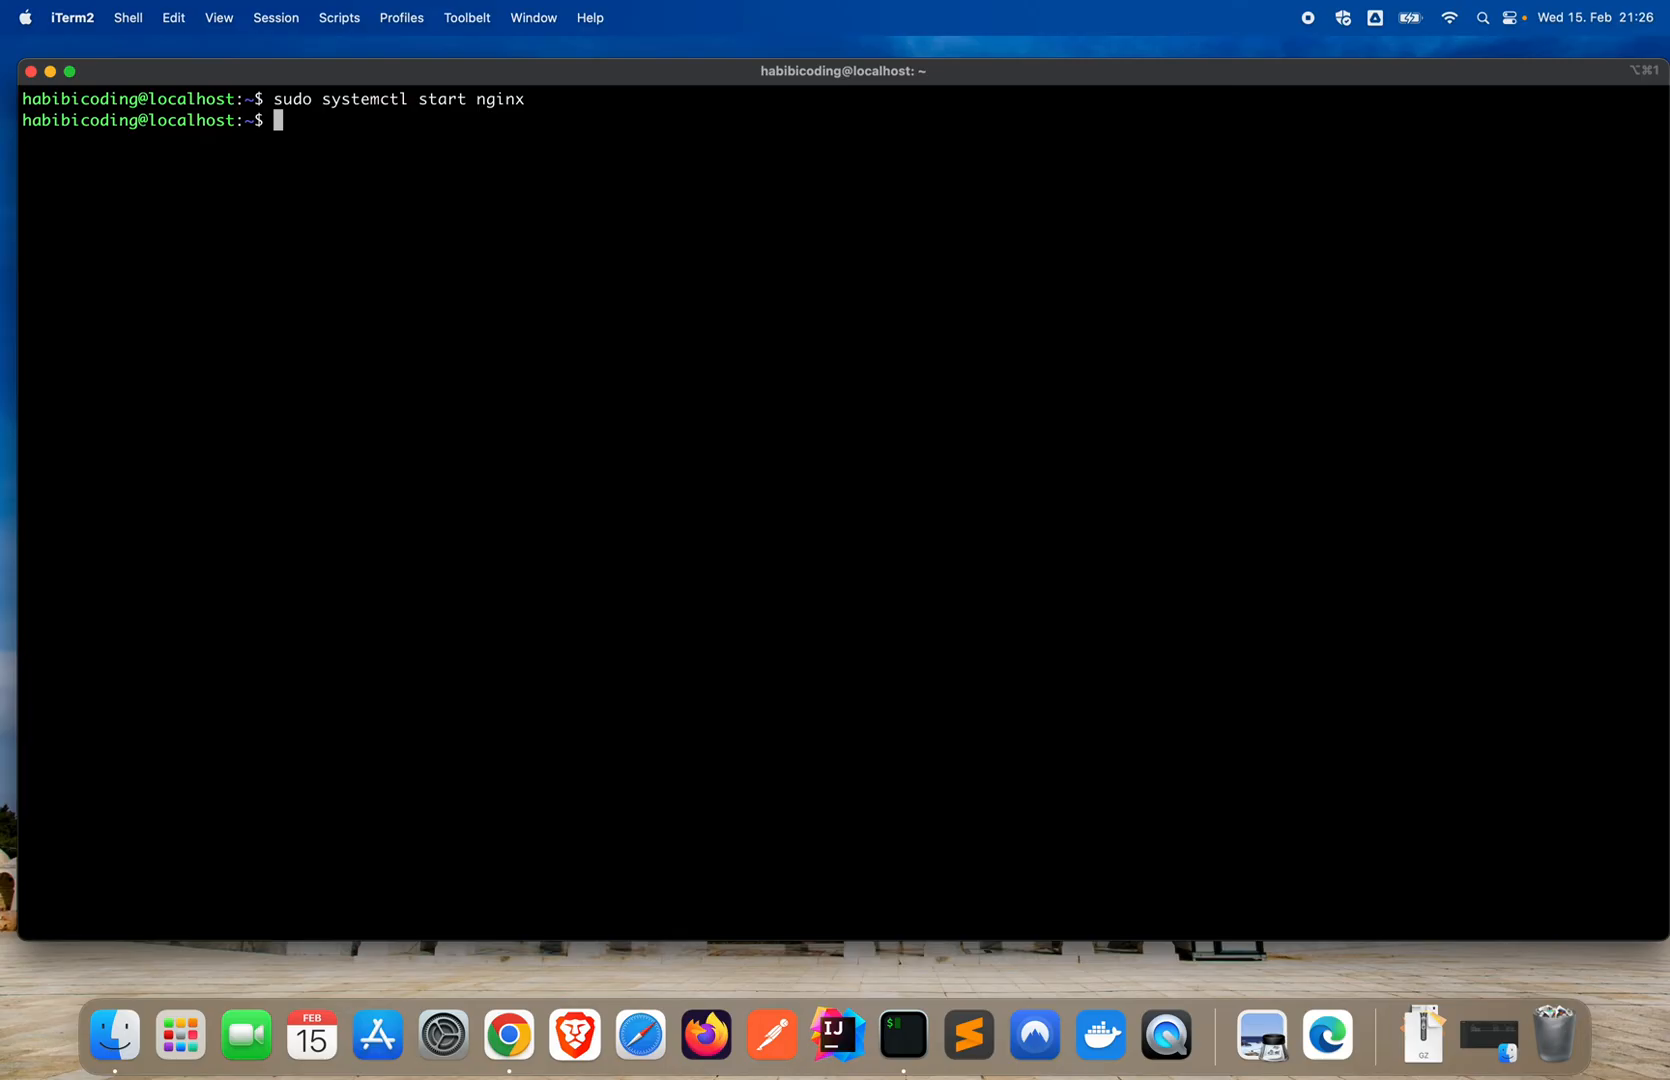
Step: Edit the recalled start command into sudo systemctl enable nginx and run it
text(sudo systemctl start nginx)
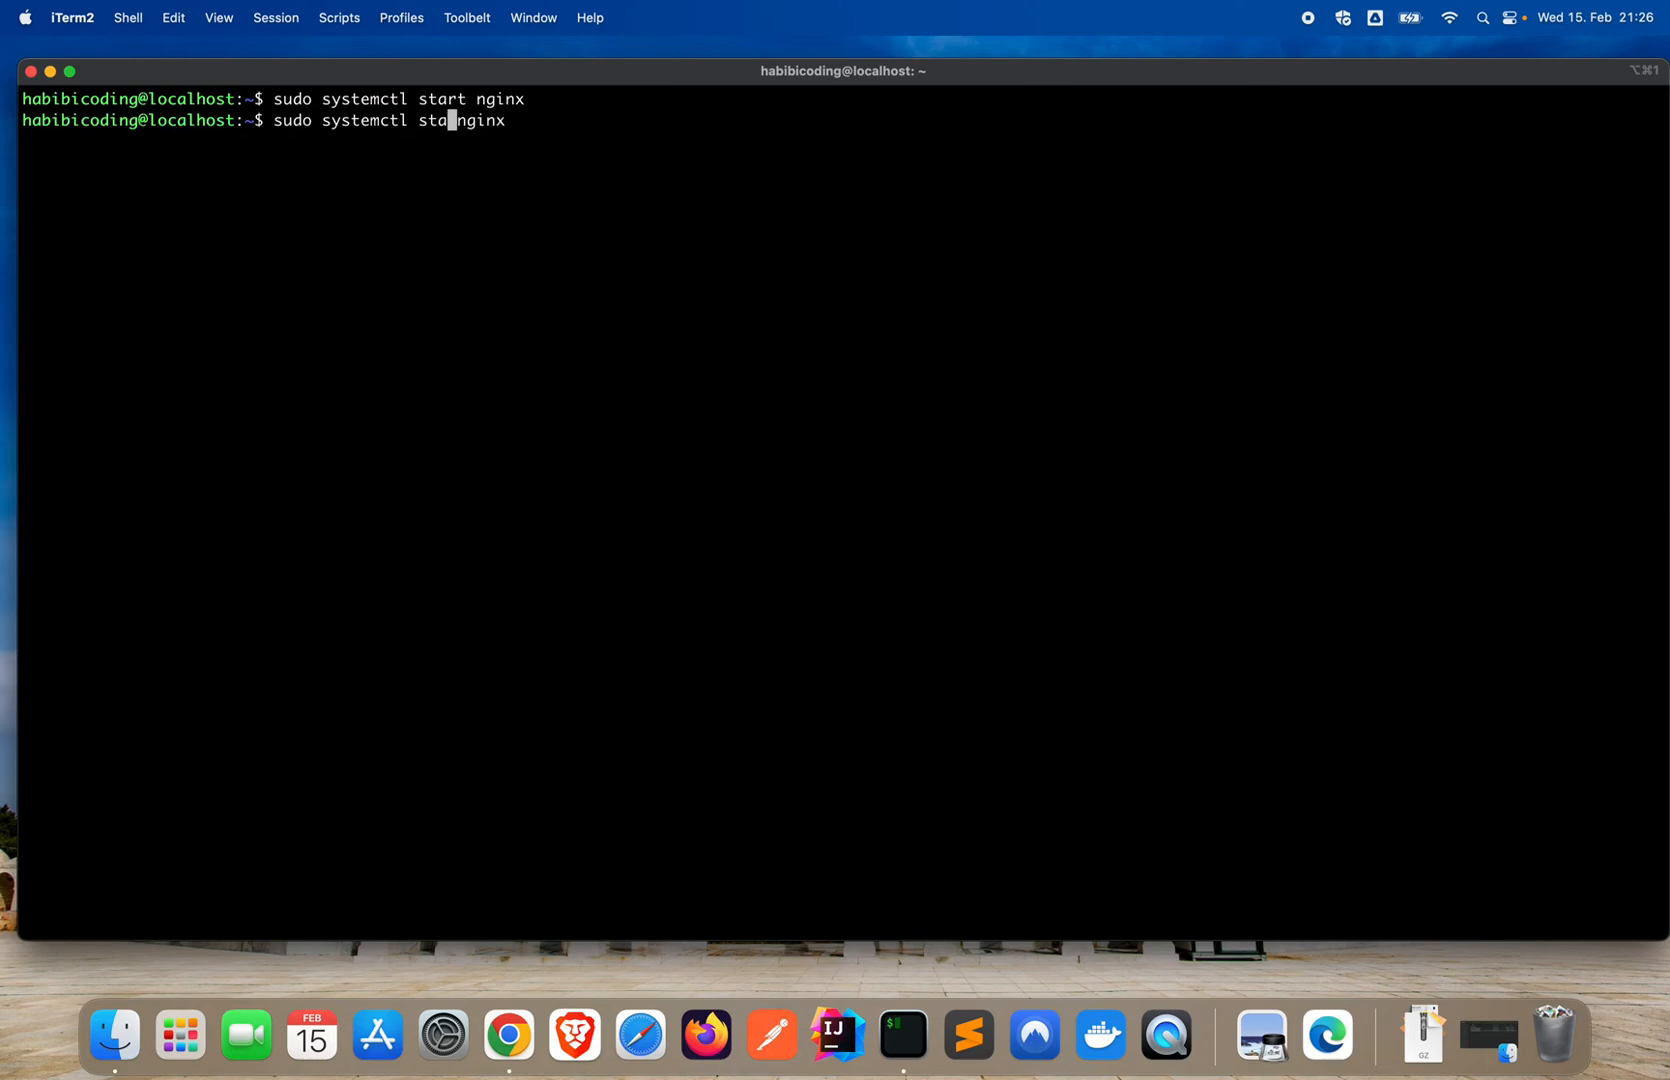
key(Backspace)
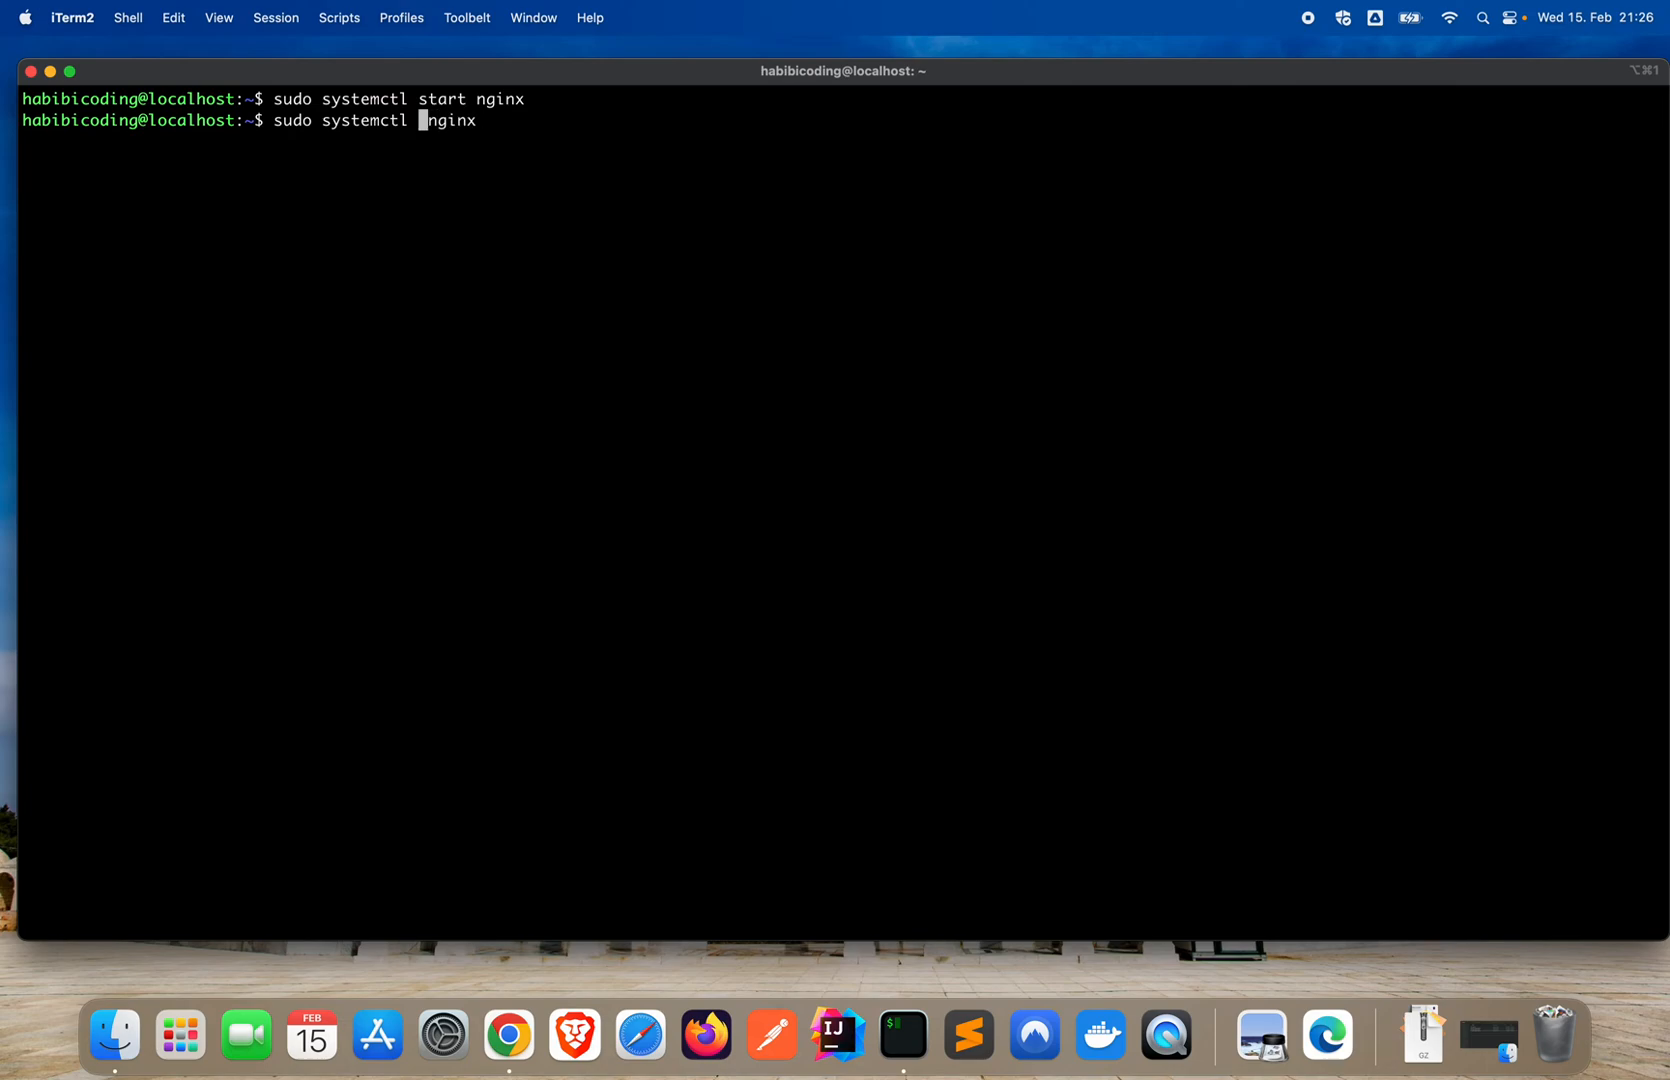
text(enable)
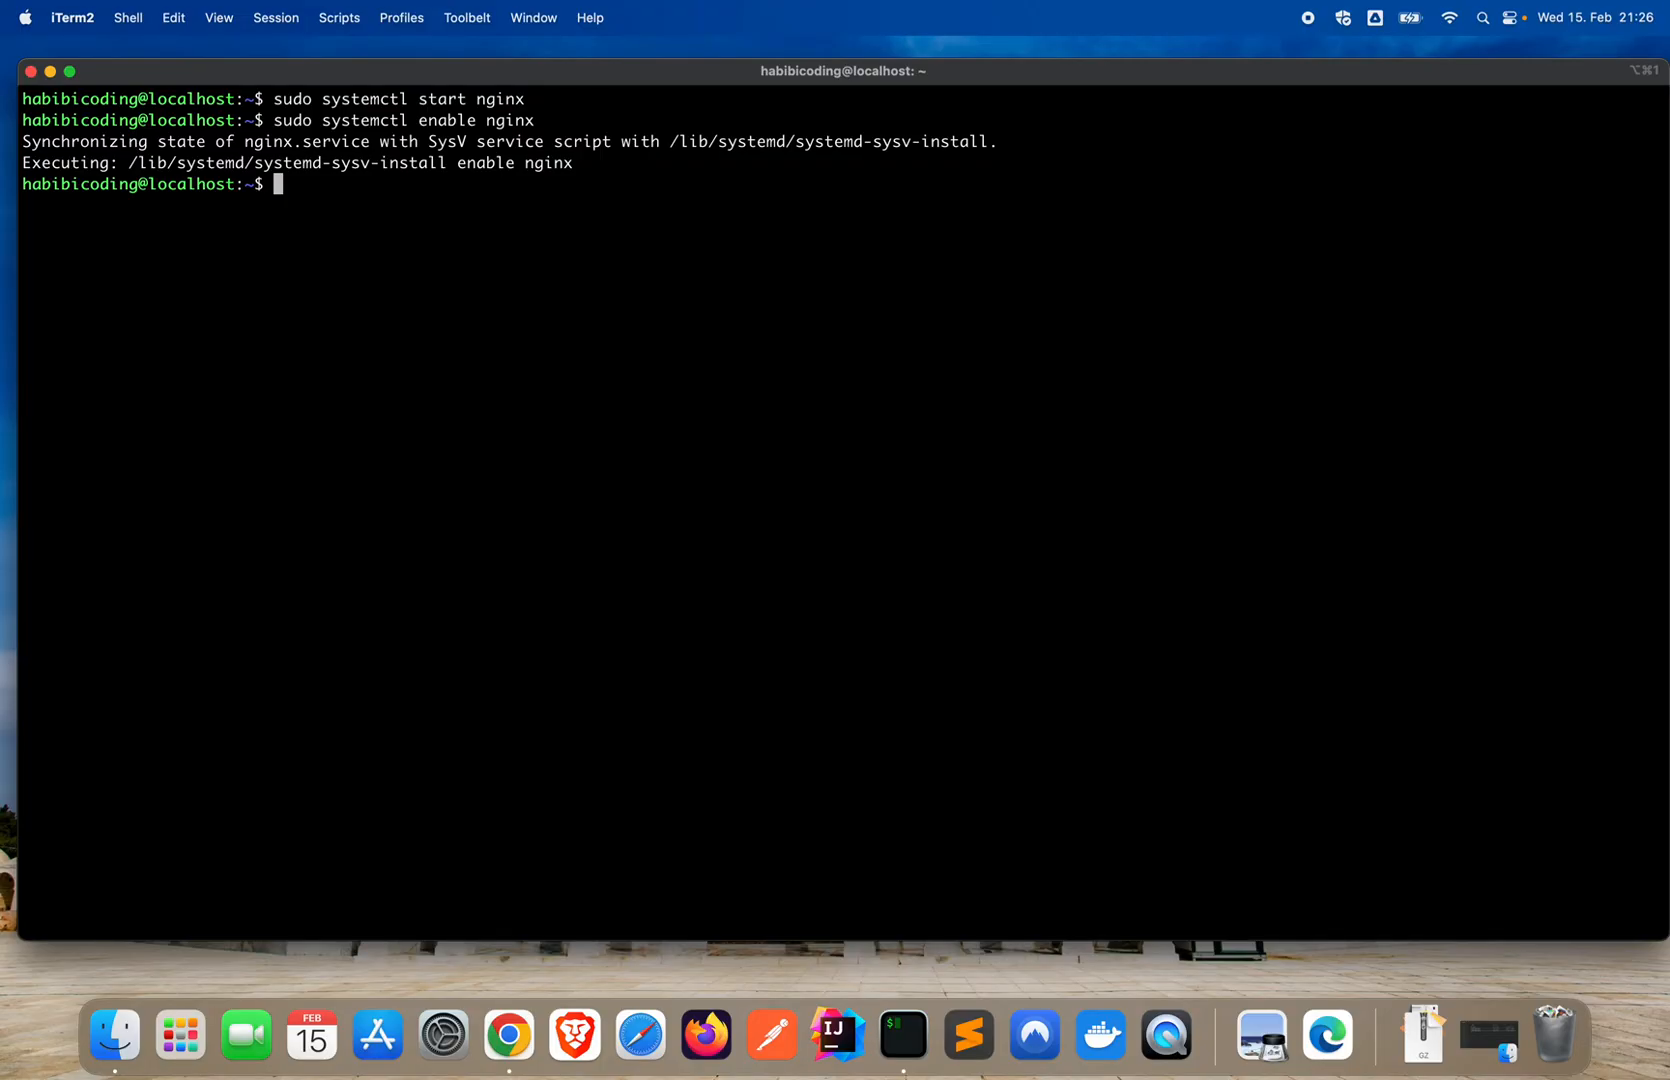
text(sudo systemctl enable nginx)
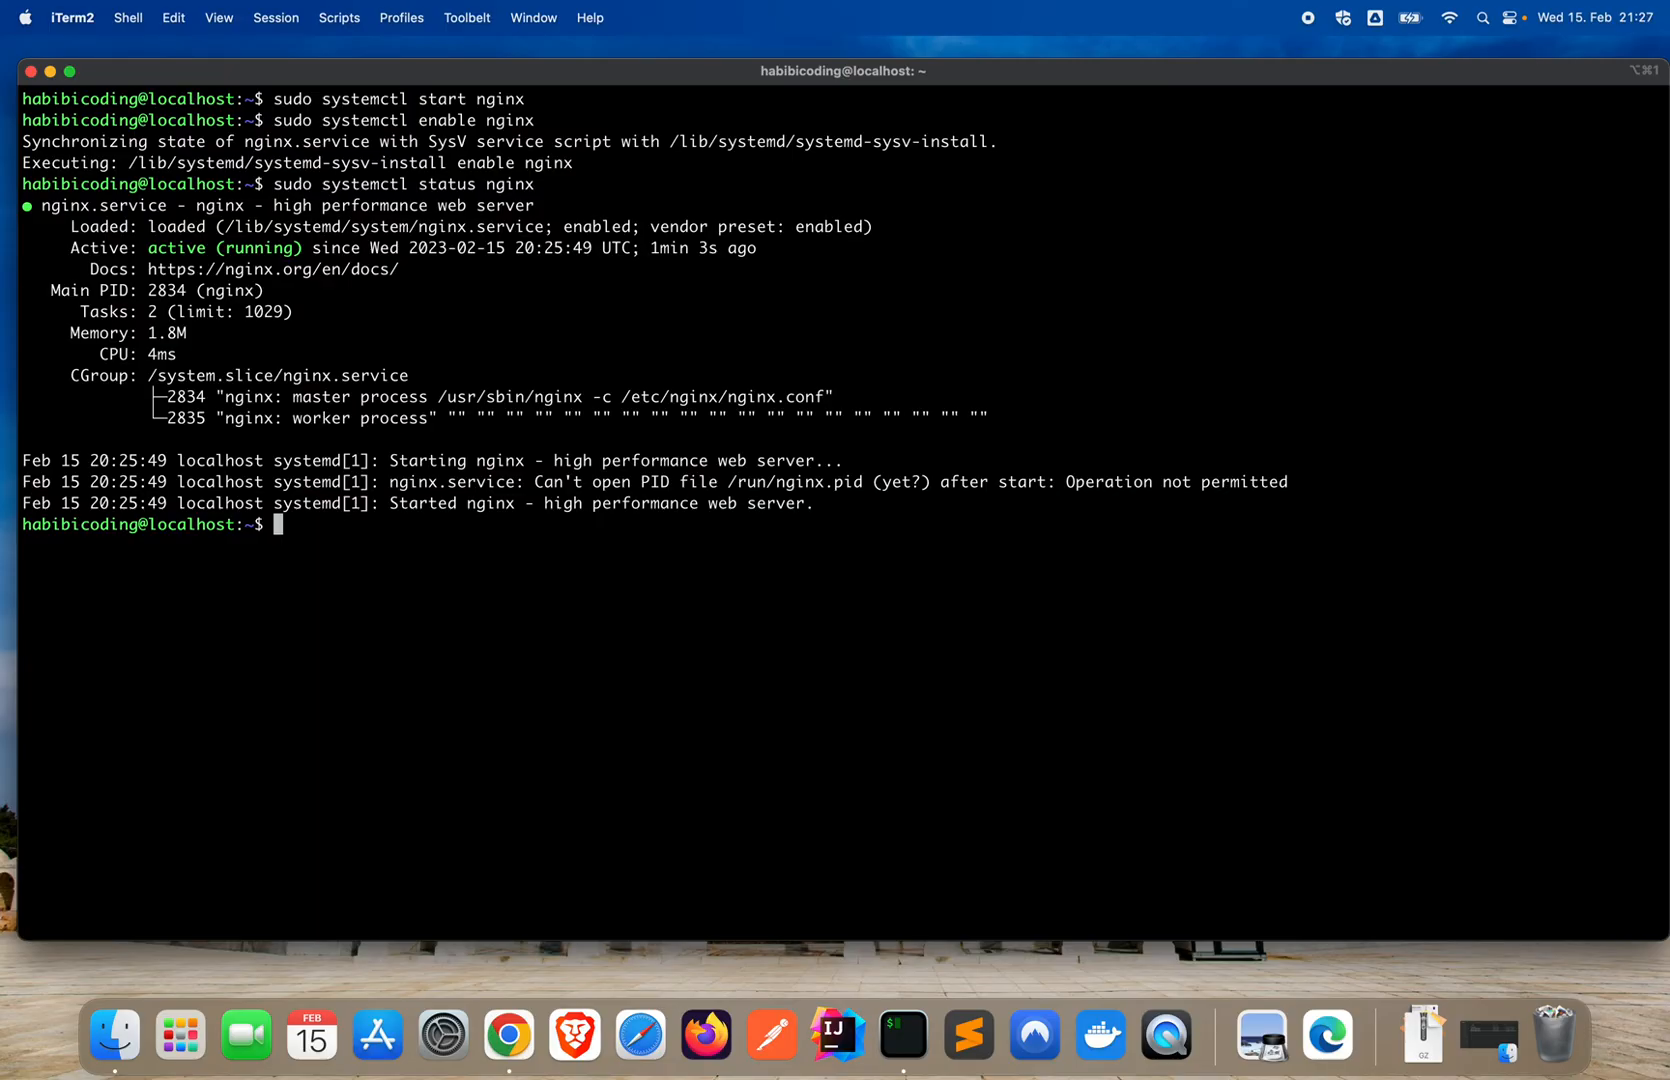
Step: Run nginx -version to confirm nginx/1.22.1, then type exit at the prompt
text(n)
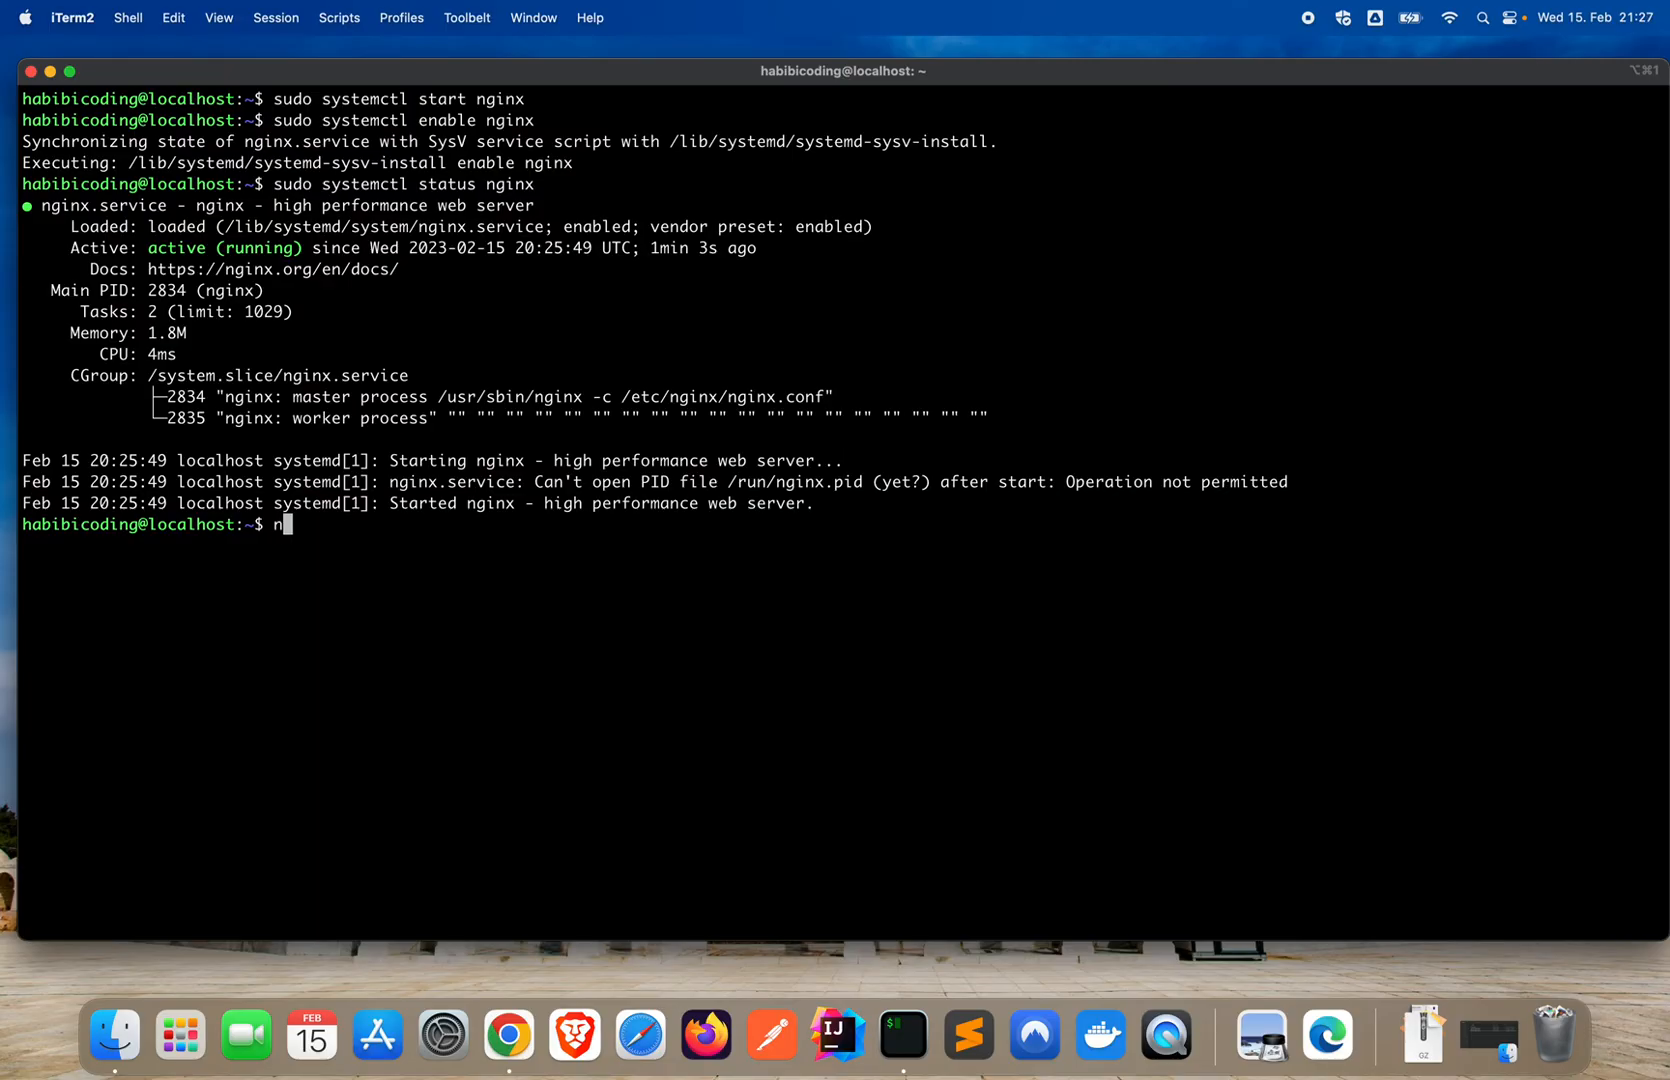
text(ginx -)
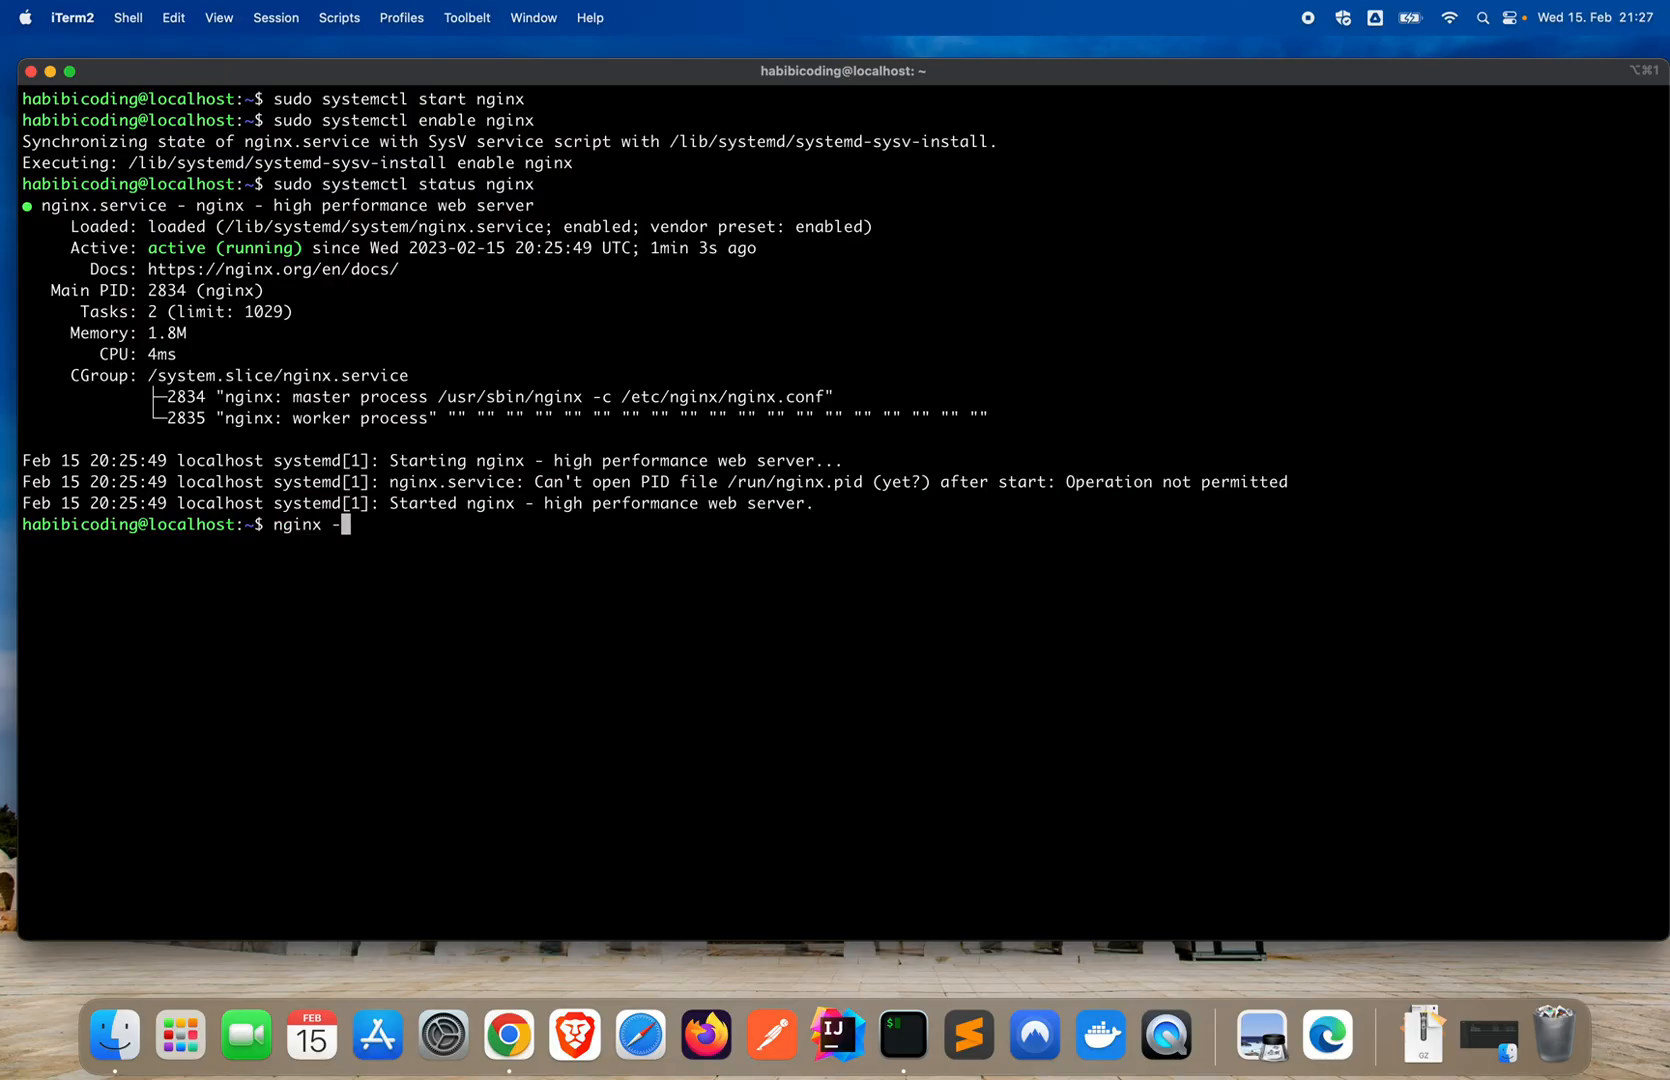
text(version)
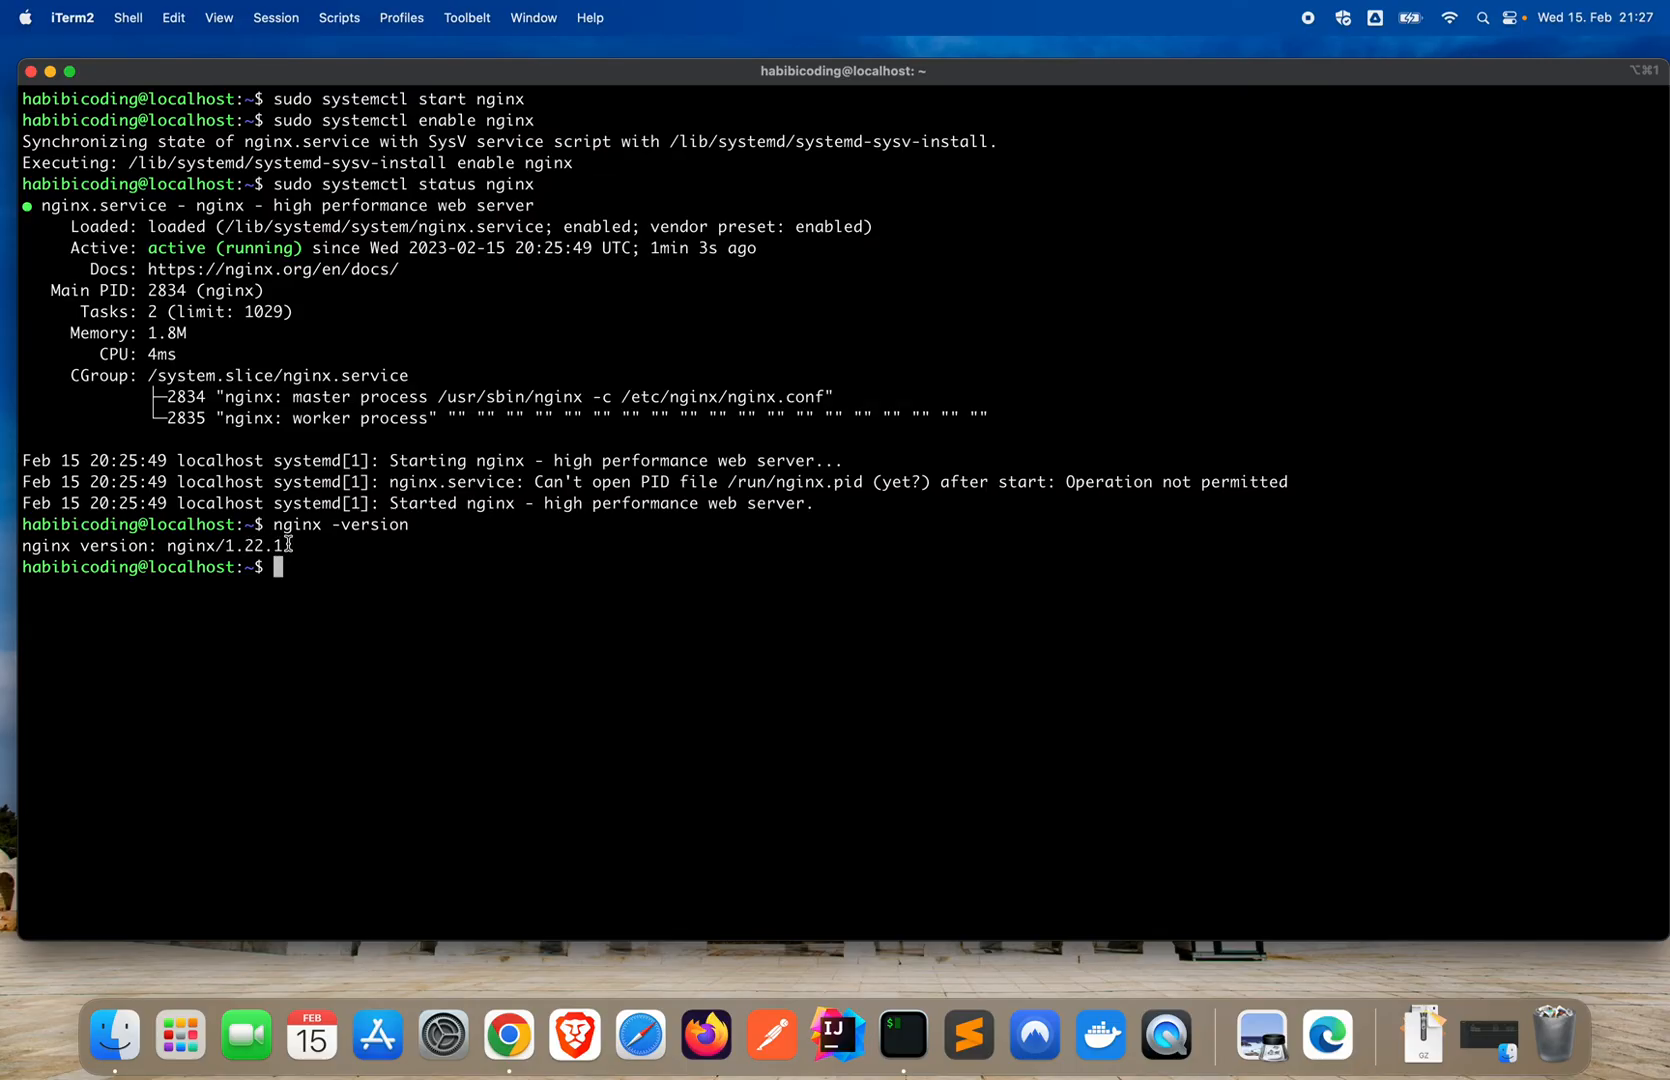
mouse_move(385, 600)
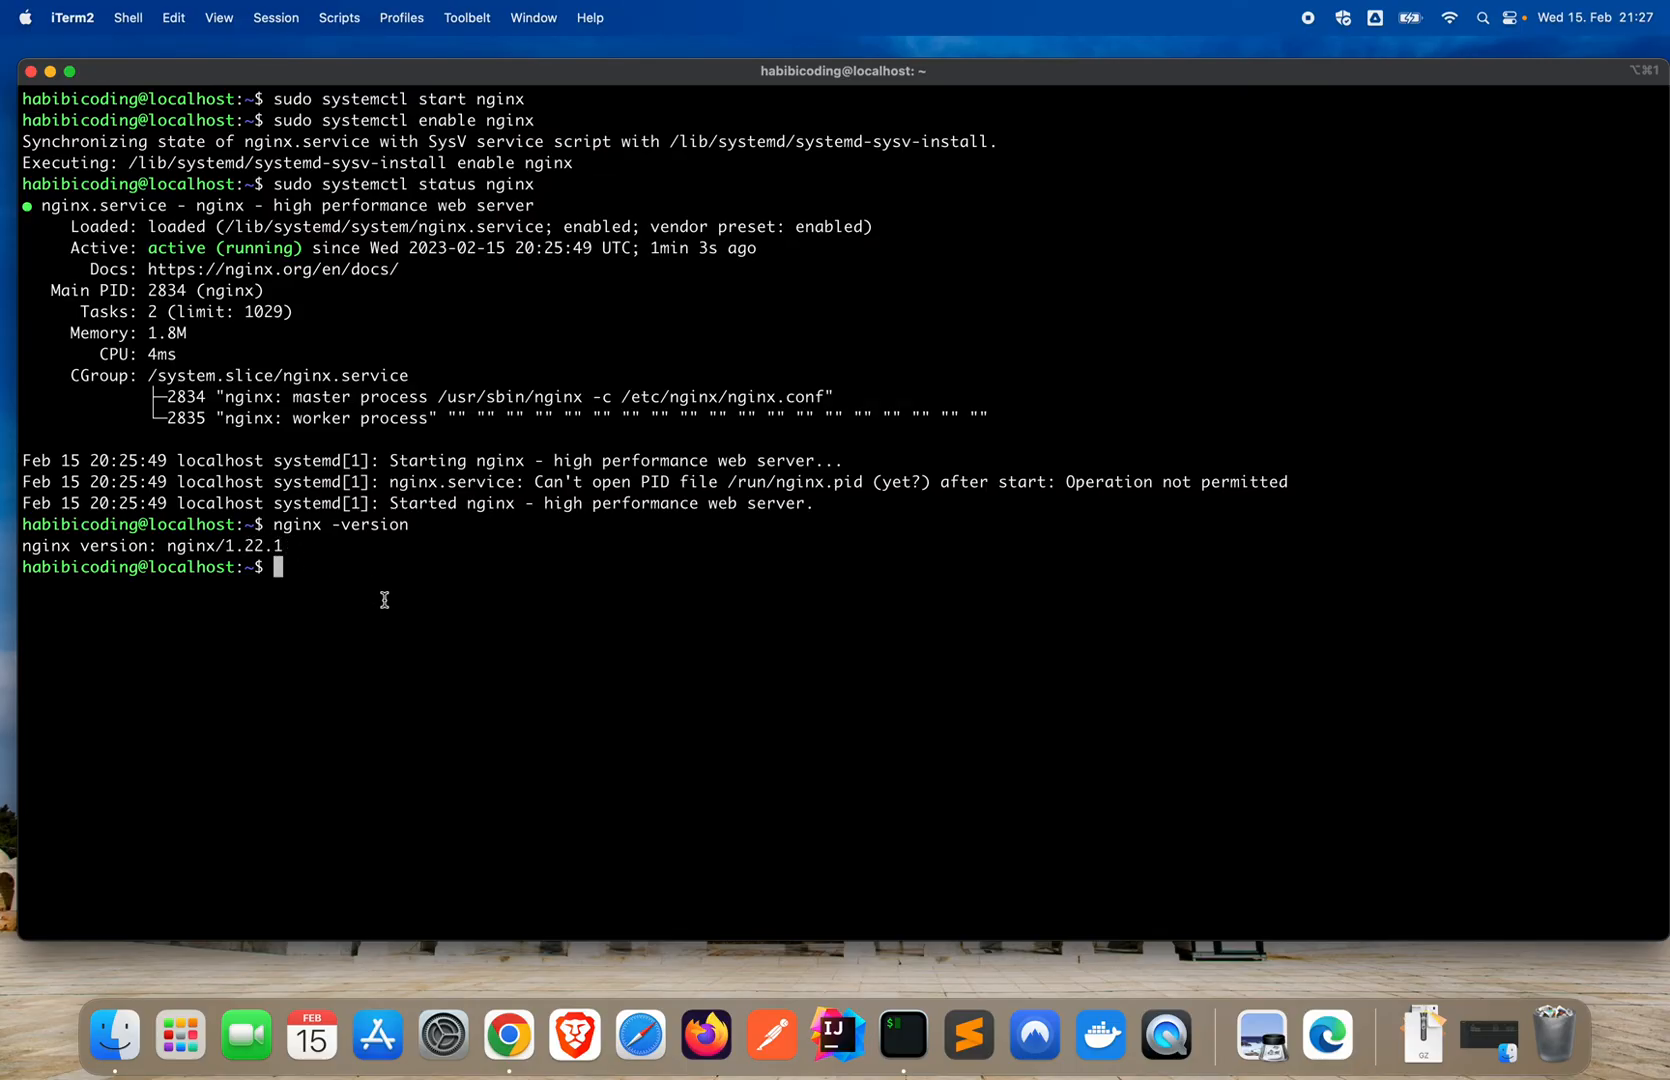
mouse_move(252, 563)
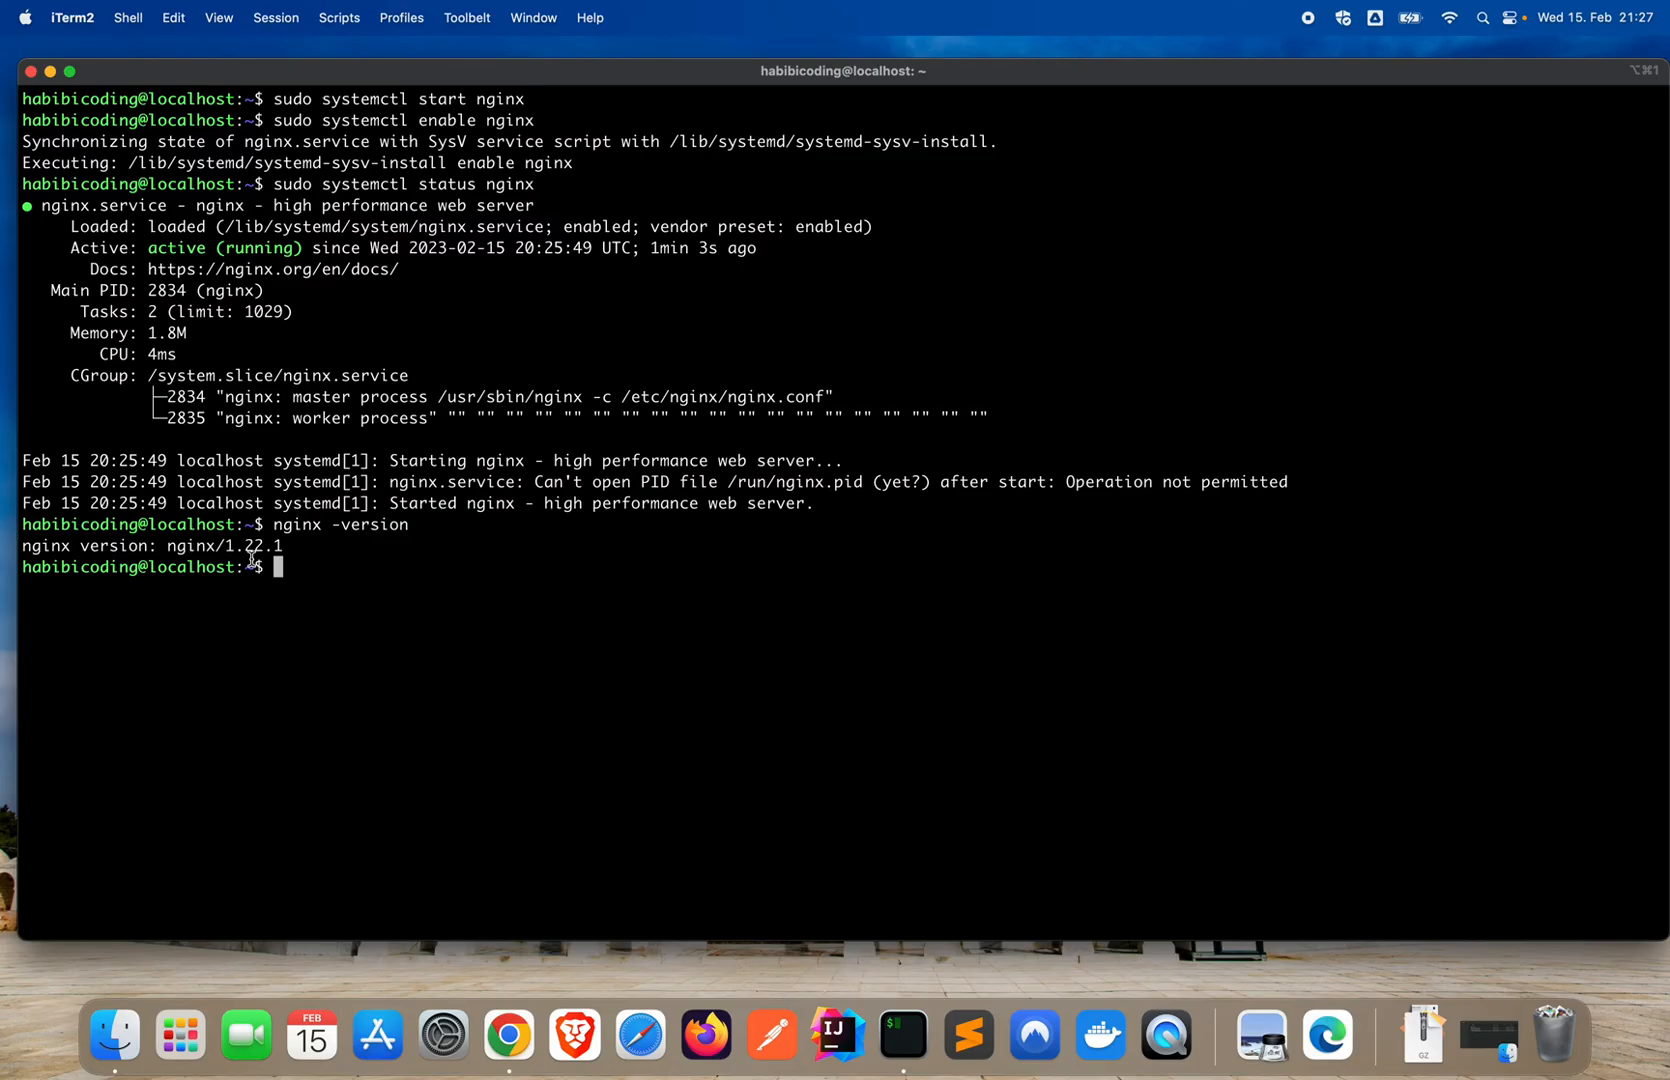
mouse_move(331, 591)
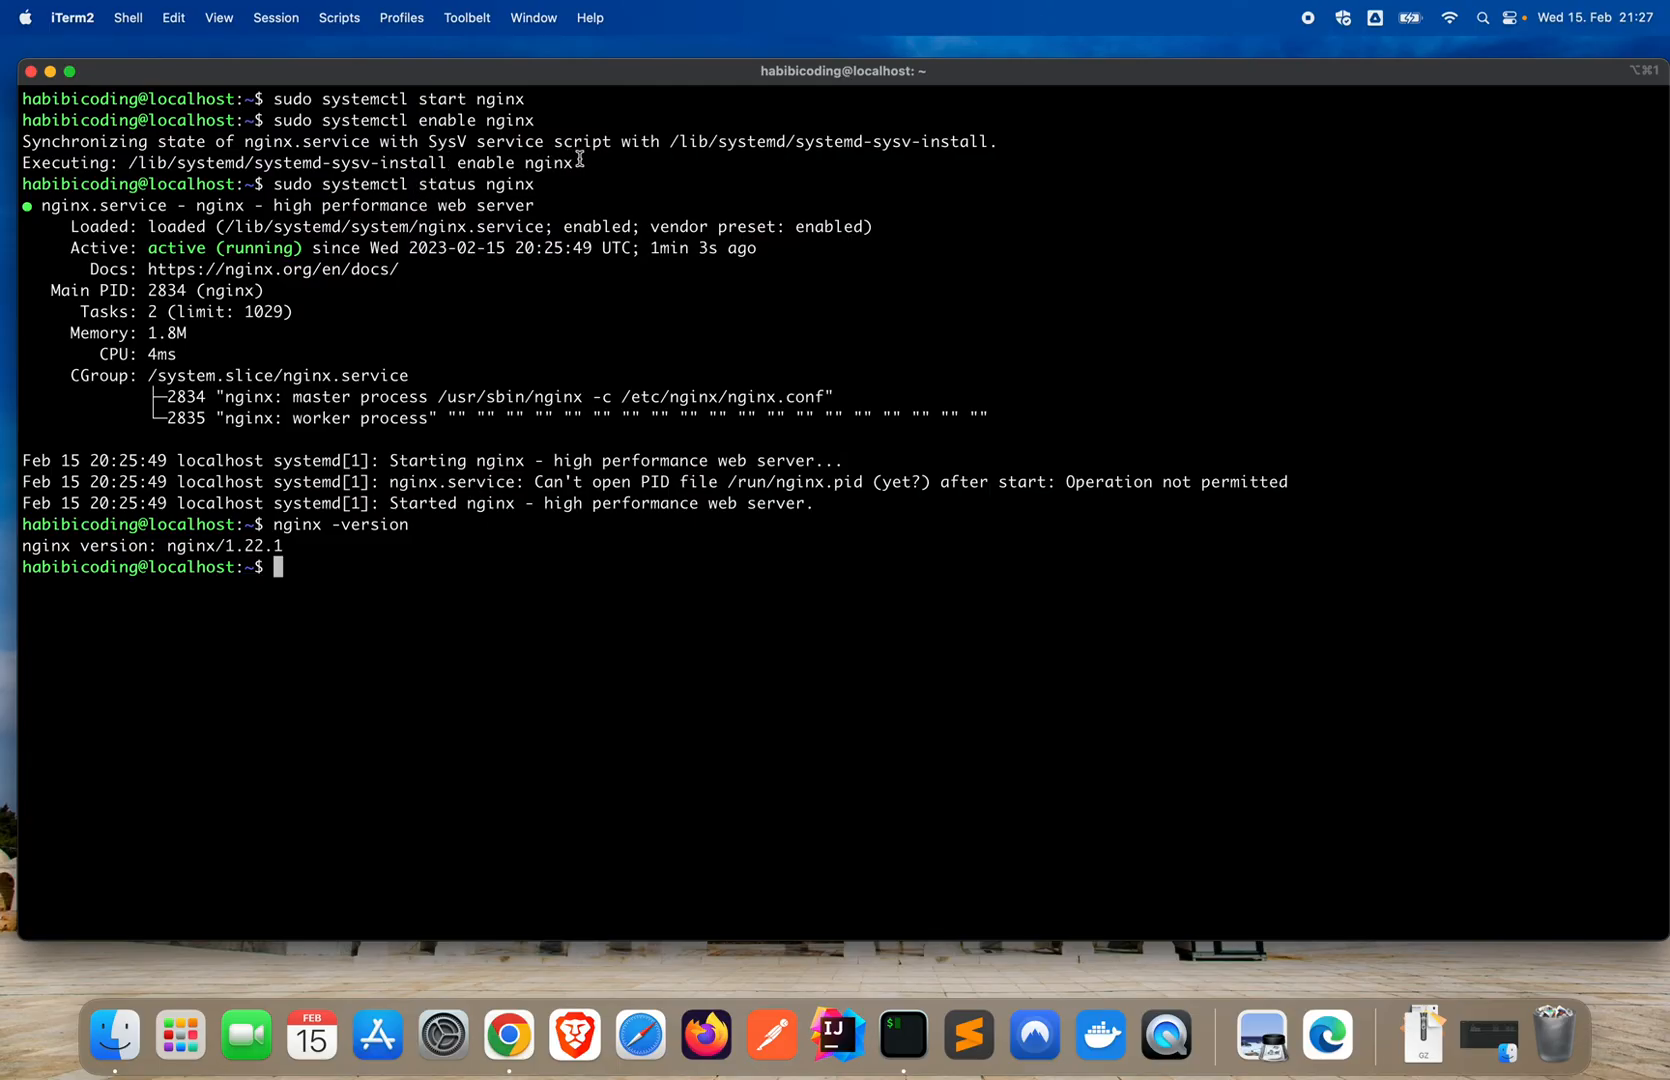
double_click(475, 120)
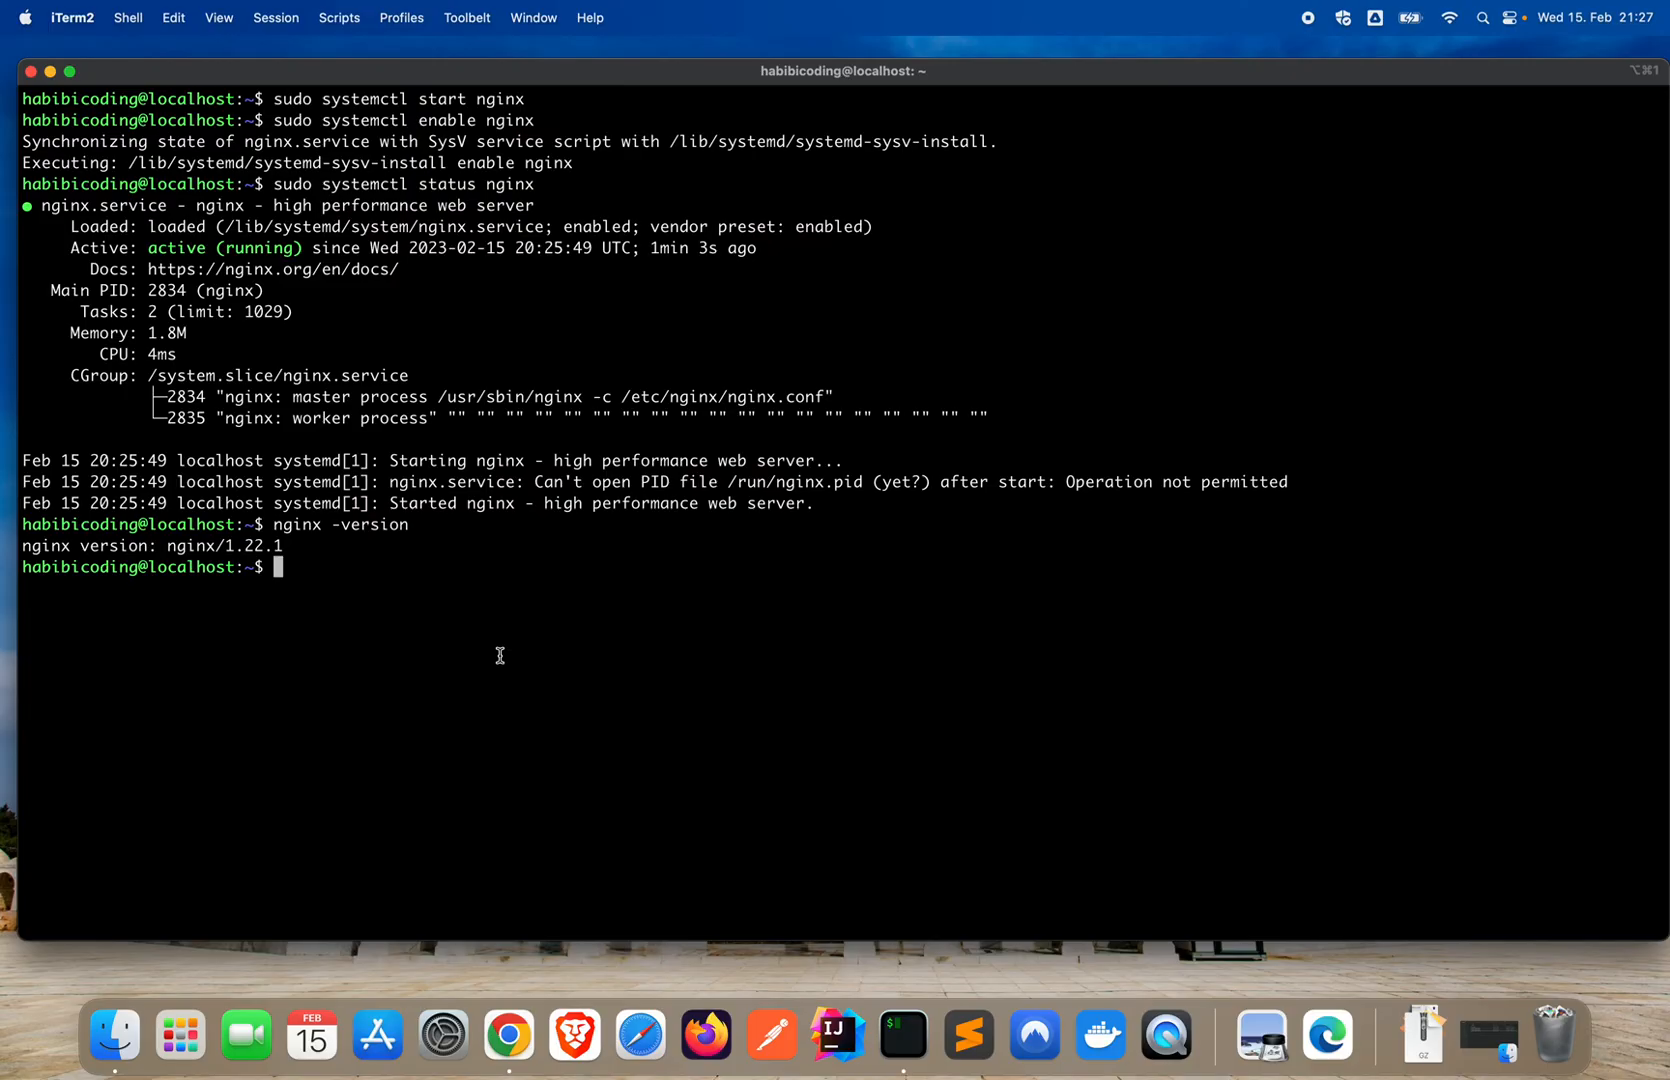
text(exit)
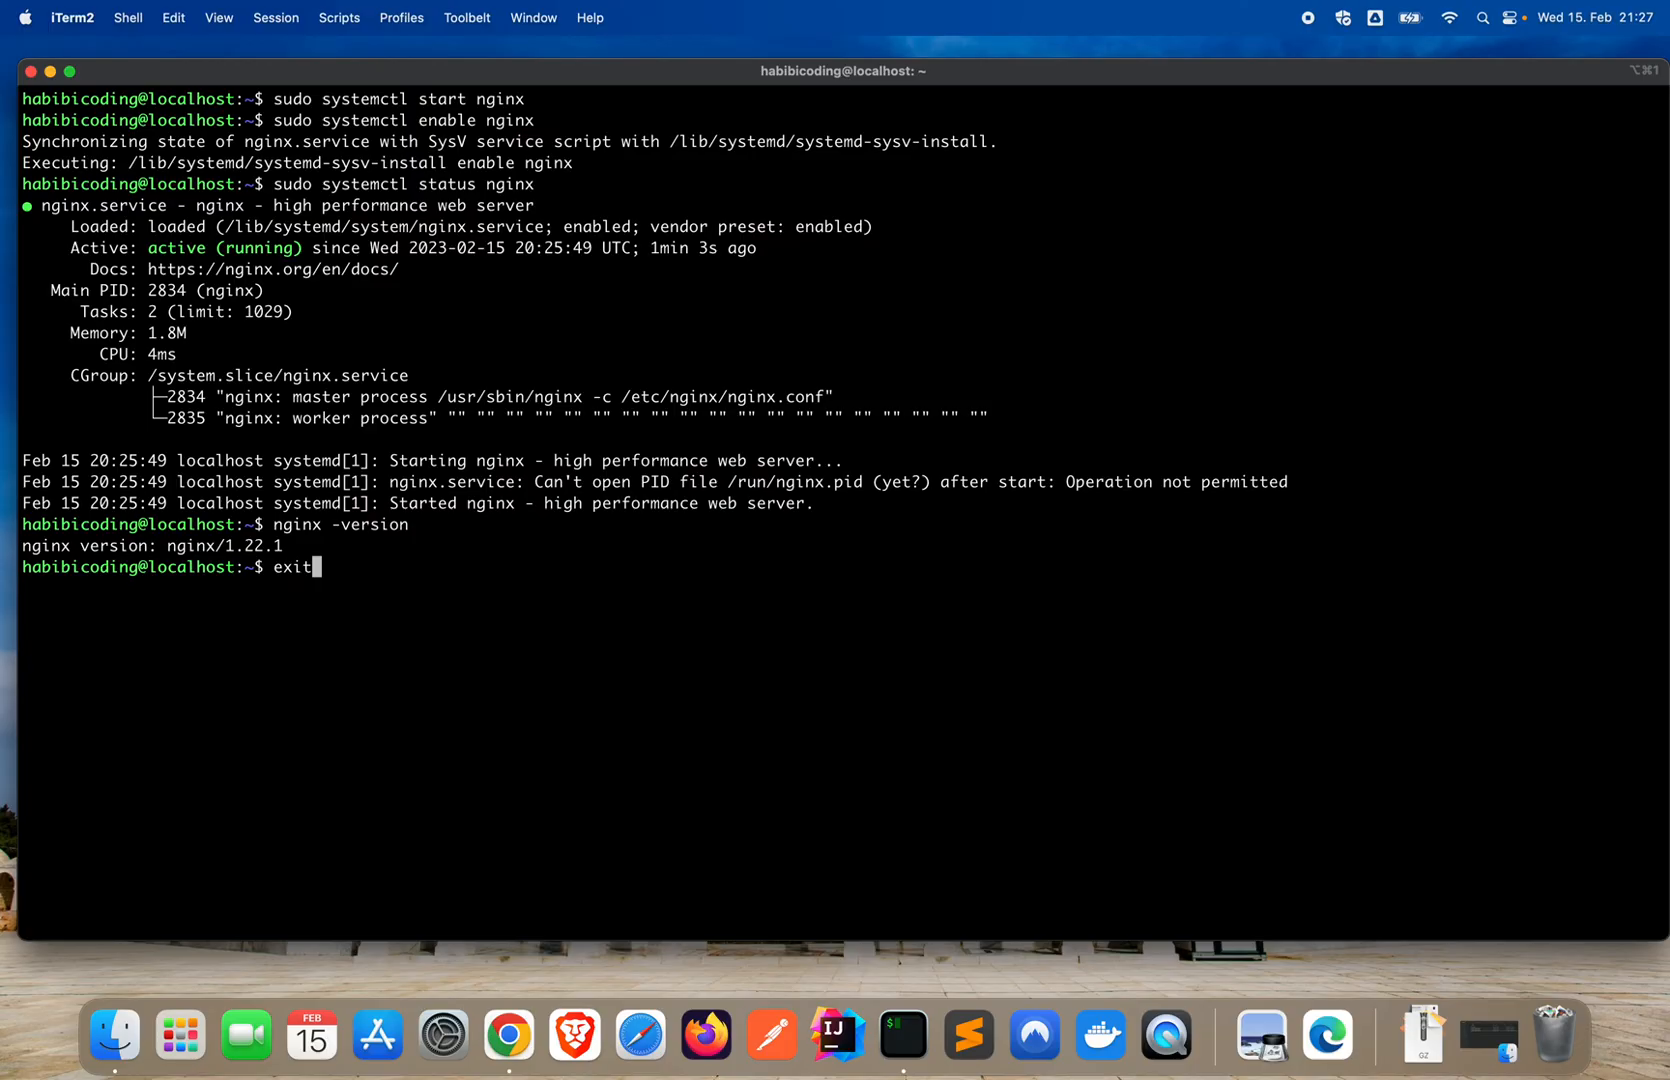
Step: Run exit to log out of the 143.42.18.230 SSH session
key(Return)
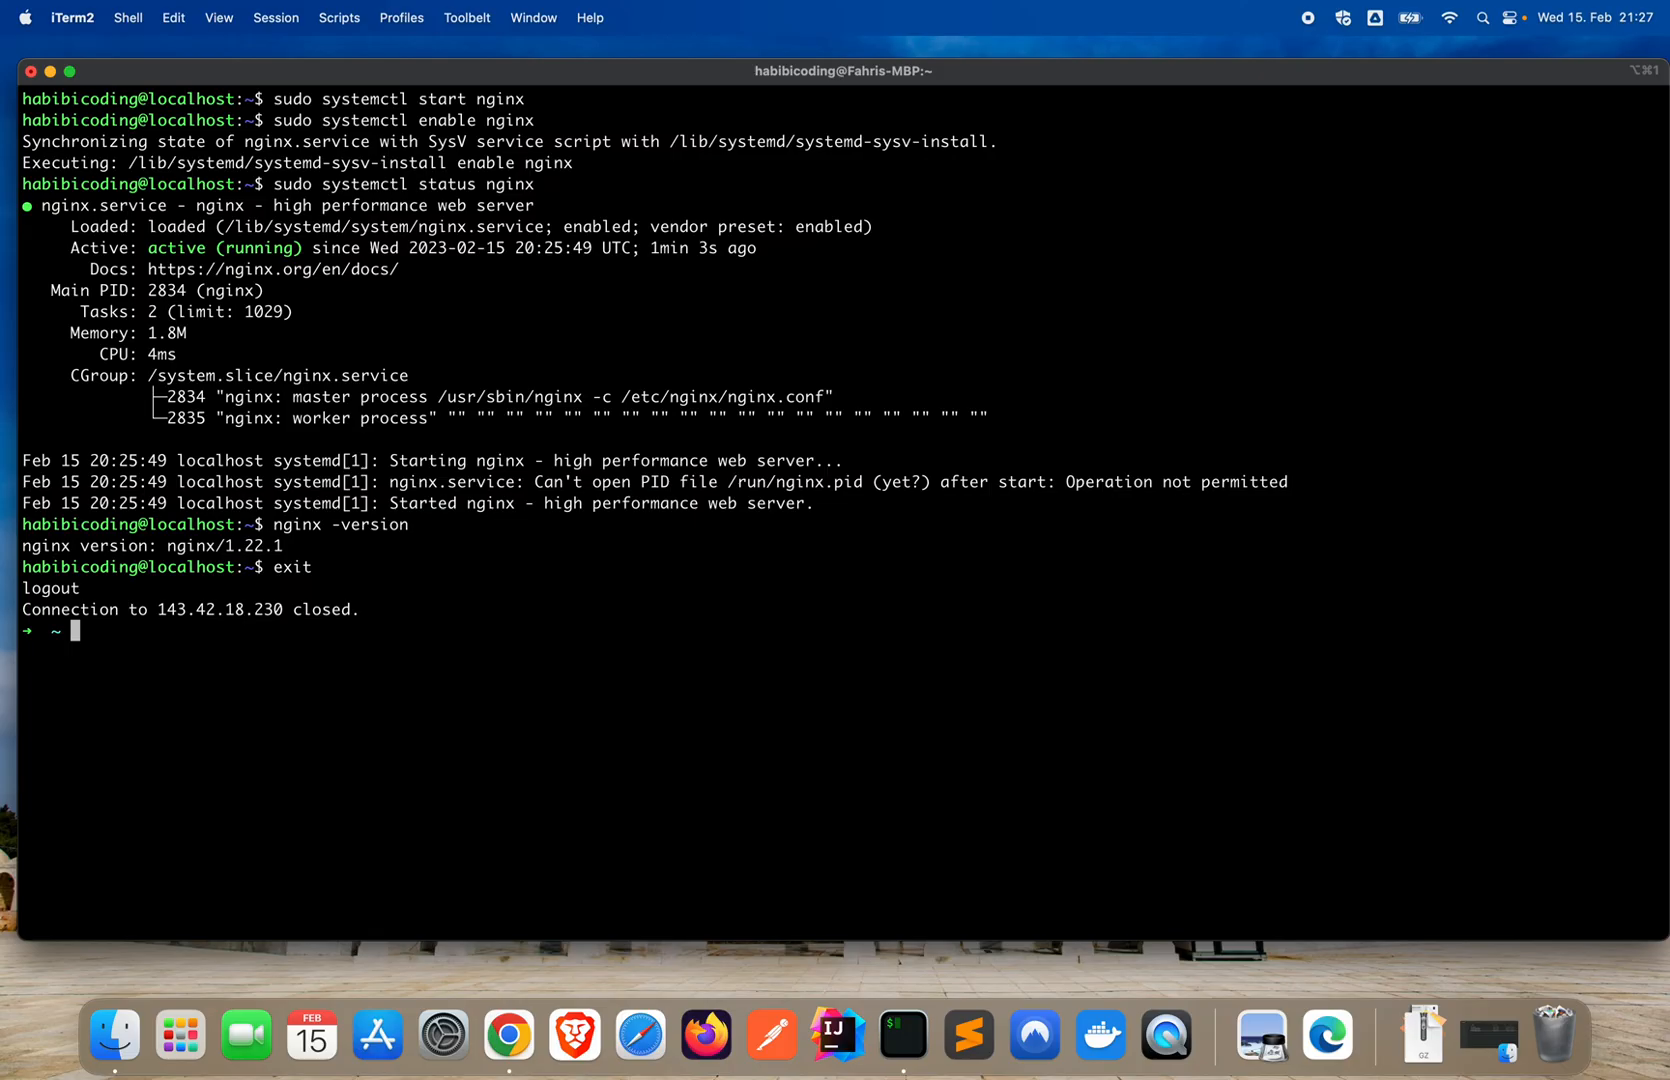
mouse_move(247, 457)
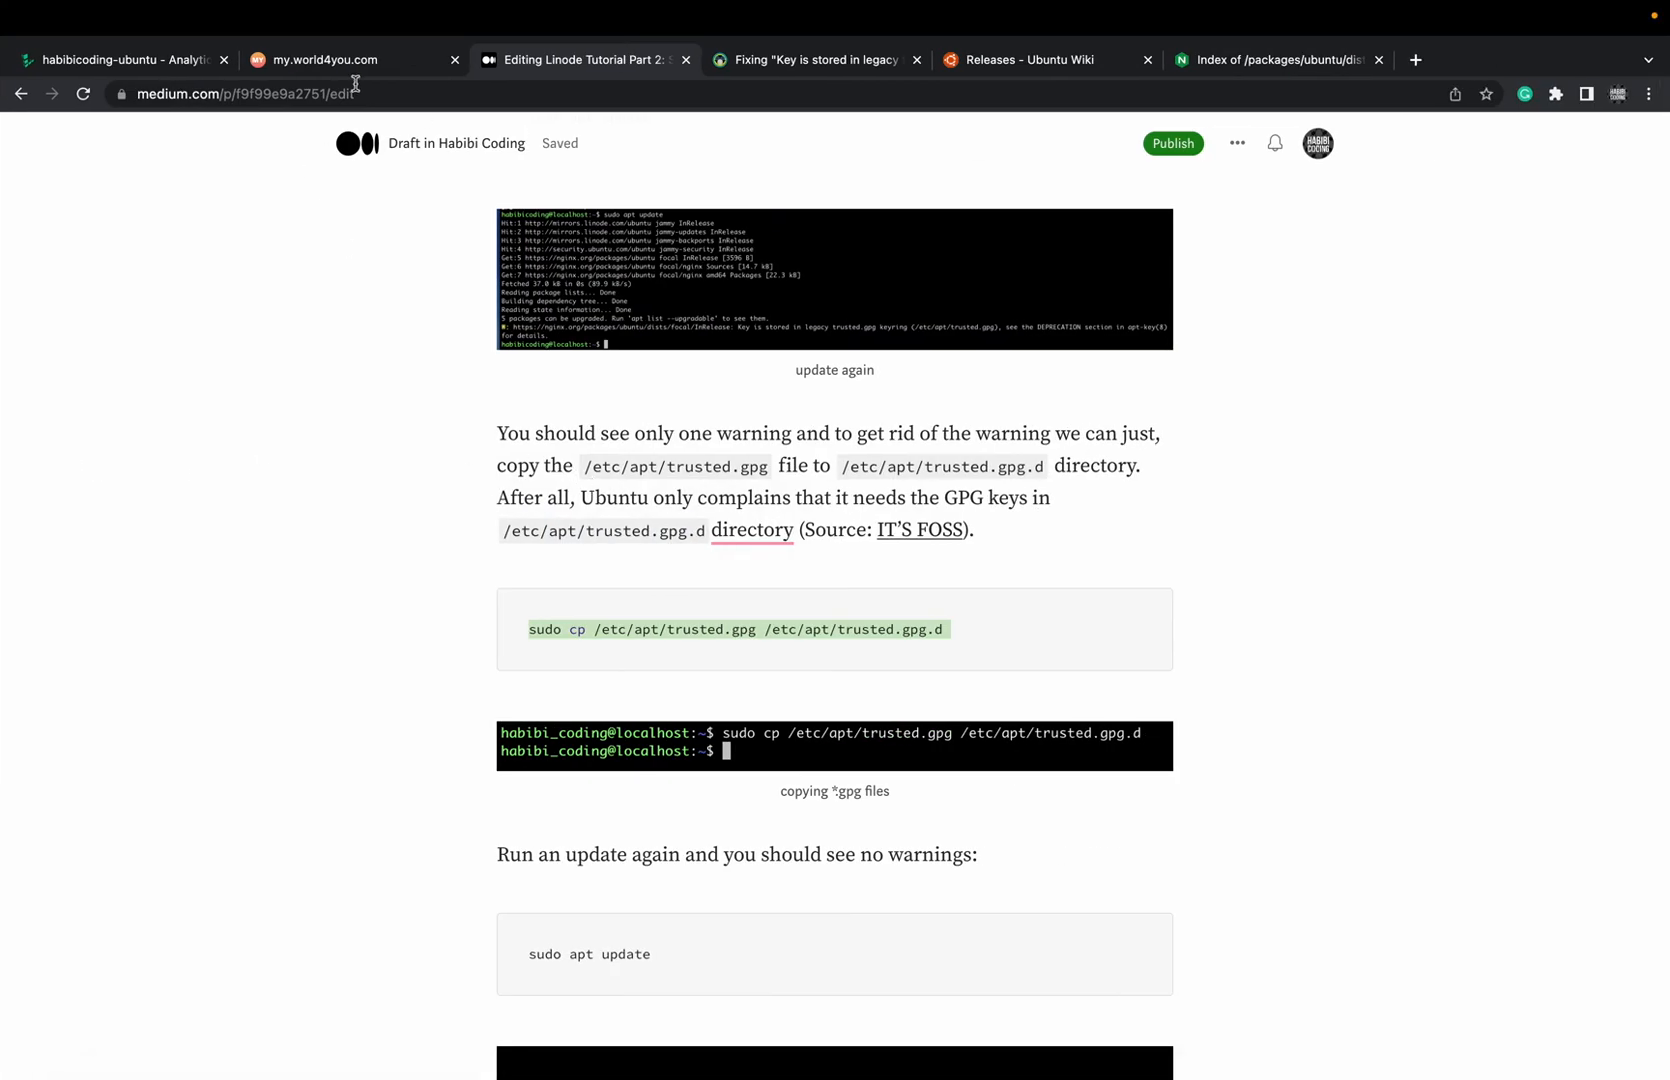
Step: Reboot the habibicoding-ubuntu Linode and watch its Rebooting status in the Linodes list
click(120, 59)
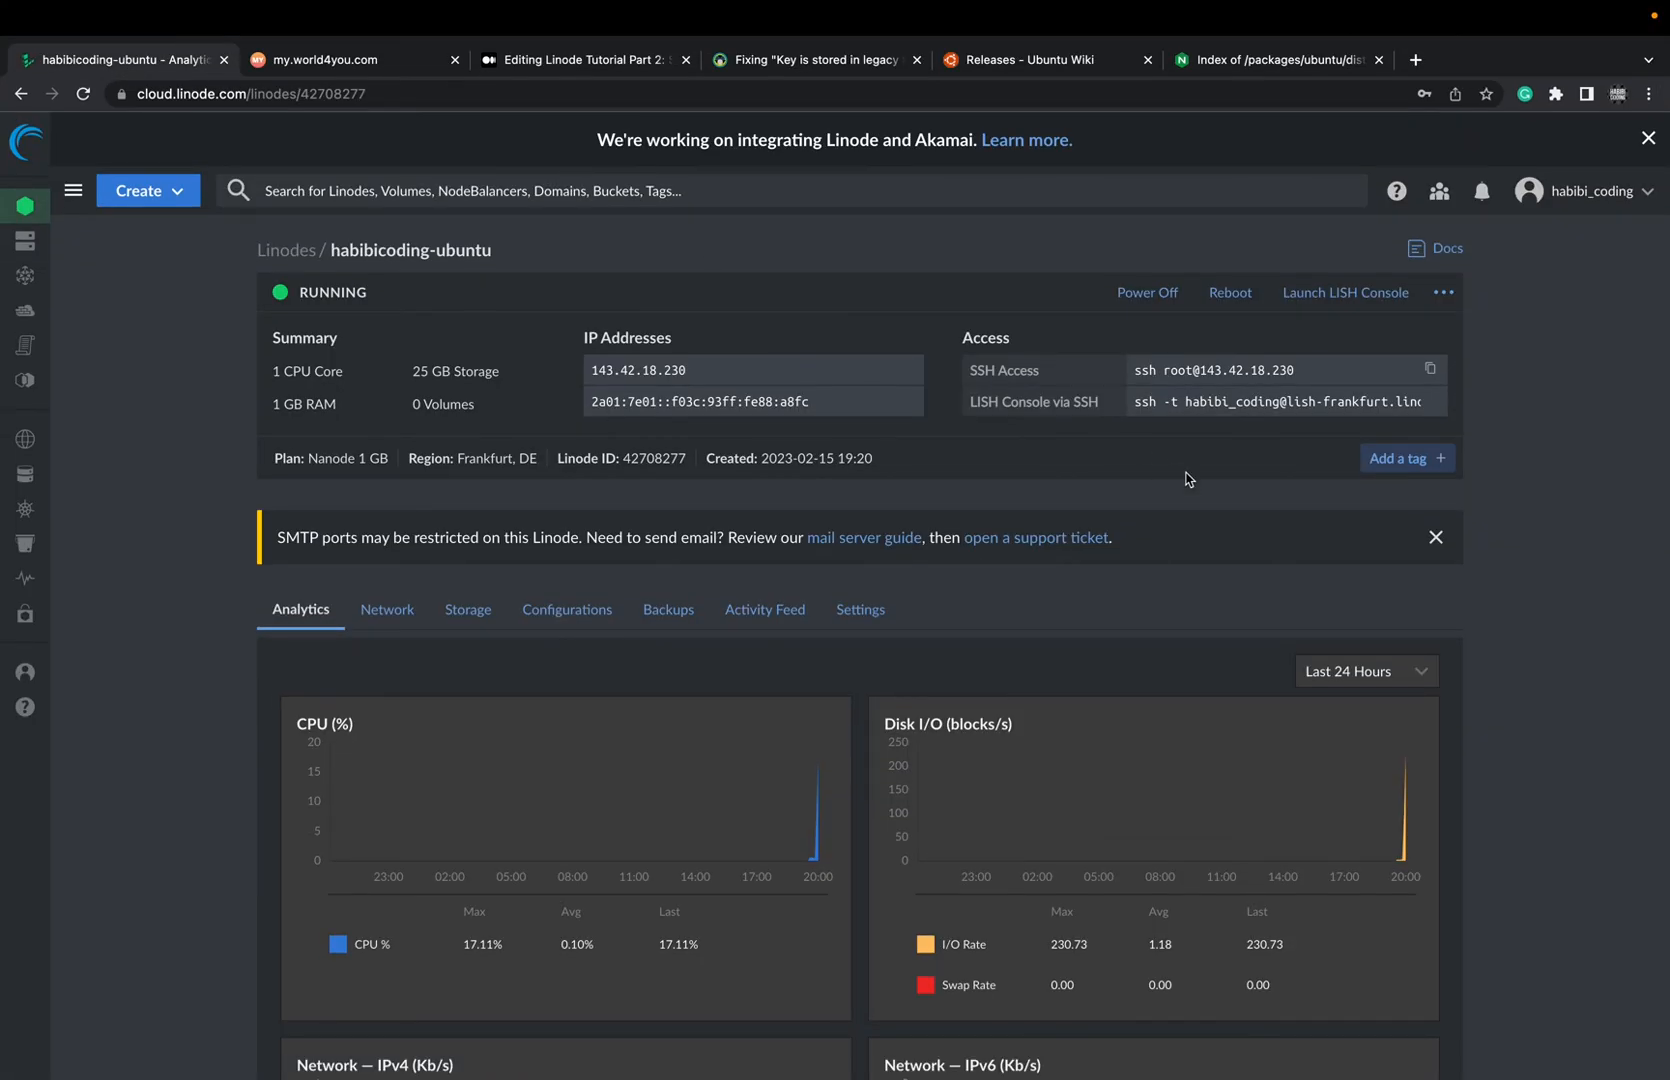
click(1230, 292)
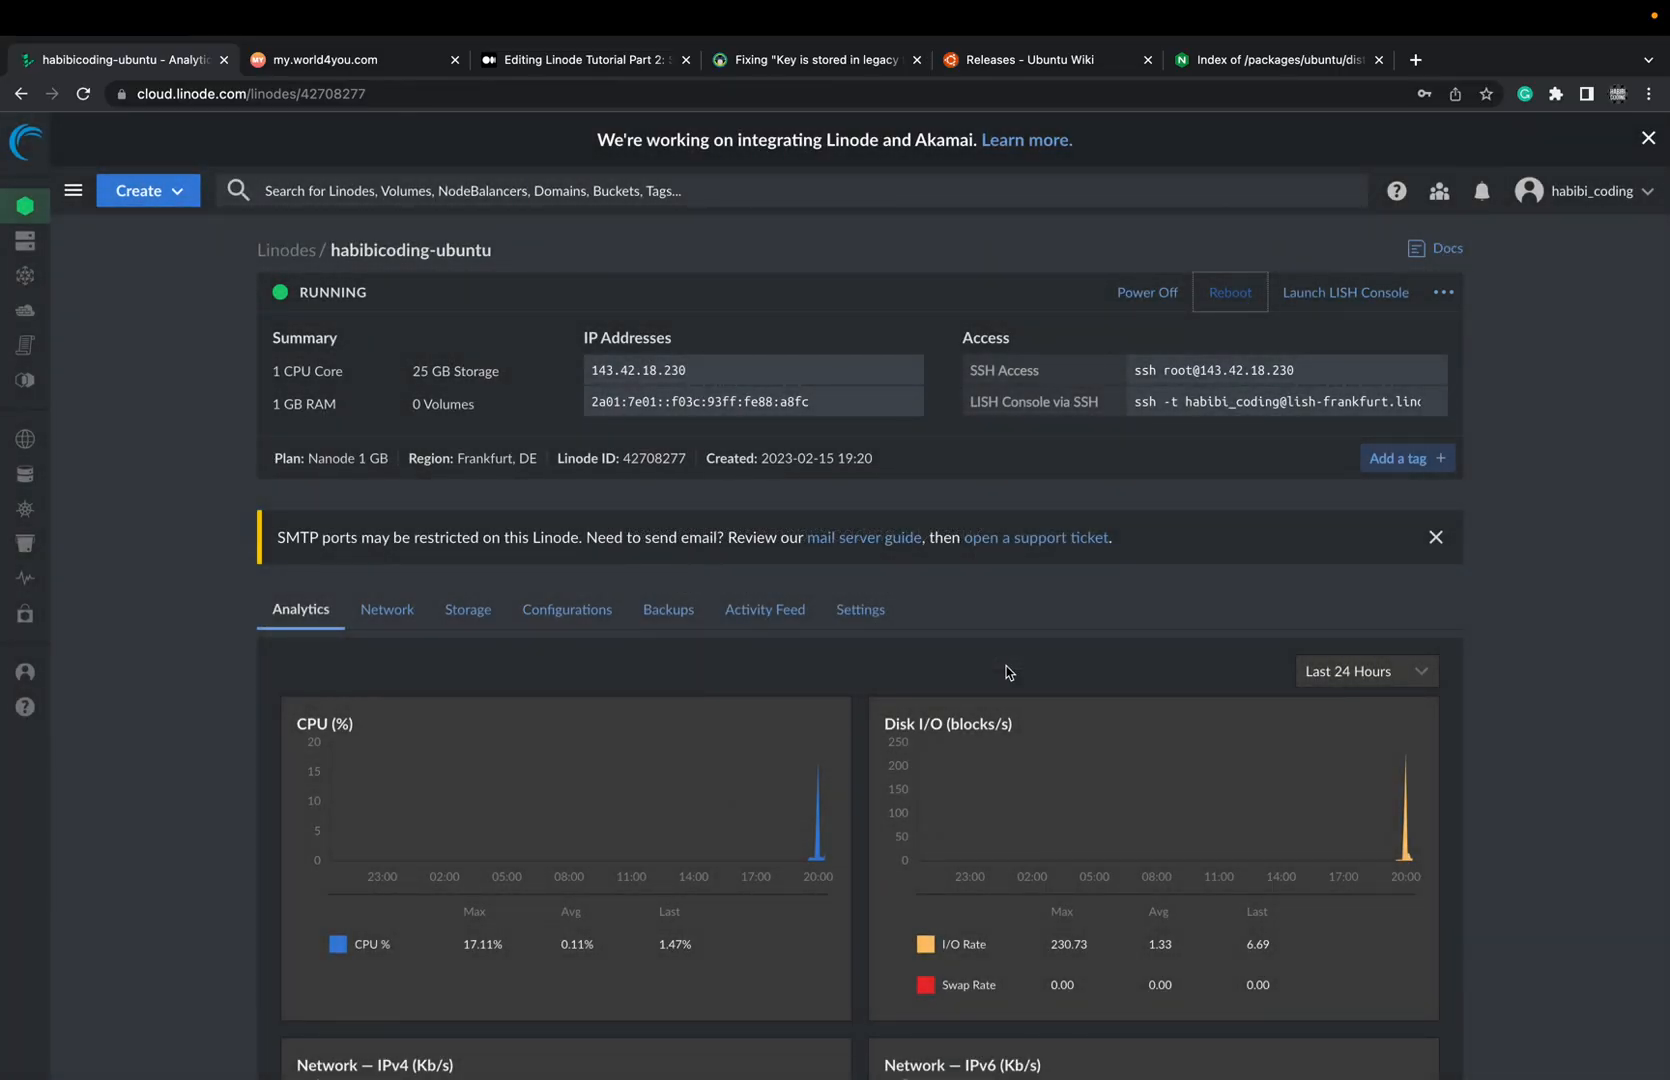
click(1230, 292)
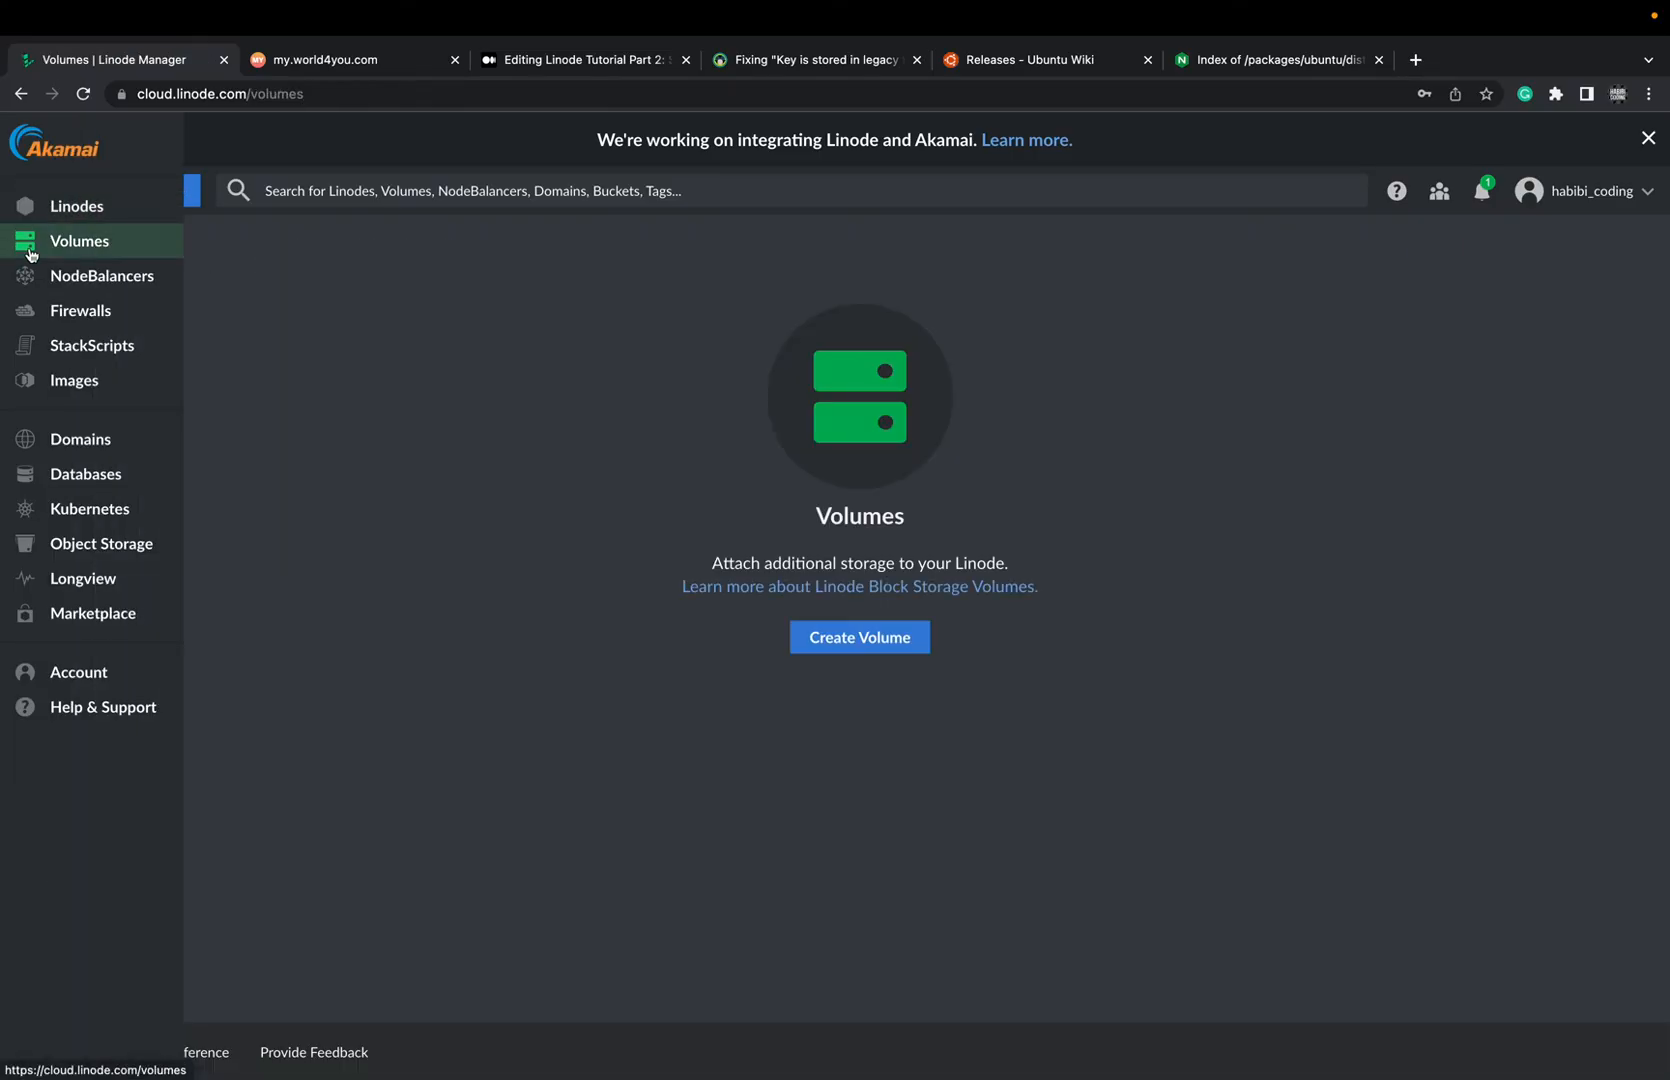
click(76, 206)
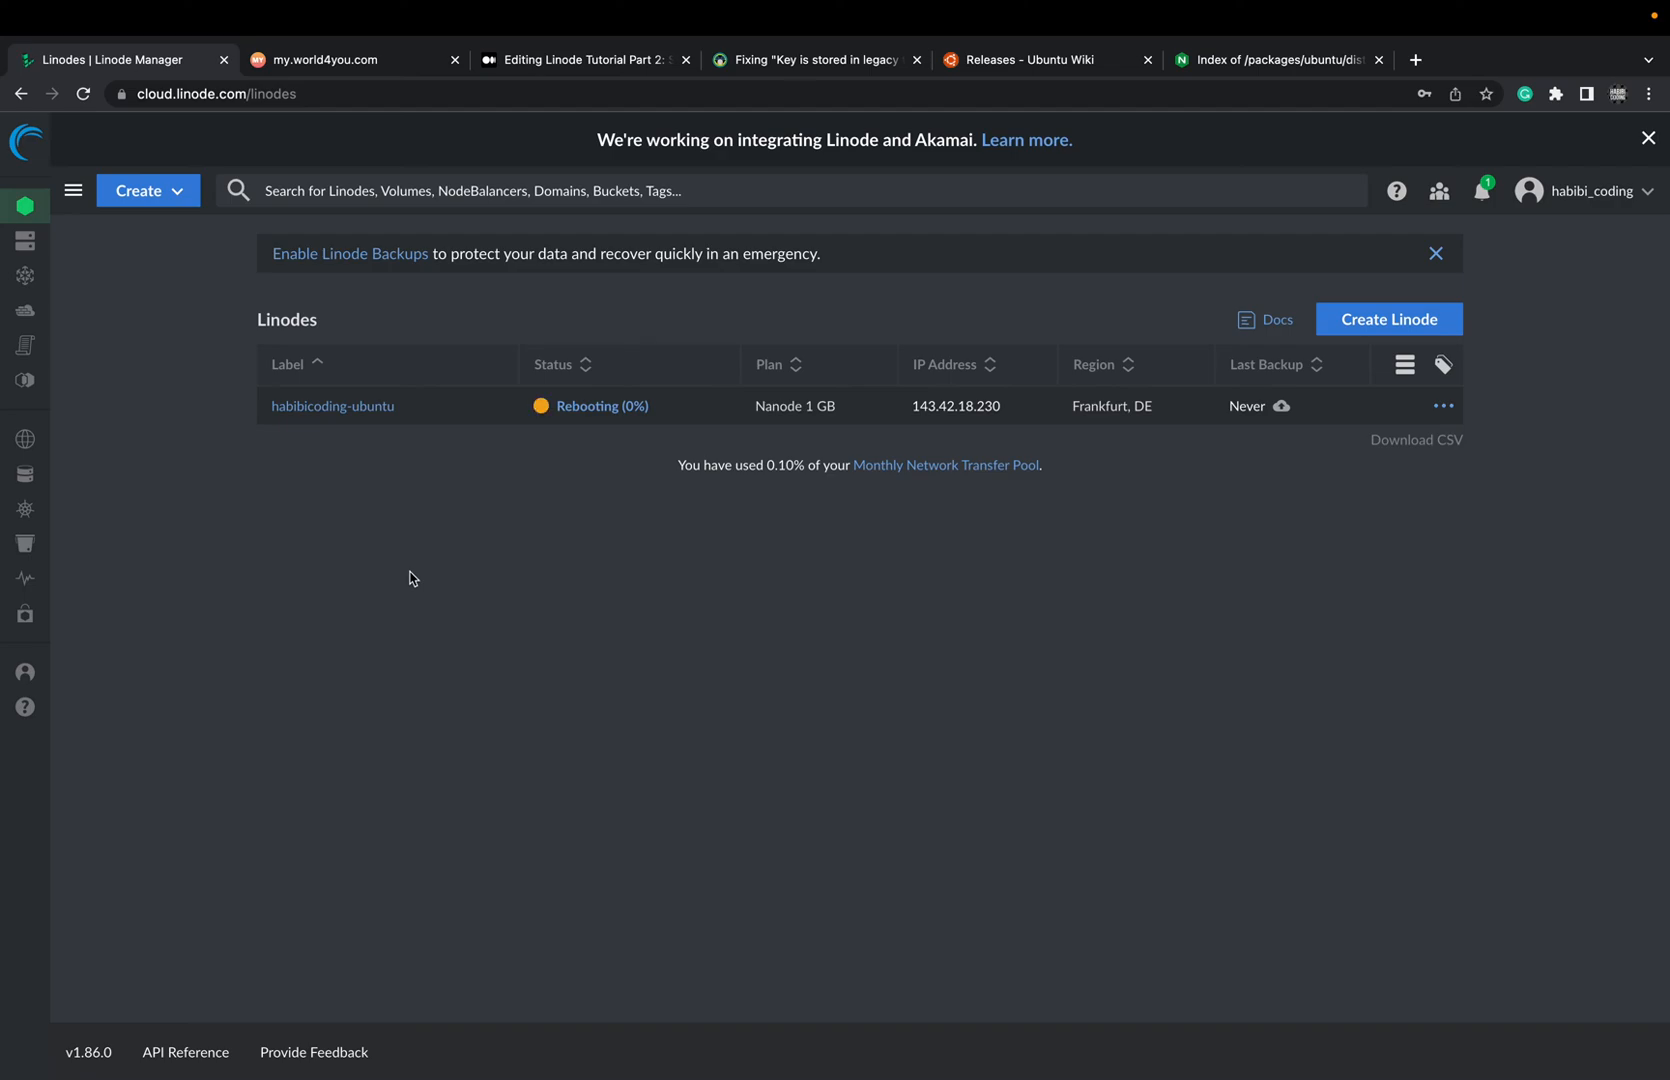
mouse_move(469, 534)
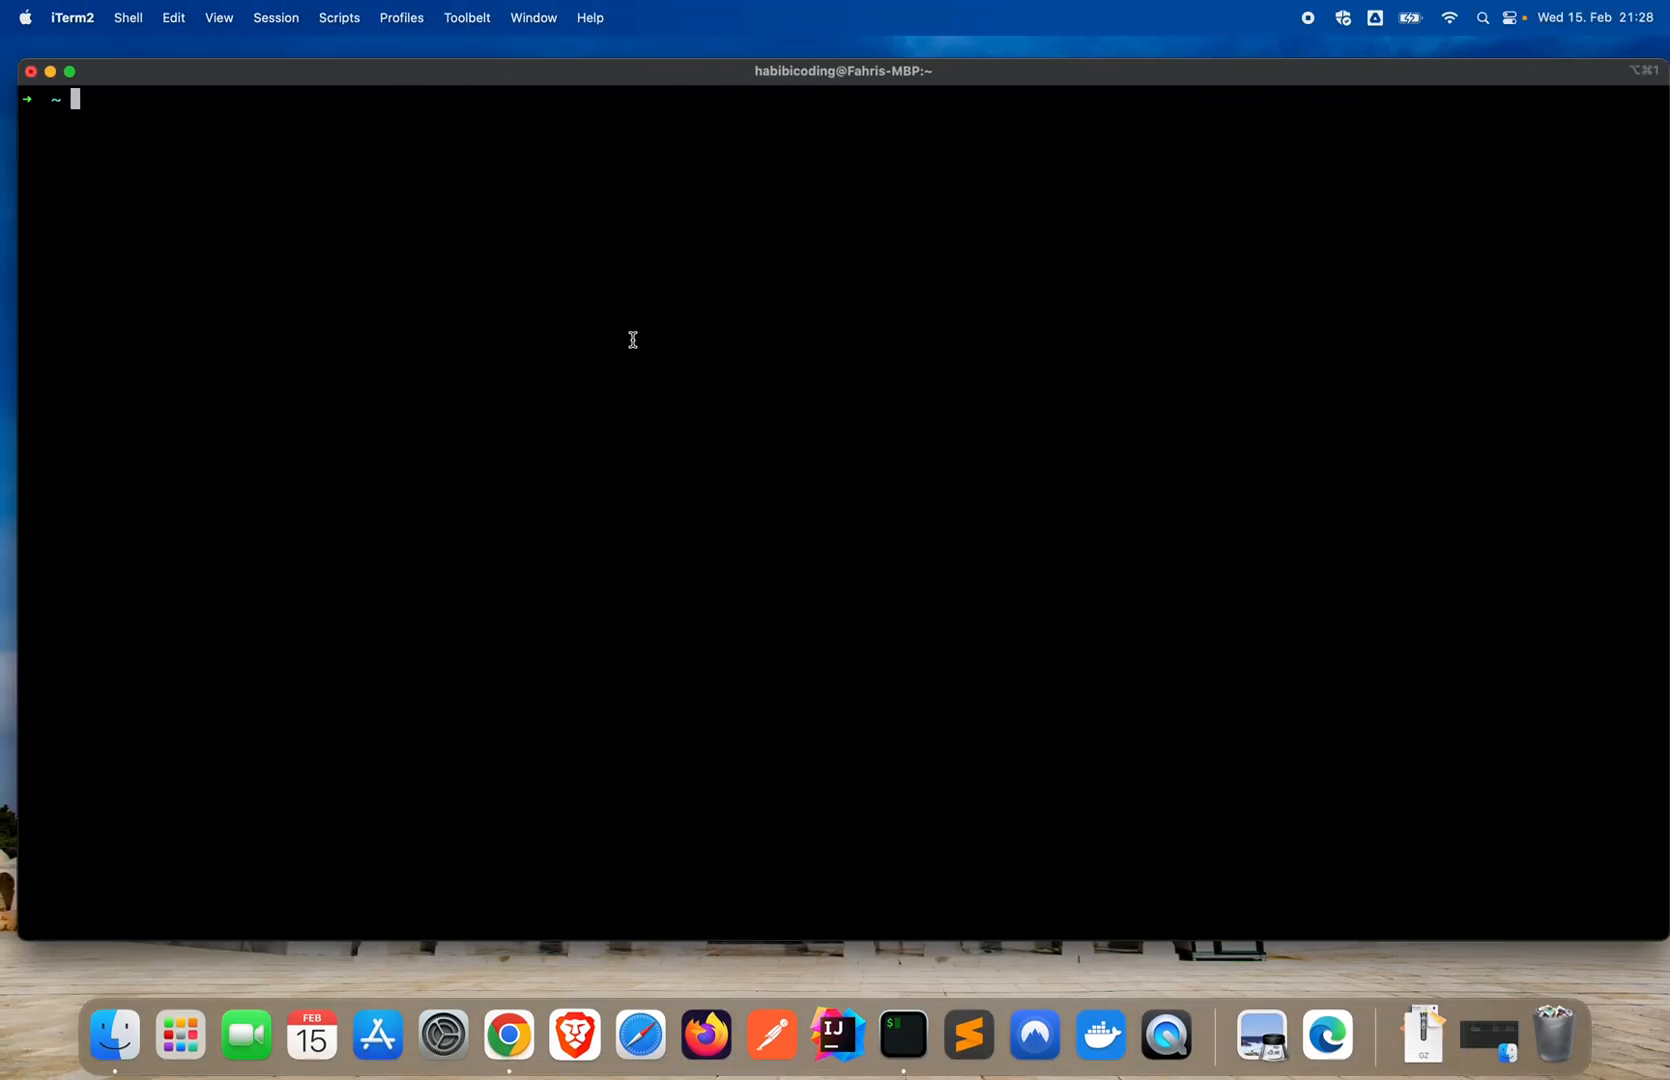
text(clear)
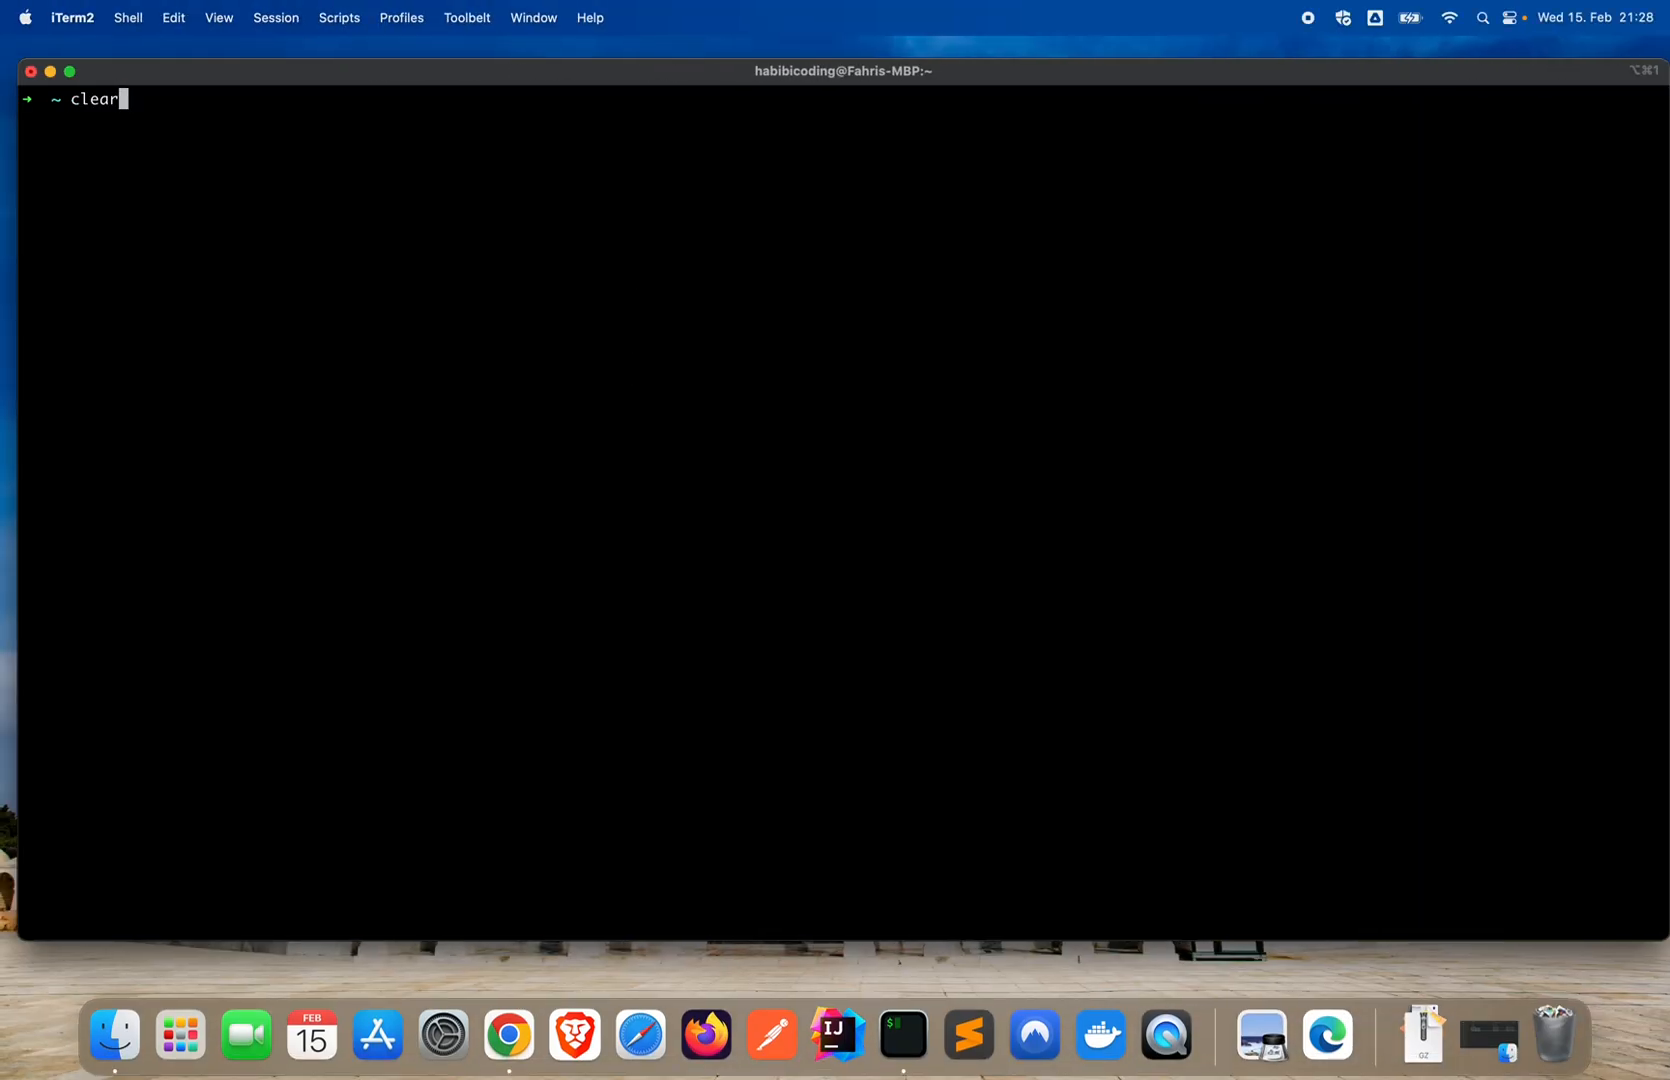
text(ssh habibicoding@143.42.18.230)
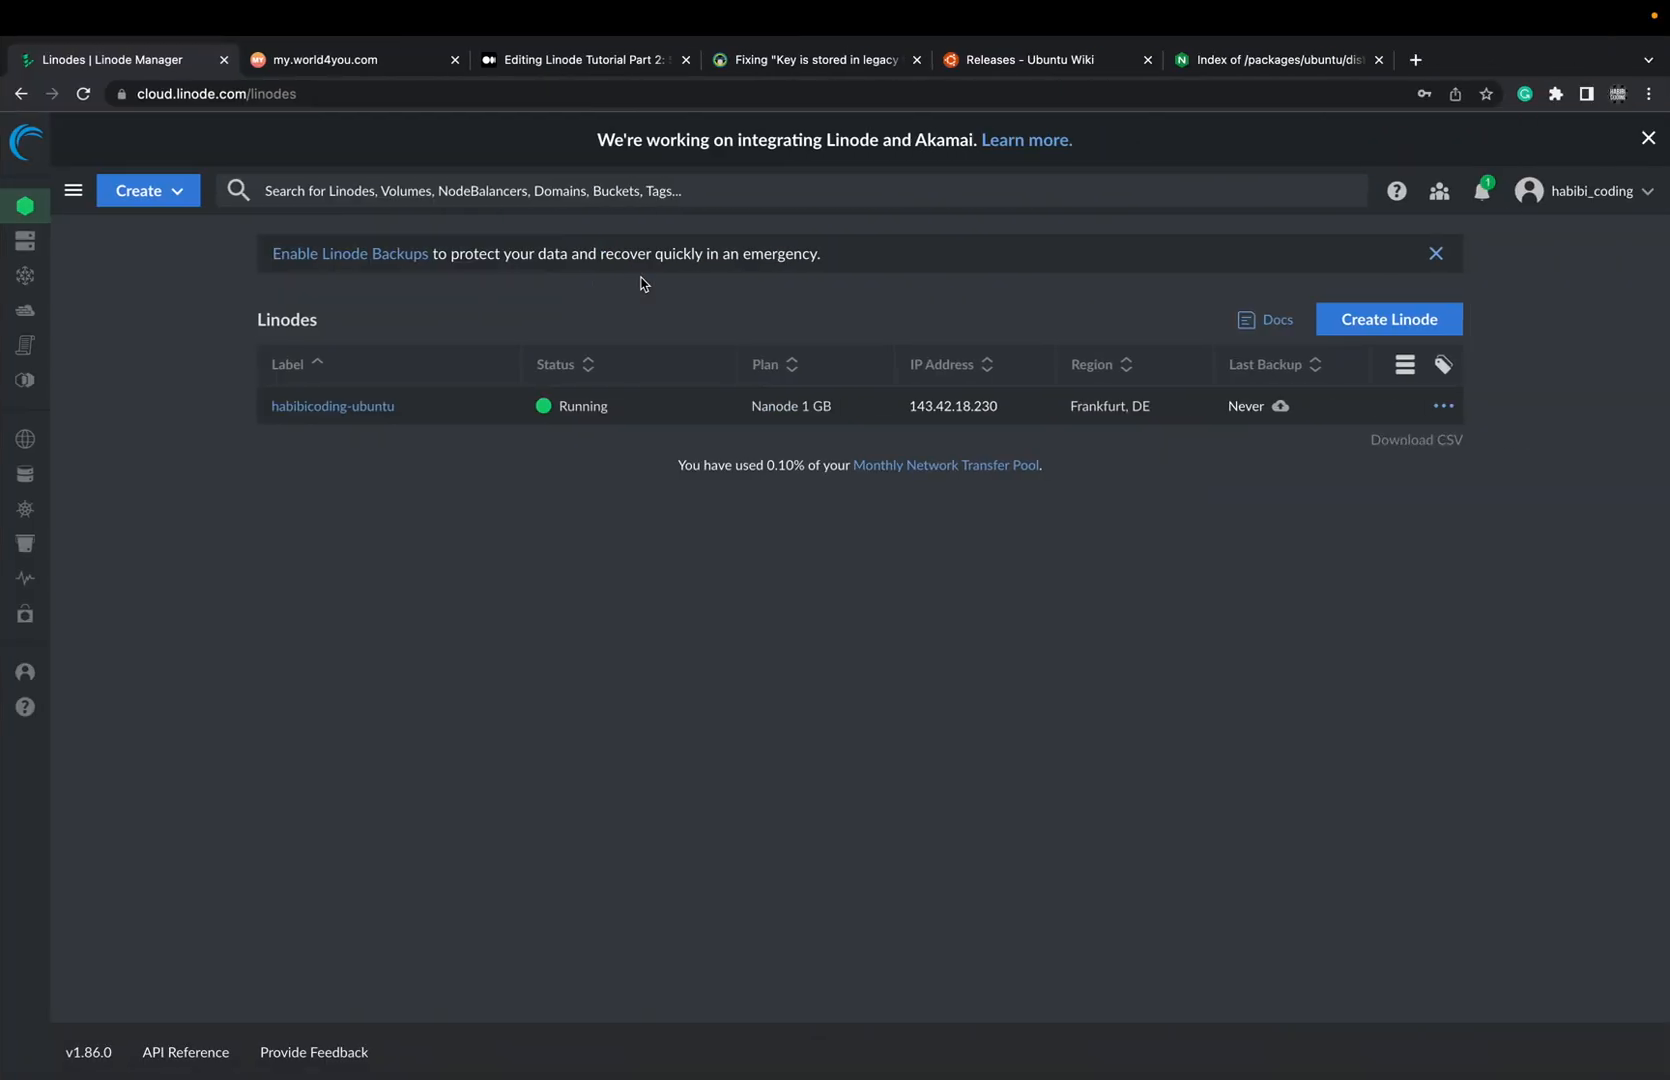
click(332, 406)
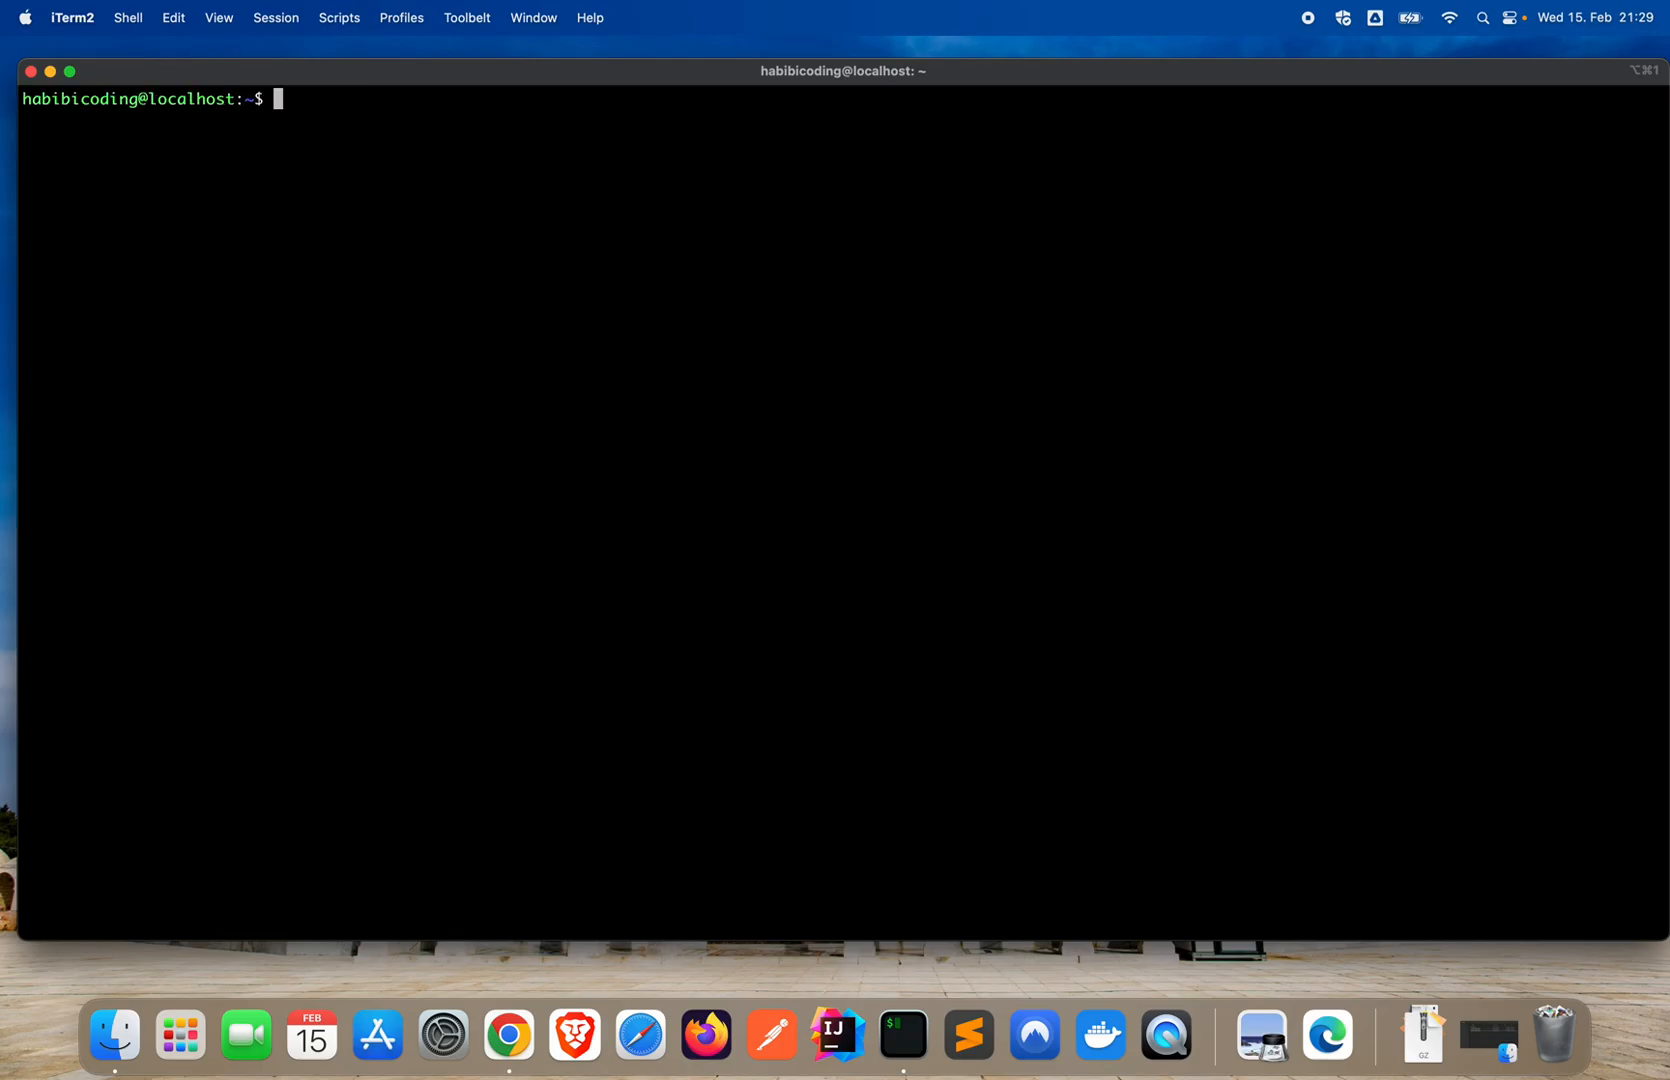
Step: Run sudo systemctl status nginx and confirm nginx is active (running) after reboot
text(nginx -version)
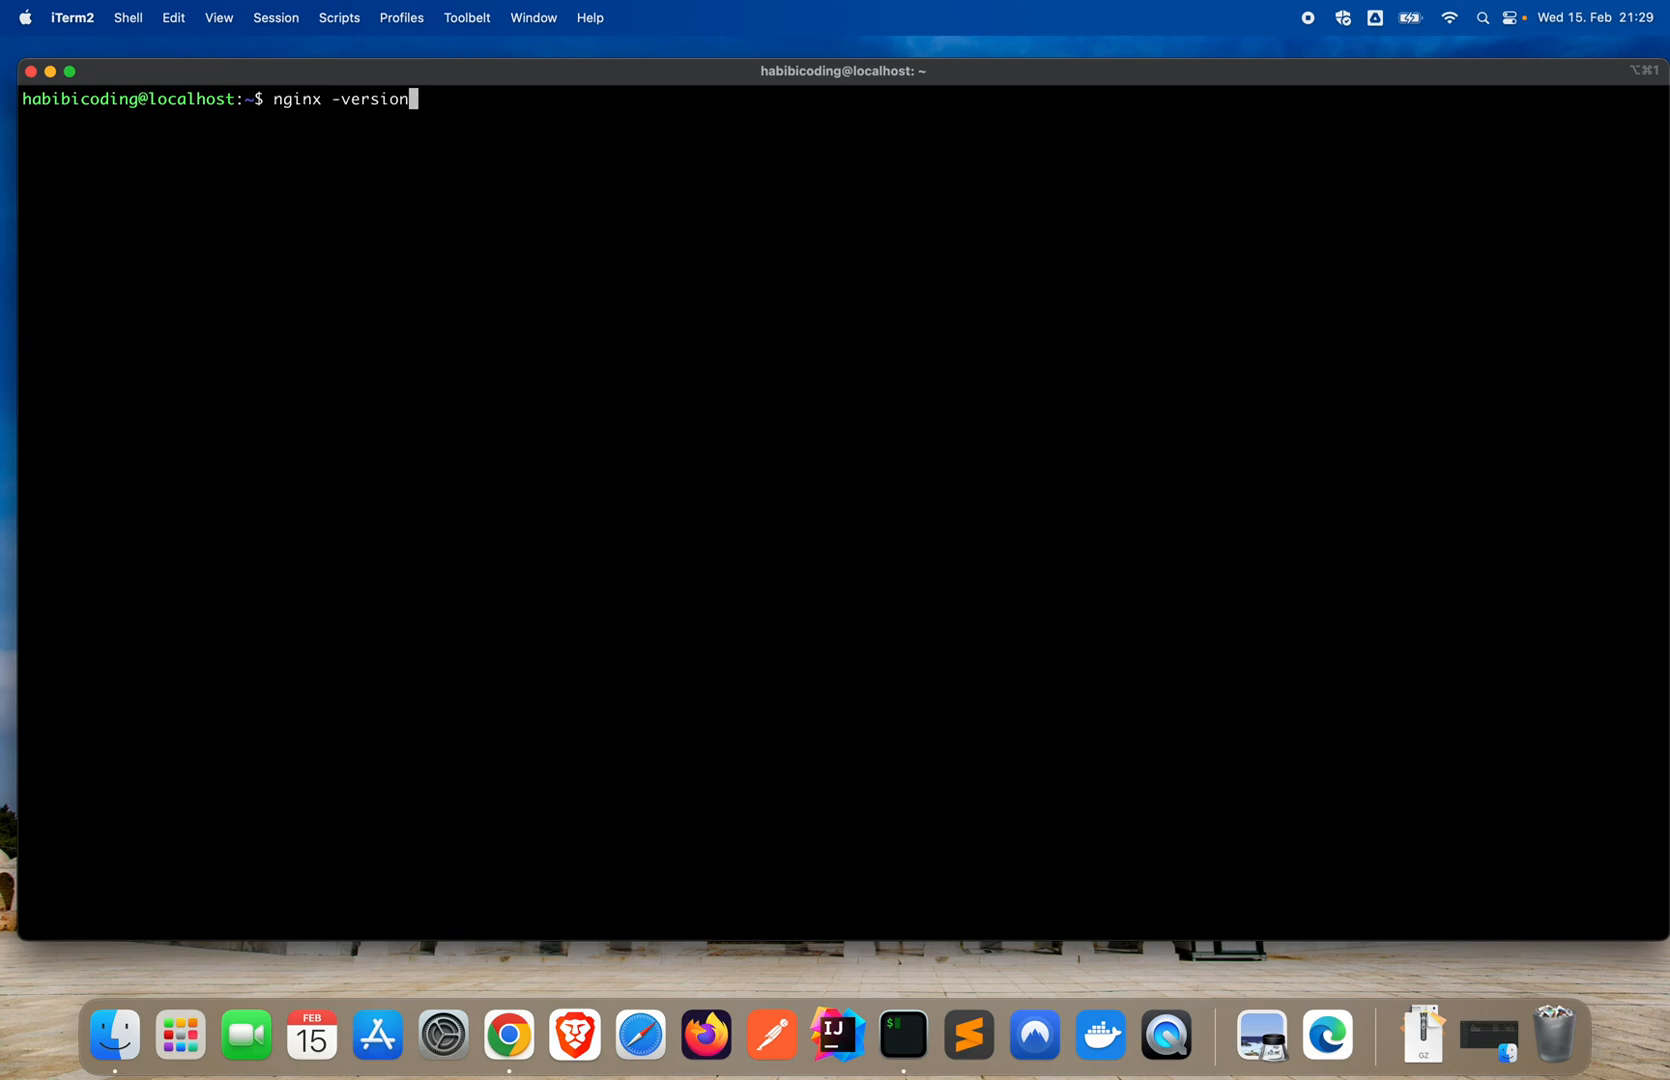
text(sudo systemctl status nginx)
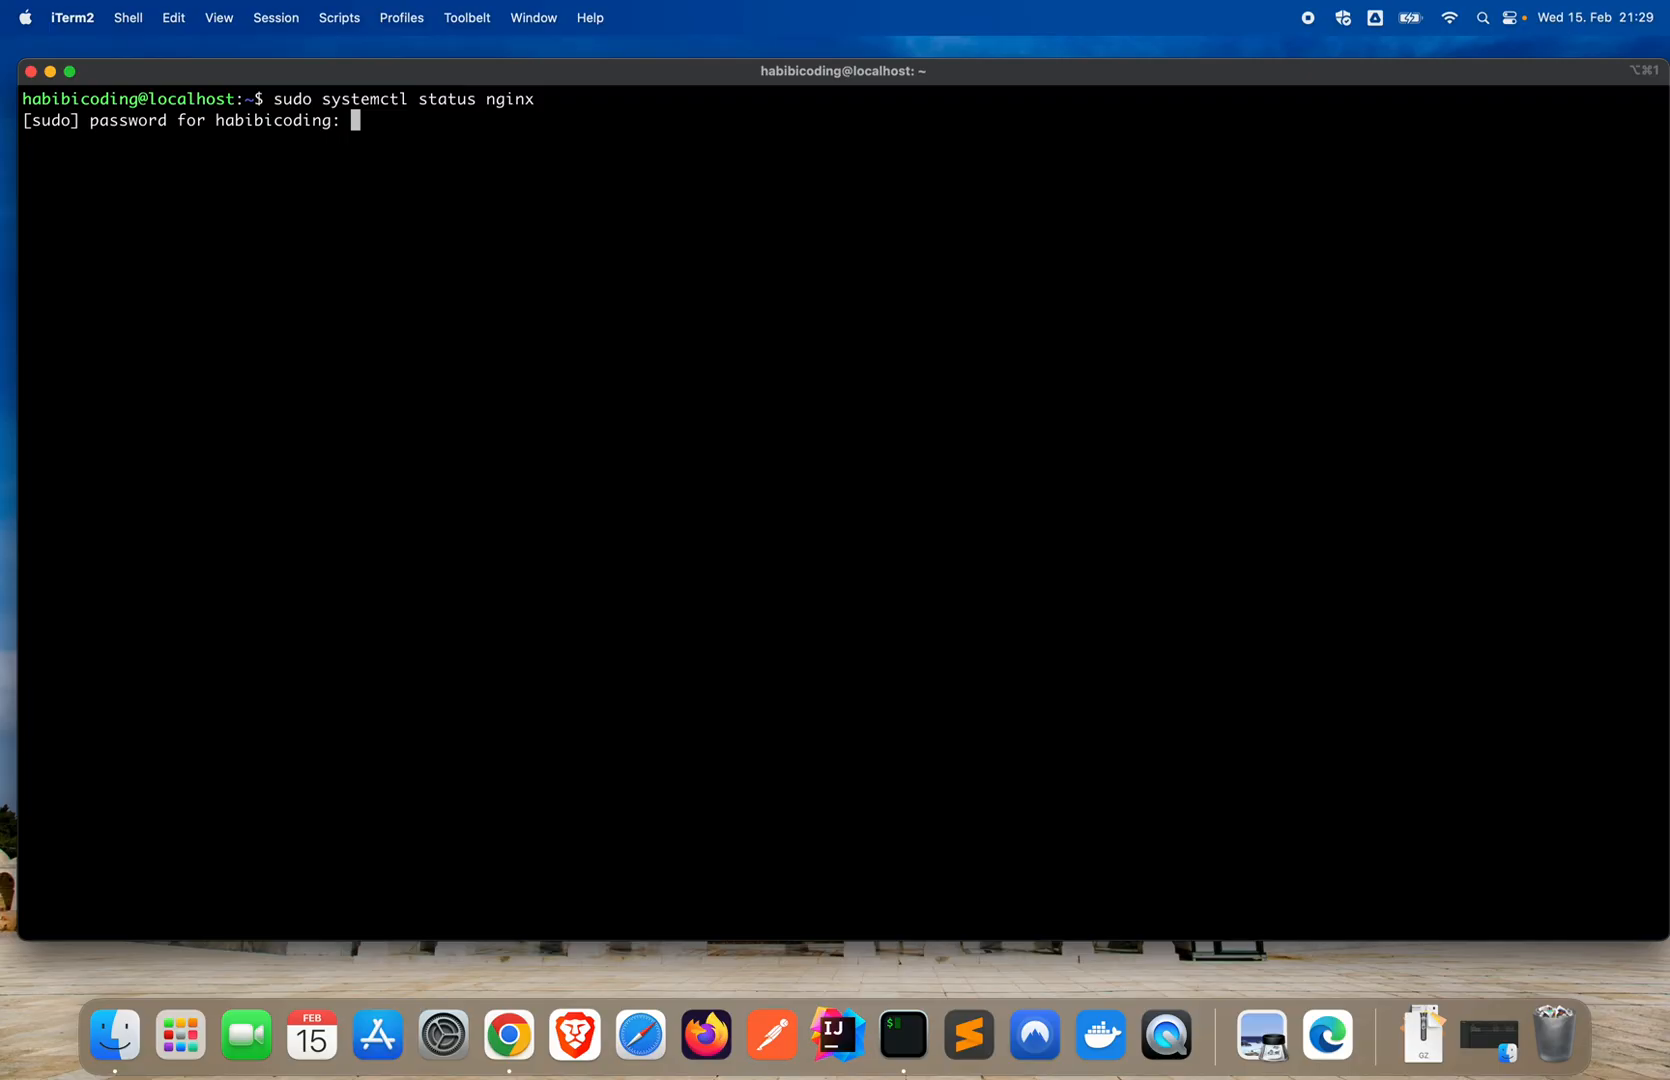
key(Enter)
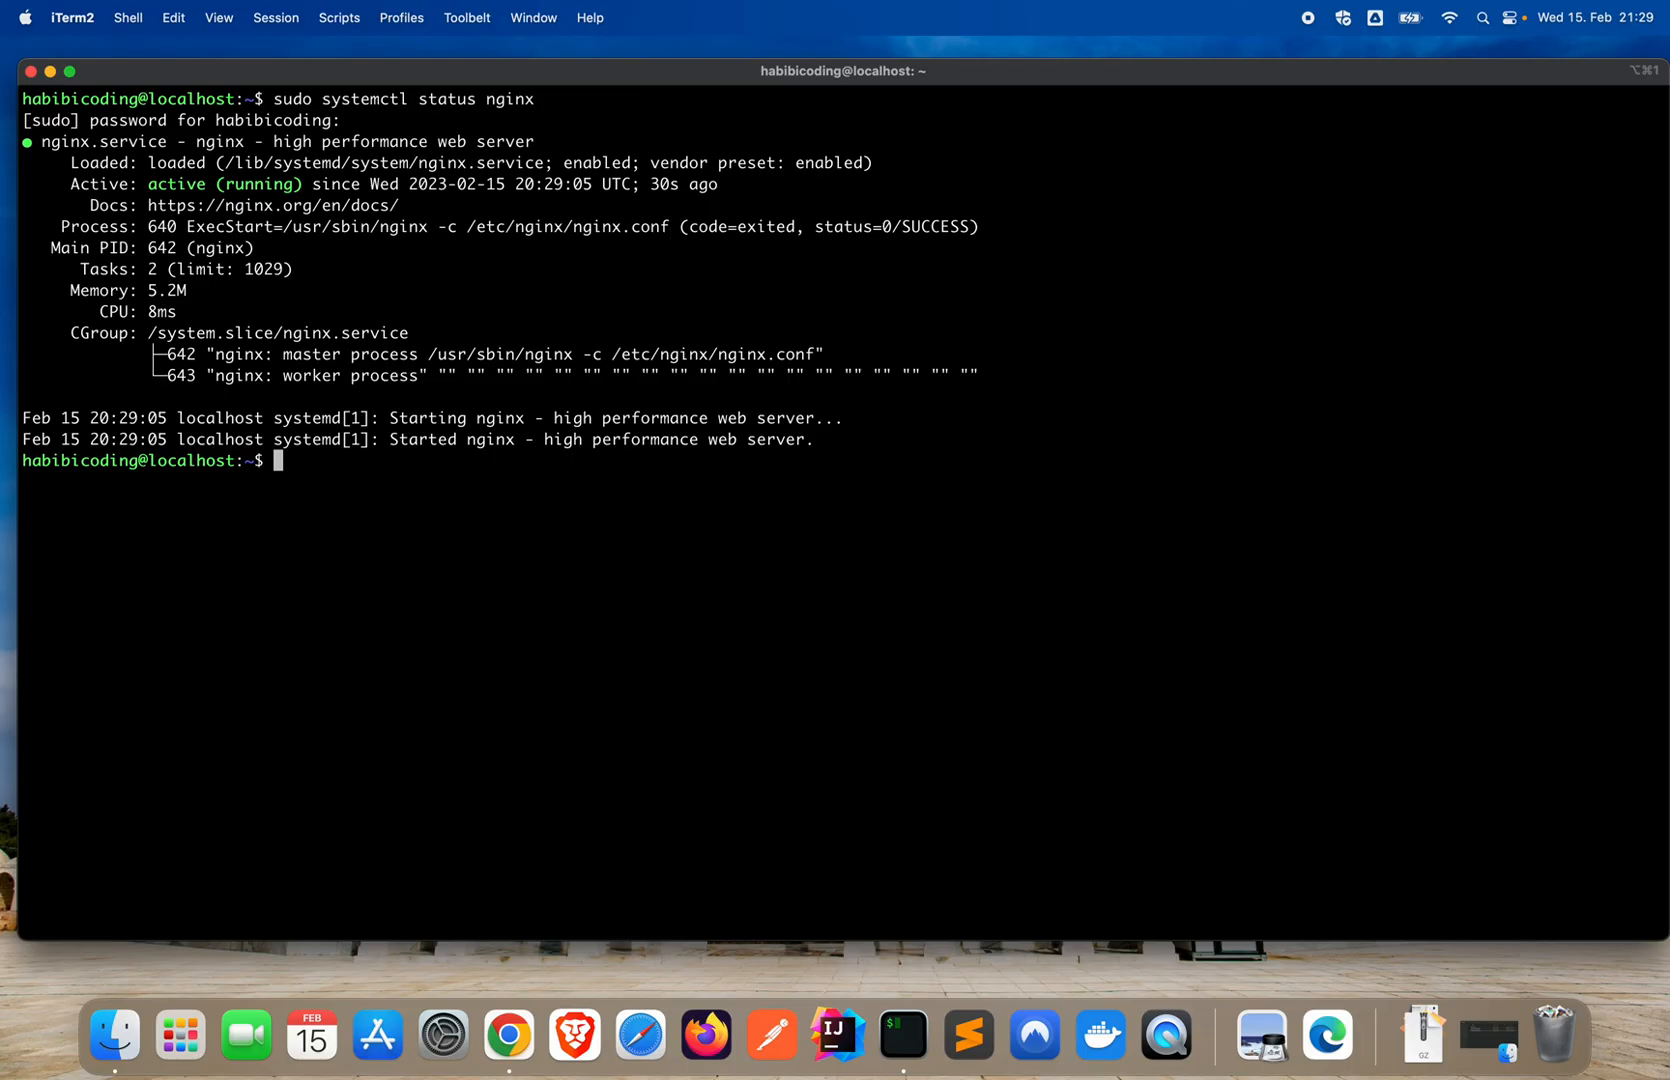
text(wh)
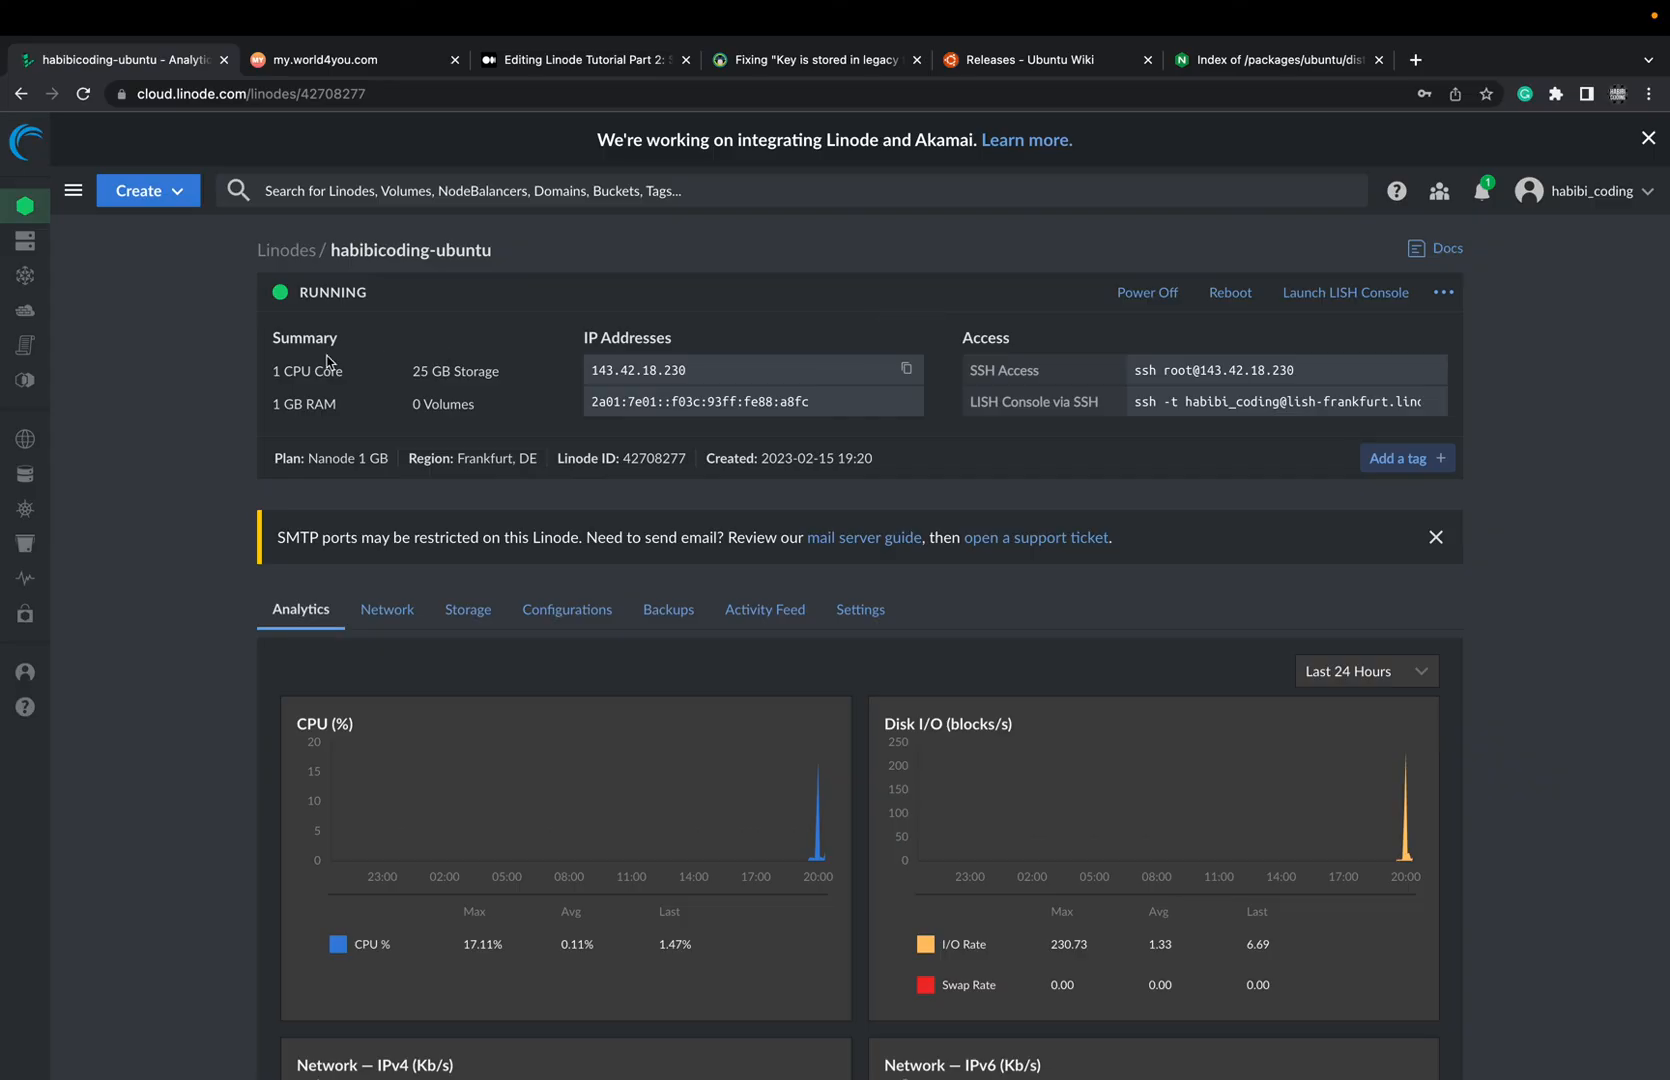
Step: Copy the server's IPv4 address 143.42.18.230 from the Linode dashboard
click(68, 190)
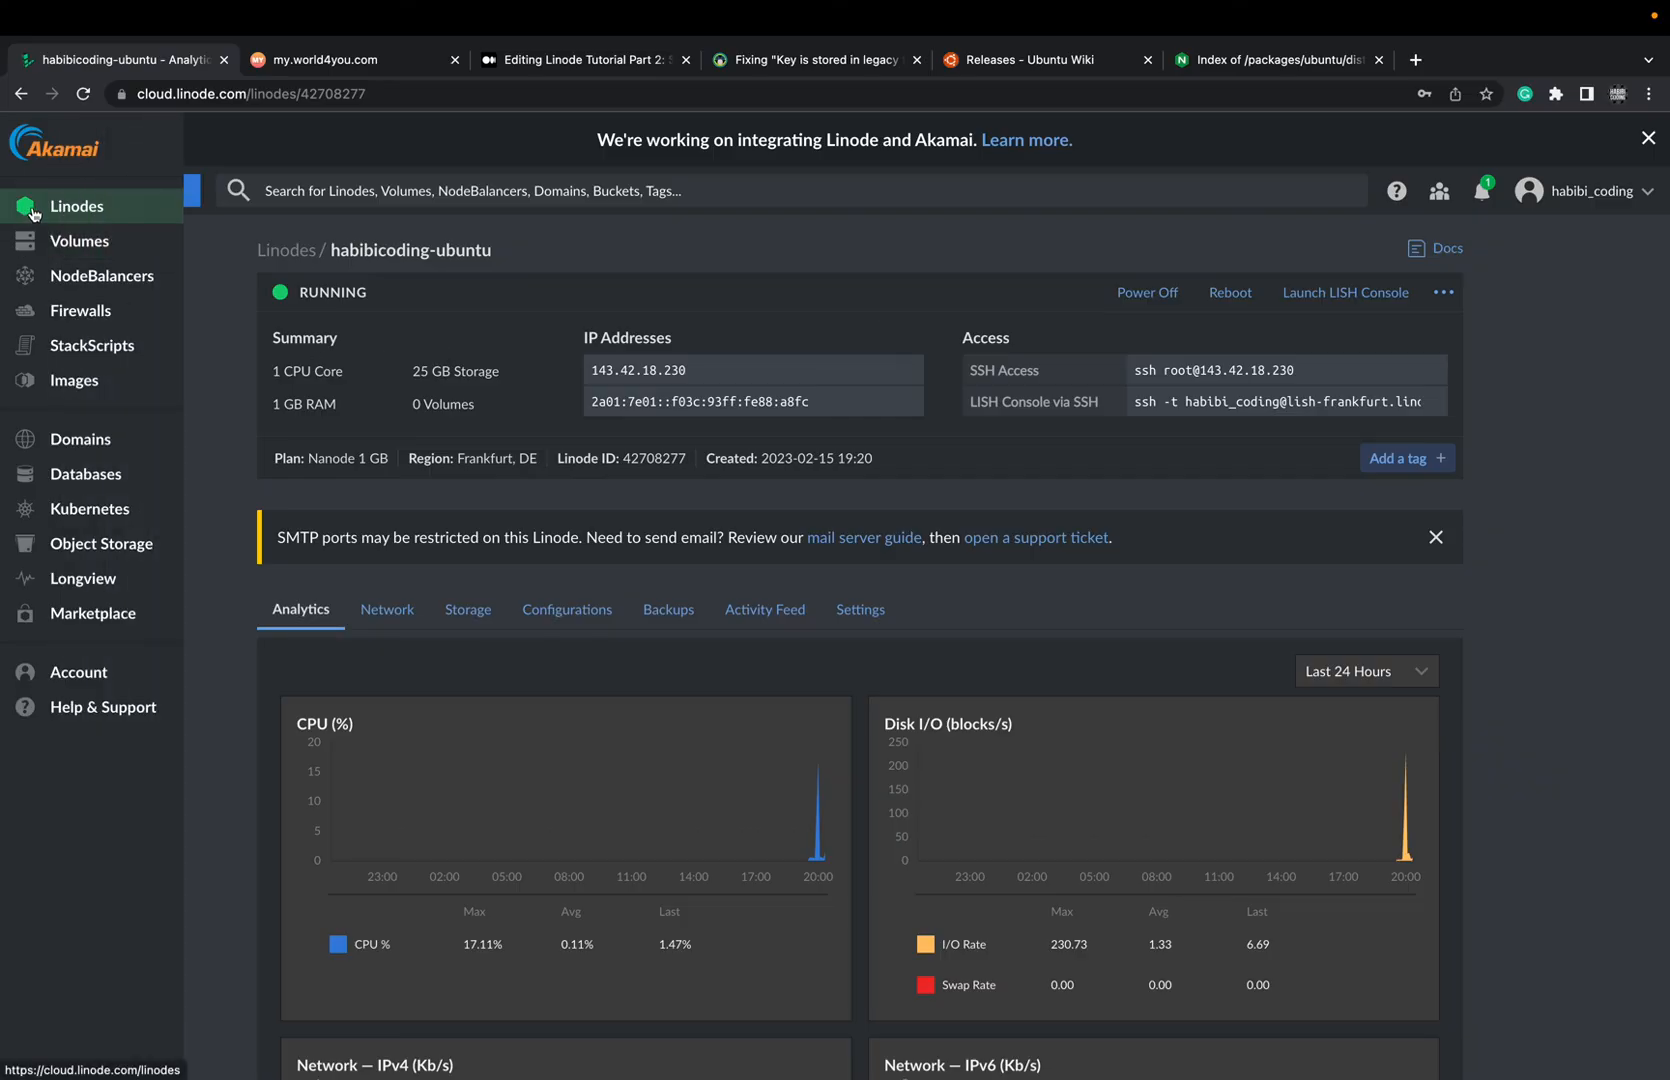
click(76, 206)
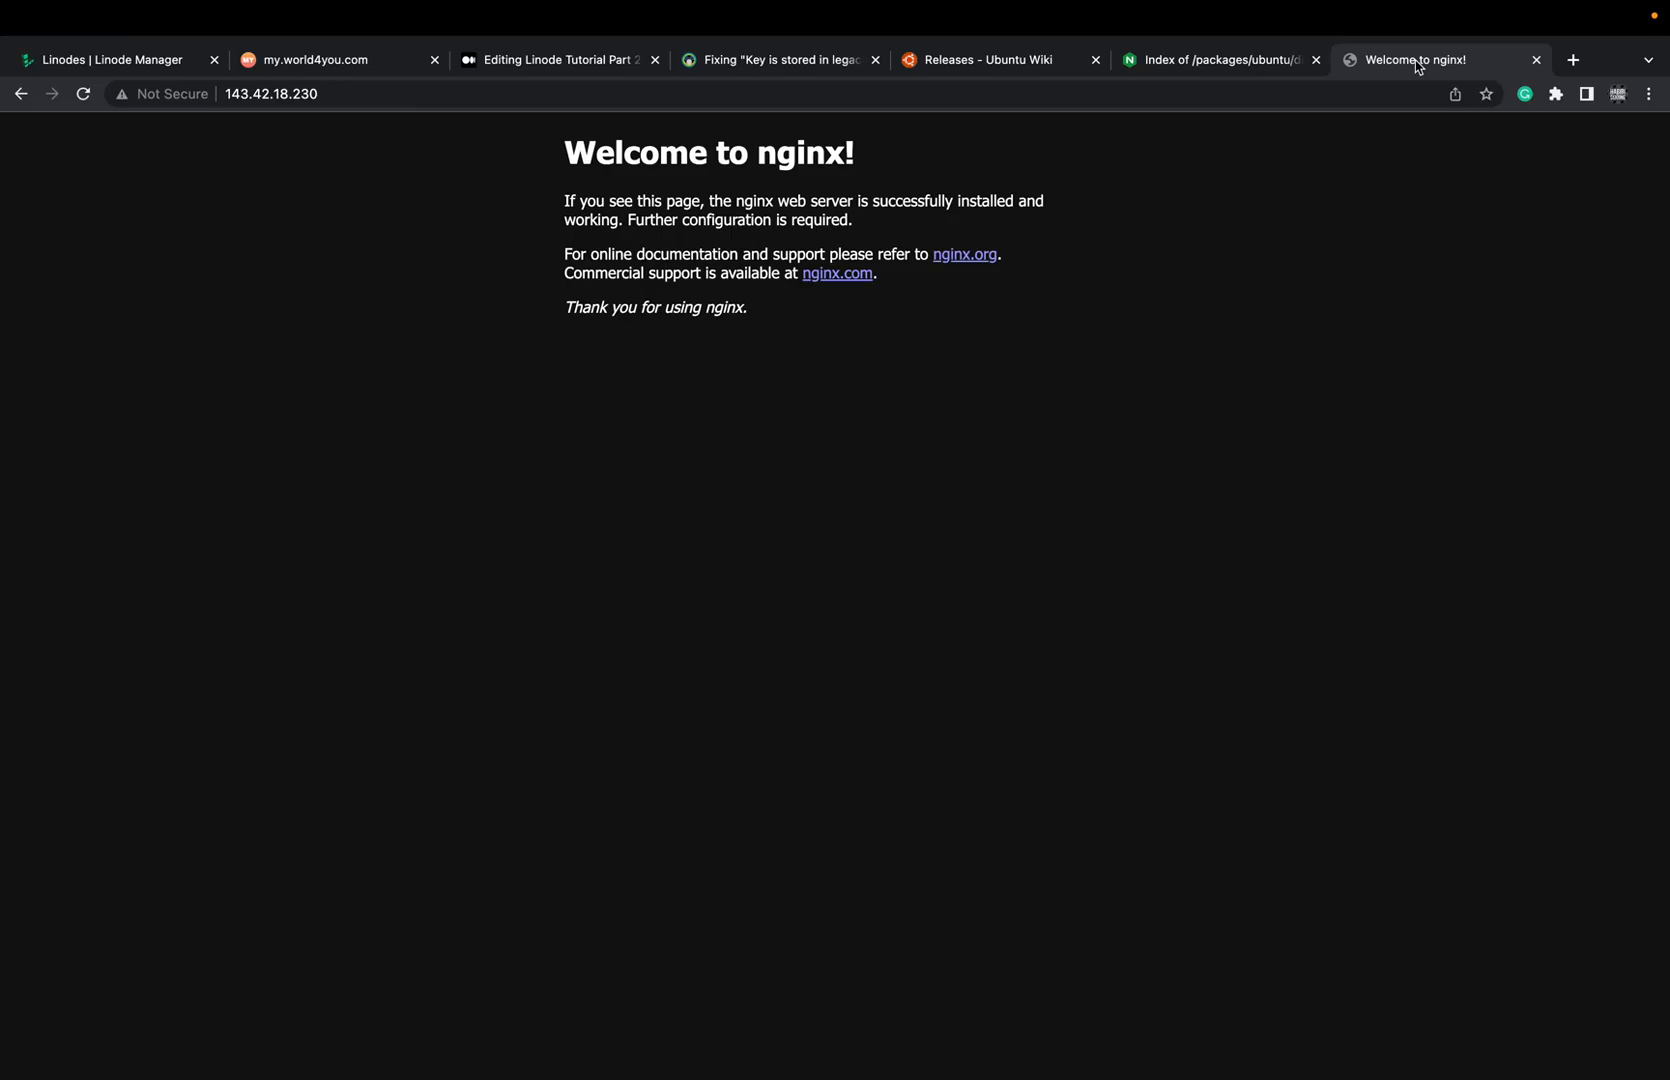
mouse_move(1353, 9)
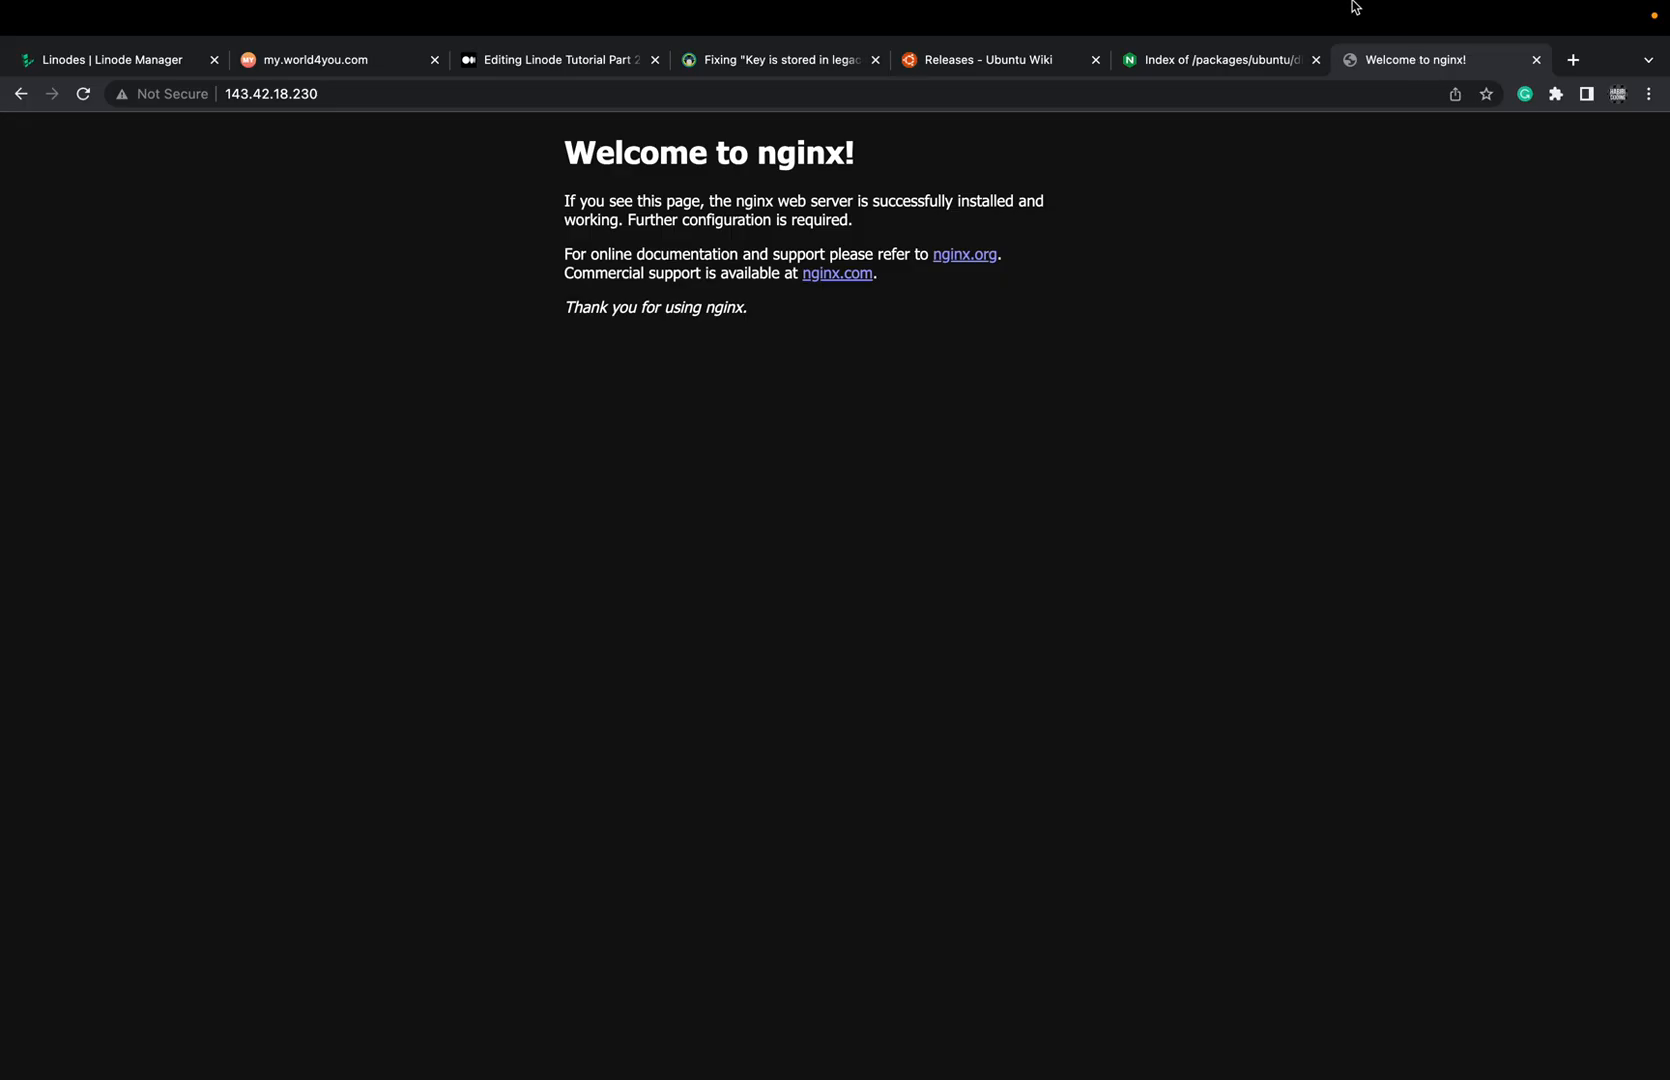